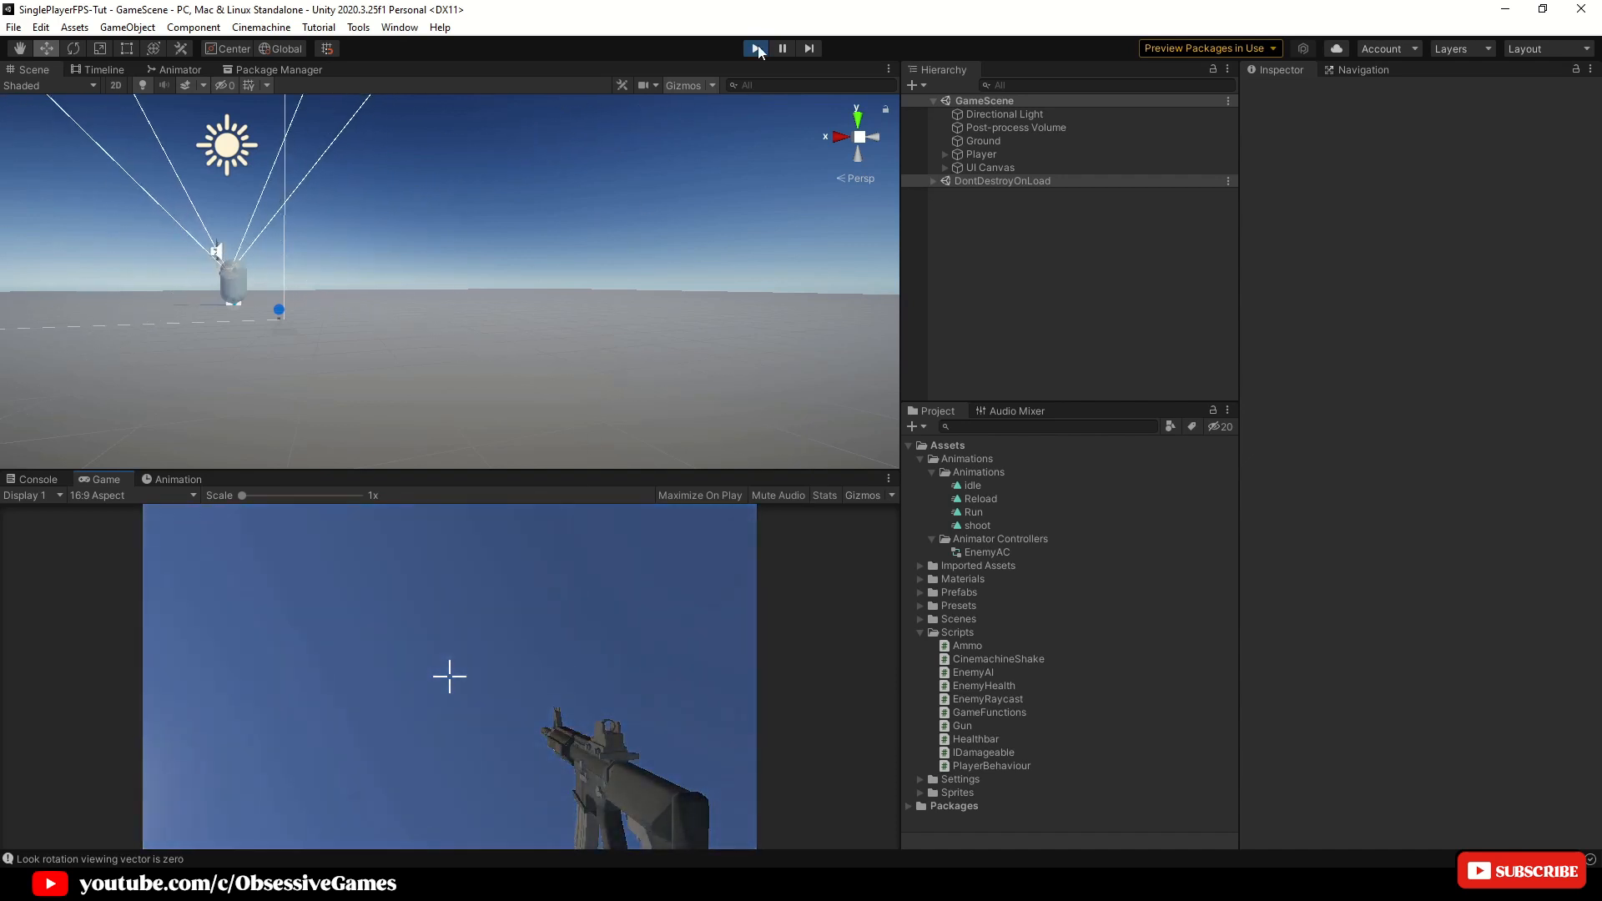
# Stop Play mode to return to editing the scene with the Enemy robot
pyautogui.click(755, 49)
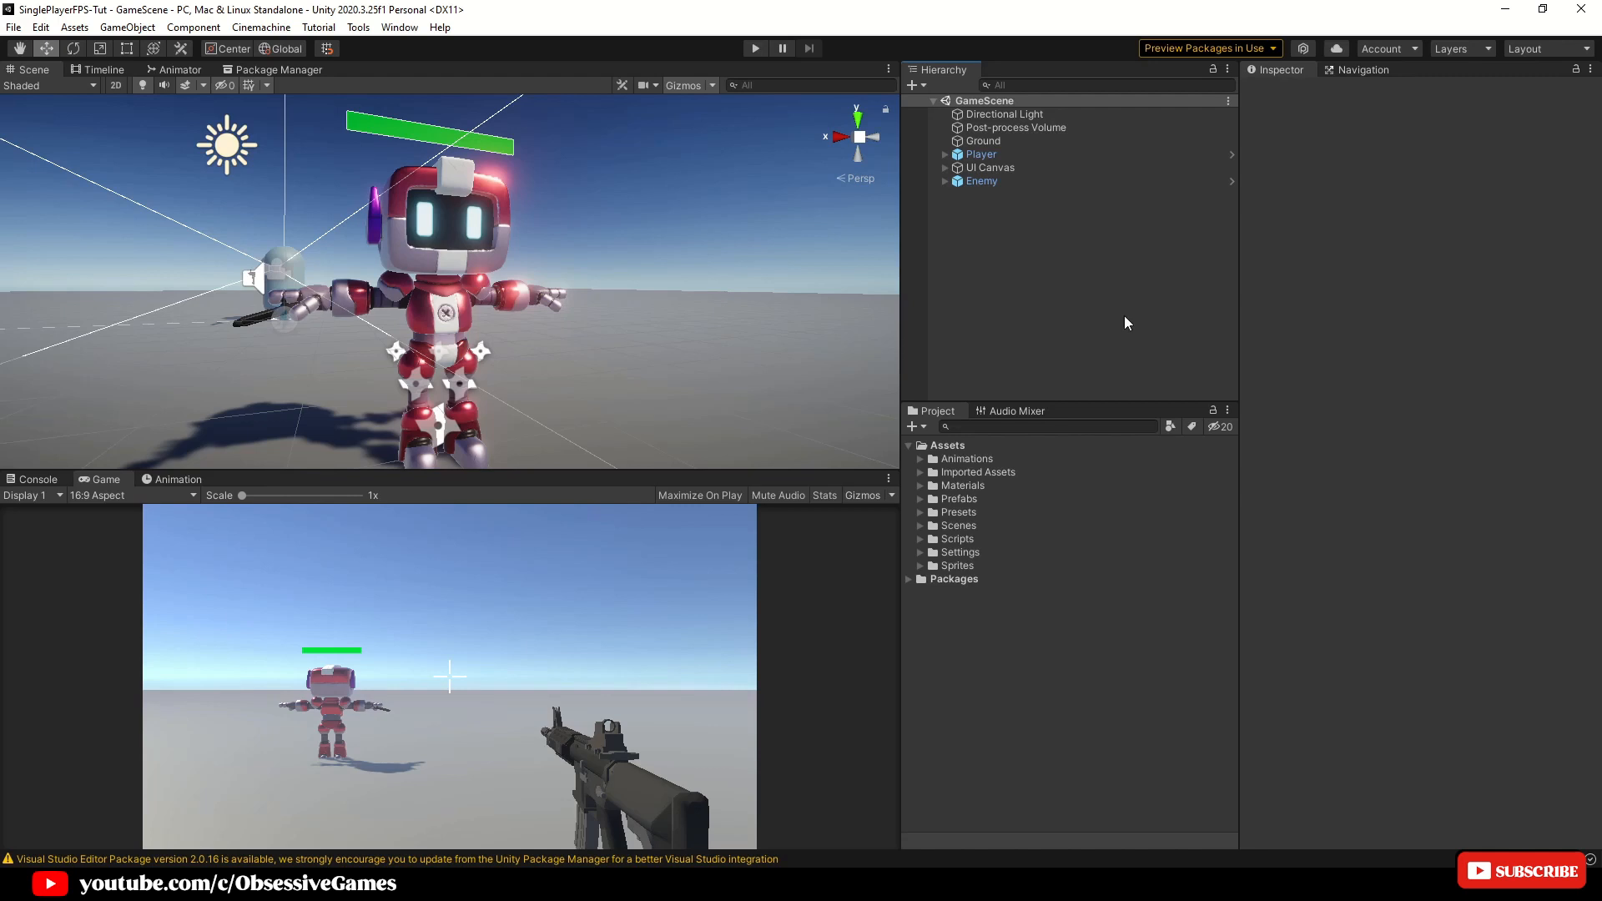
pyautogui.moveTo(923, 481)
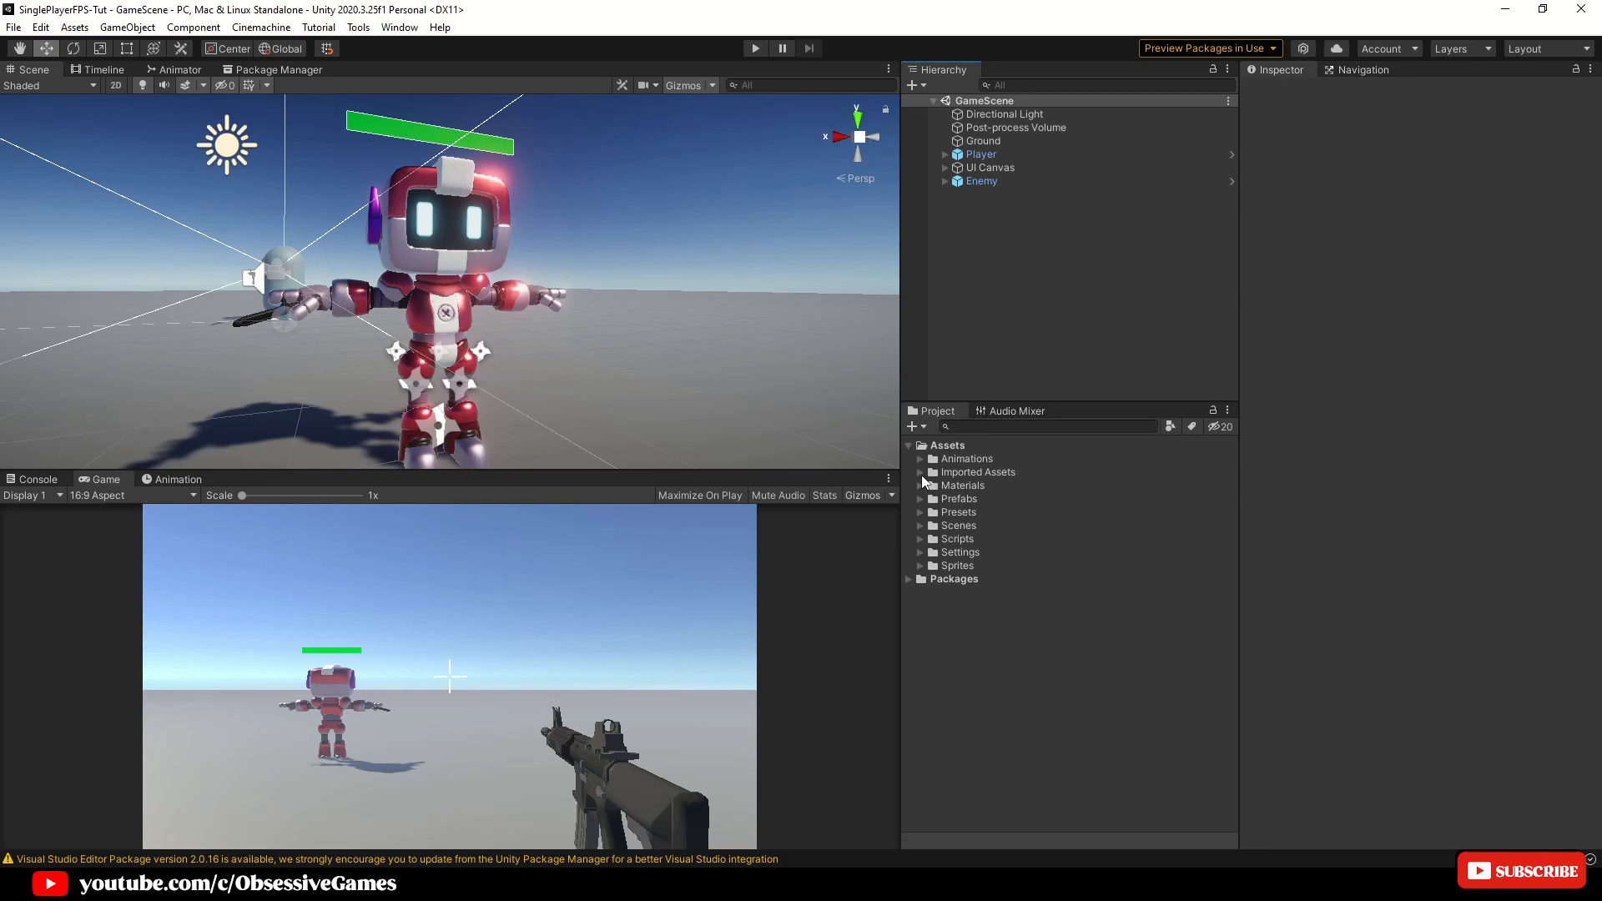
# Reveal the Jammo_LowPoly model from Imported Assets > Jammo-Character > Models in the file explorer
pyautogui.click(922, 472)
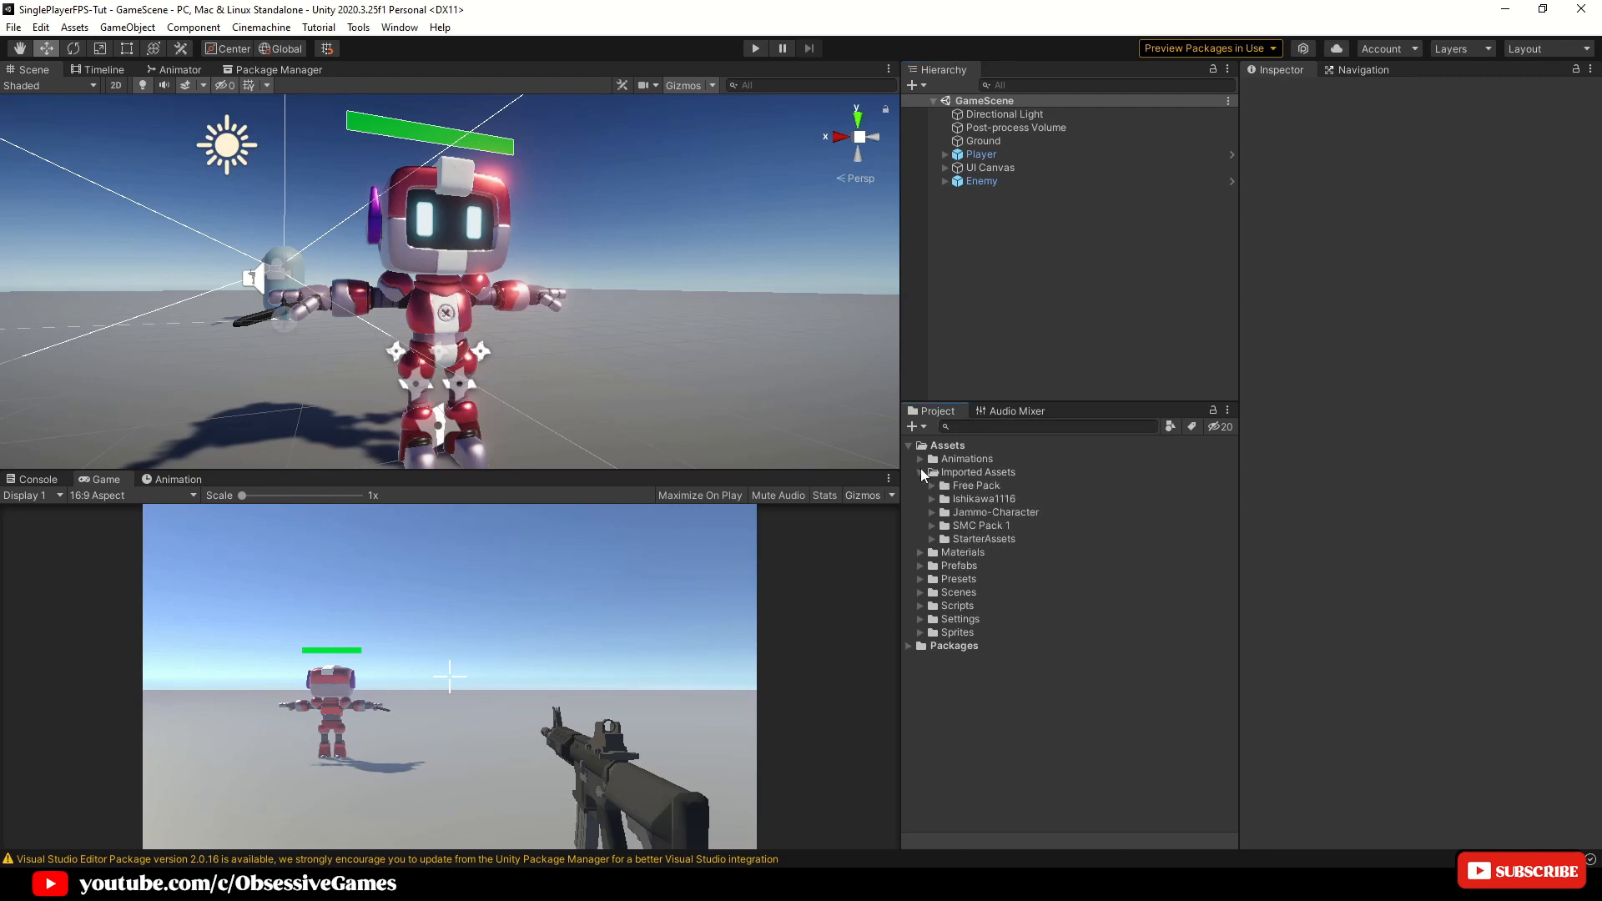
pyautogui.click(932, 512)
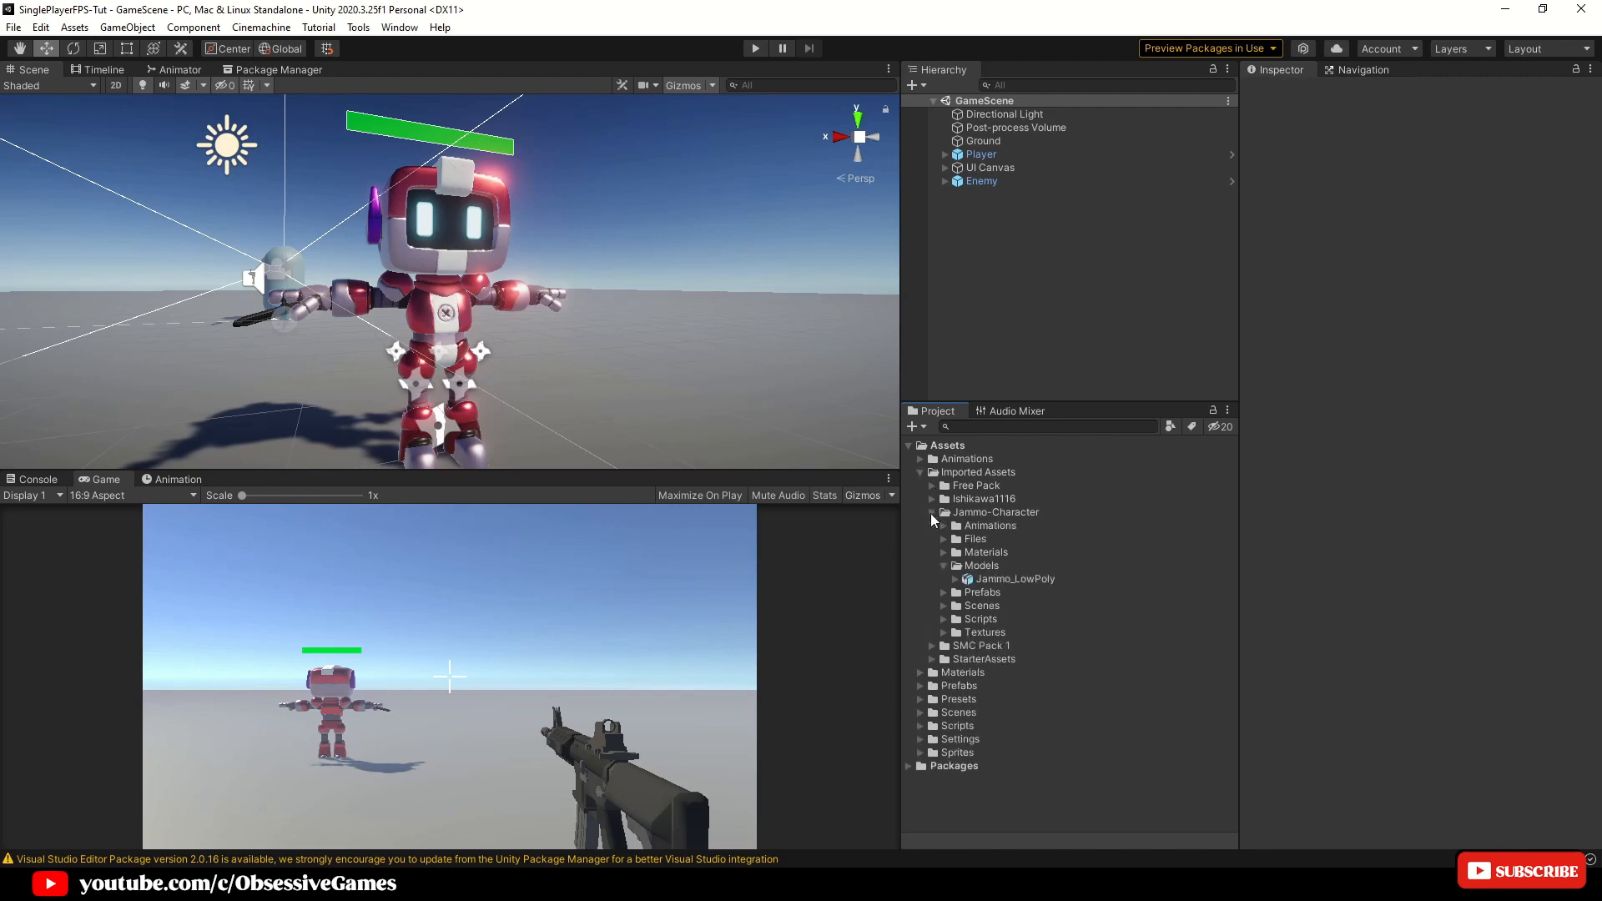
pyautogui.click(945, 566)
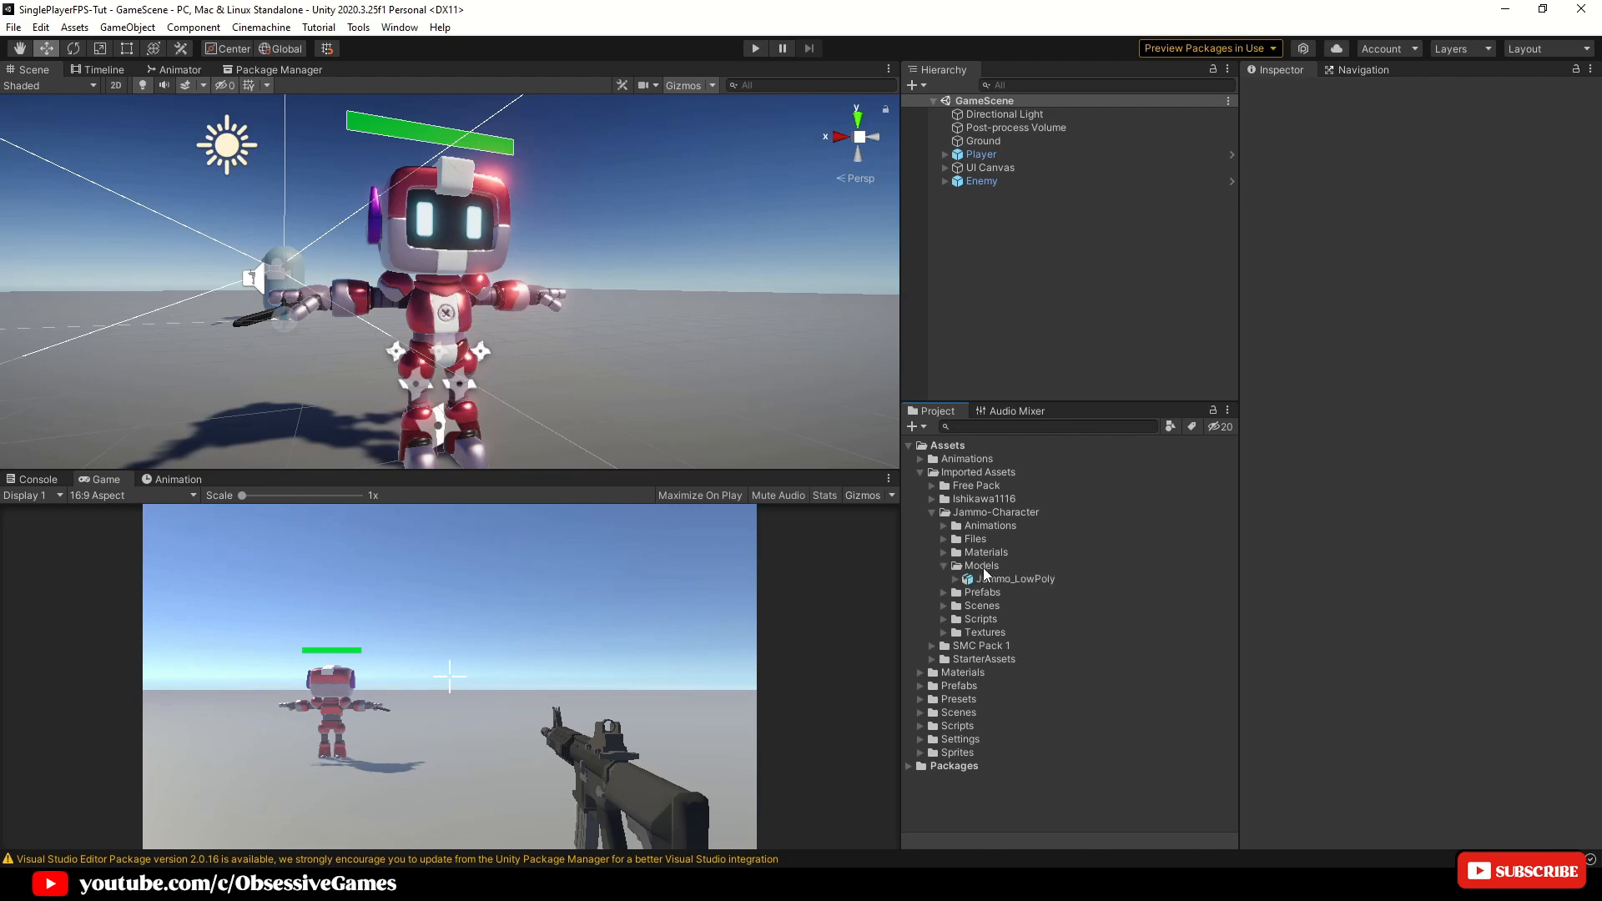
pyautogui.rightClick(1015, 579)
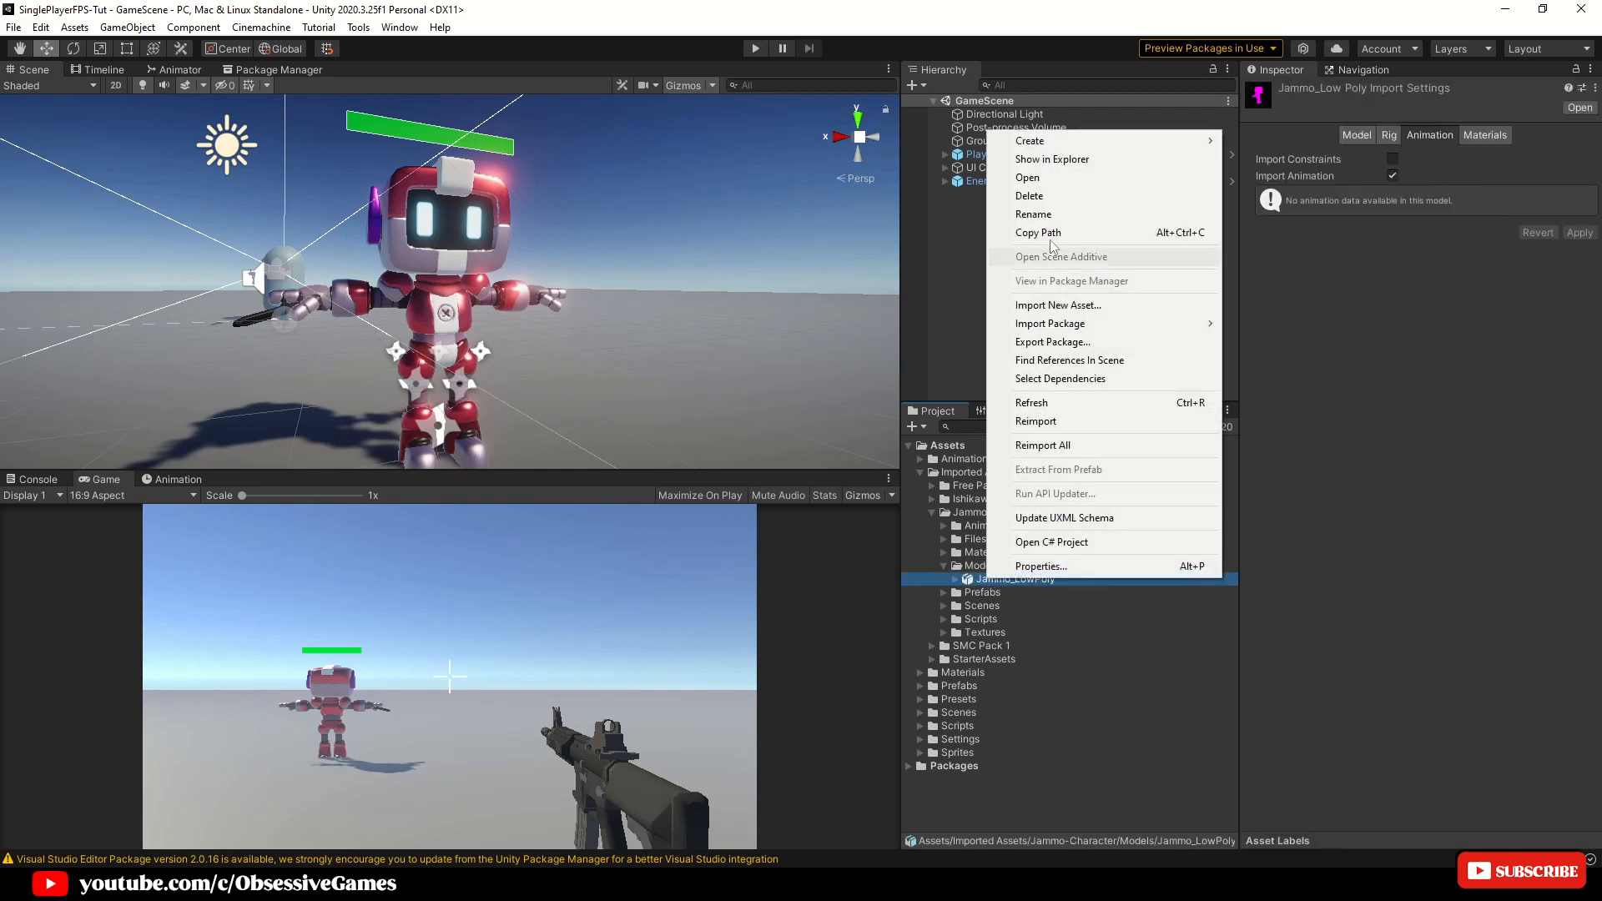
pyautogui.click(1052, 159)
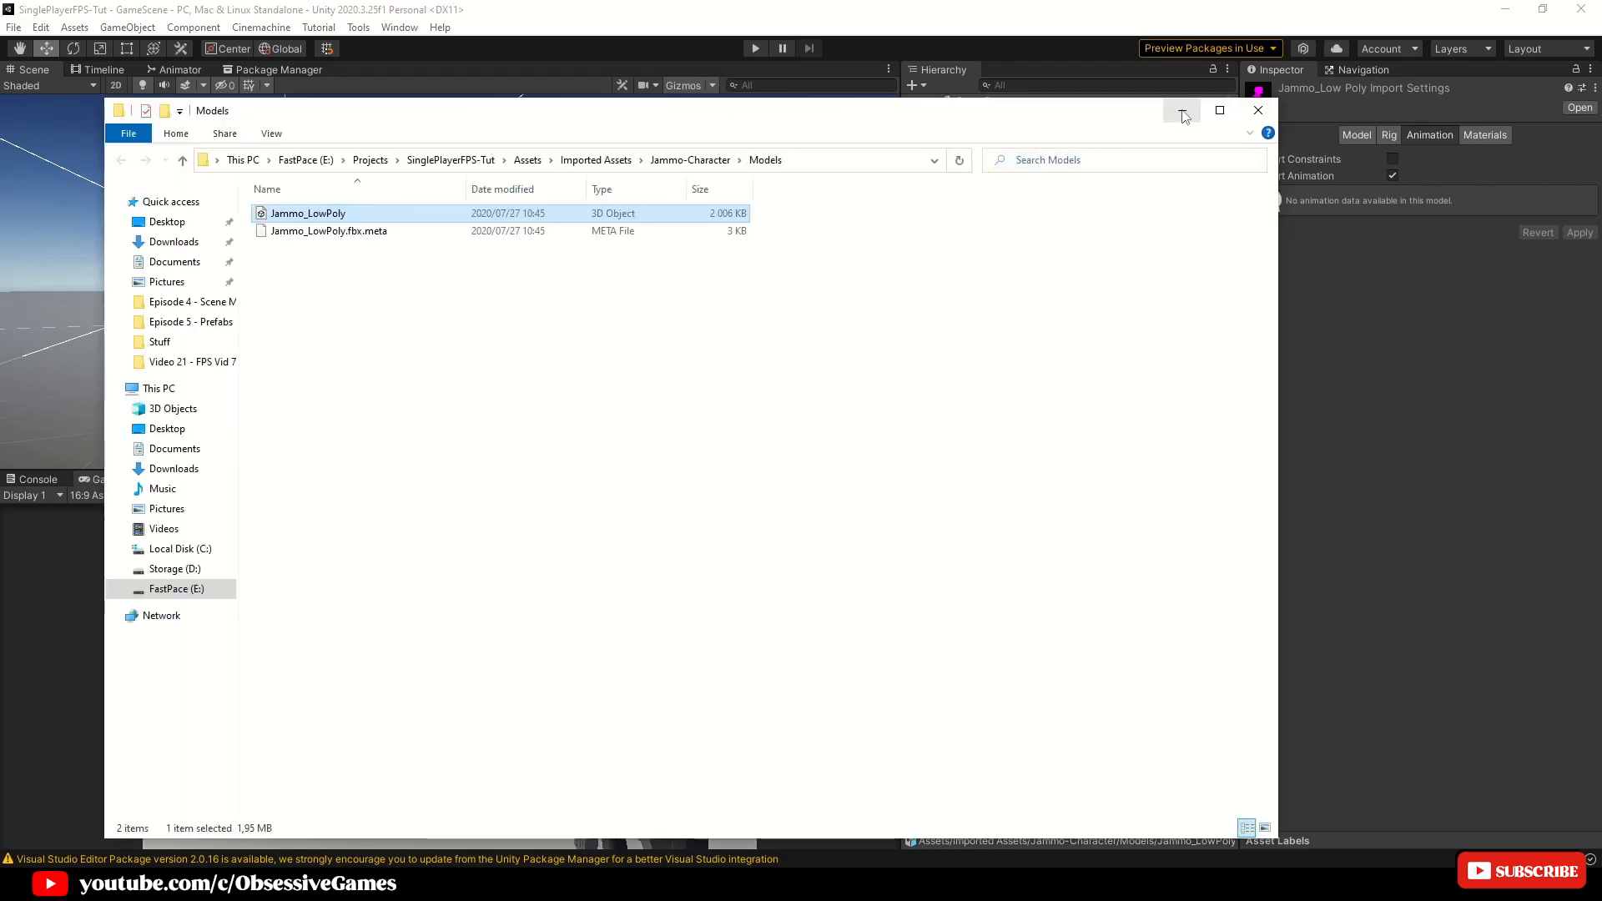
pyautogui.moveTo(1182, 110)
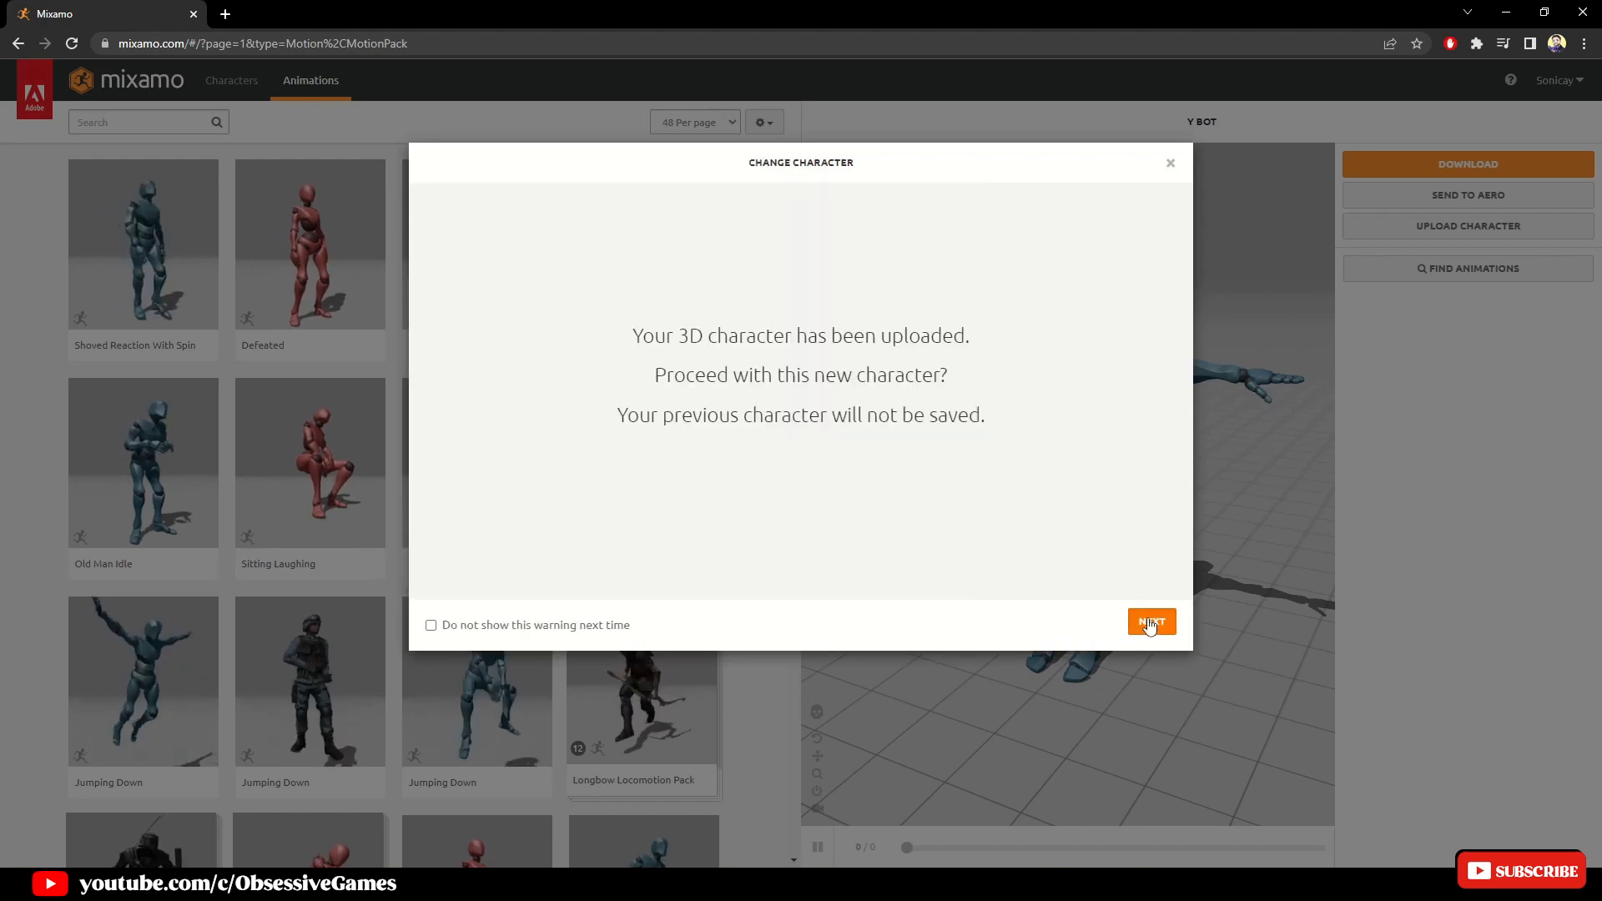
# Search Mixamo for 'reload' and preview the Reloading animation on the uploaded character
pyautogui.click(1150, 623)
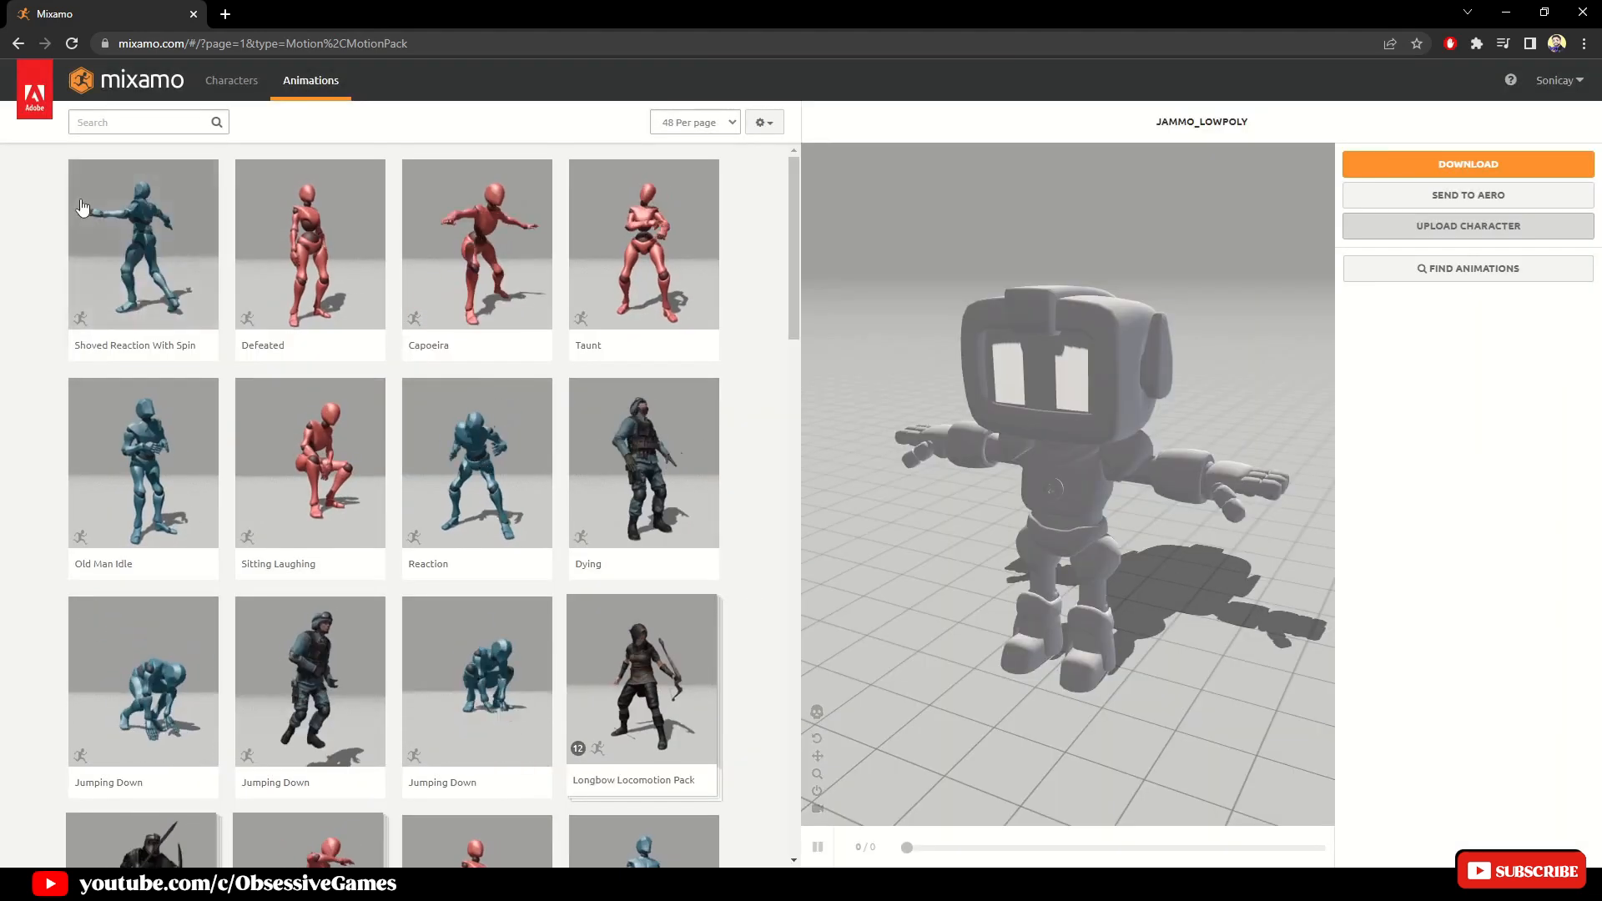
pyautogui.write('reload')
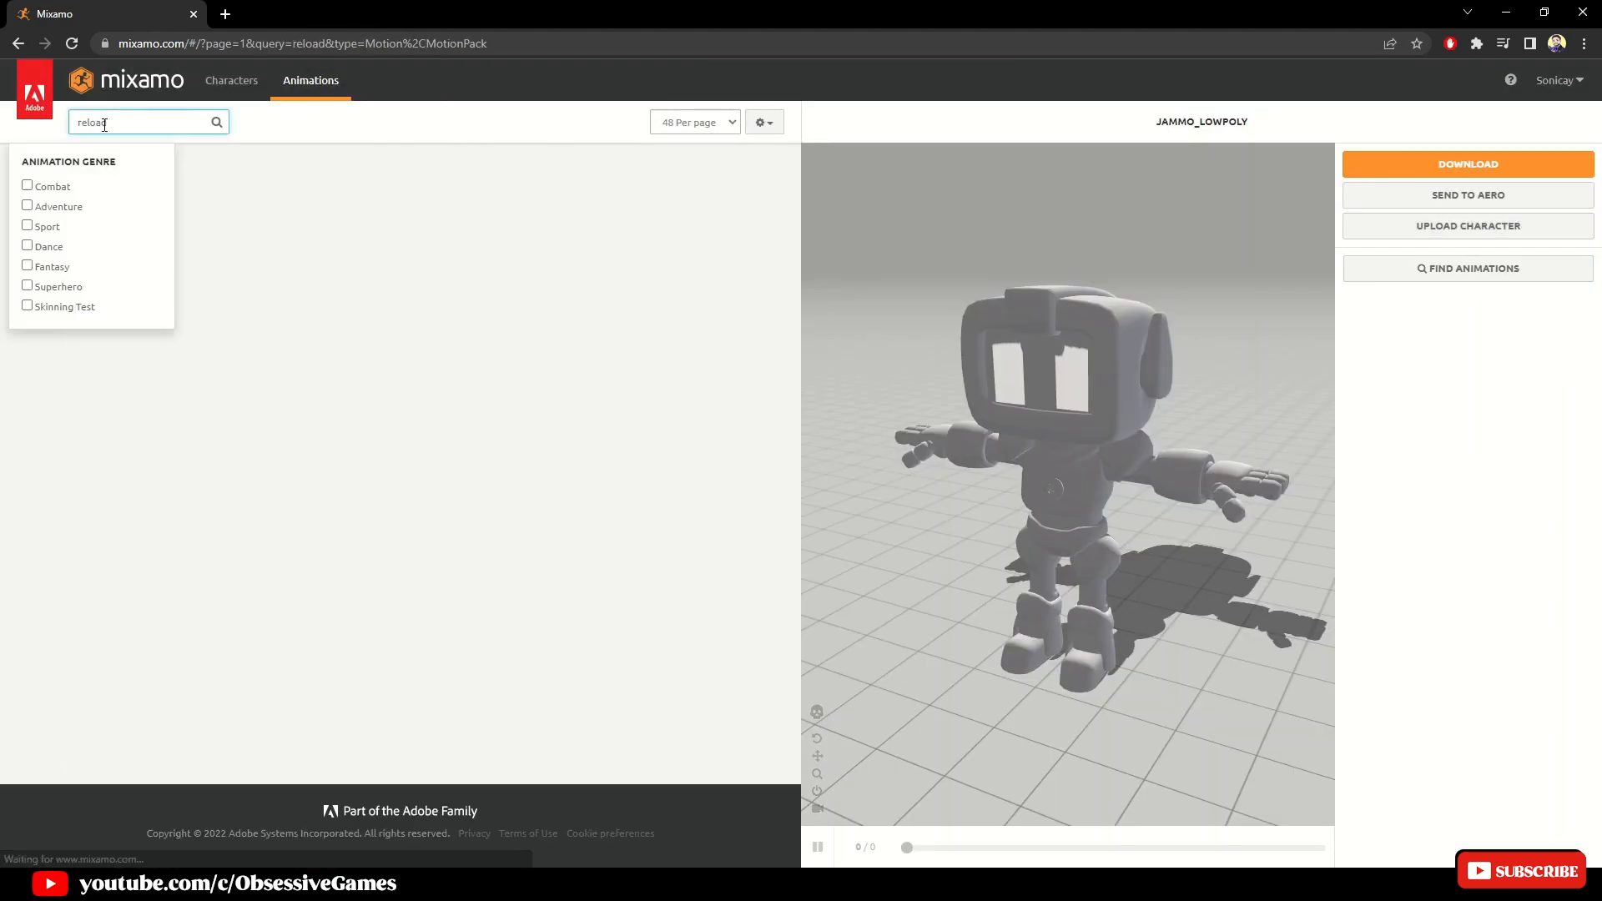
pyautogui.click(216, 121)
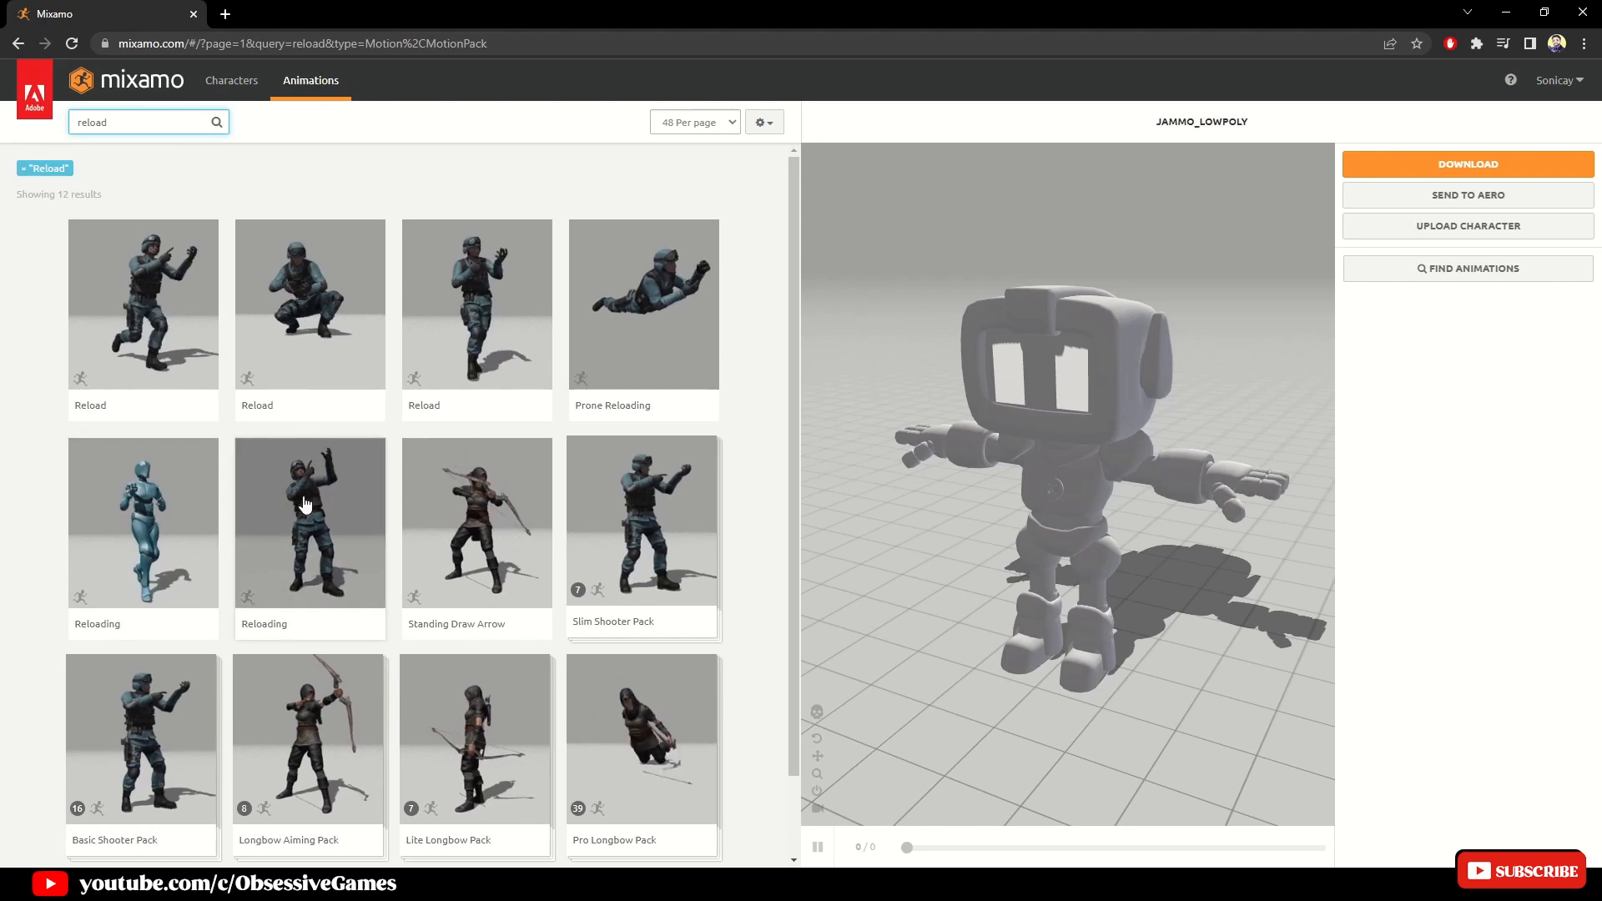
pyautogui.click(309, 521)
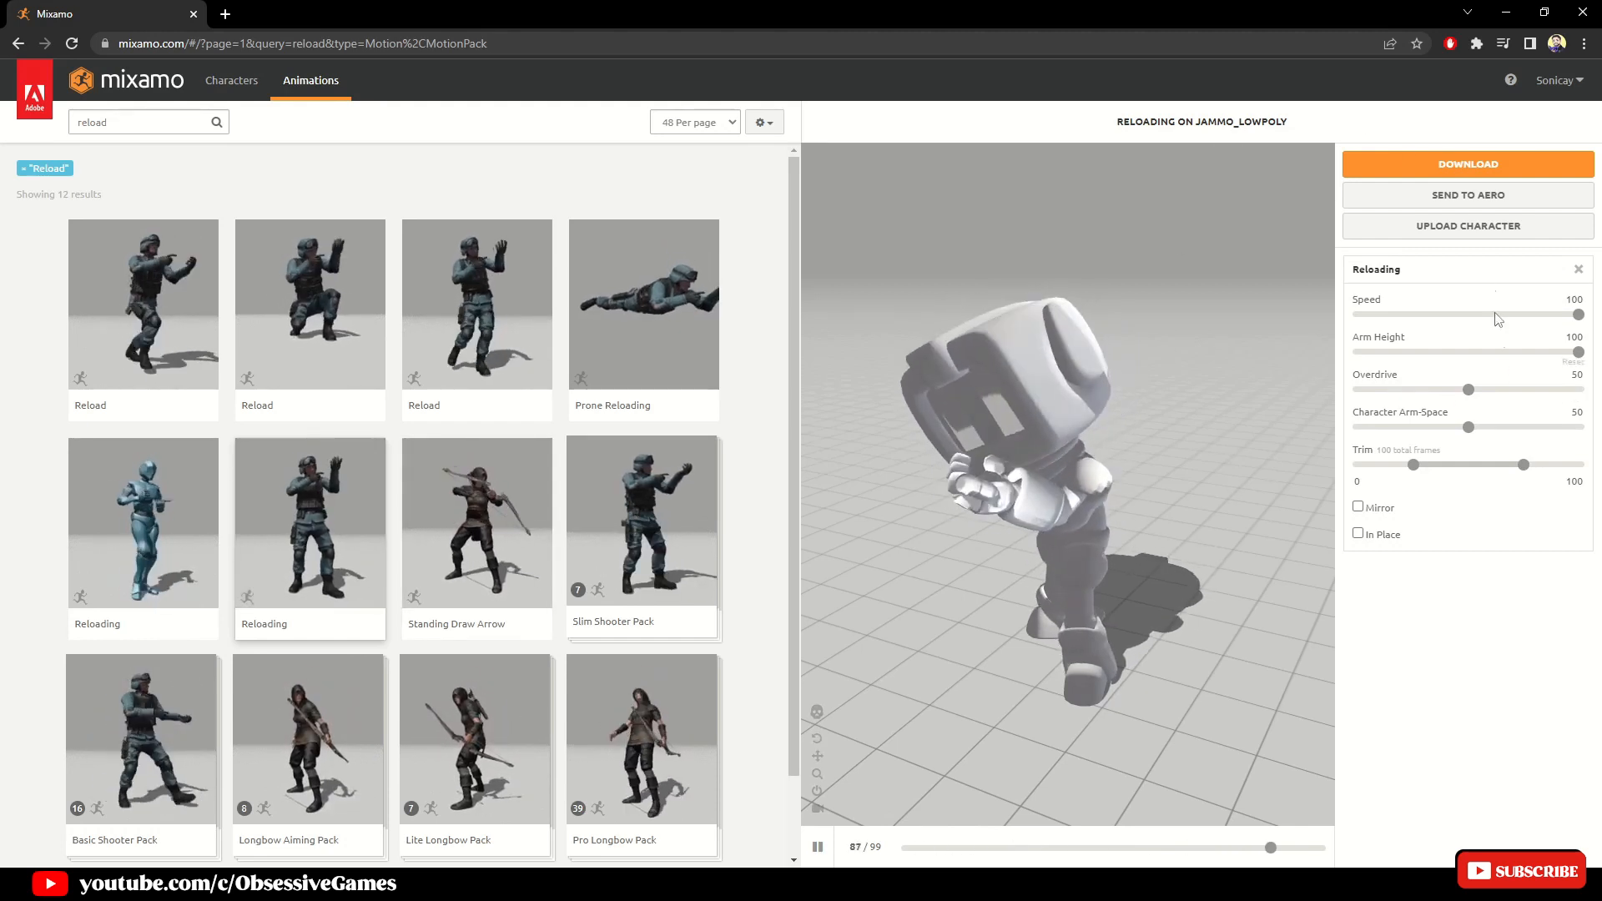
# Download the Reloading animation with the chosen settings
pyautogui.click(1467, 163)
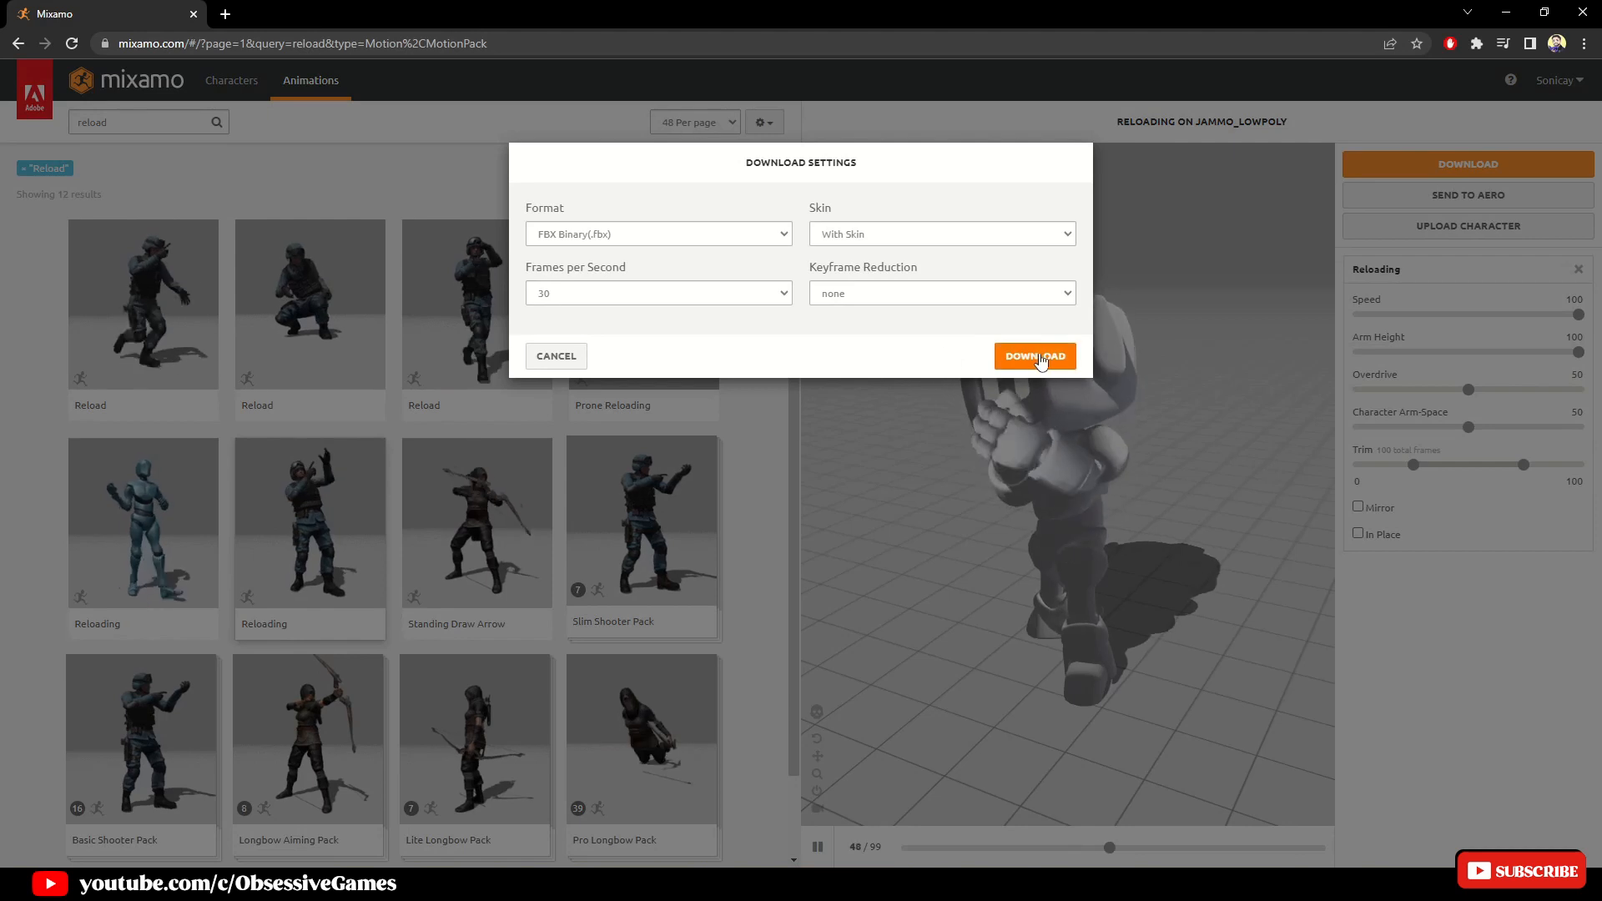
pyautogui.click(1034, 356)
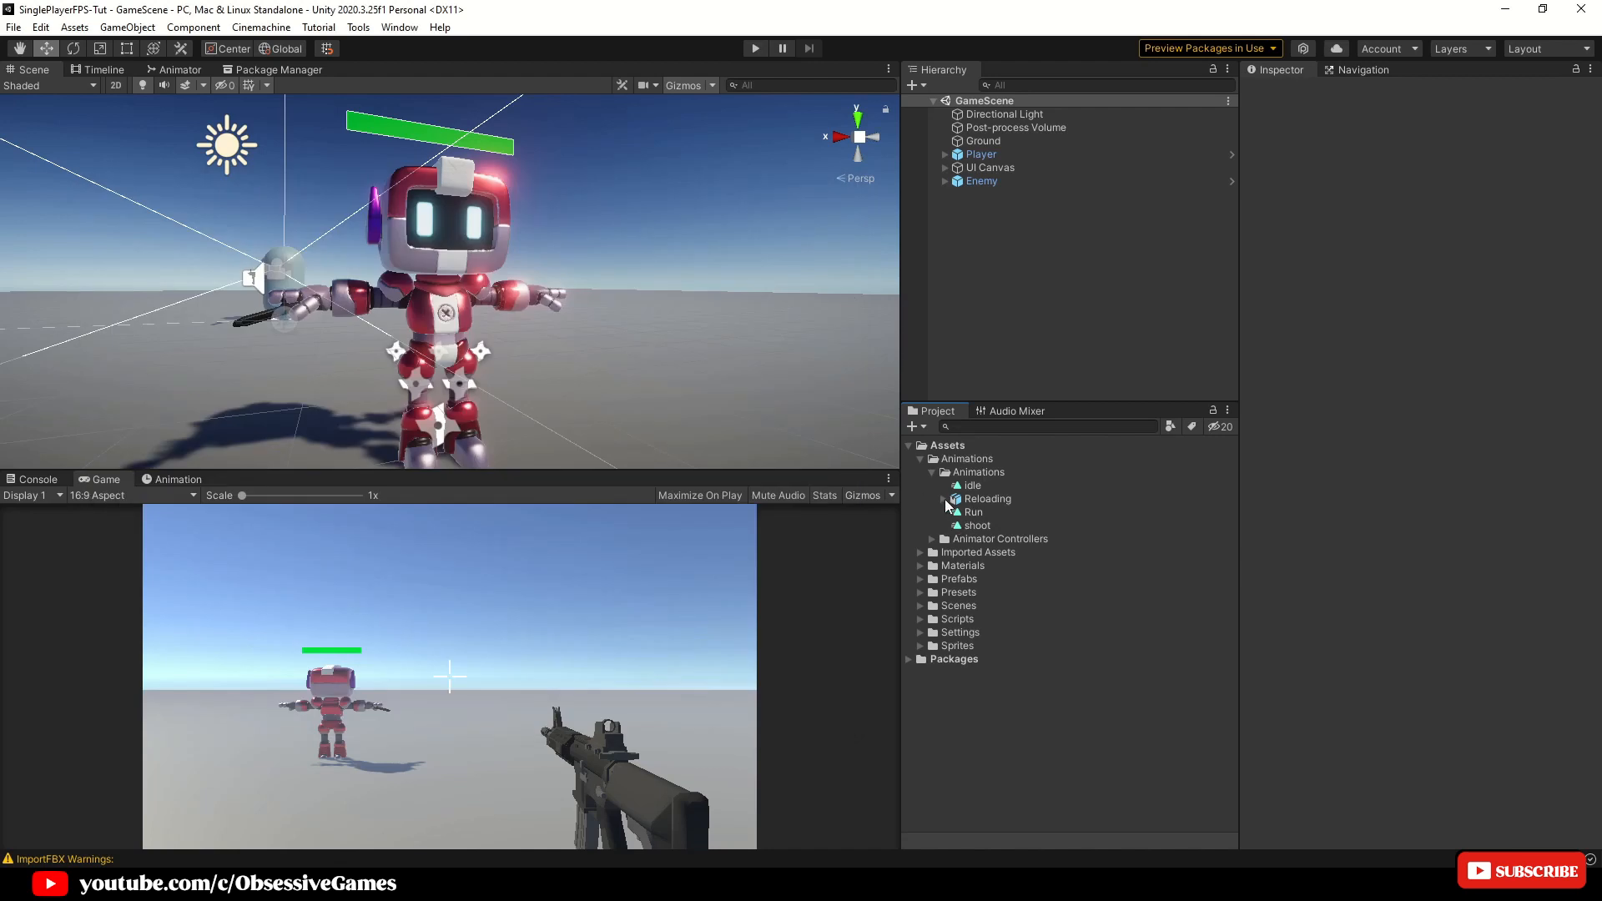
# Expand the imported Reloading asset in the Animations folder to check its parts
pyautogui.click(945, 499)
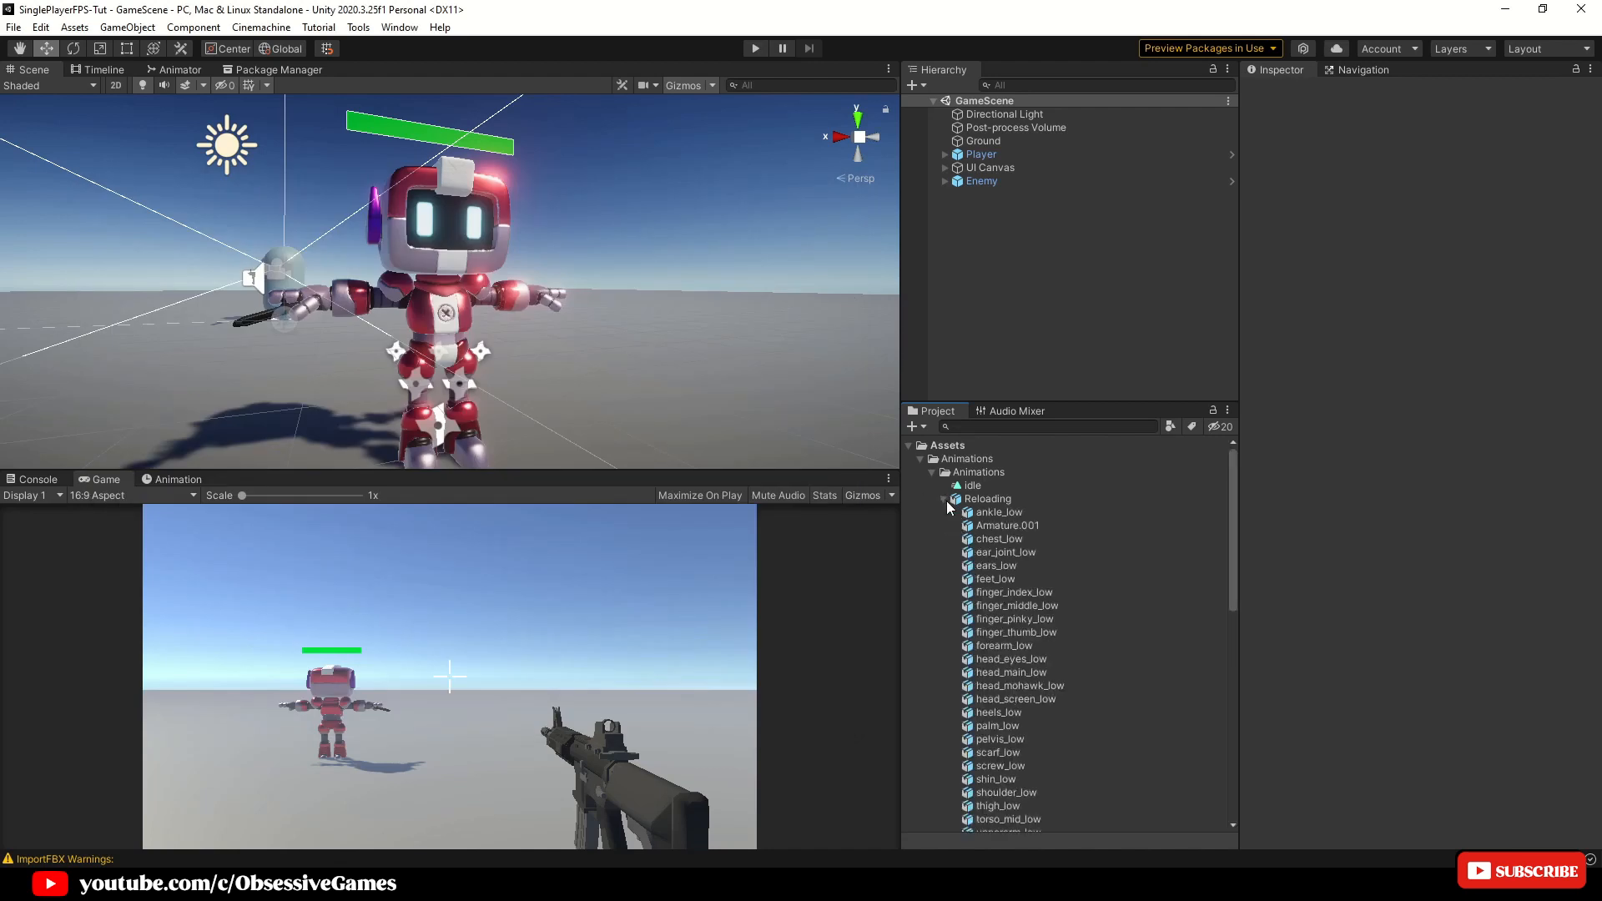
pyautogui.scroll(-3)
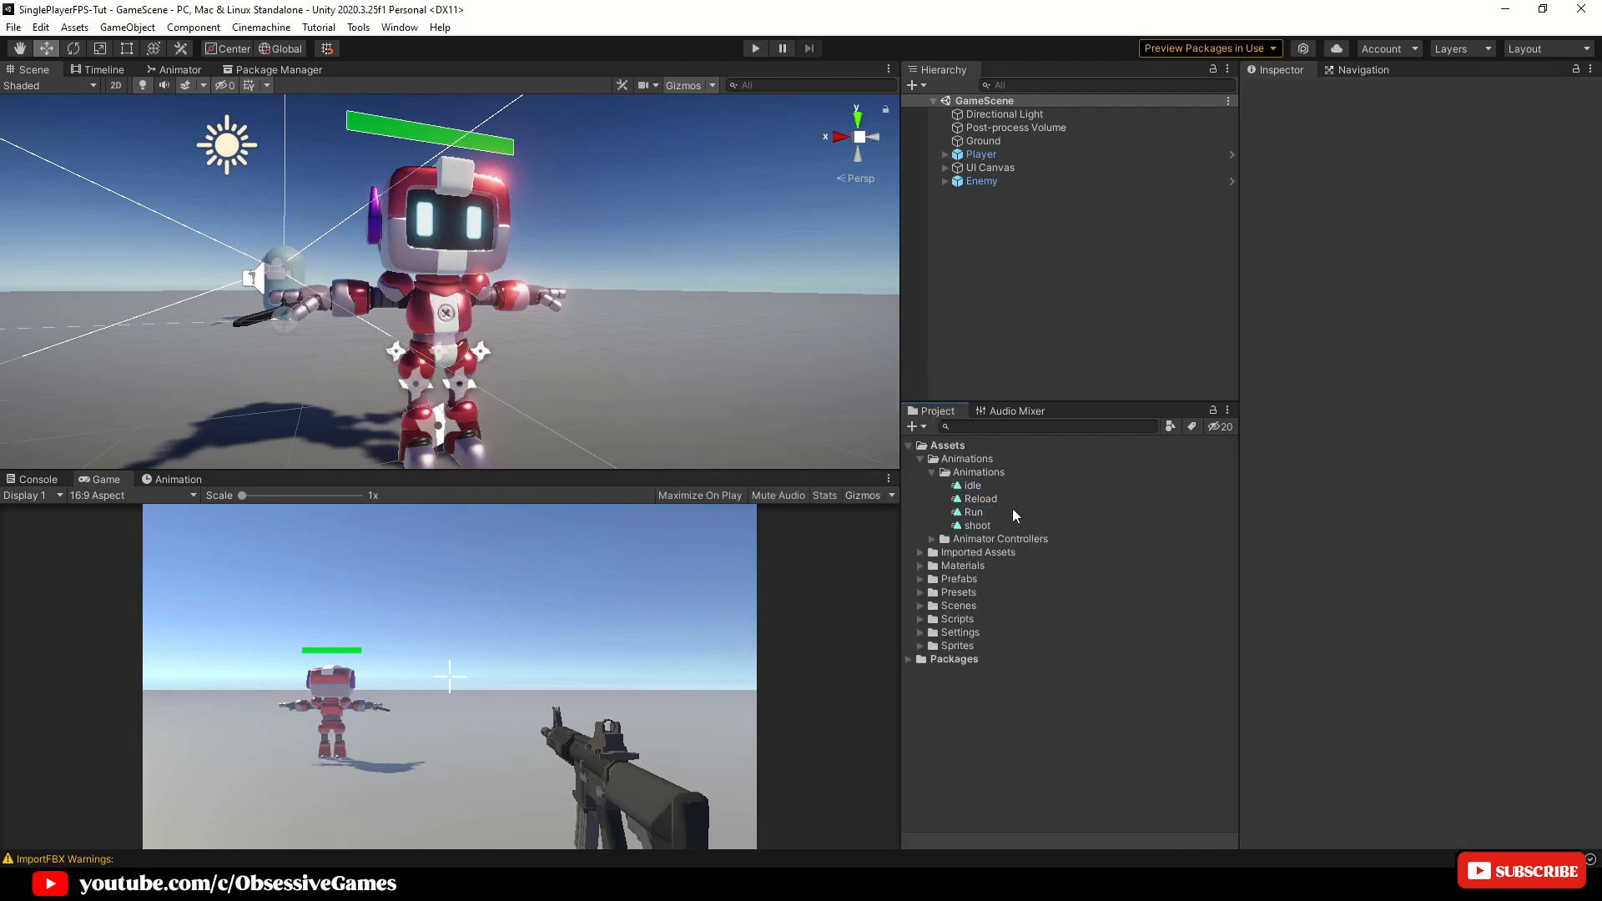
pyautogui.moveTo(1018, 513)
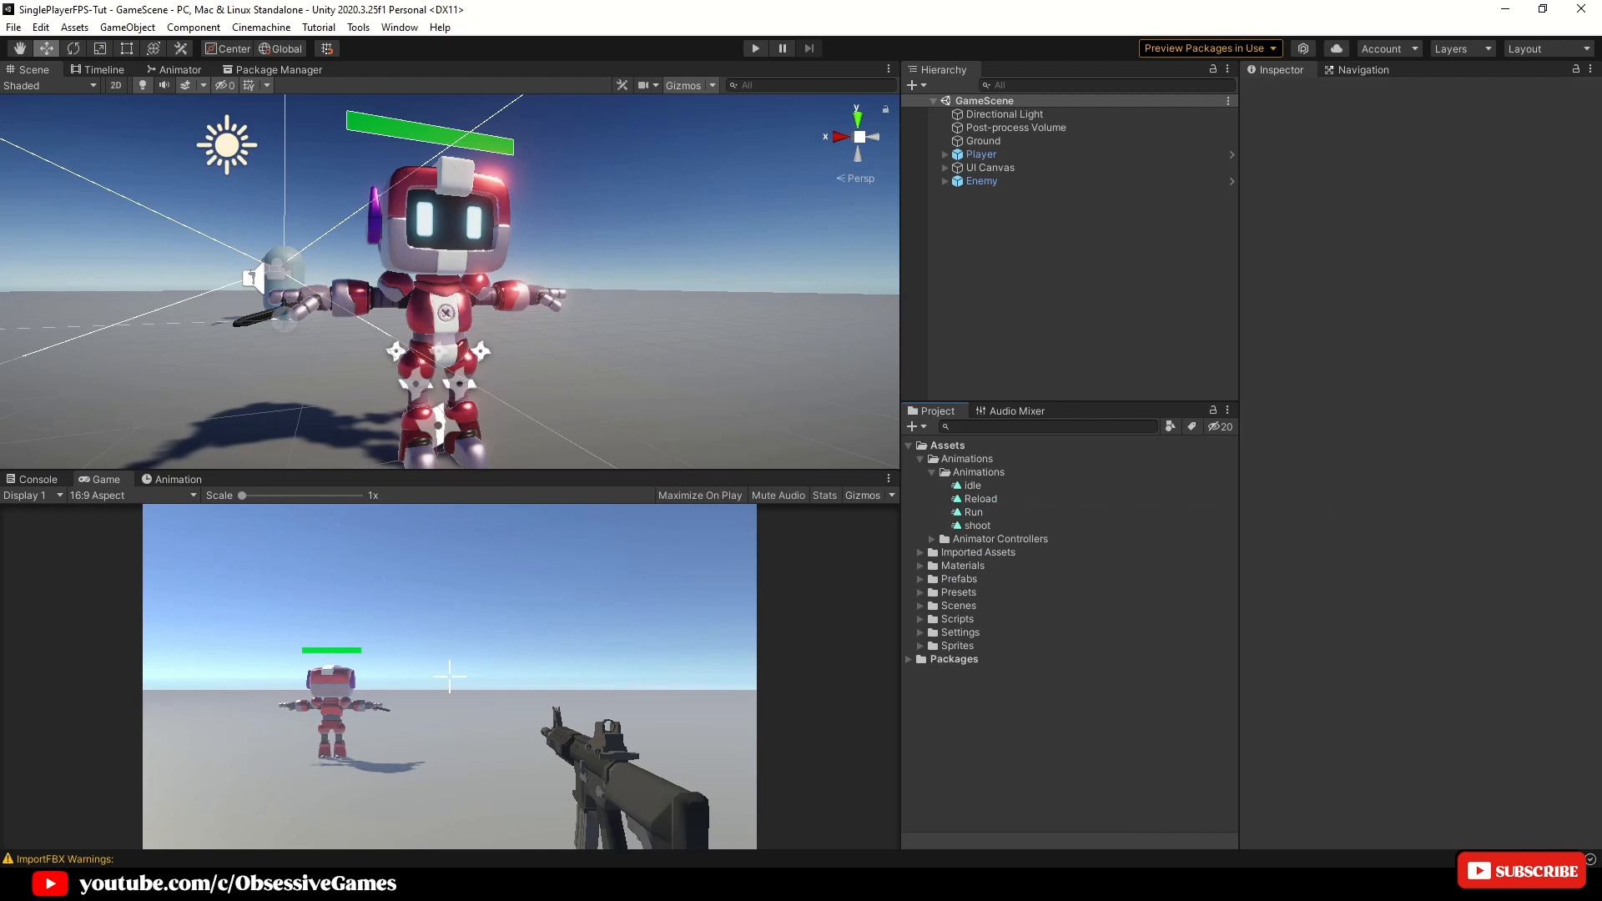
pyautogui.moveTo(1318, 529)
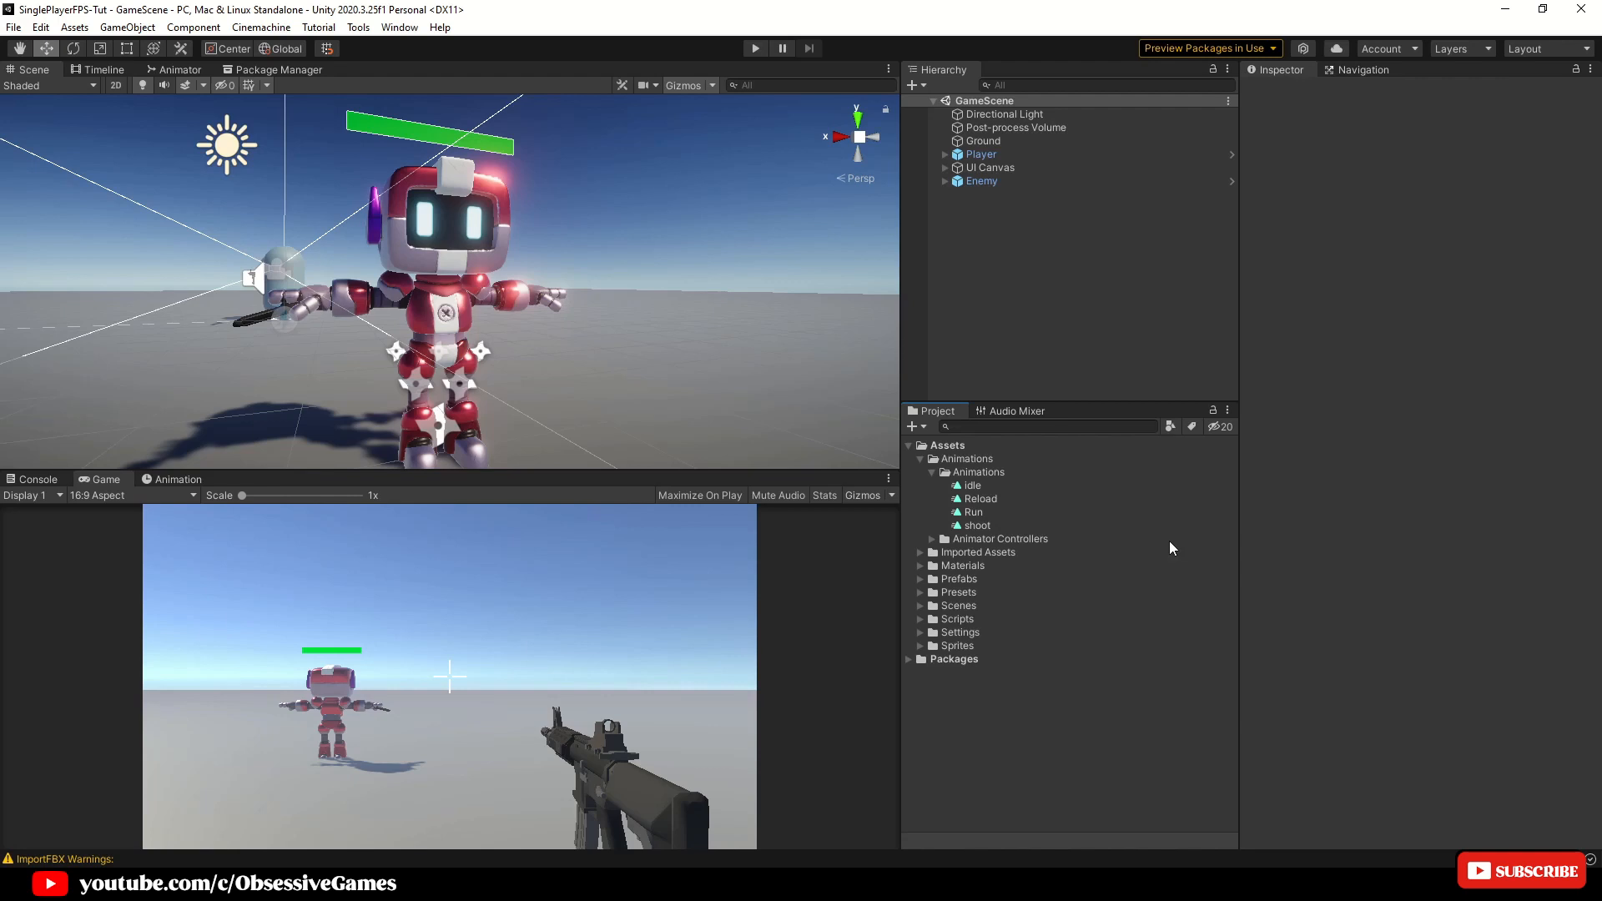
pyautogui.moveTo(1168, 547)
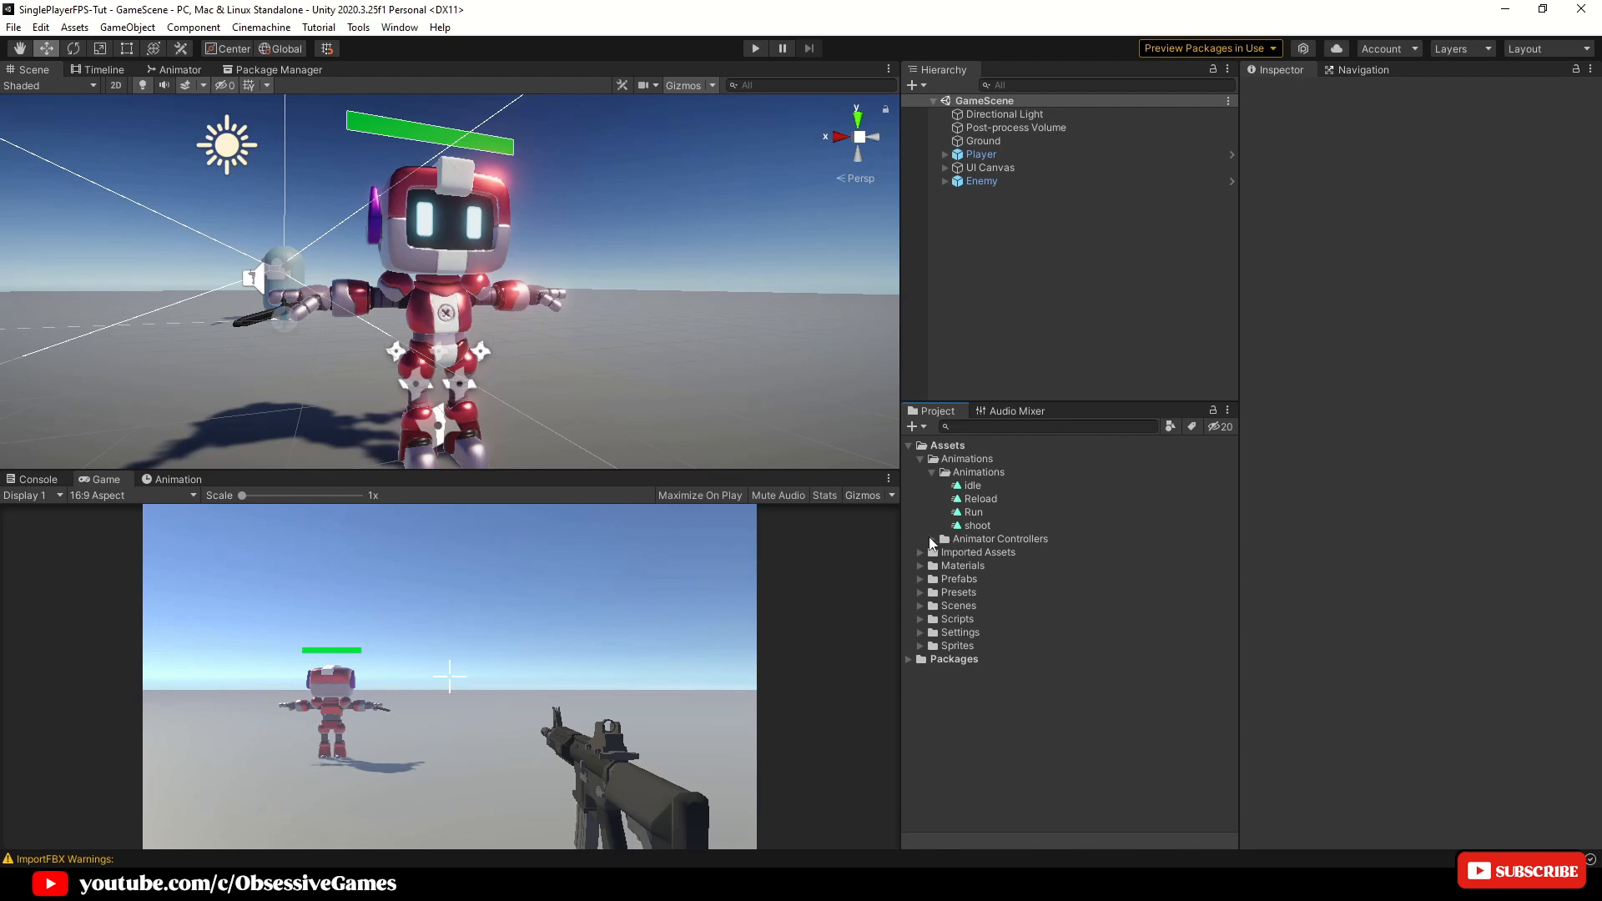
# Add an empty state named Reload to the EnemyAC animator controller
pyautogui.click(922, 539)
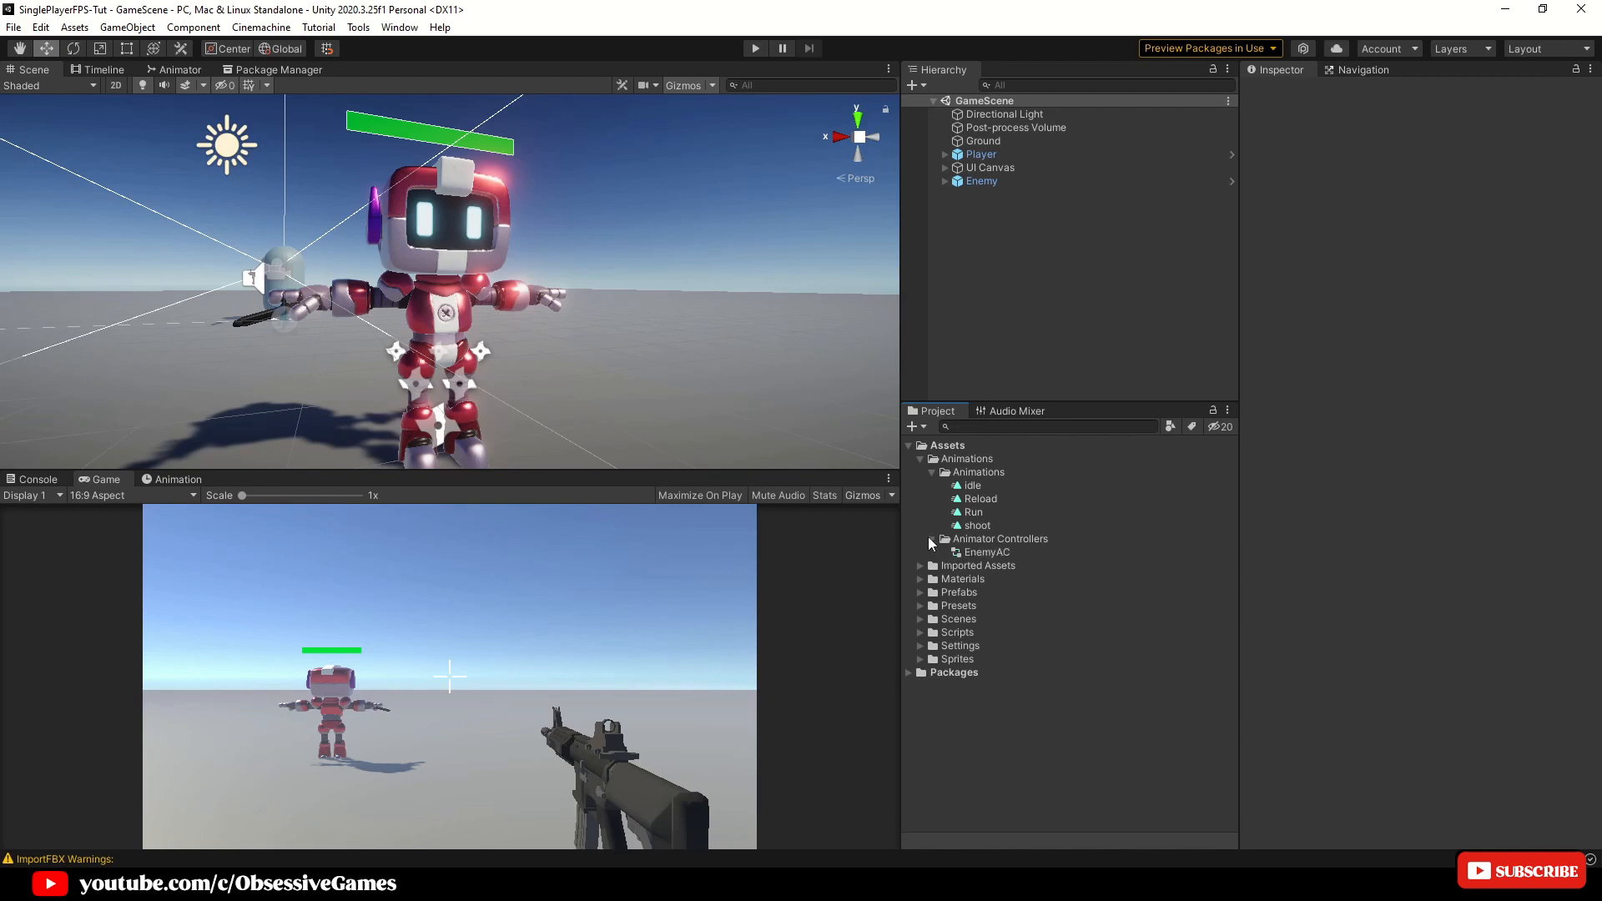
pyautogui.doubleClick(985, 552)
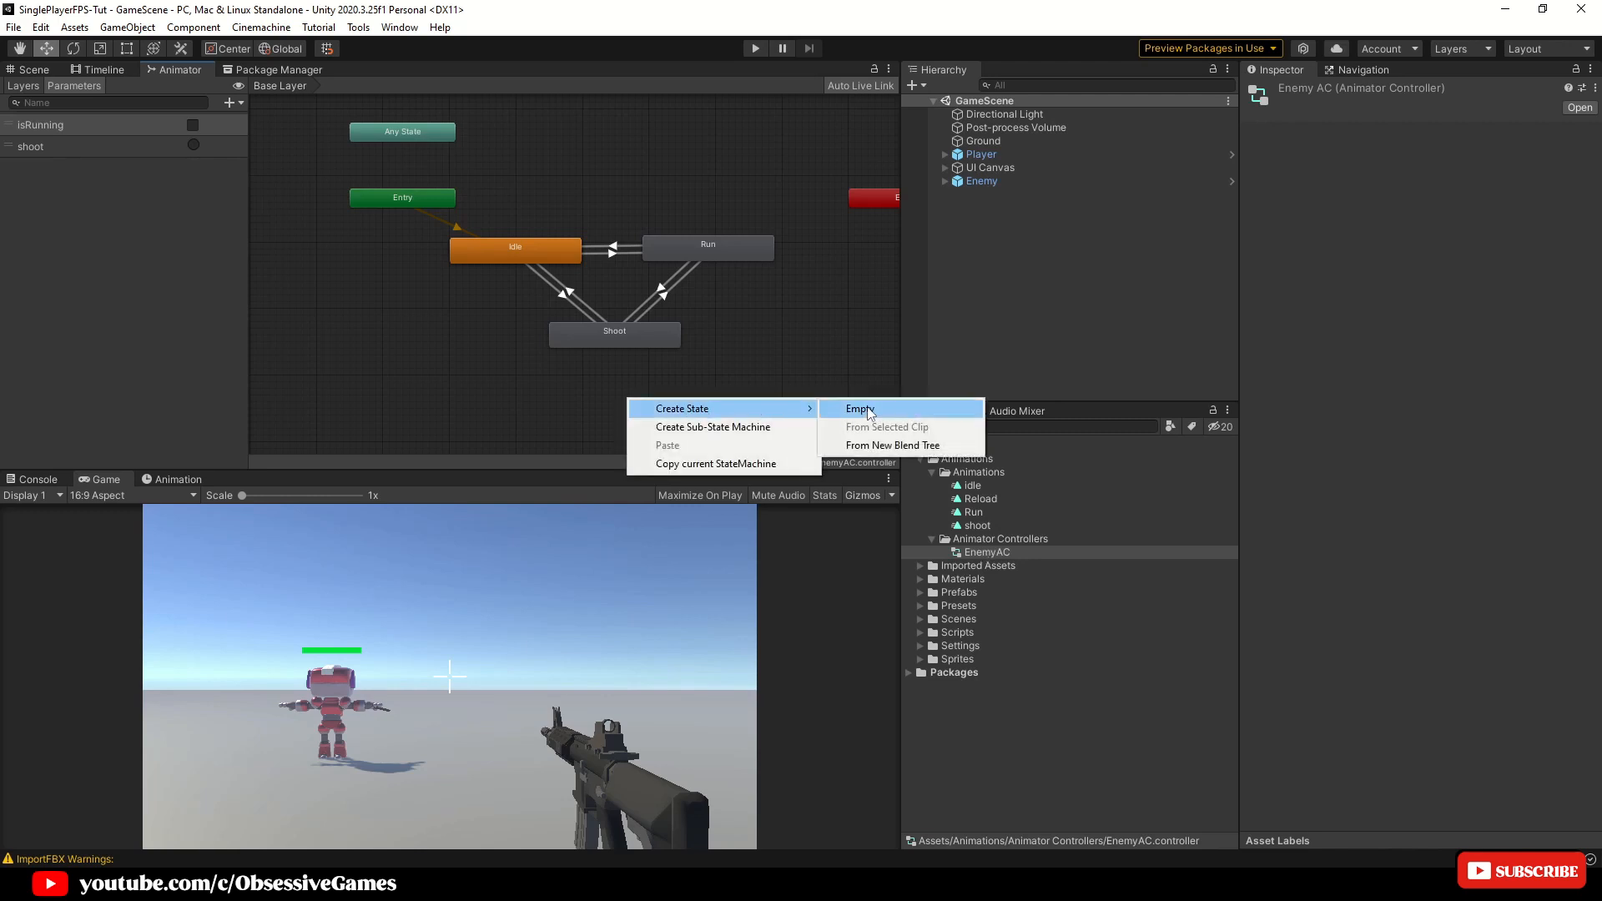
pyautogui.click(860, 409)
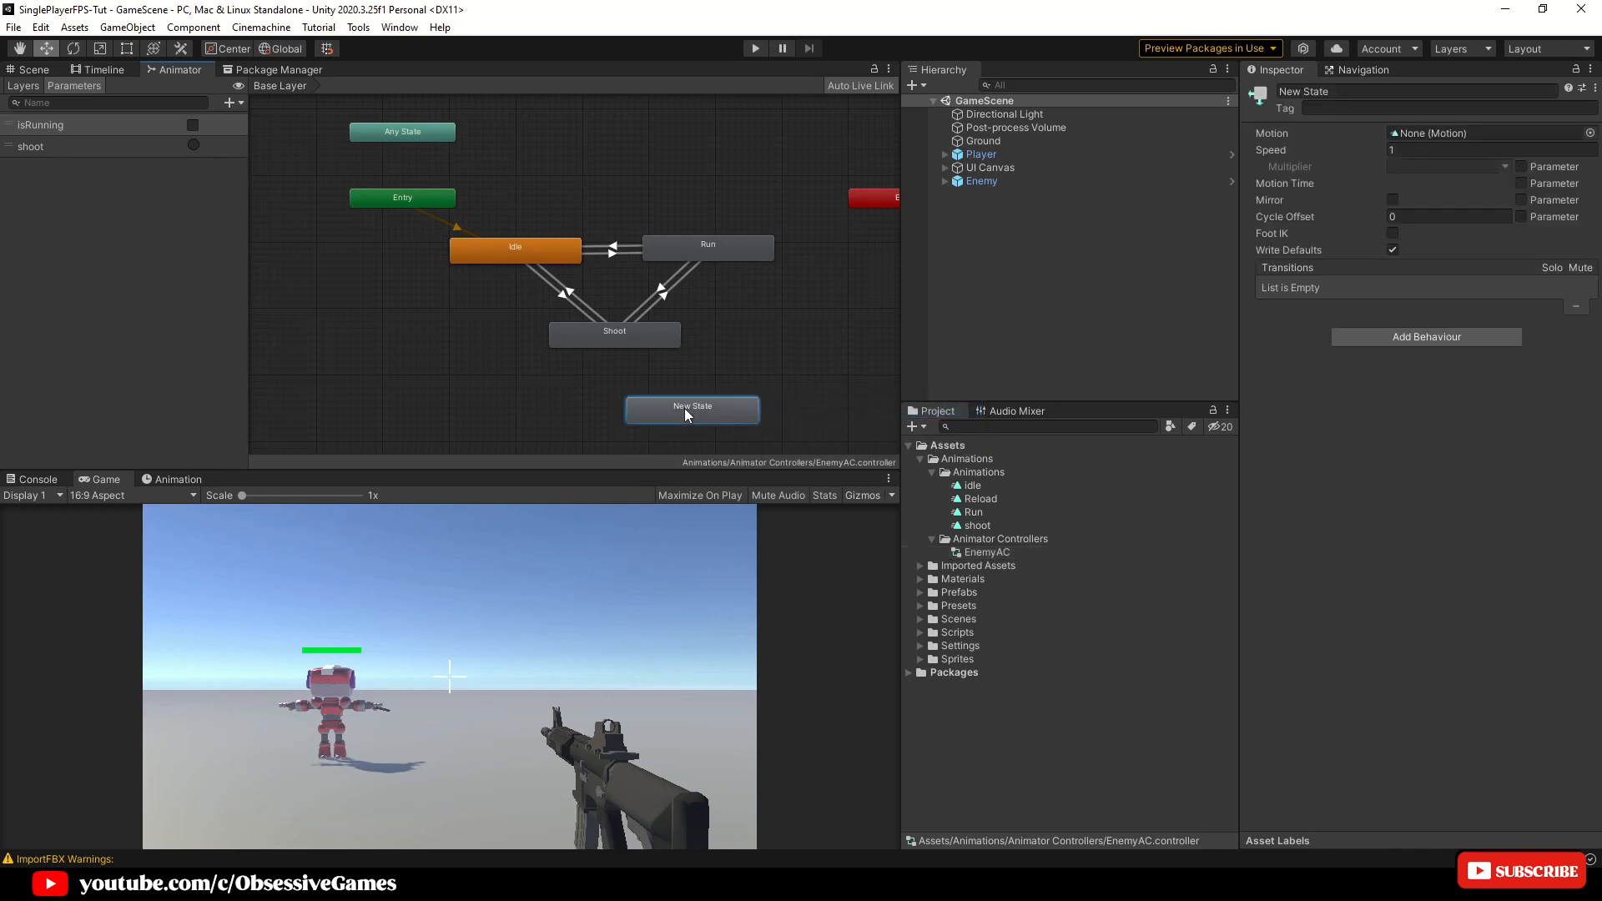
pyautogui.write('Reload')
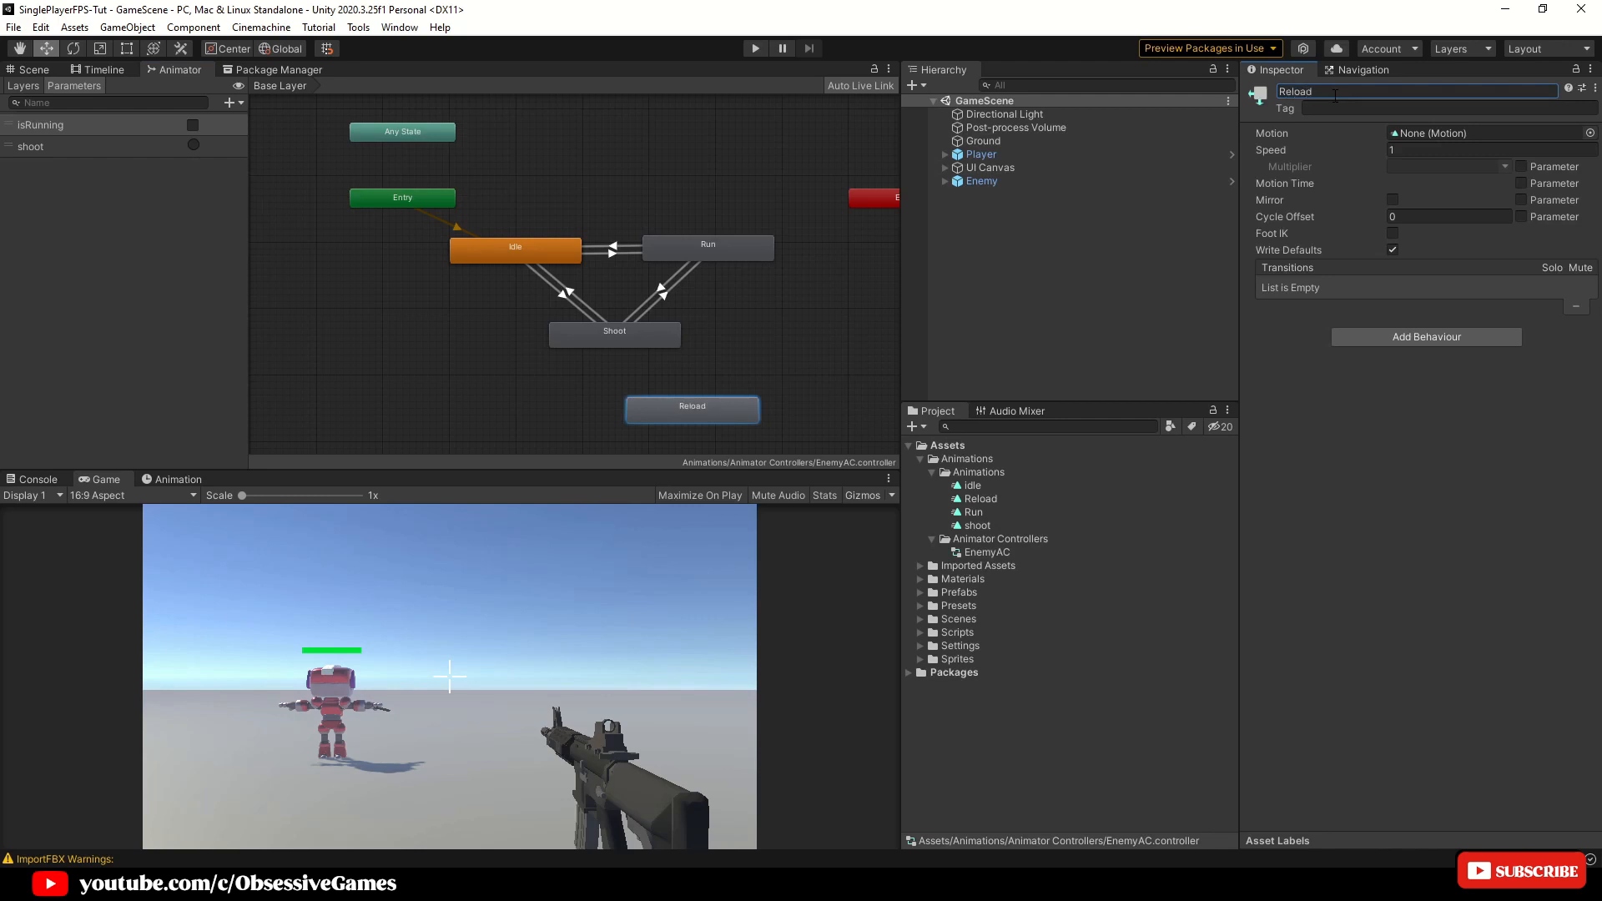
pyautogui.moveTo(898, 321)
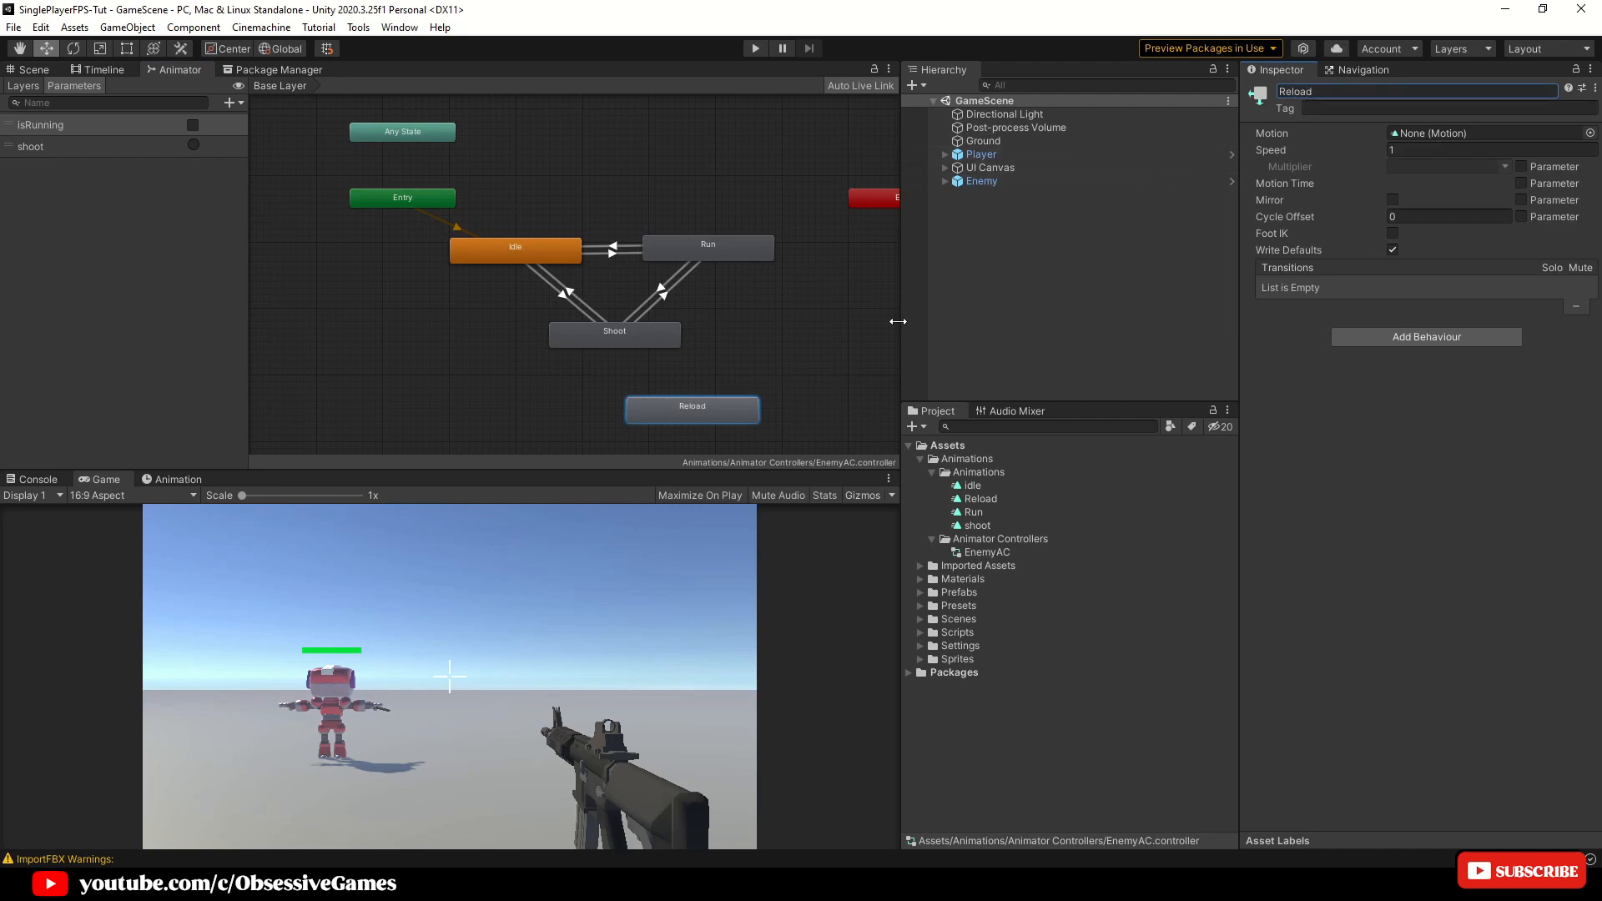
pyautogui.moveTo(980, 509)
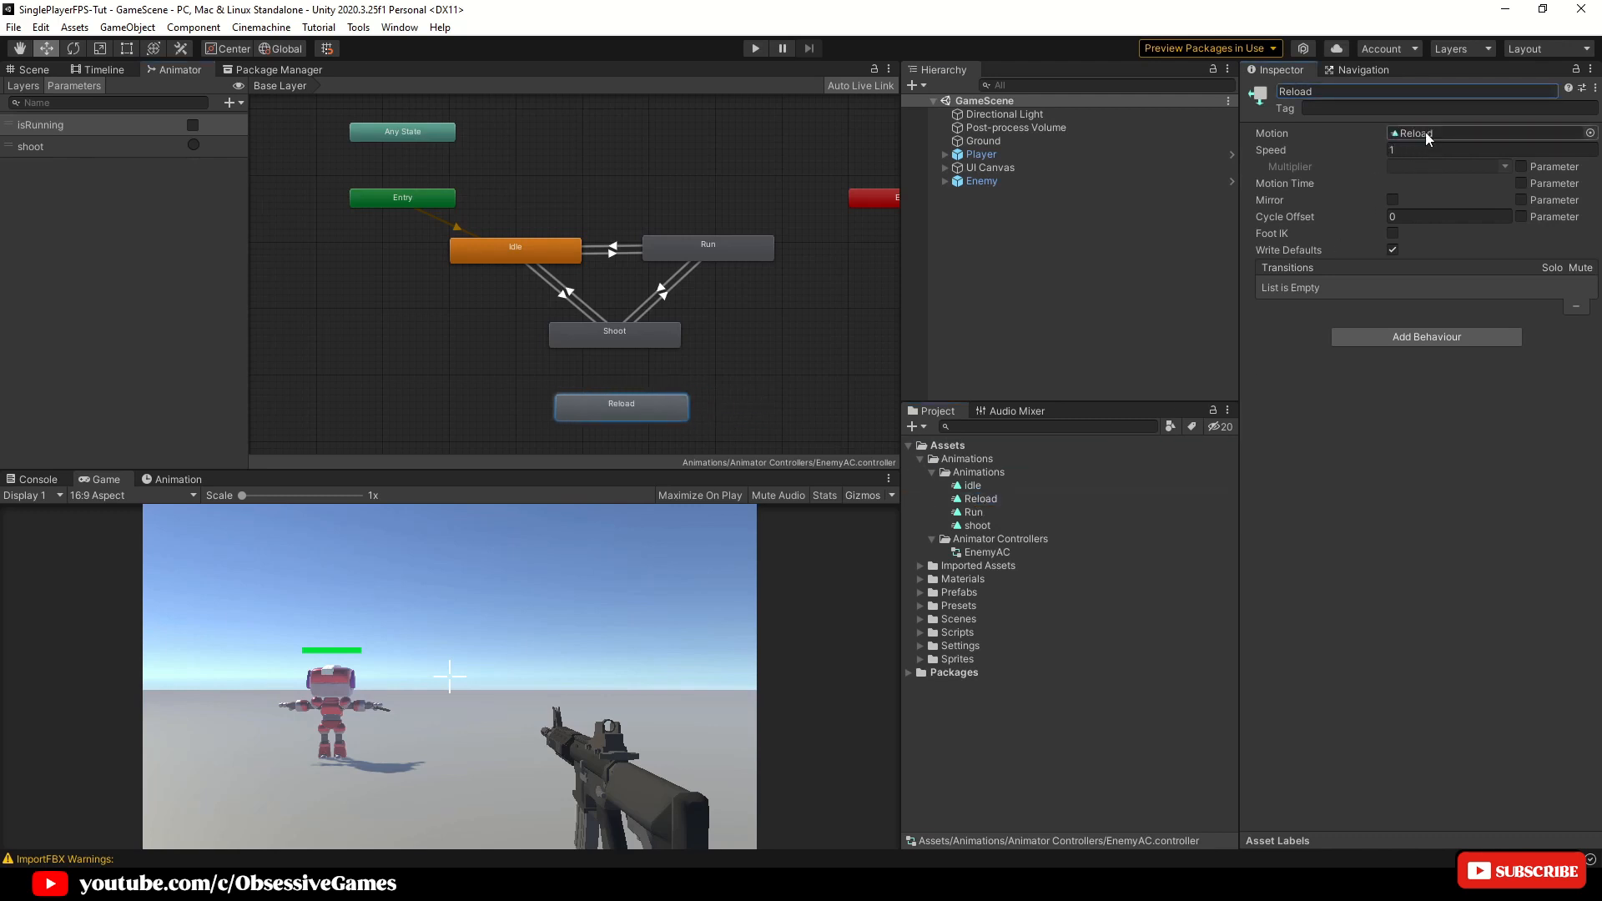
pyautogui.moveTo(338, 127)
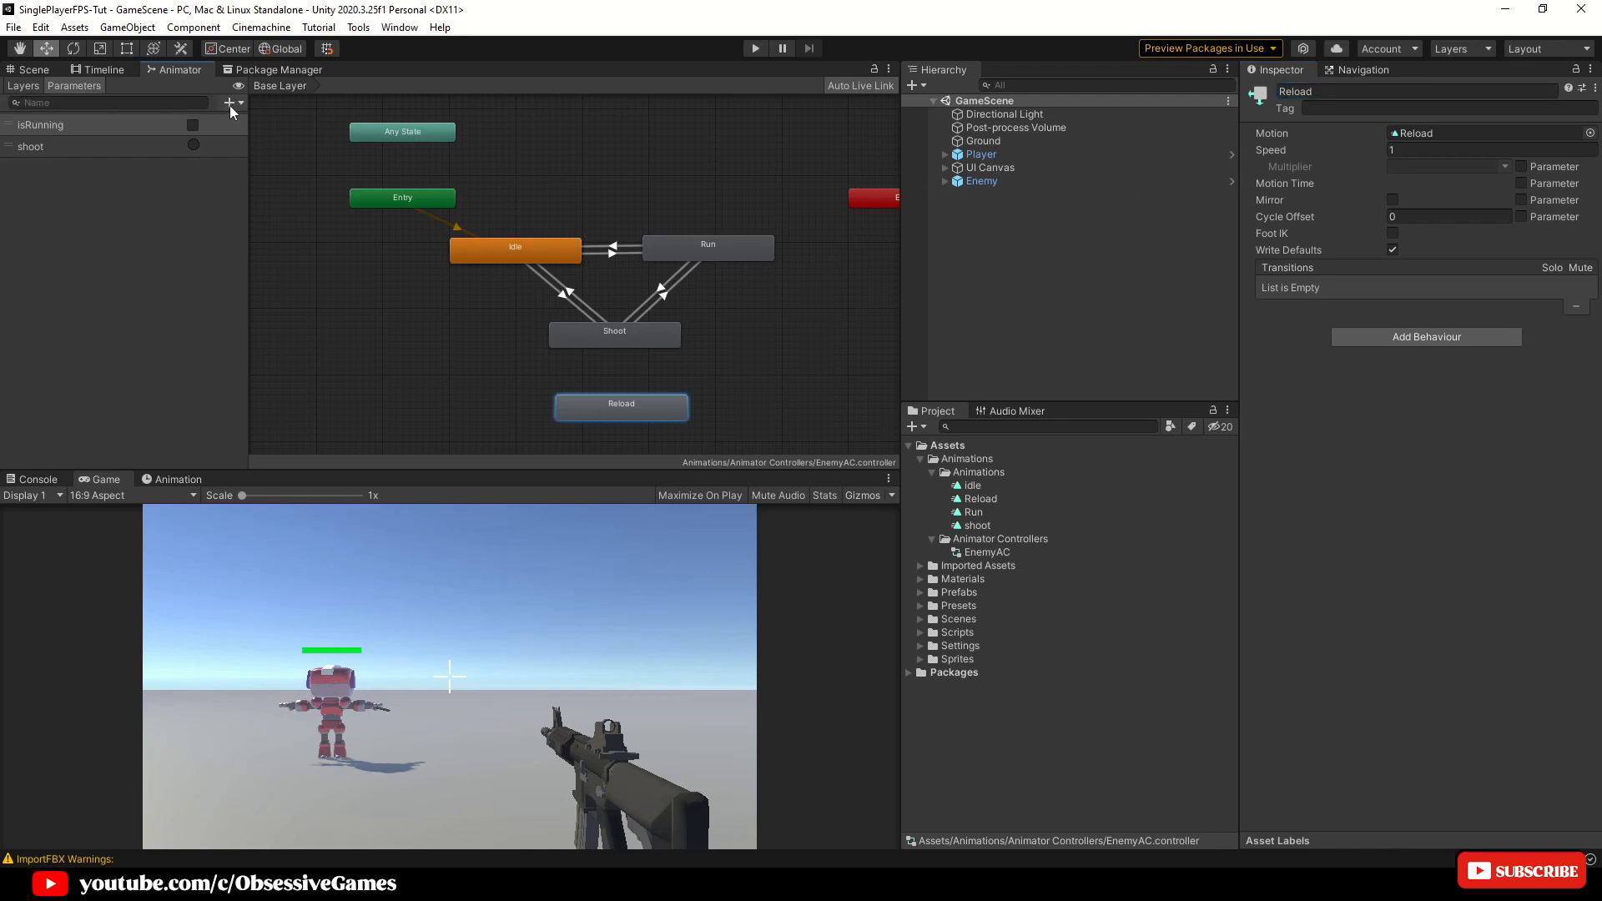
# Add a Trigger parameter named reload to the EnemyAC animator
pyautogui.click(230, 104)
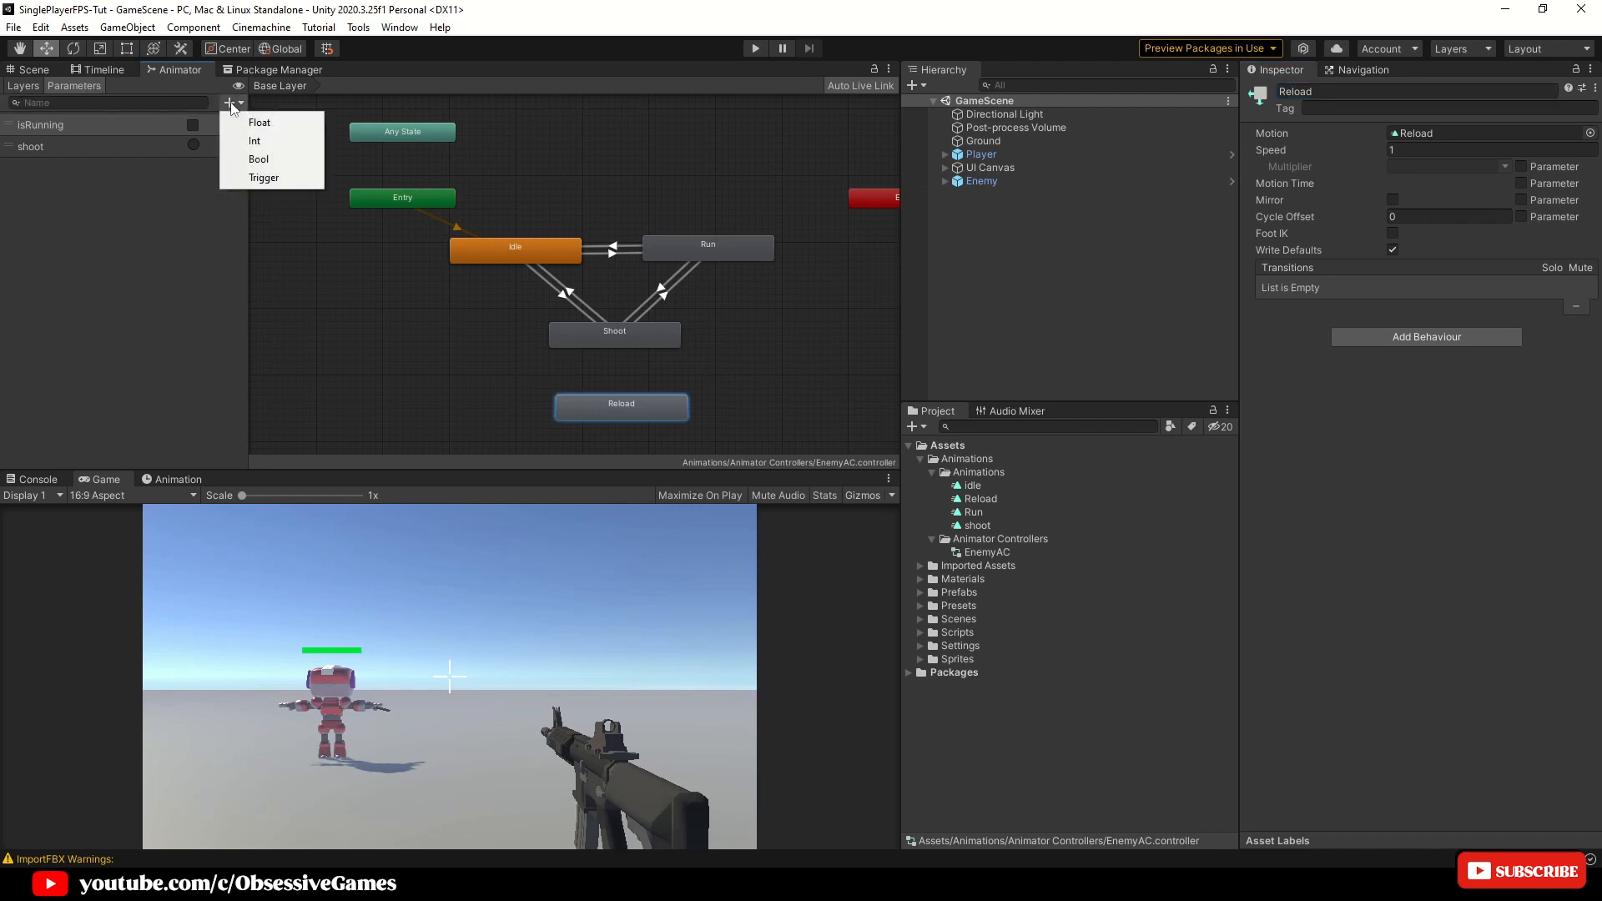
pyautogui.click(264, 177)
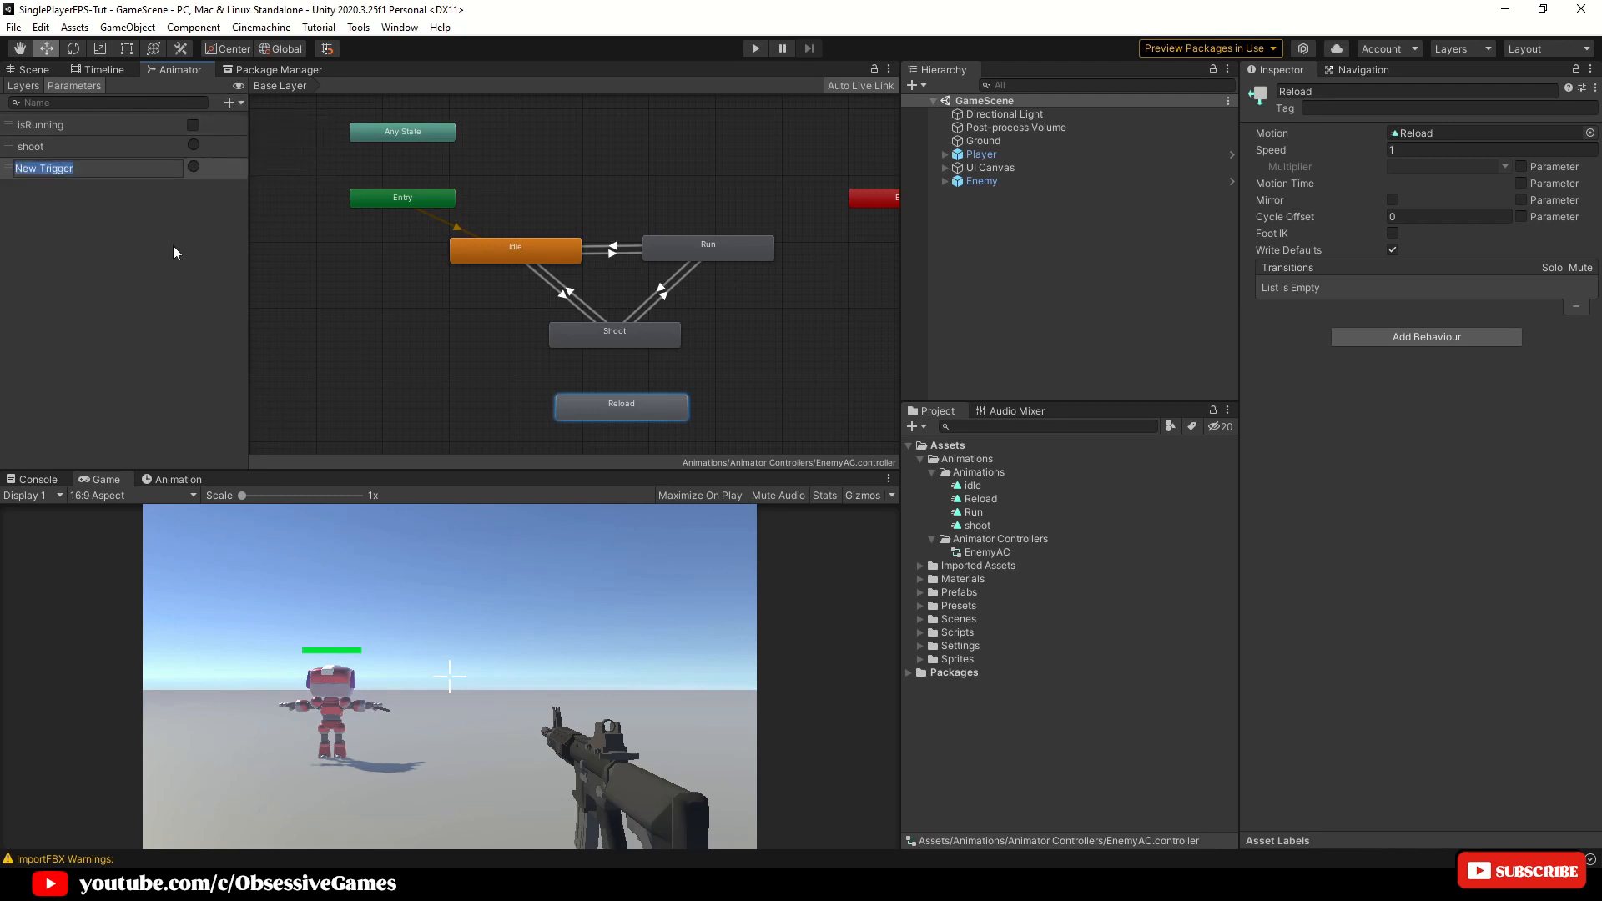
pyautogui.write('reload')
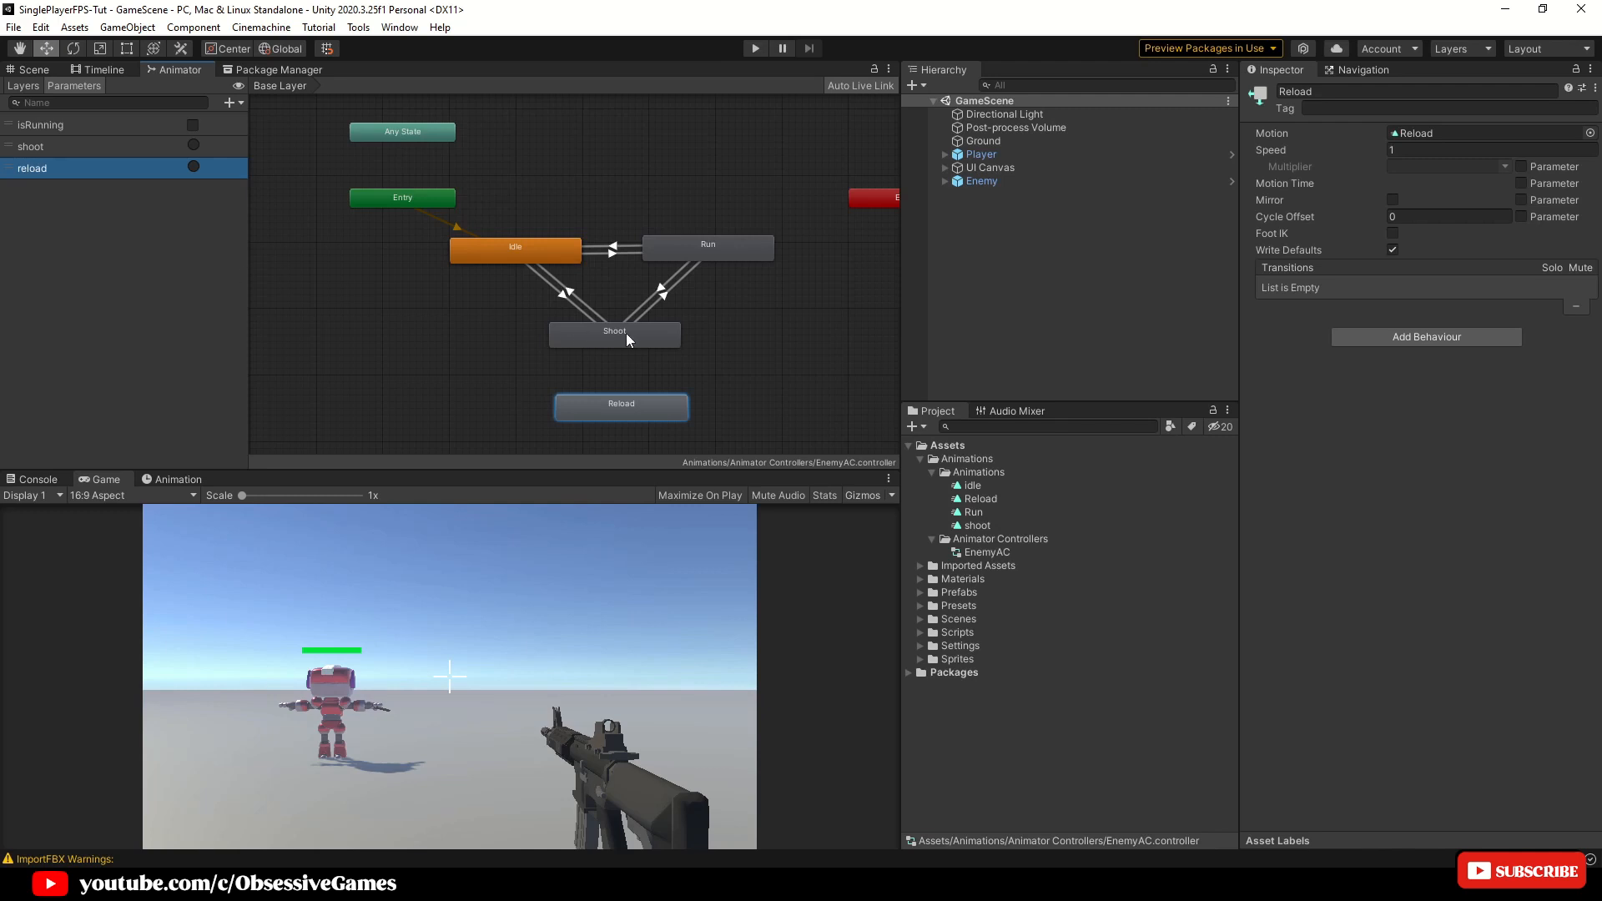
# Create a Shoot-to-Reload transition on the reload trigger without exit time, then select Reload for its outgoing transitions
pyautogui.rightClick(615, 331)
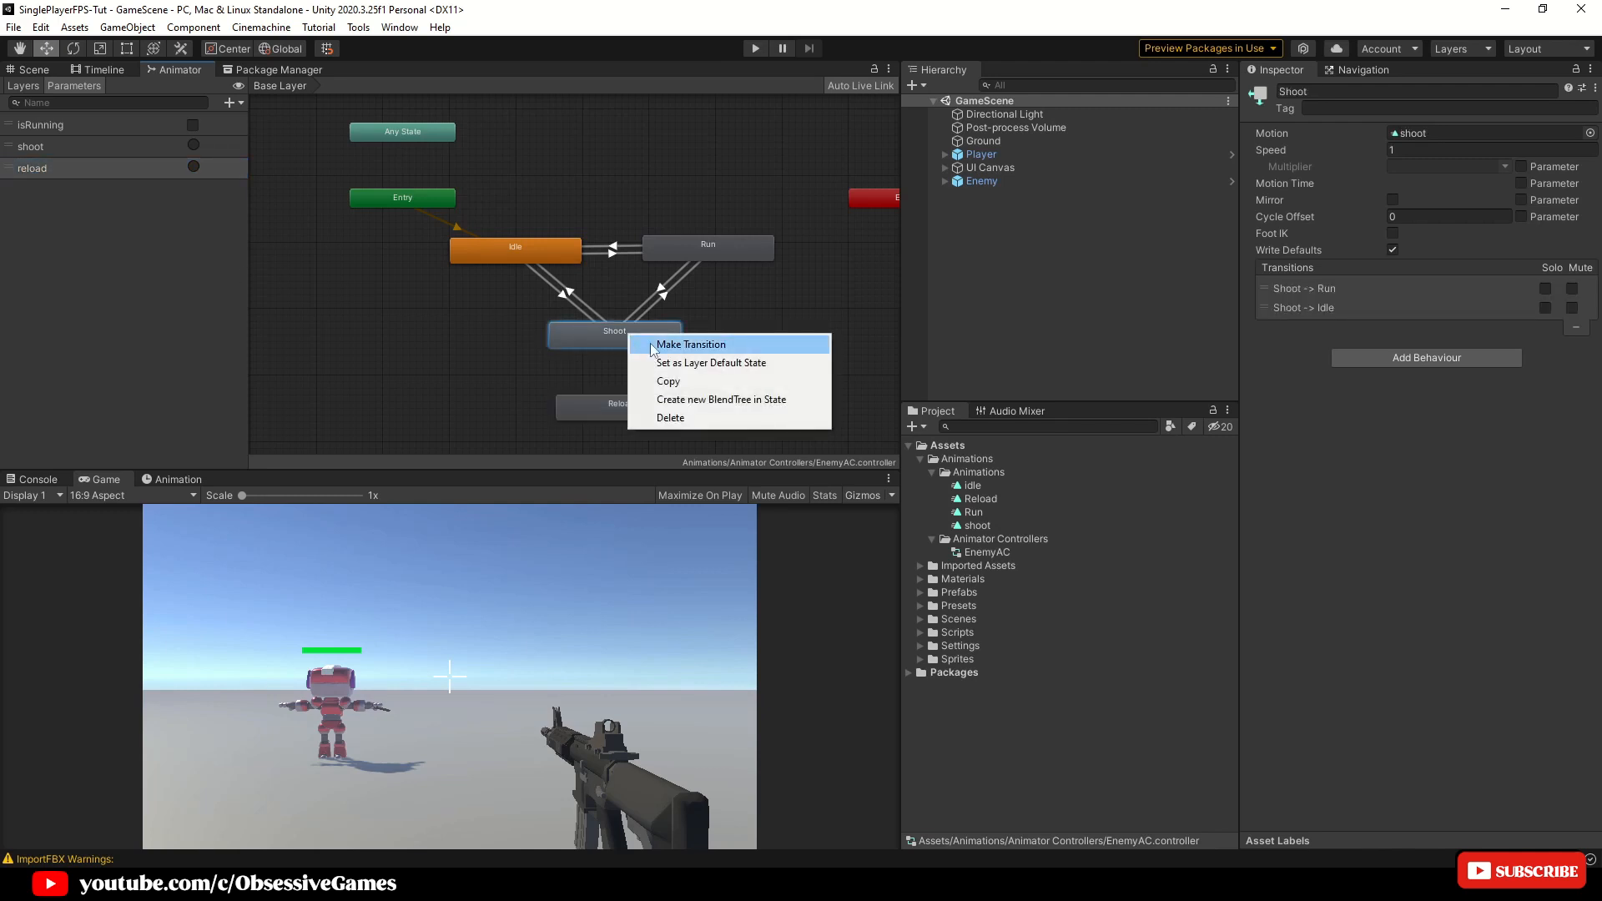
pyautogui.click(691, 344)
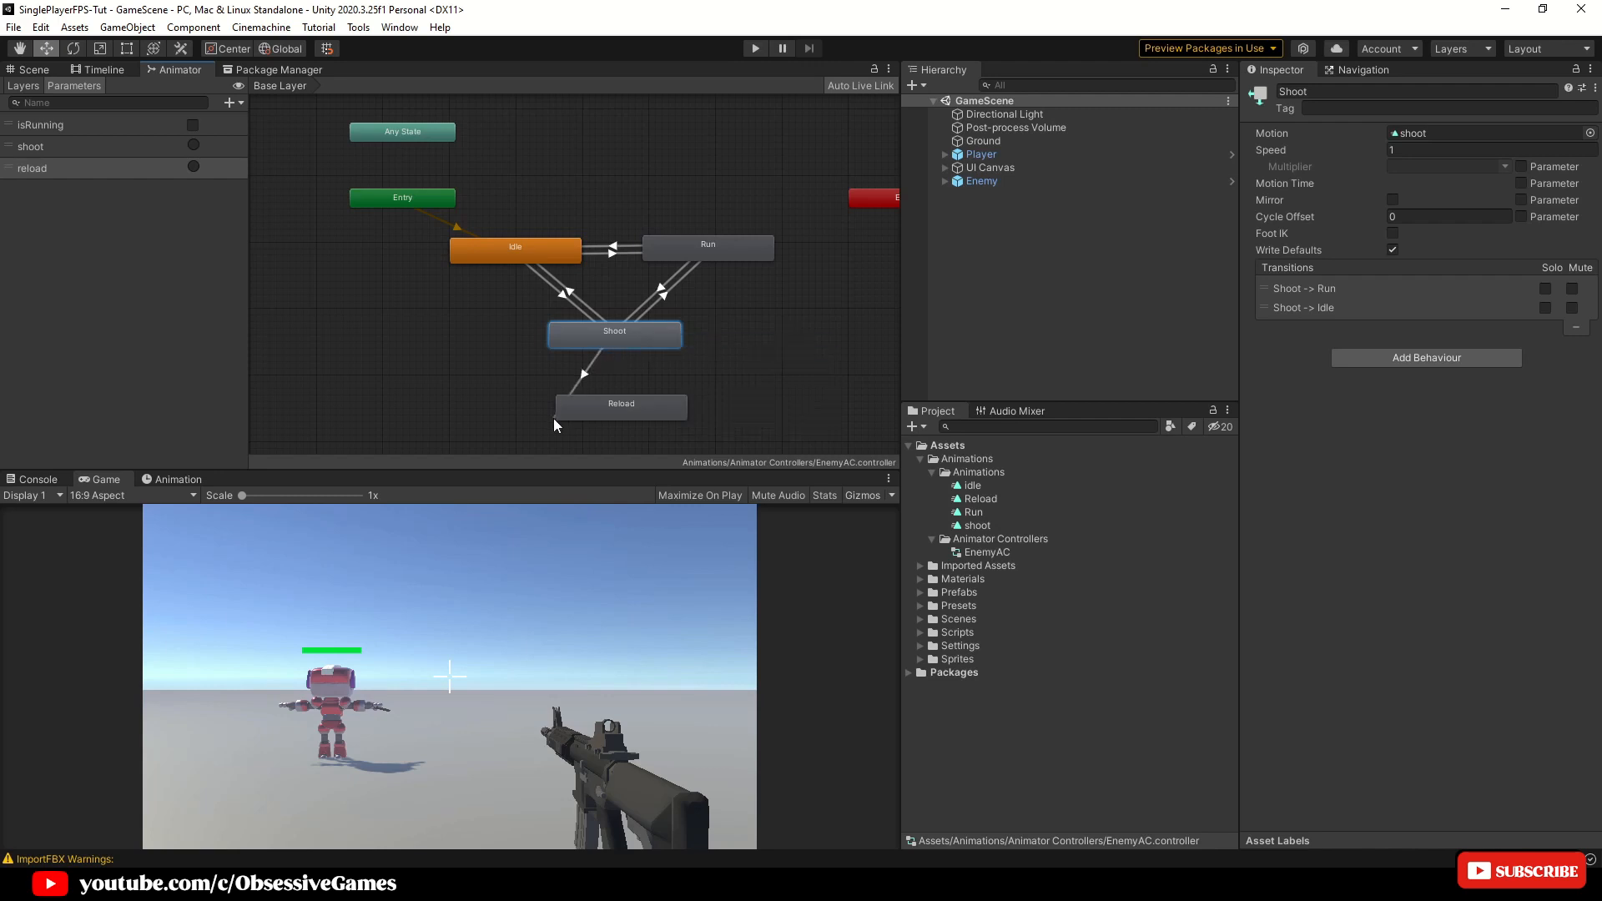
pyautogui.click(613, 371)
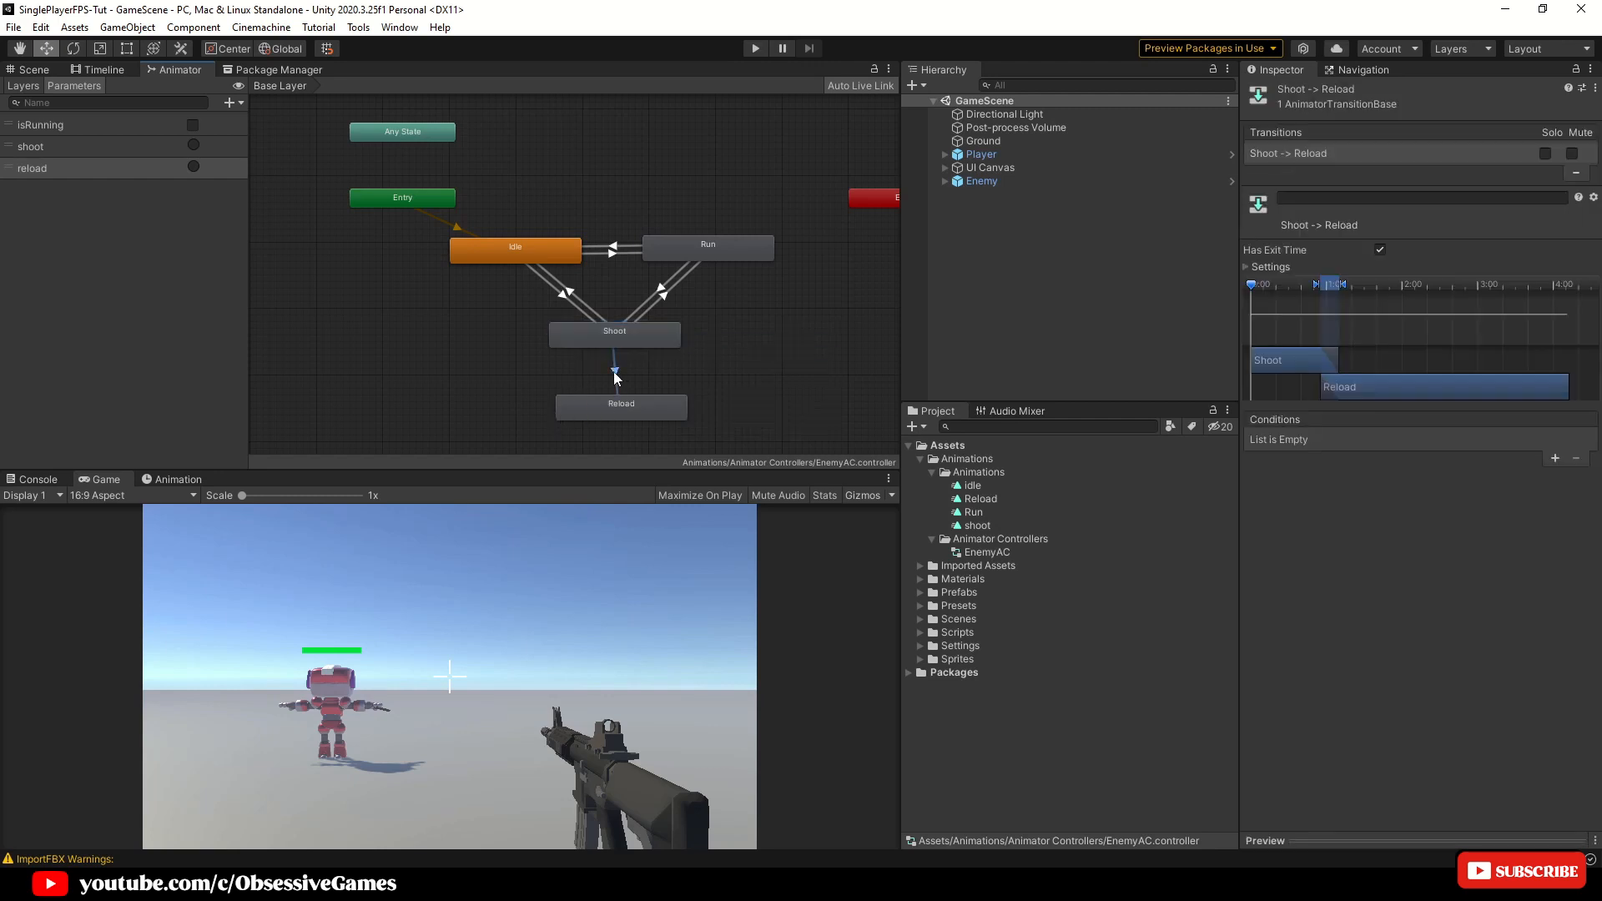
pyautogui.moveTo(716, 367)
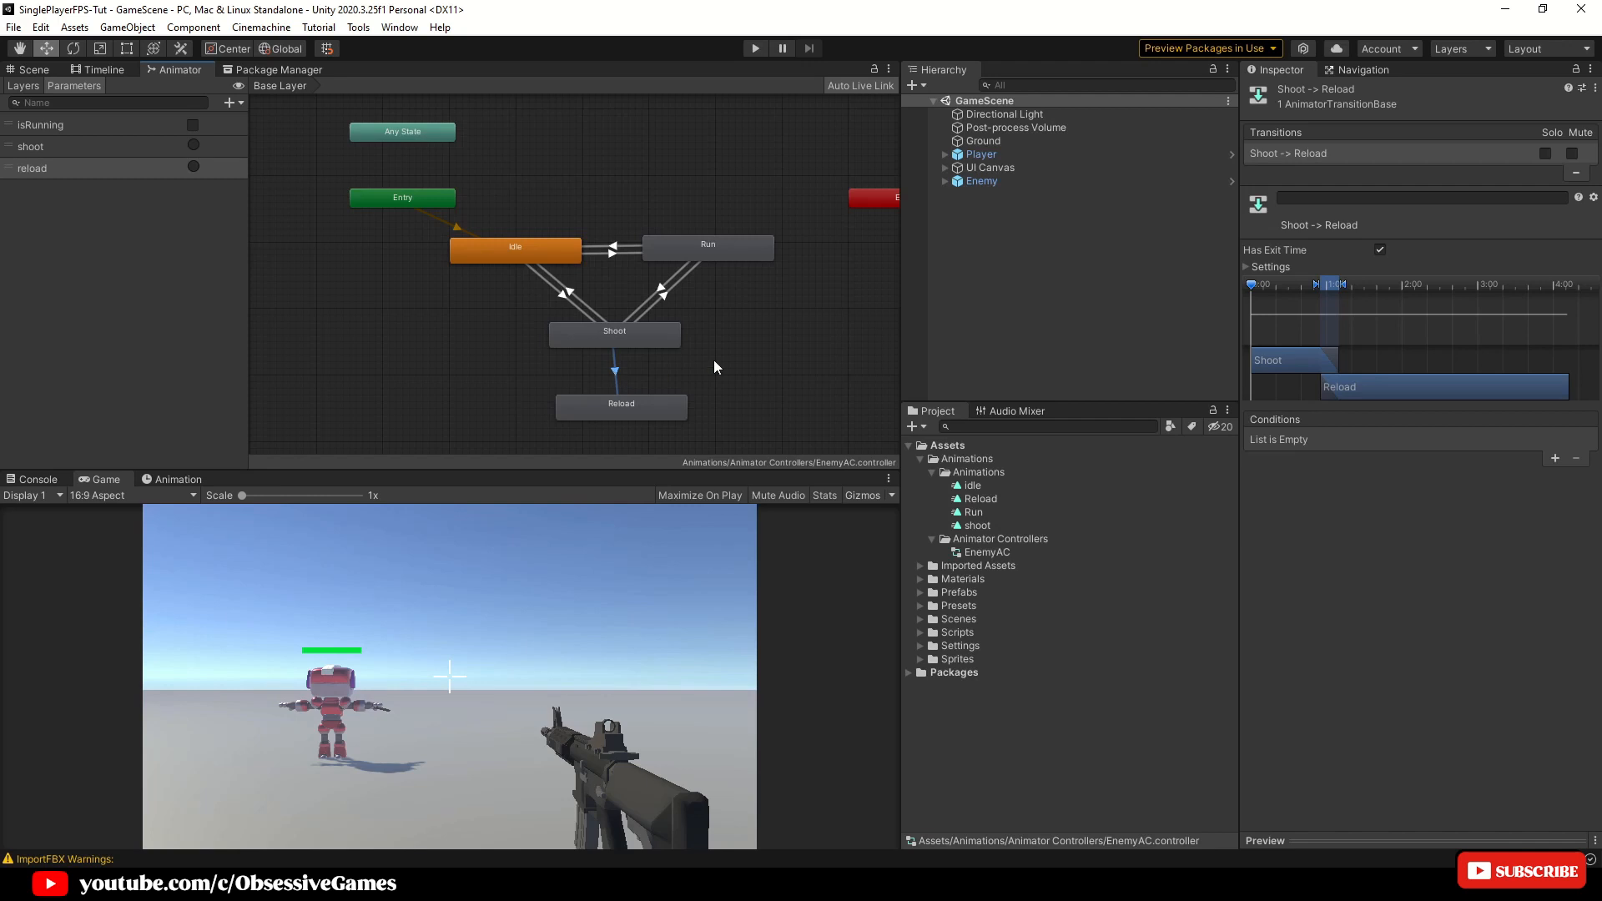
pyautogui.click(1380, 249)
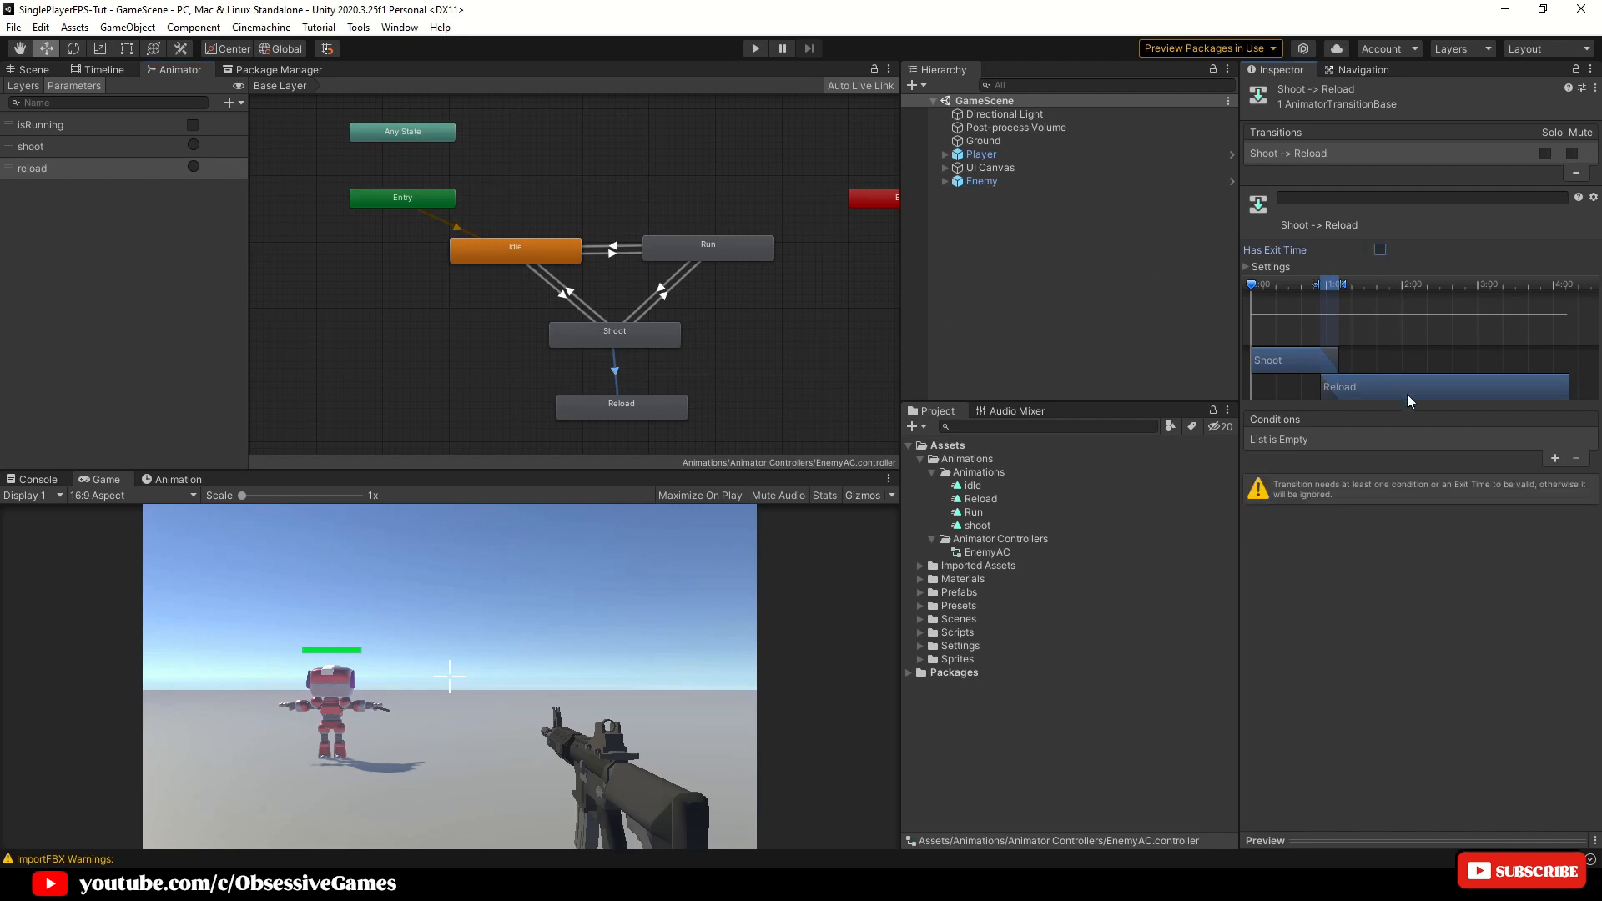
pyautogui.click(1554, 459)
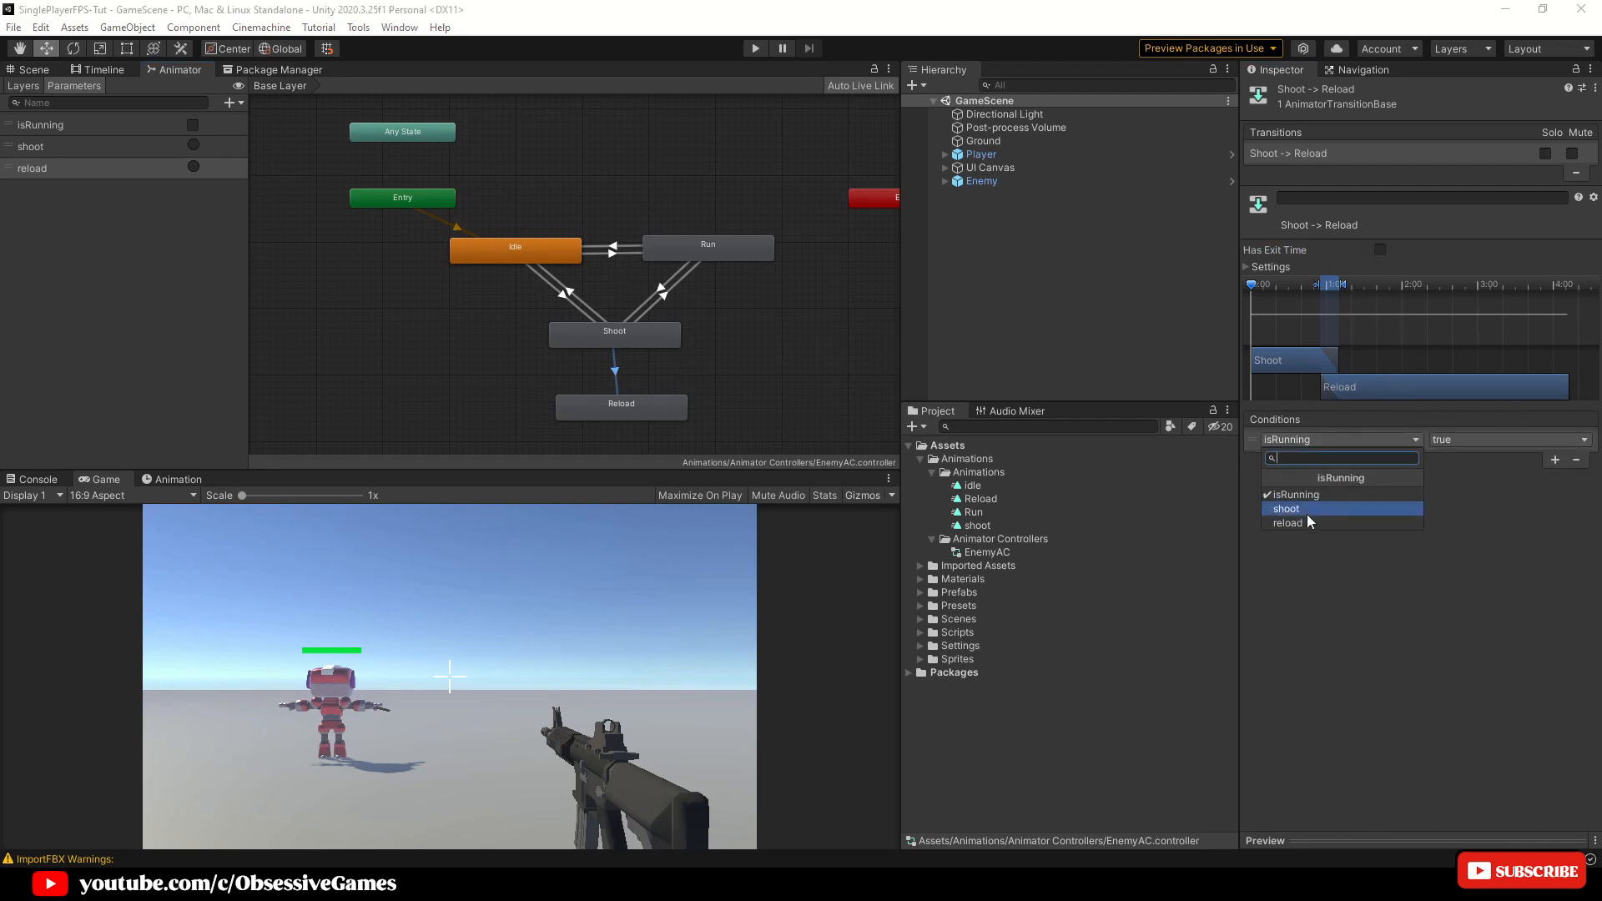
pyautogui.click(1287, 522)
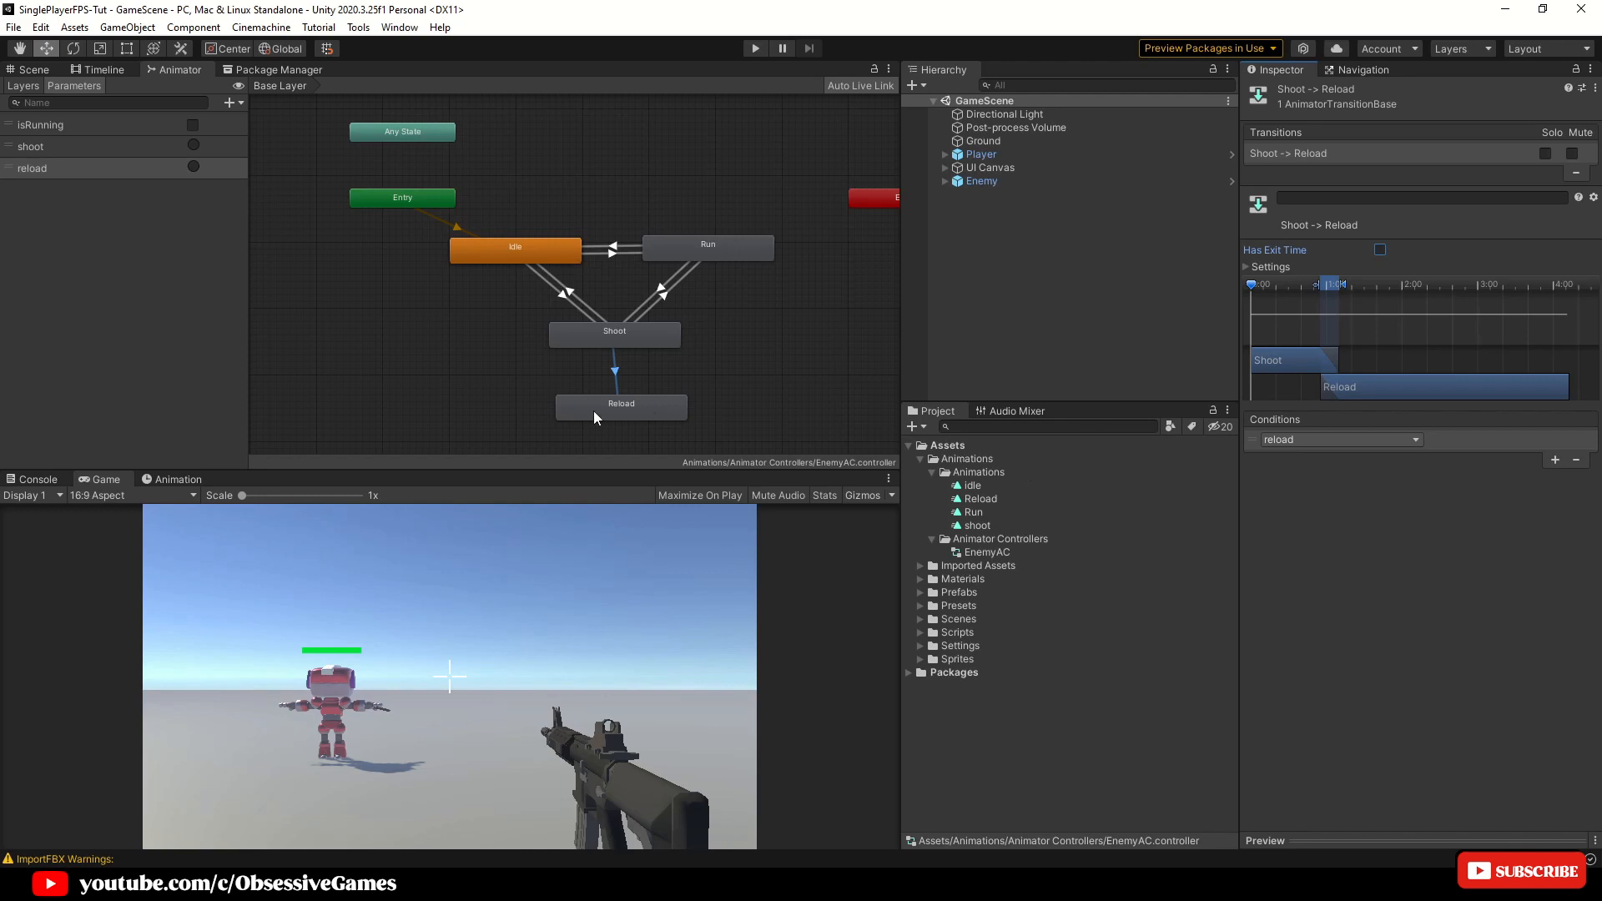
pyautogui.click(621, 402)
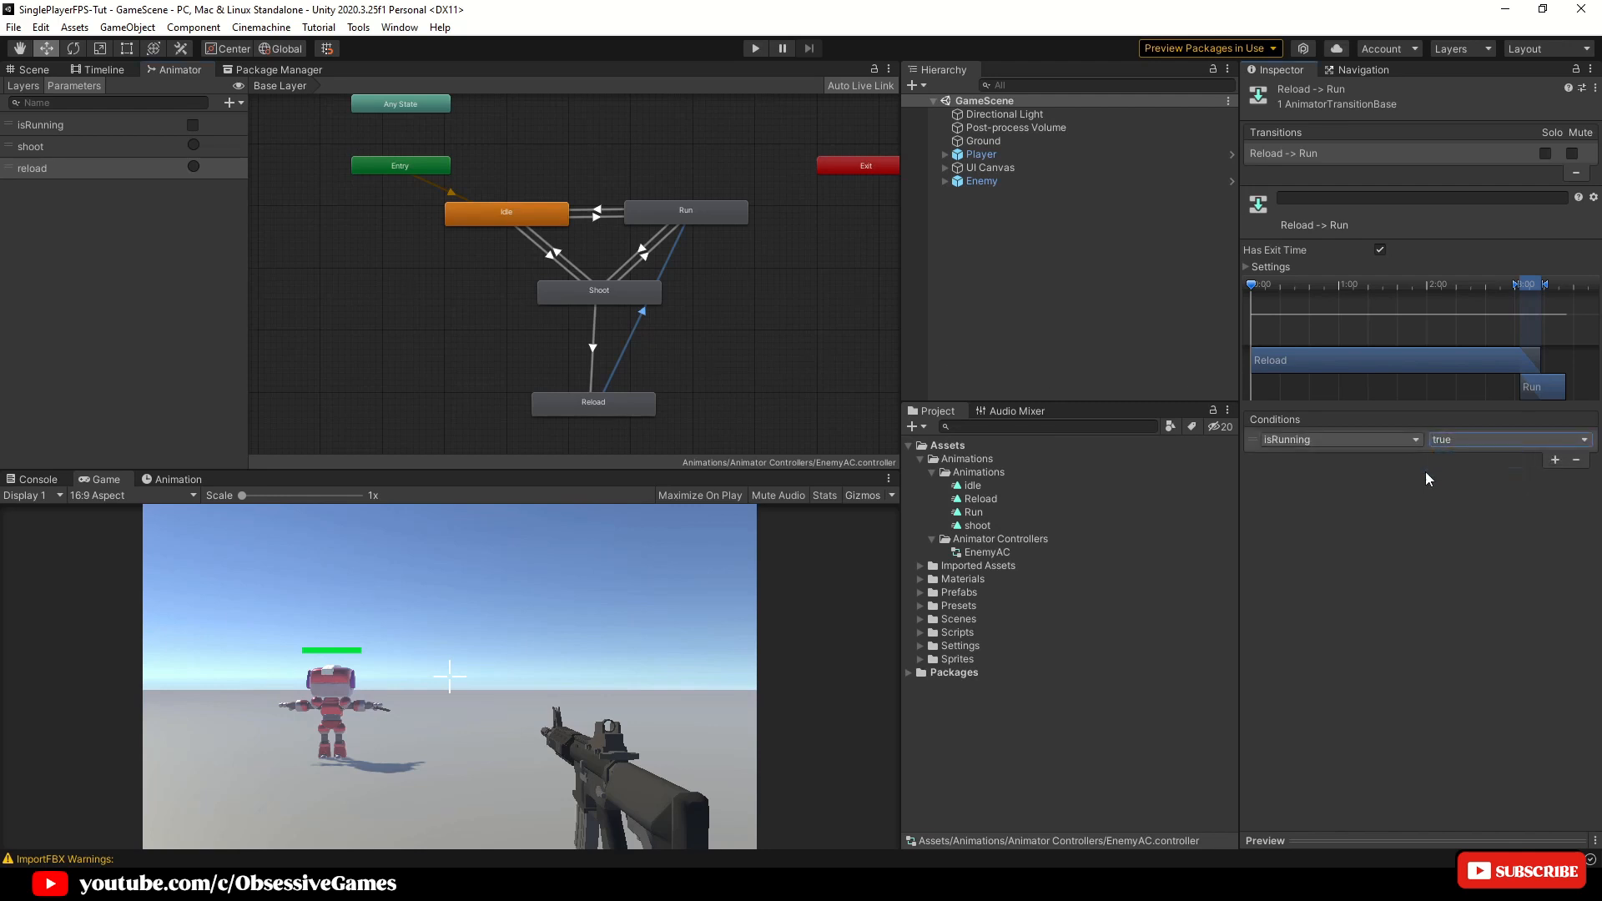
# Add a Run-to-Reload transition and make Reload-to-Idle require isRunning false
pyautogui.rightClick(684, 211)
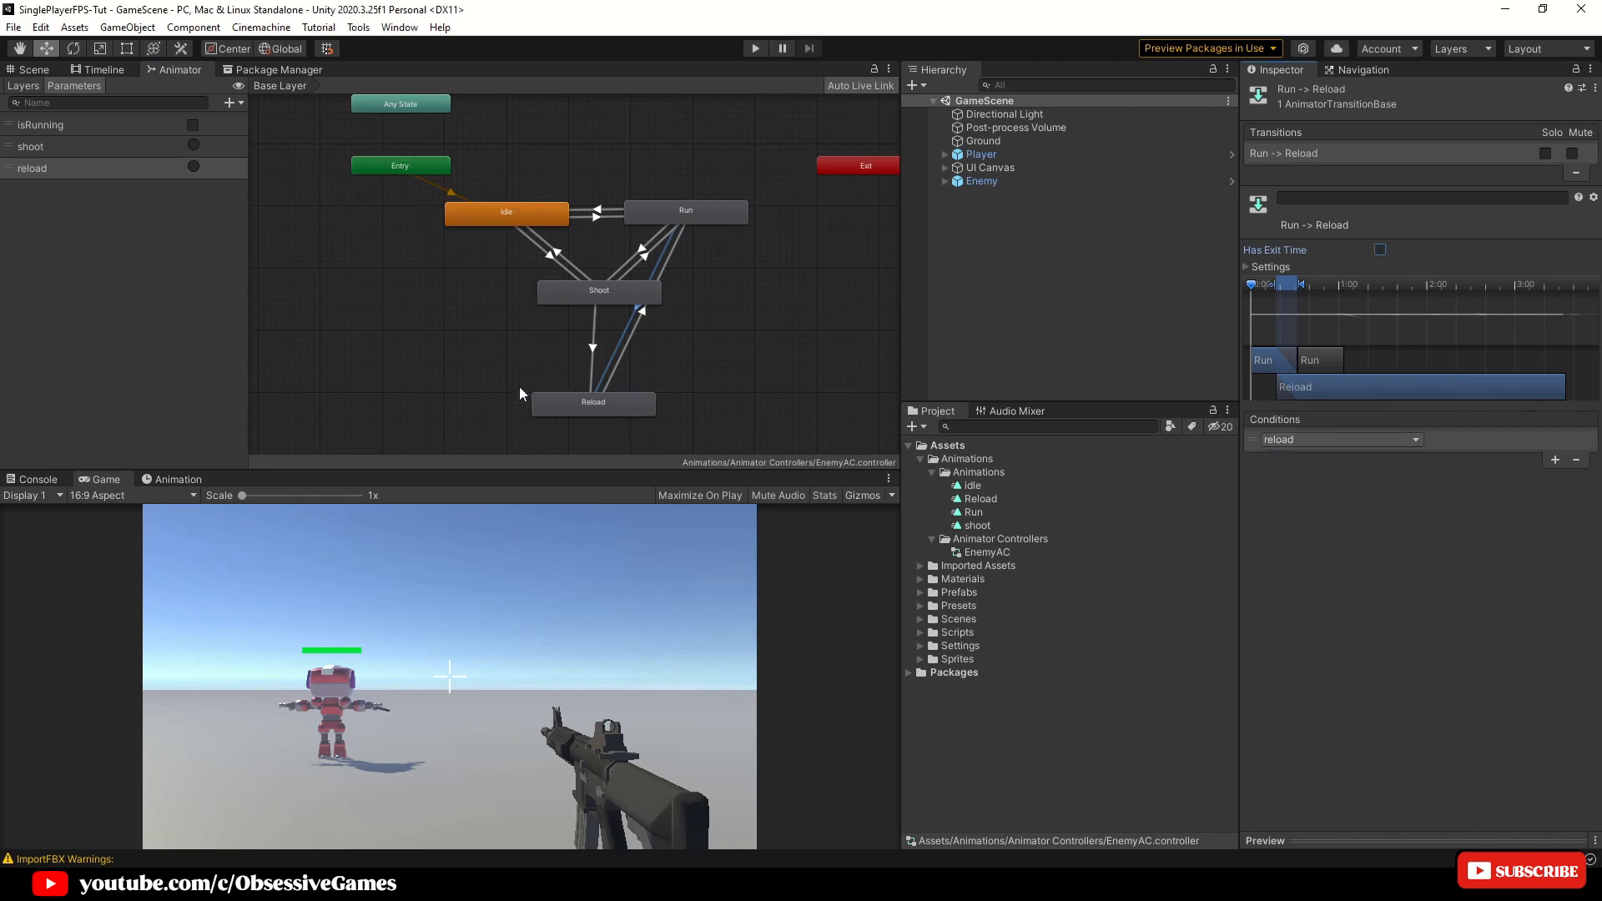
pyautogui.click(591, 402)
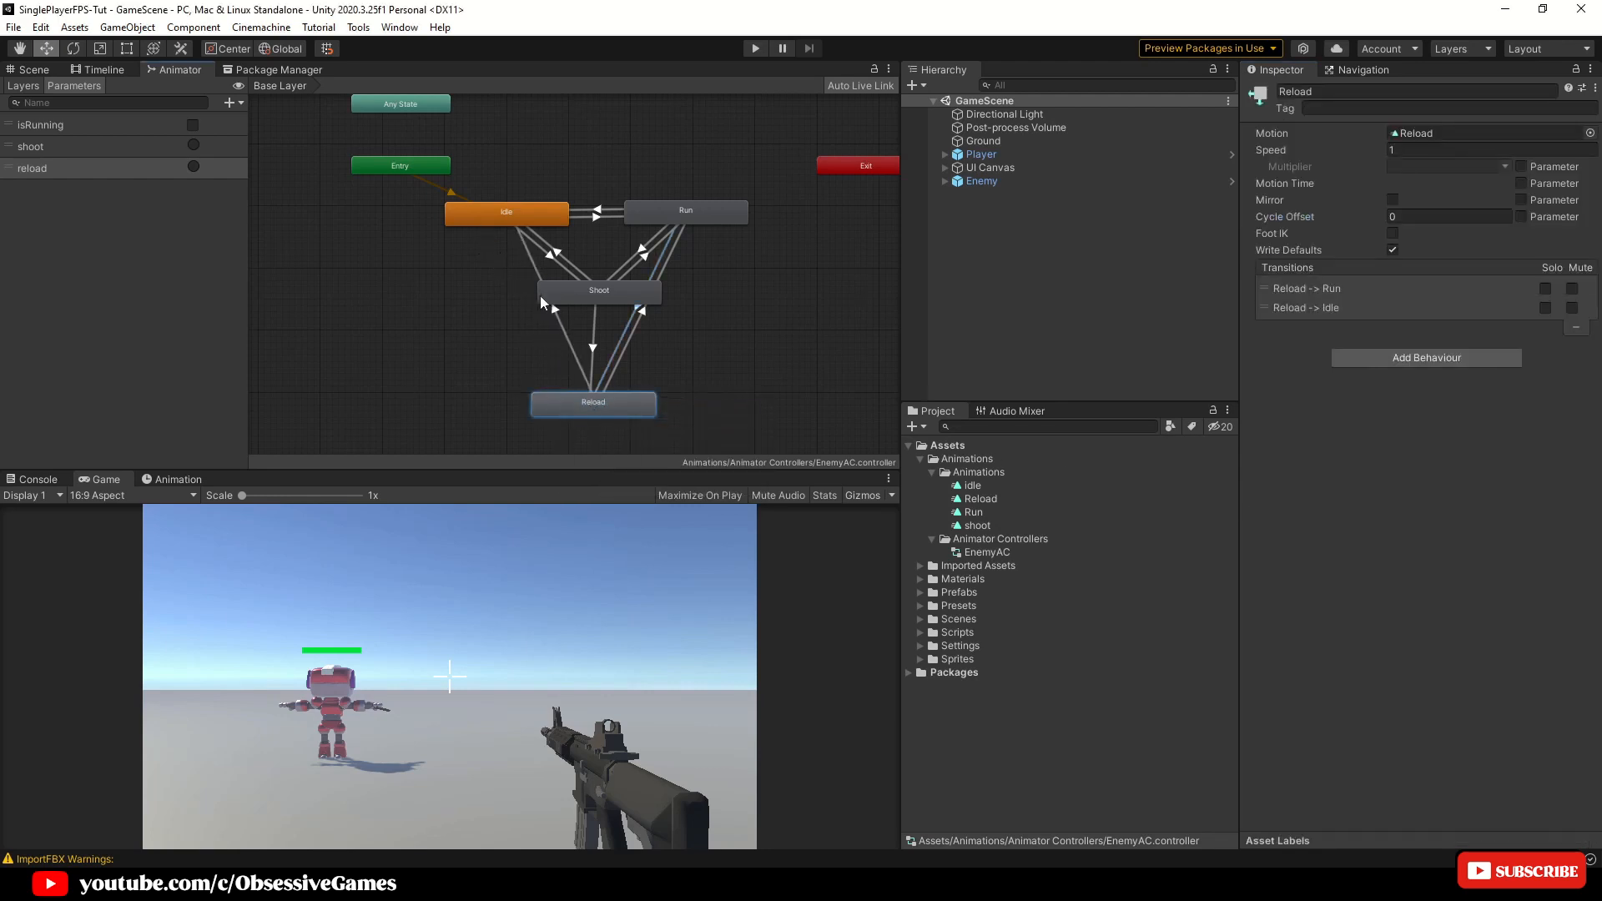
pyautogui.click(558, 337)
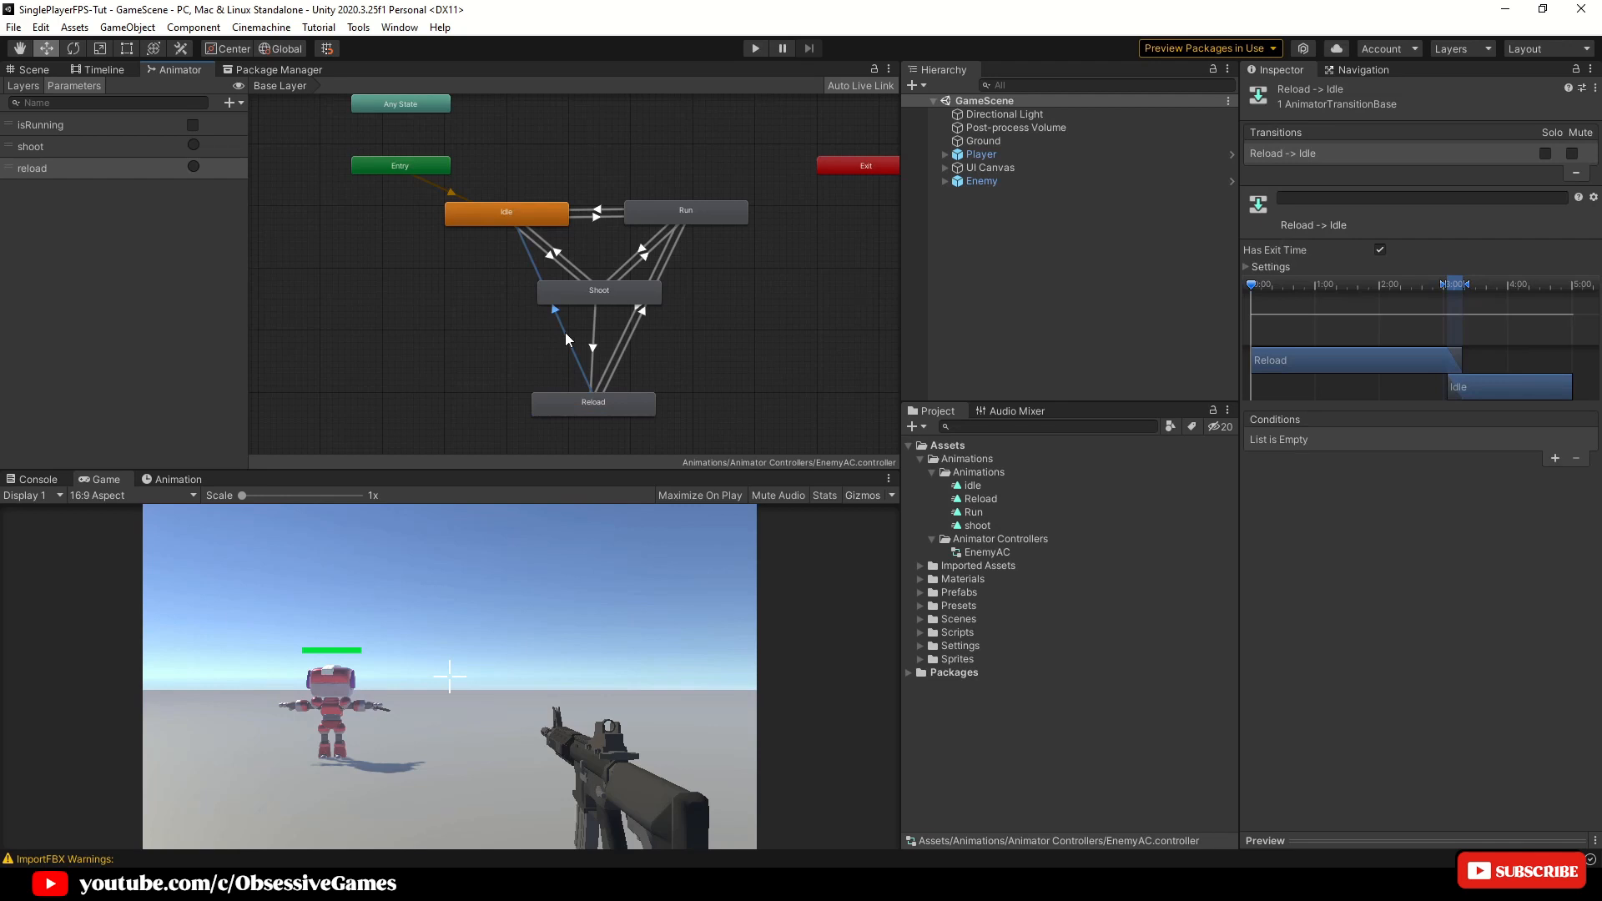
pyautogui.moveTo(1314, 417)
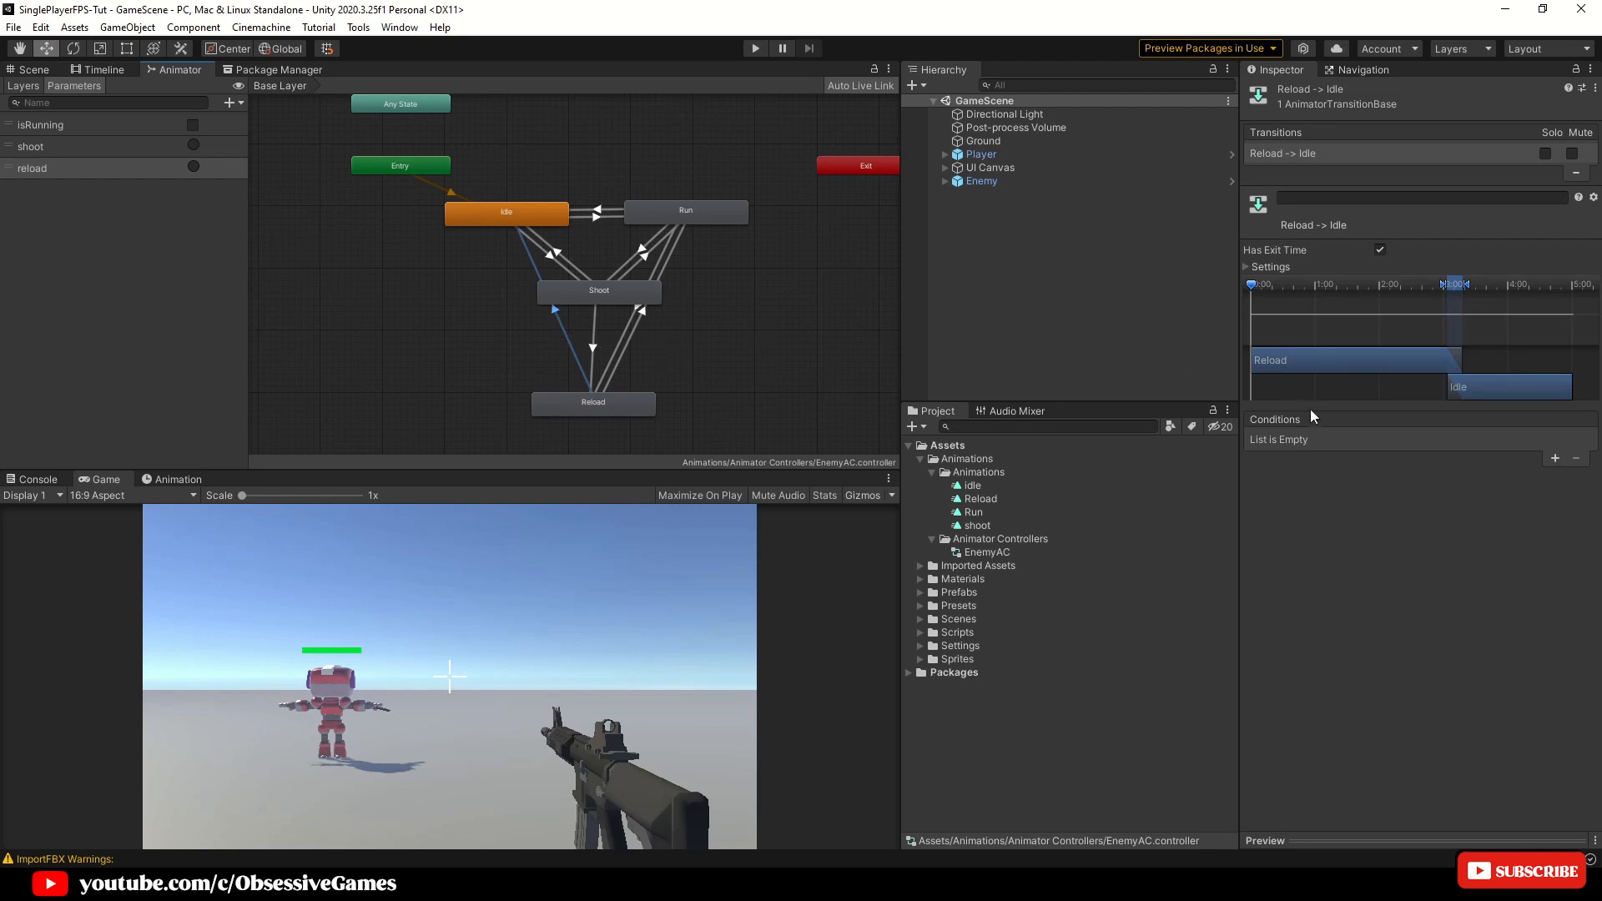
pyautogui.click(1554, 459)
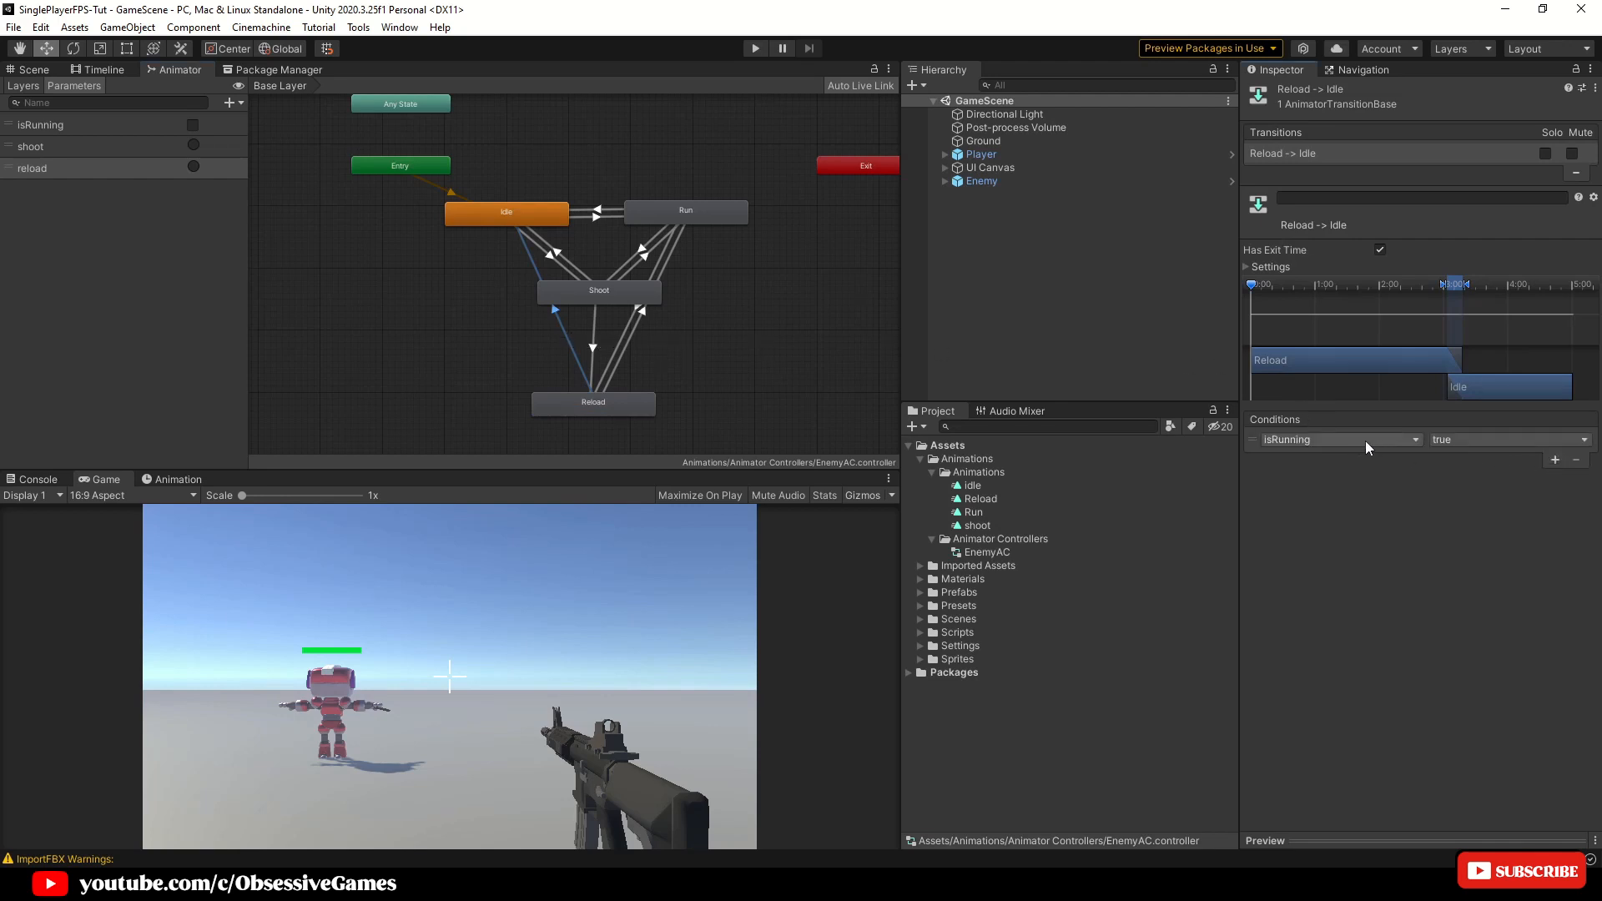
pyautogui.click(1509, 439)
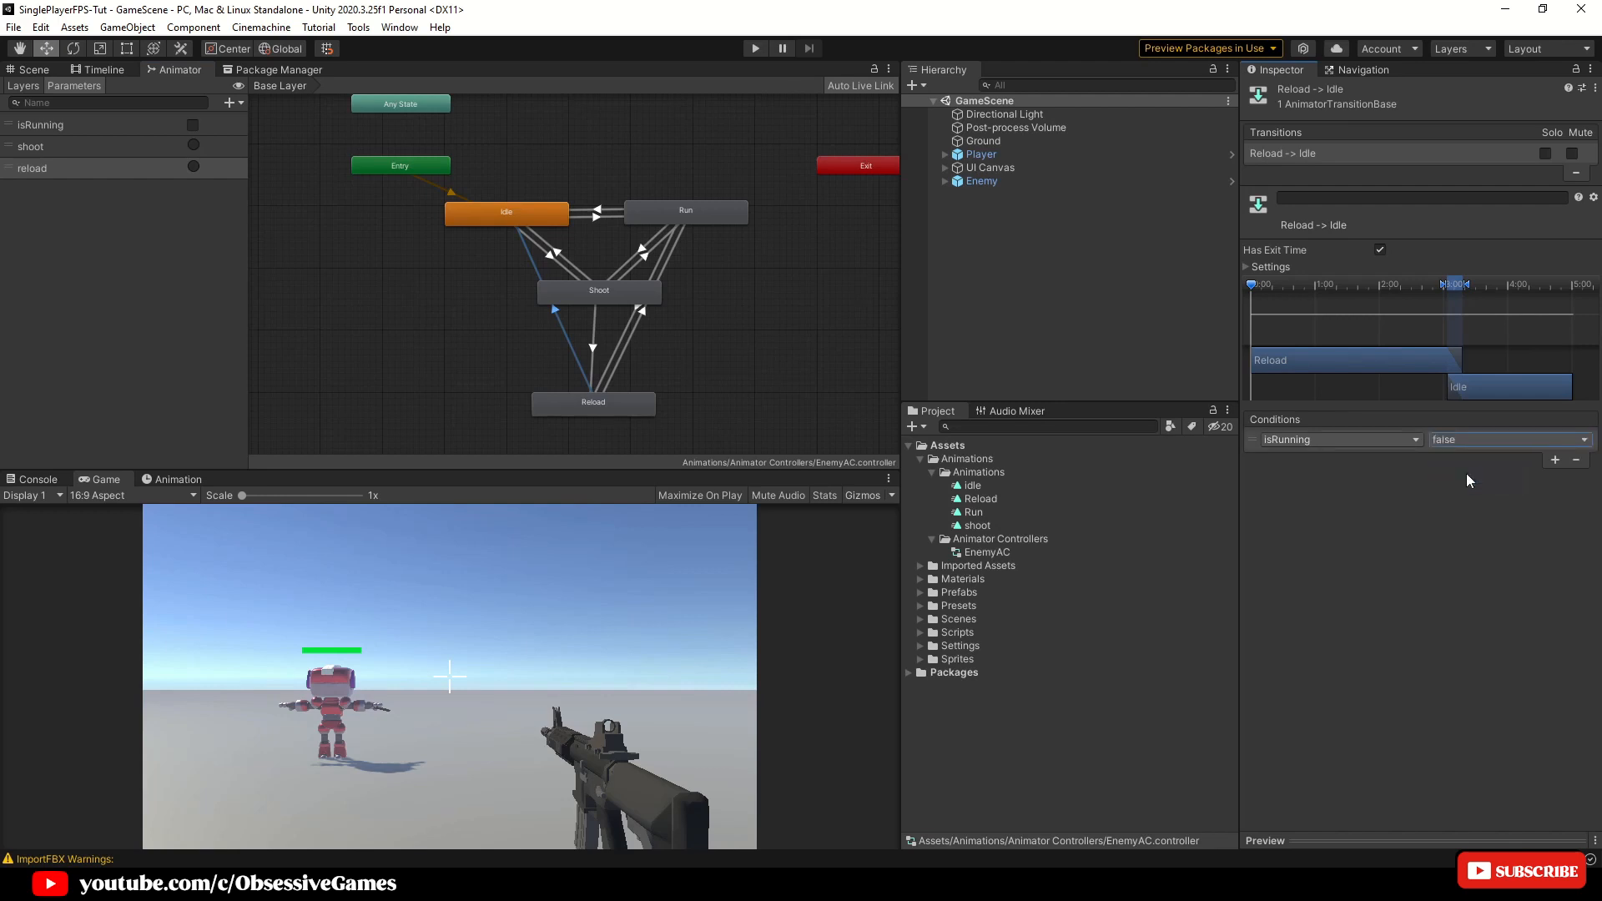
# Make the Idle-to-Reload transition stop waiting for exit time
pyautogui.click(506, 212)
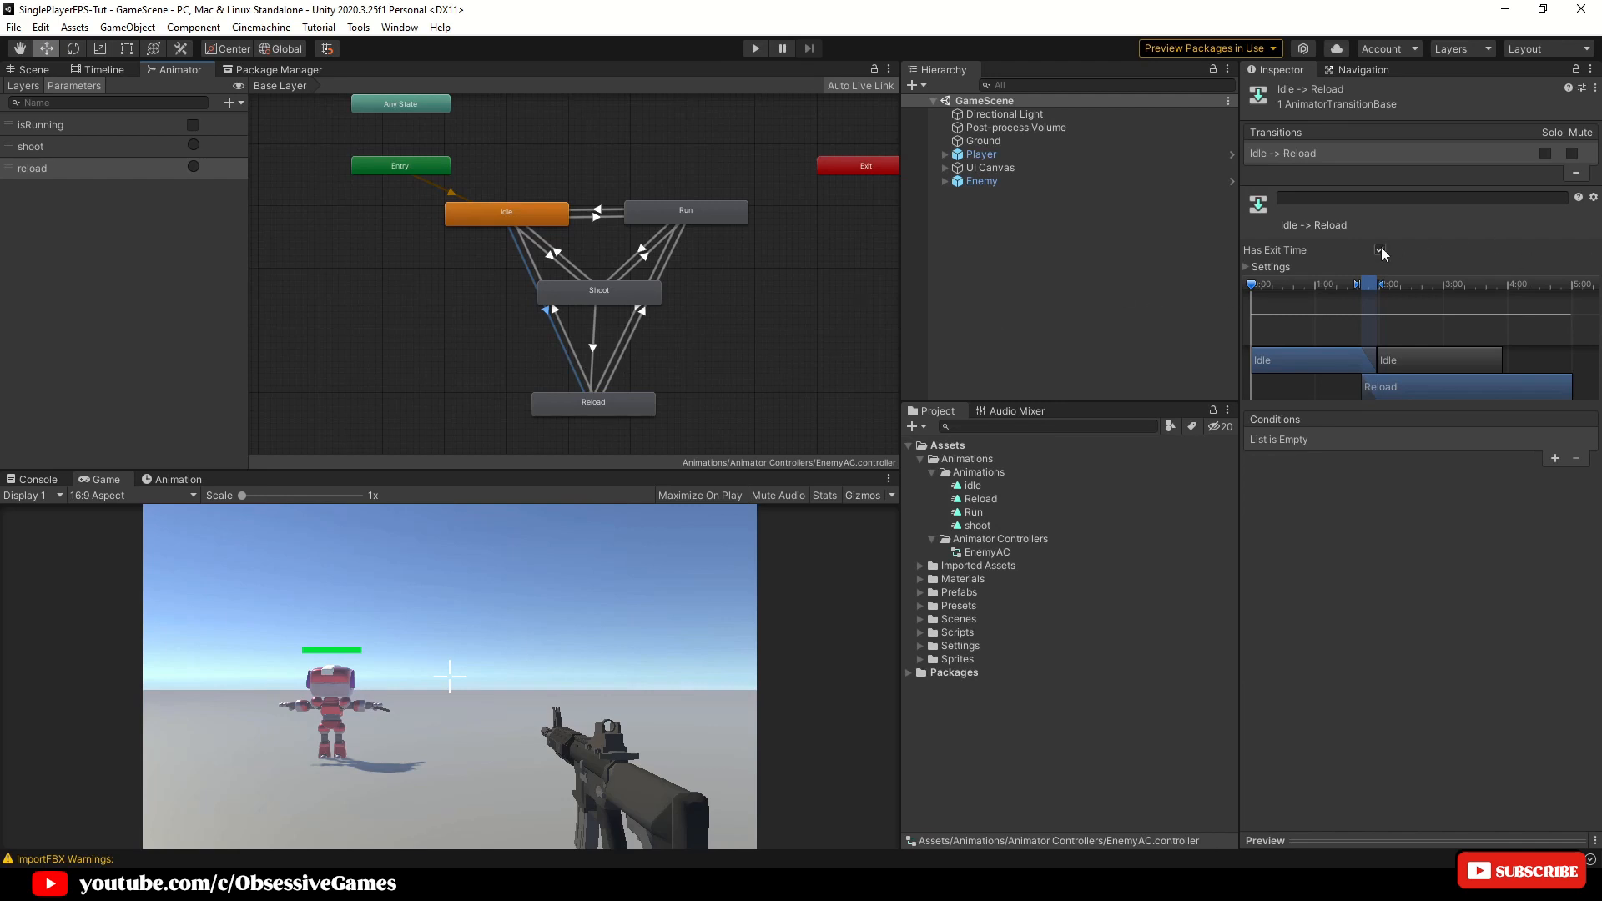
pyautogui.click(1380, 249)
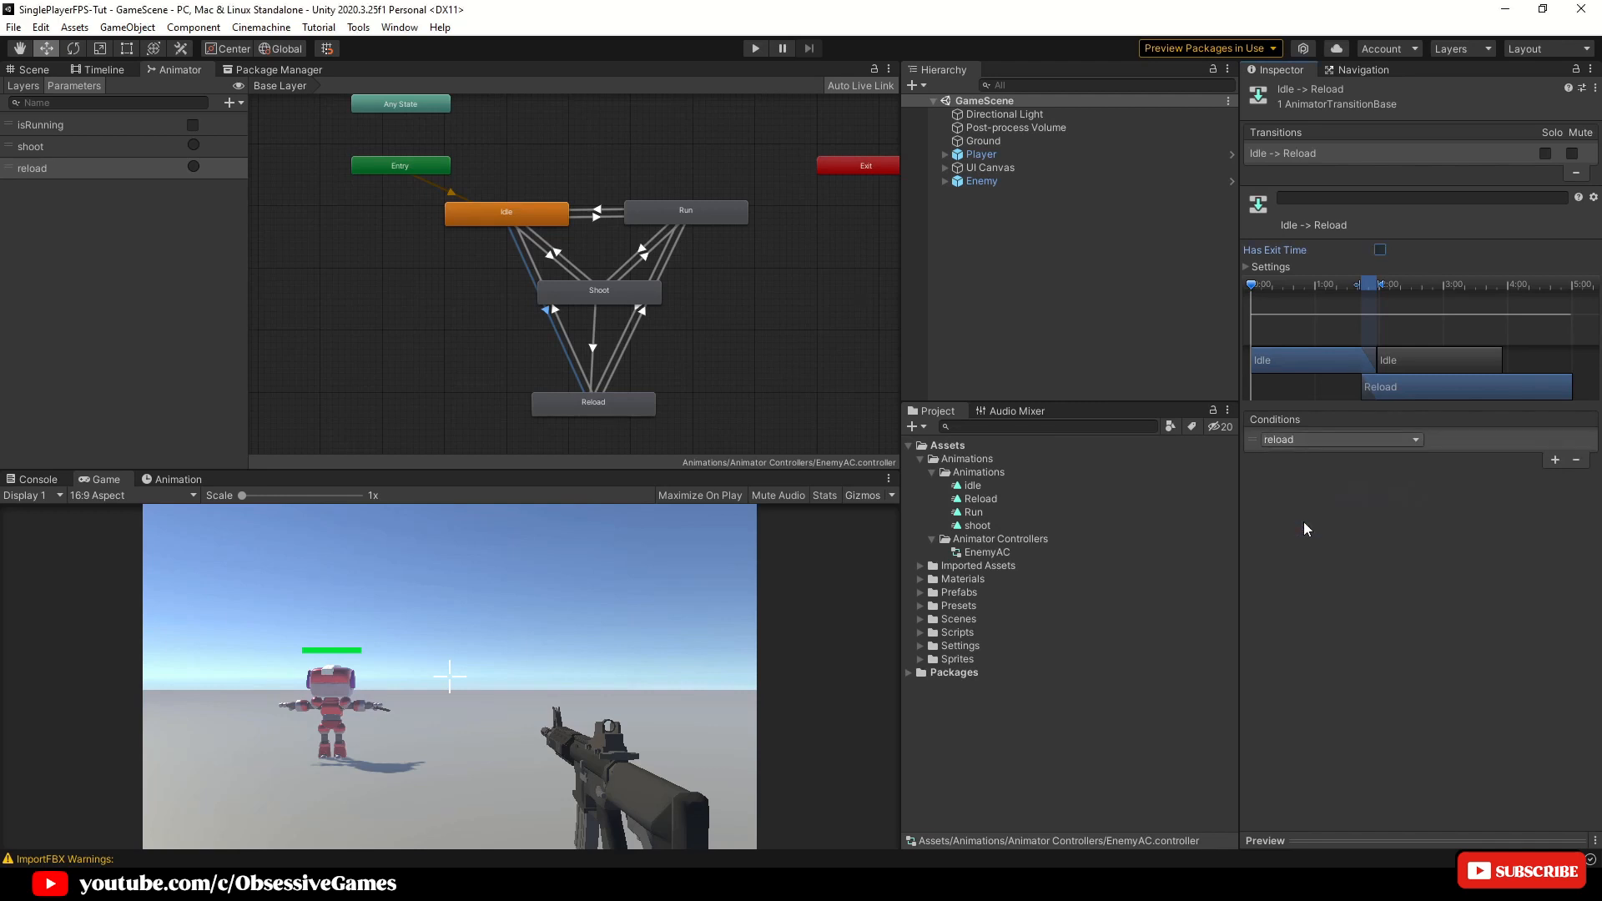
pyautogui.moveTo(1061, 585)
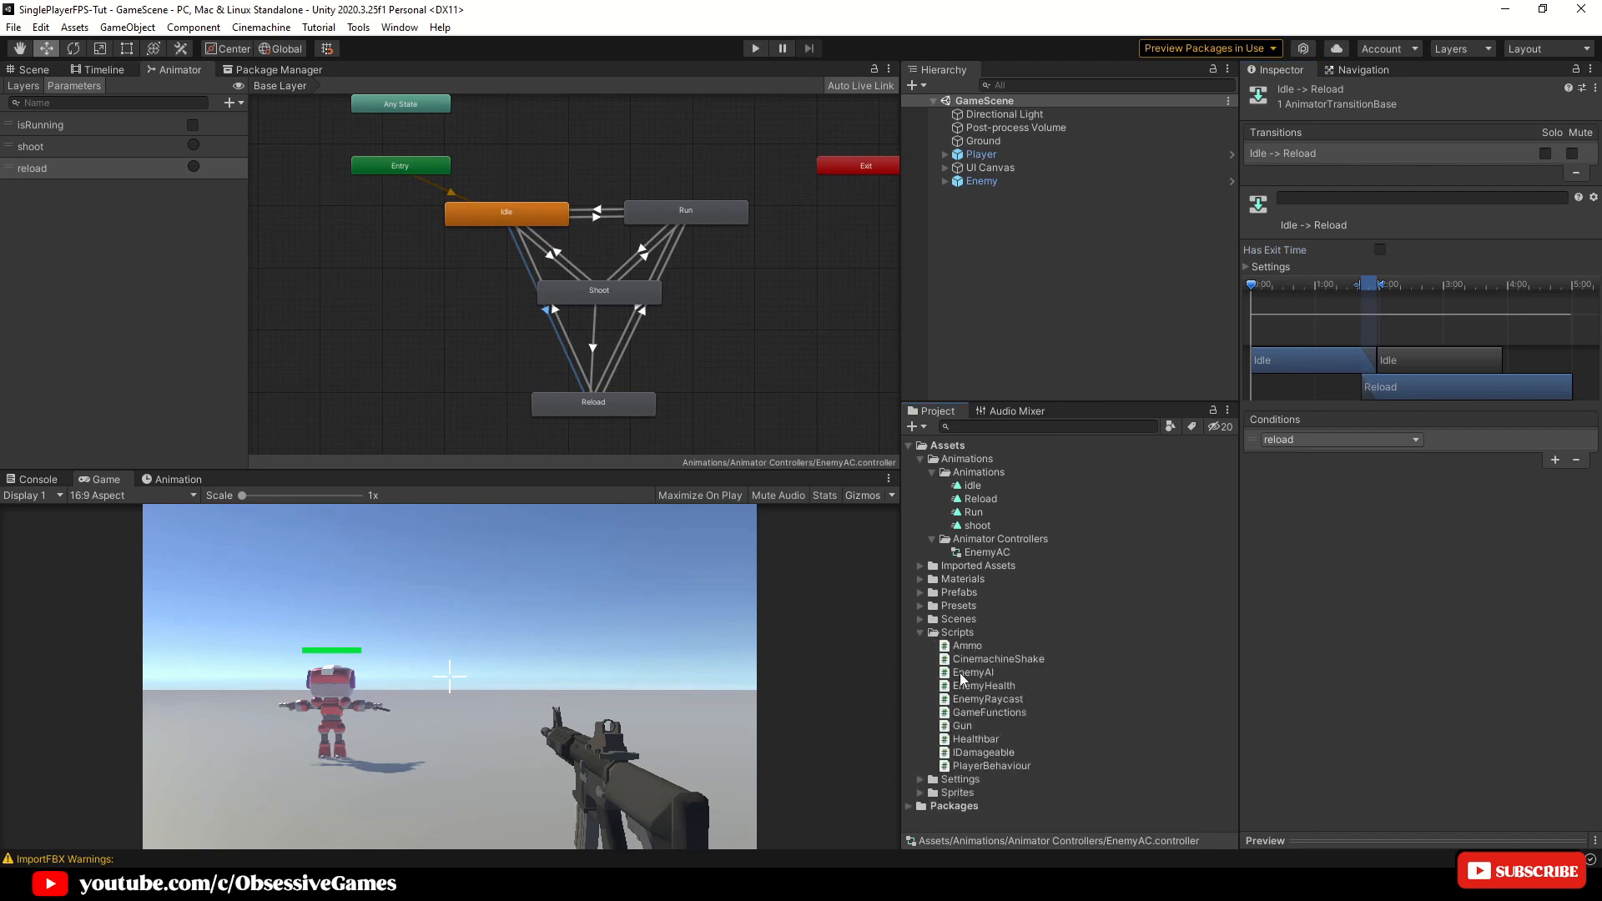
# Open the EnemyAI script from the Scripts folder in Visual Studio
pyautogui.click(973, 673)
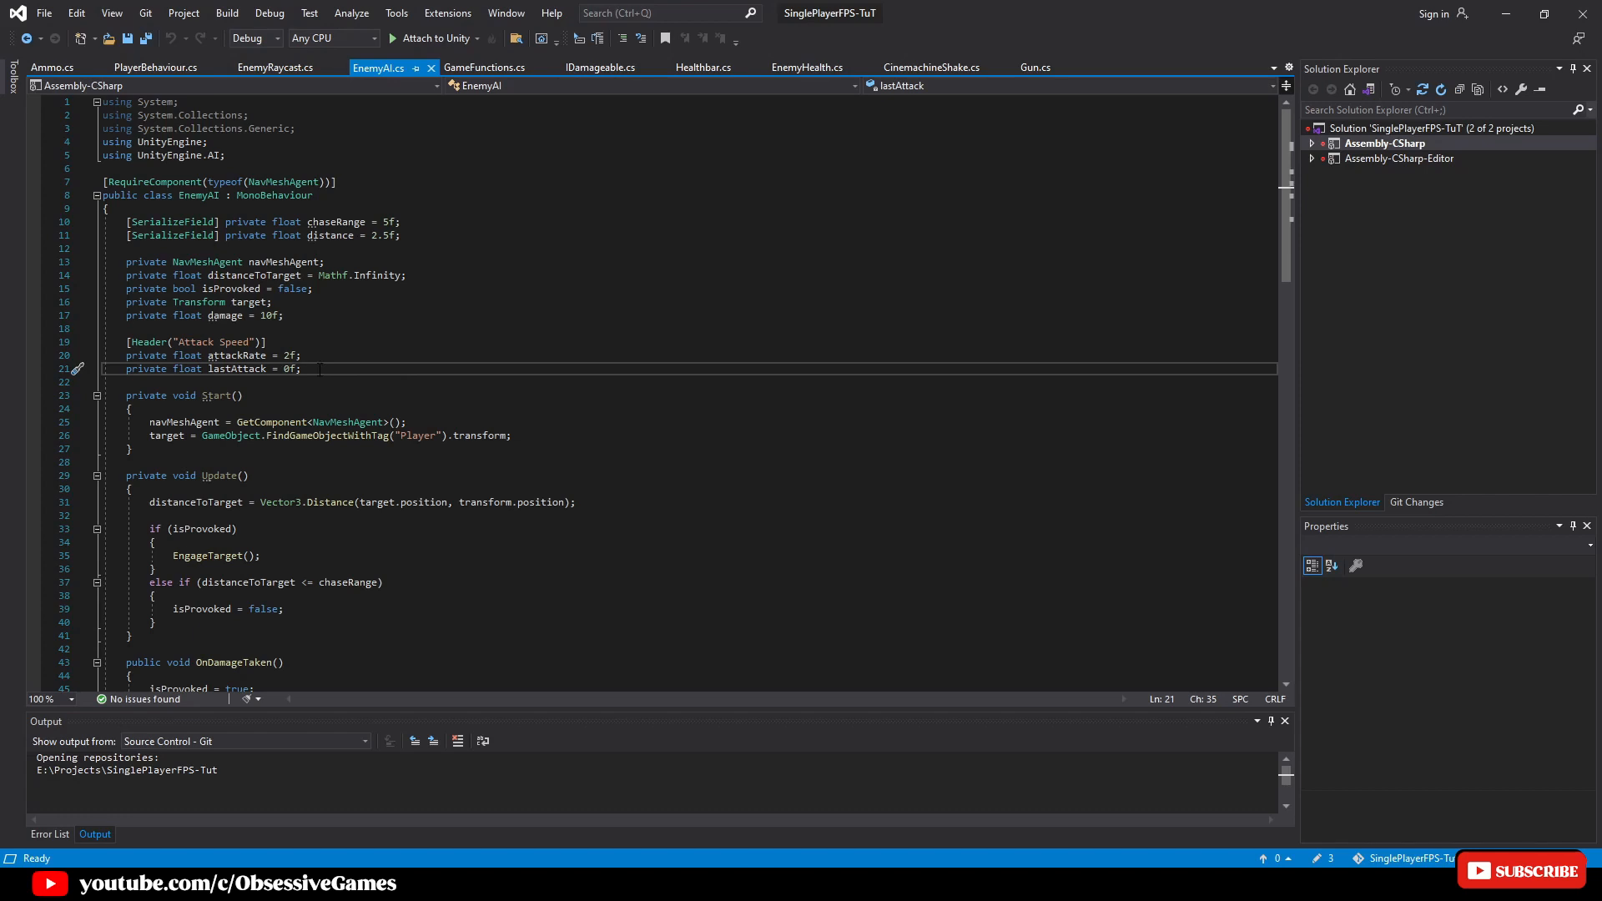
# Add a [Header("Reload")] line after the lastAttack field in EnemyAI
pyautogui.press('enter')
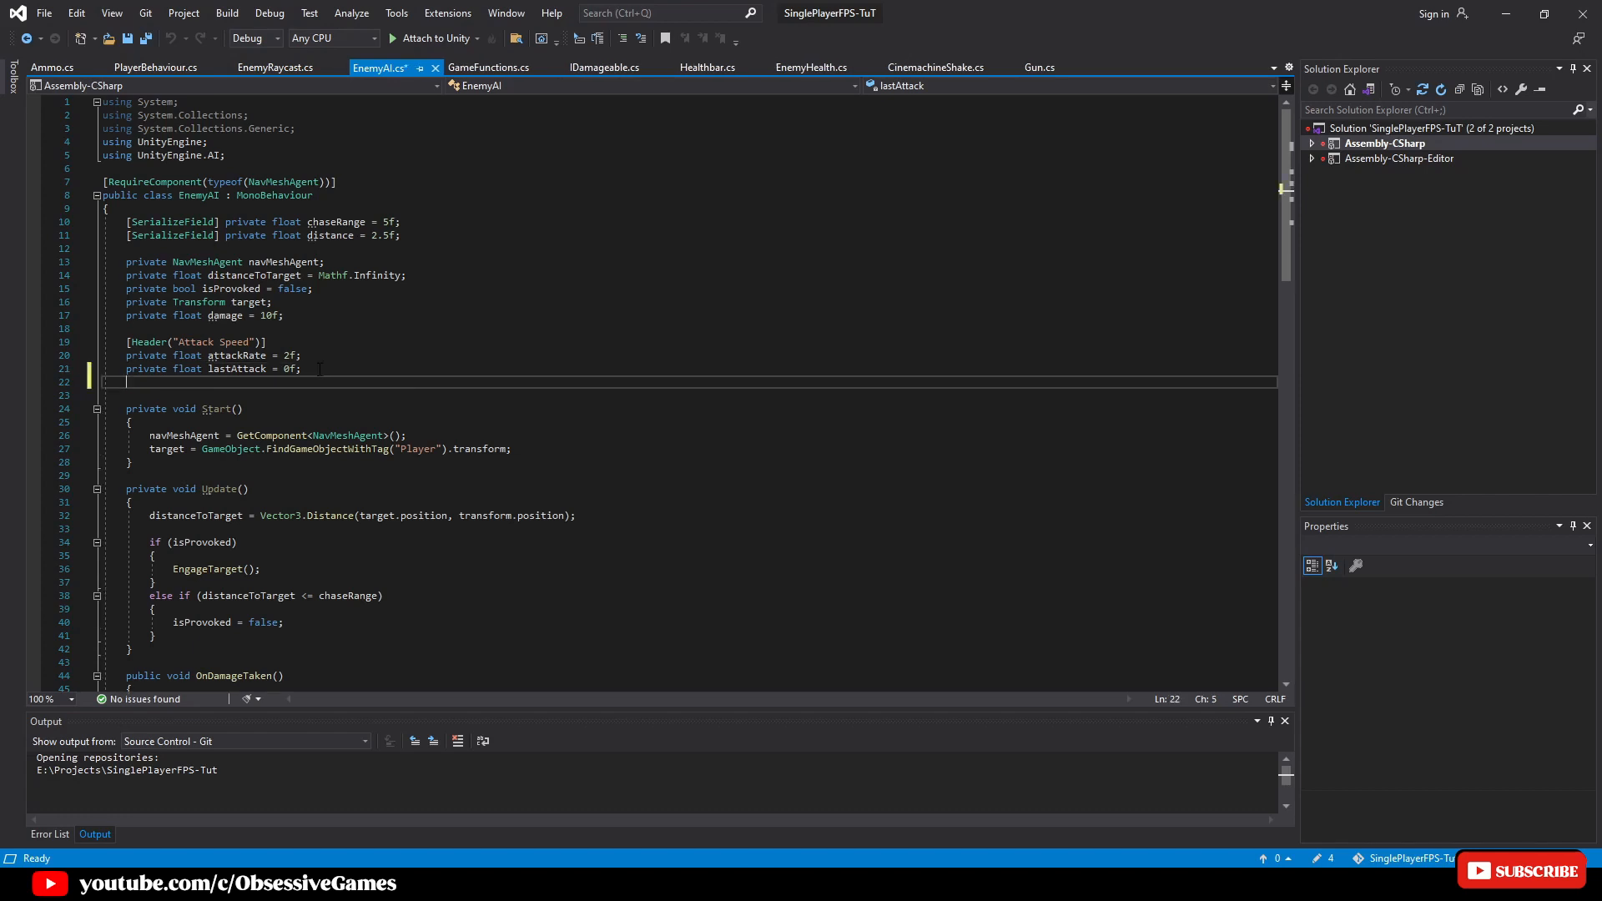
pyautogui.write('[Header("Reload")]')
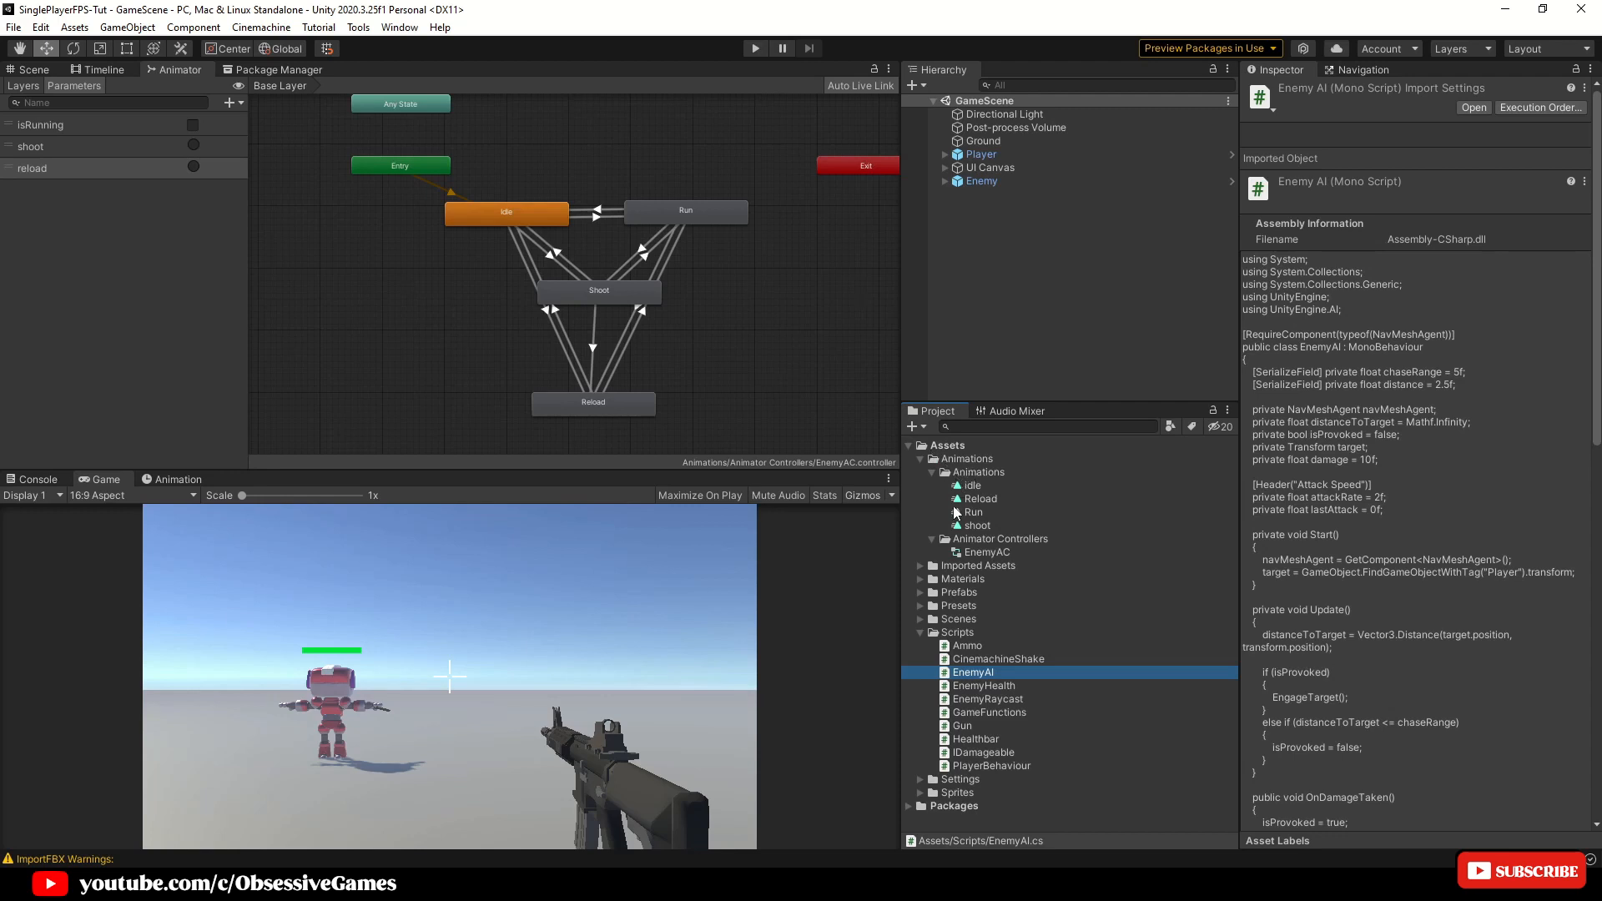
# Select the Reload animation clip to view its 3.3-second length in the Inspector
pyautogui.click(980, 499)
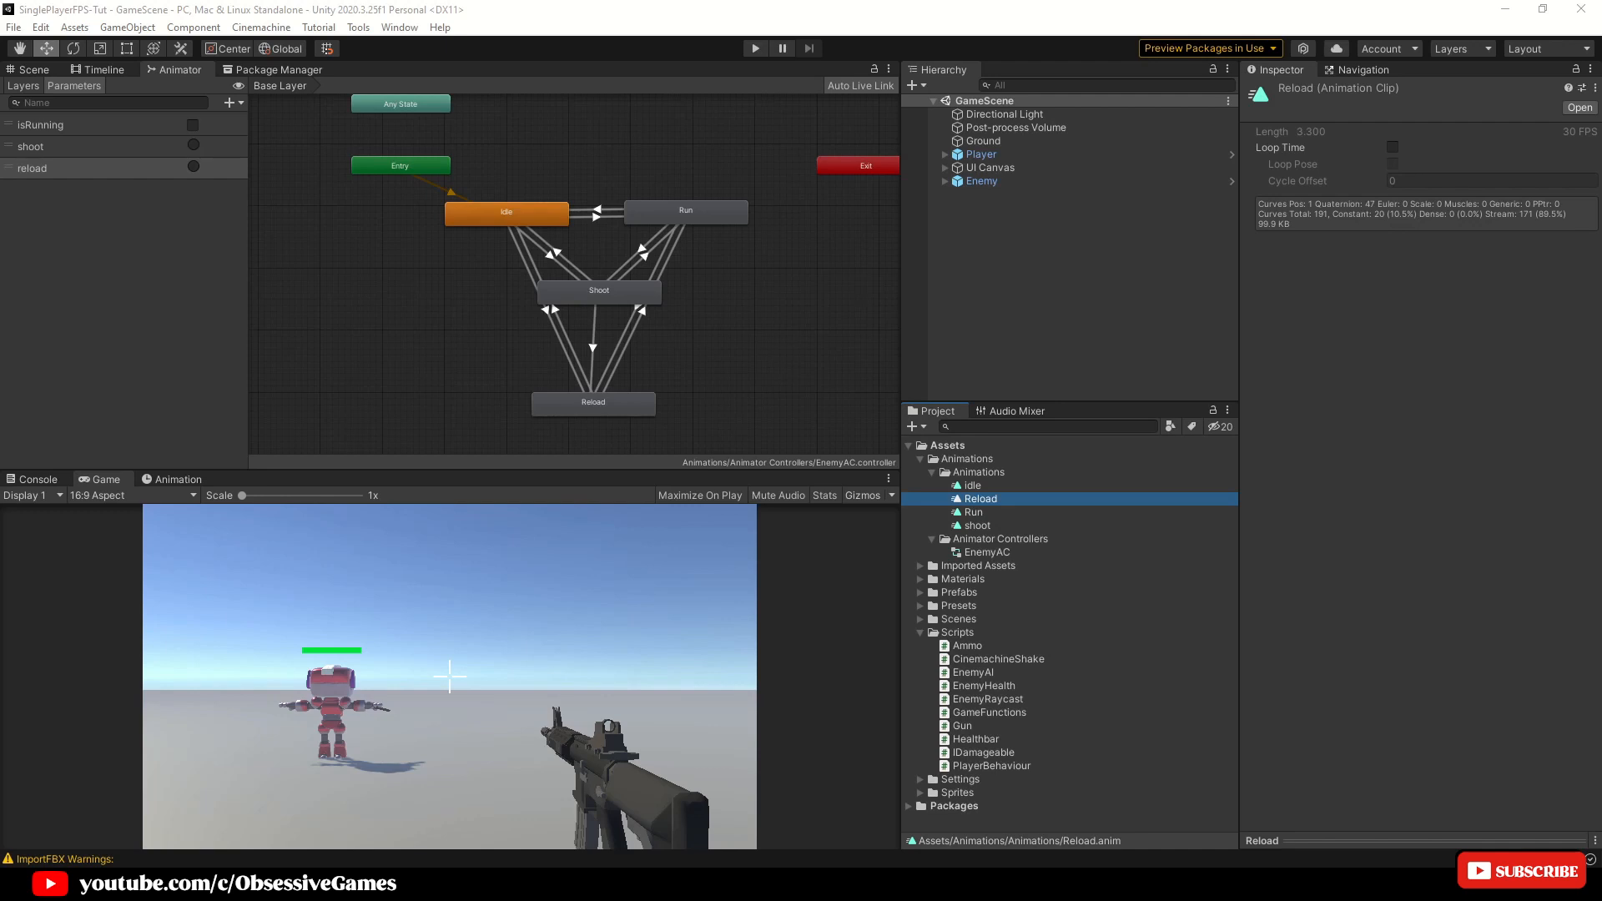
pyautogui.moveTo(779, 853)
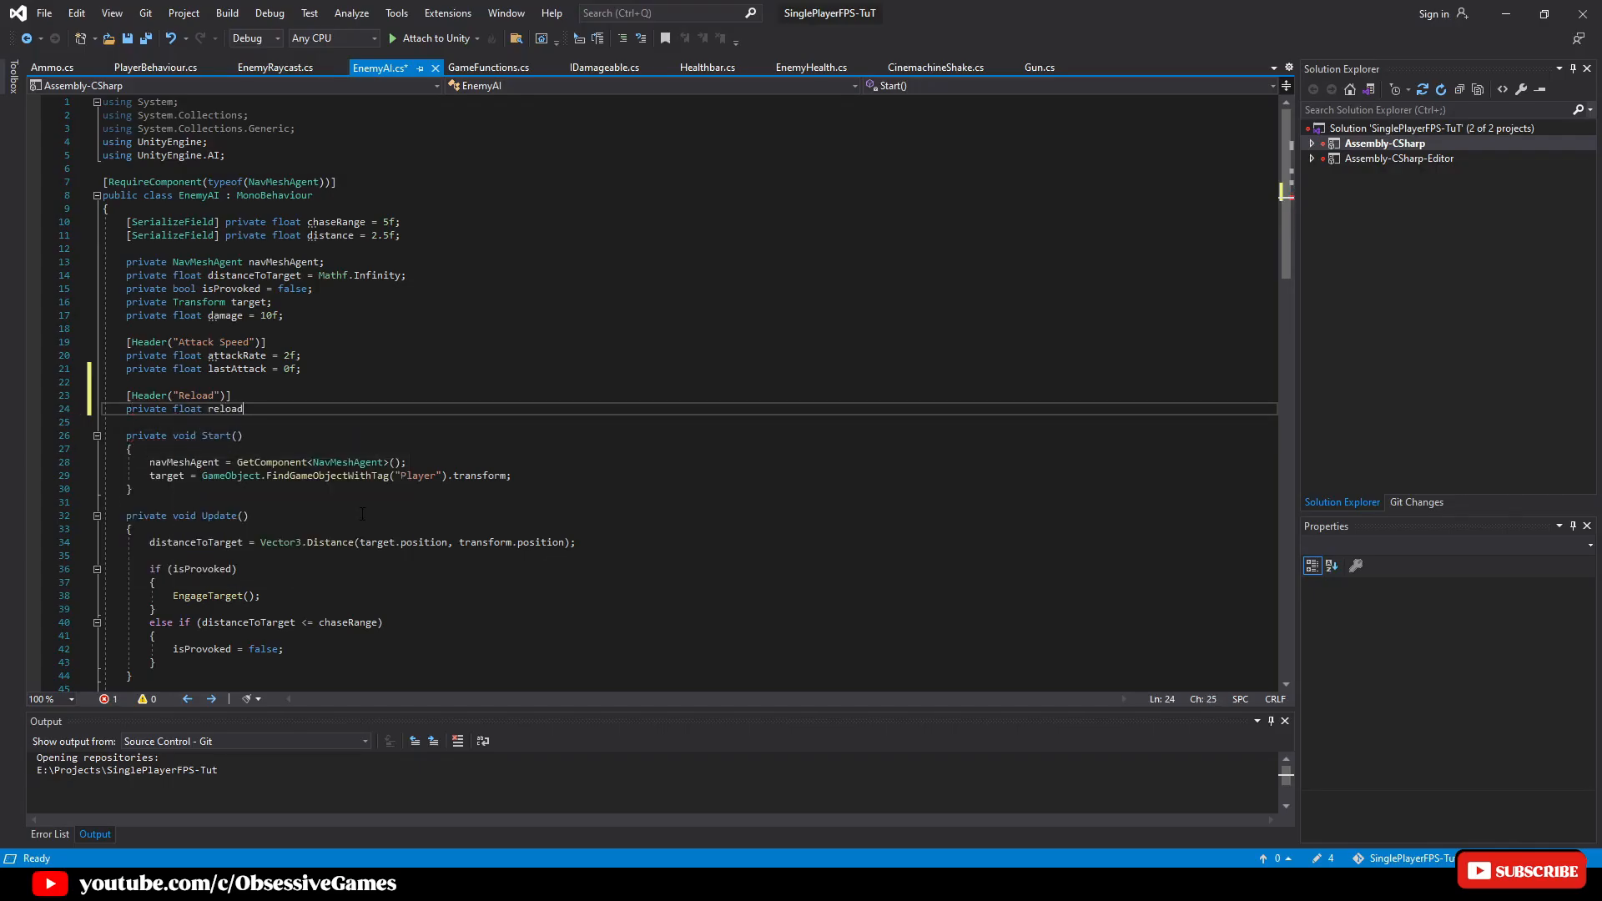
# Declare reloadSpeed = 3.3f, ammoAmount = 5 and reloadAmount = 5 under the Reload header
pyautogui.write('Speed = 3.3f;')
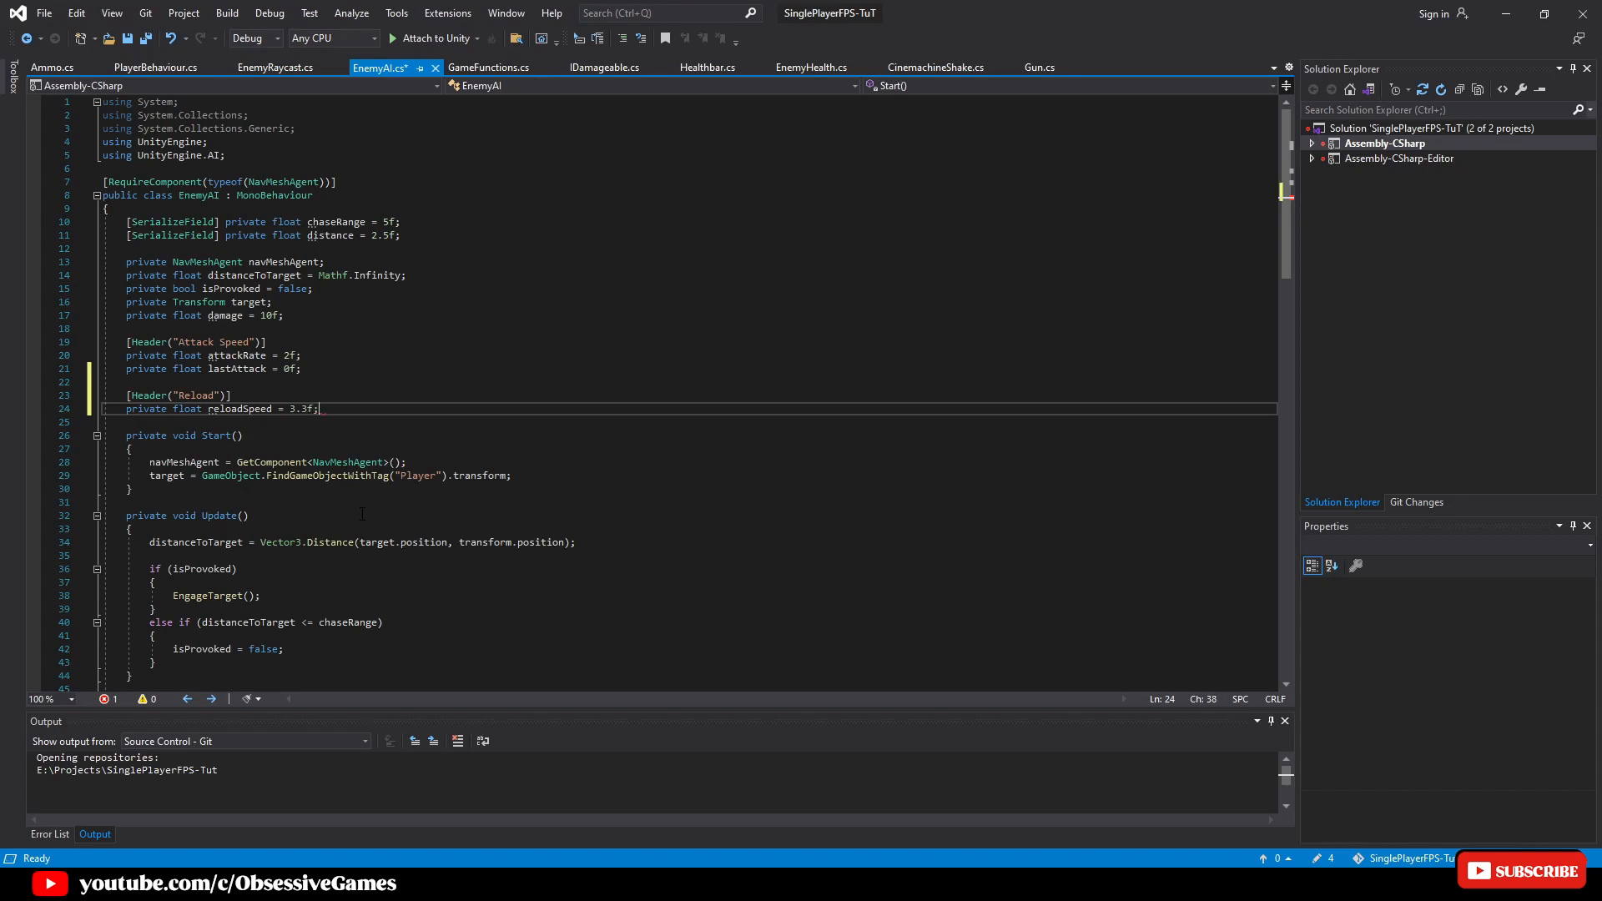
pyautogui.write('private int ammoAmount = 5;')
pyautogui.write('private int reloadAmount = 5;')
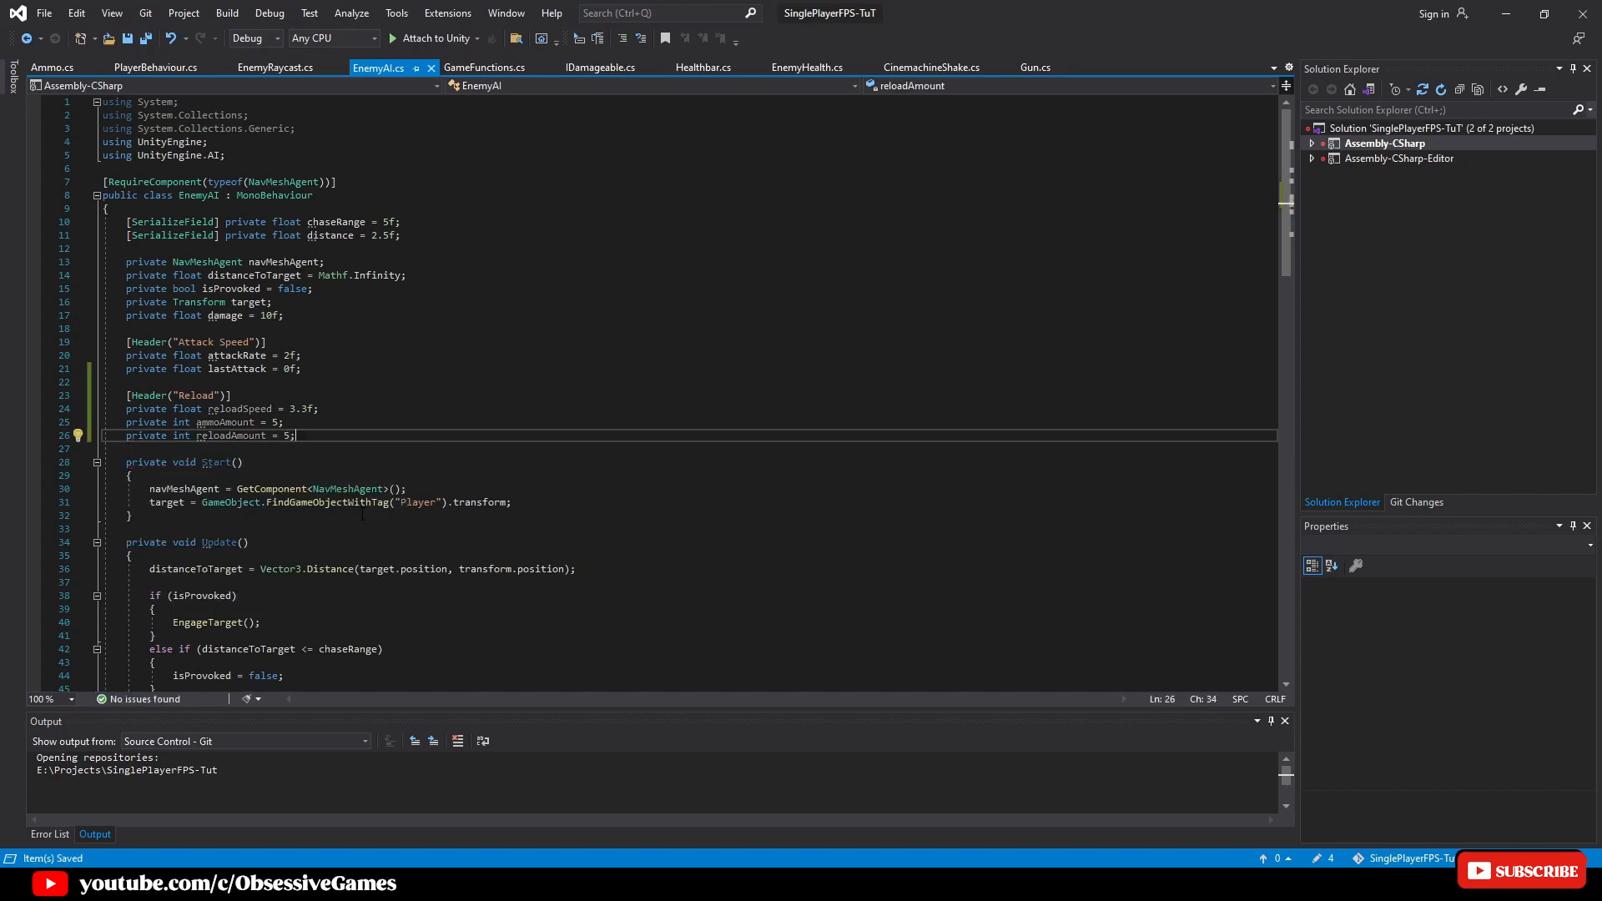
pyautogui.scroll(-3)
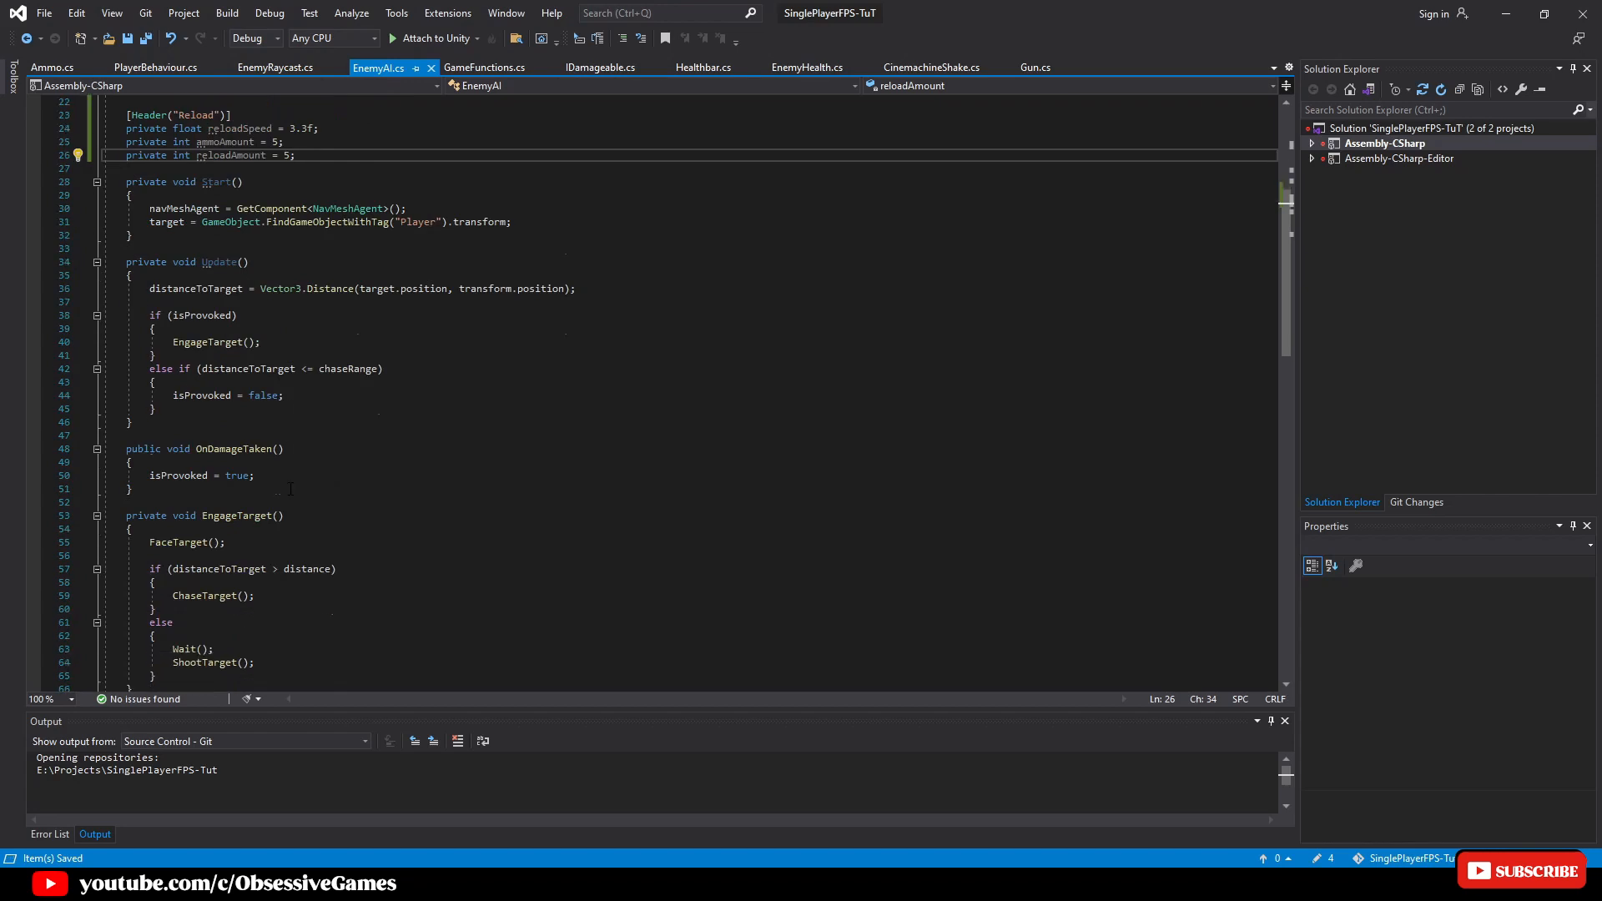
pyautogui.scroll(-3)
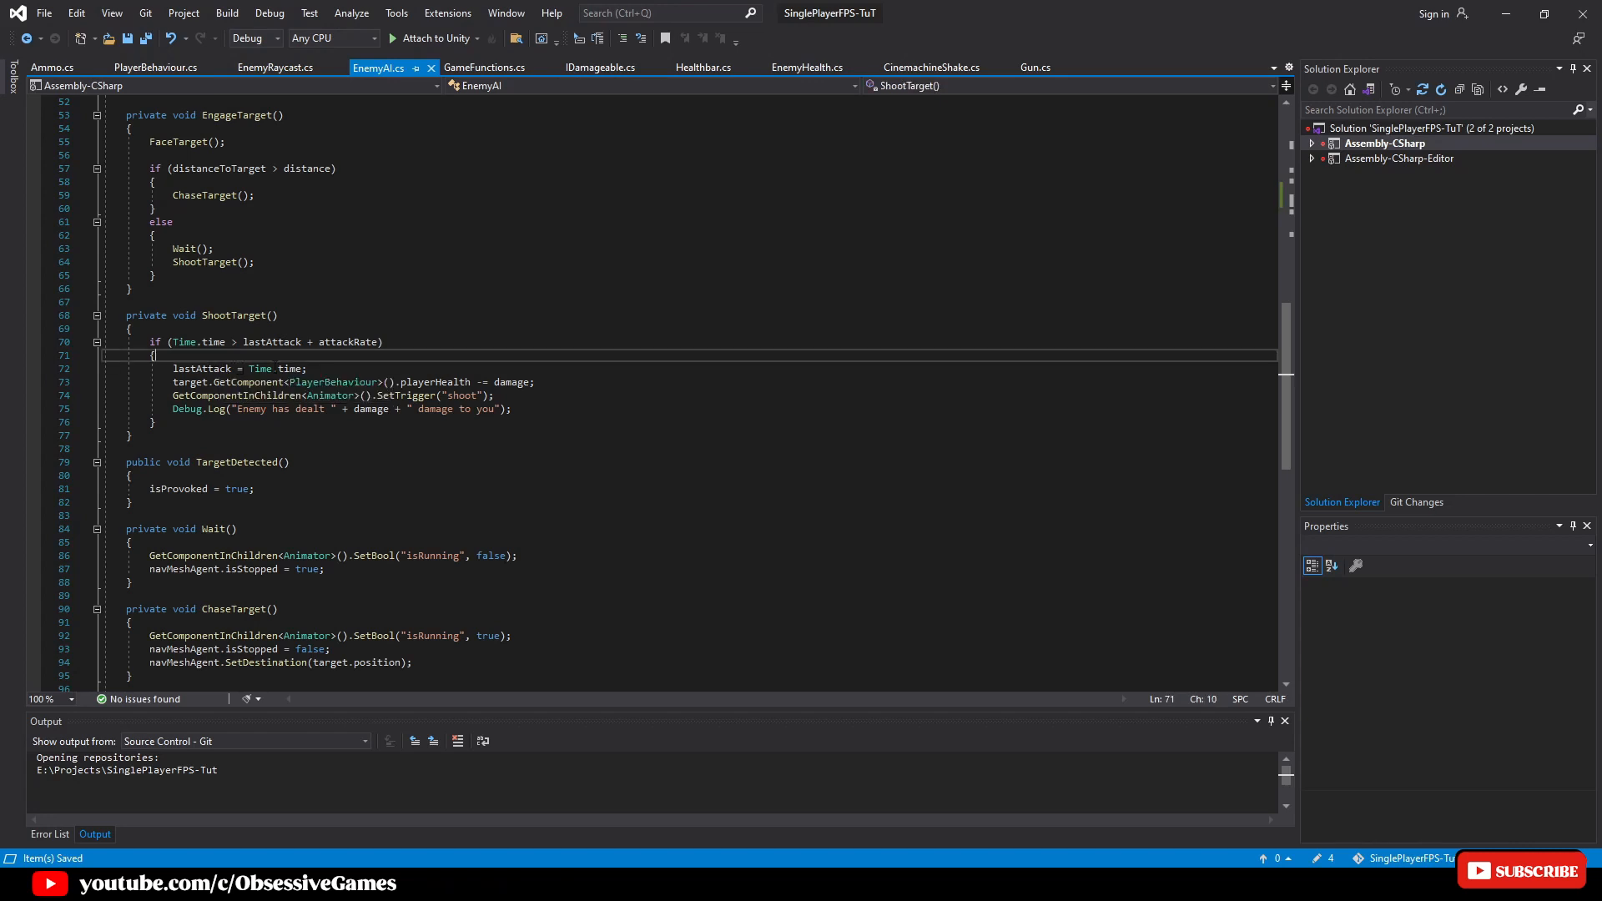
# Wrap ShootTarget's damage and shoot trigger in if (ammoAmount > 0) with ammoAmount-- each shot
pyautogui.press('enter')
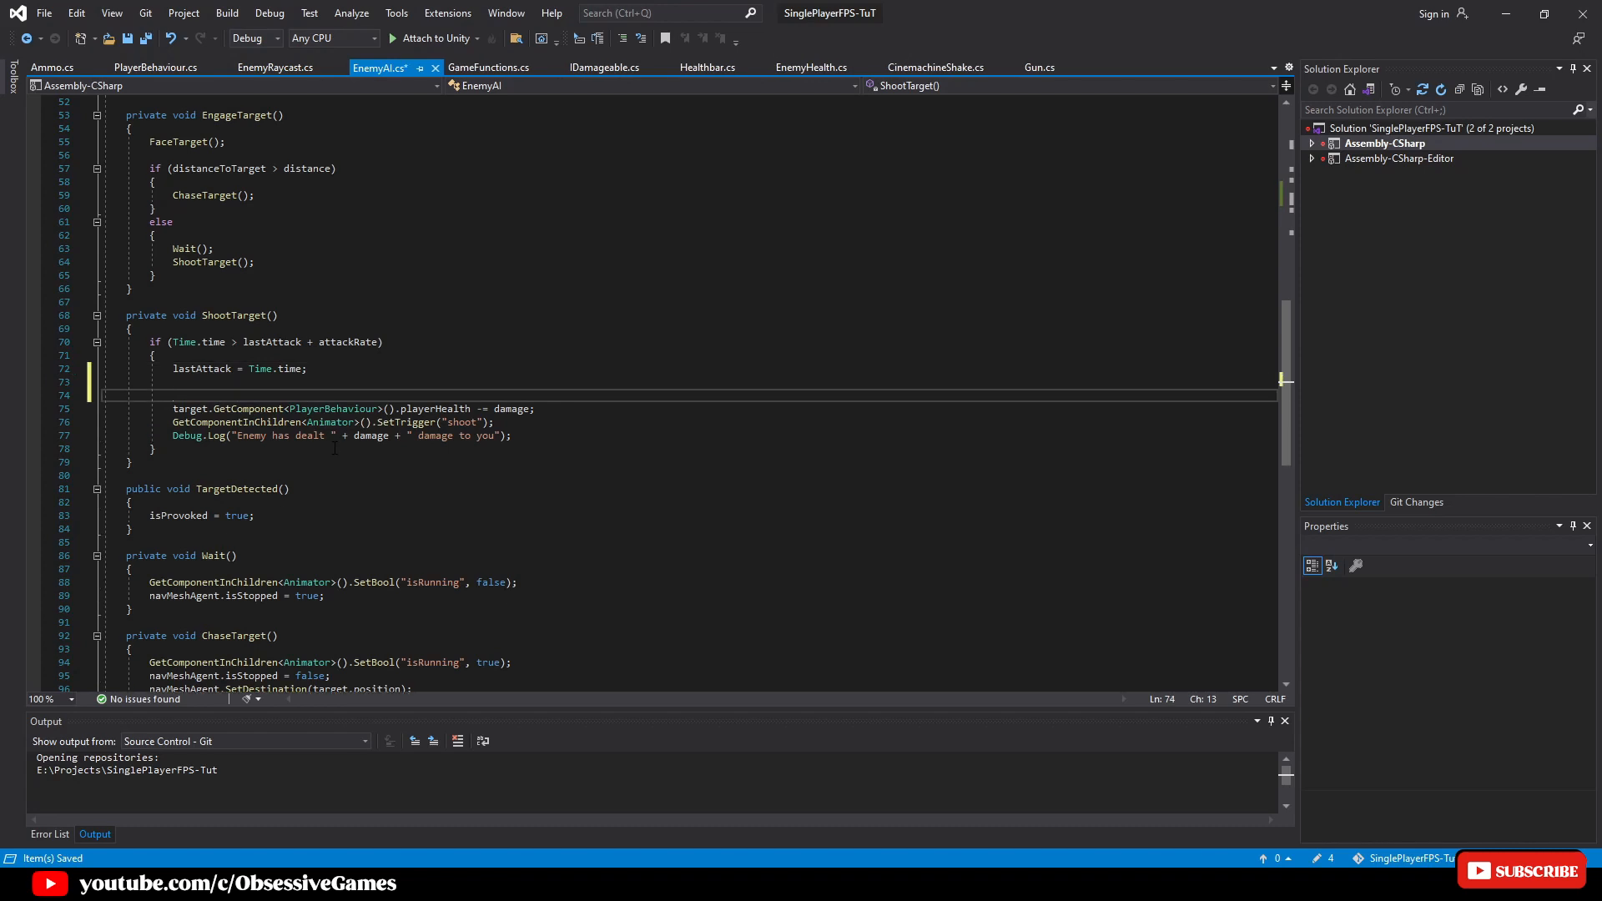
pyautogui.write('if (ammo)')
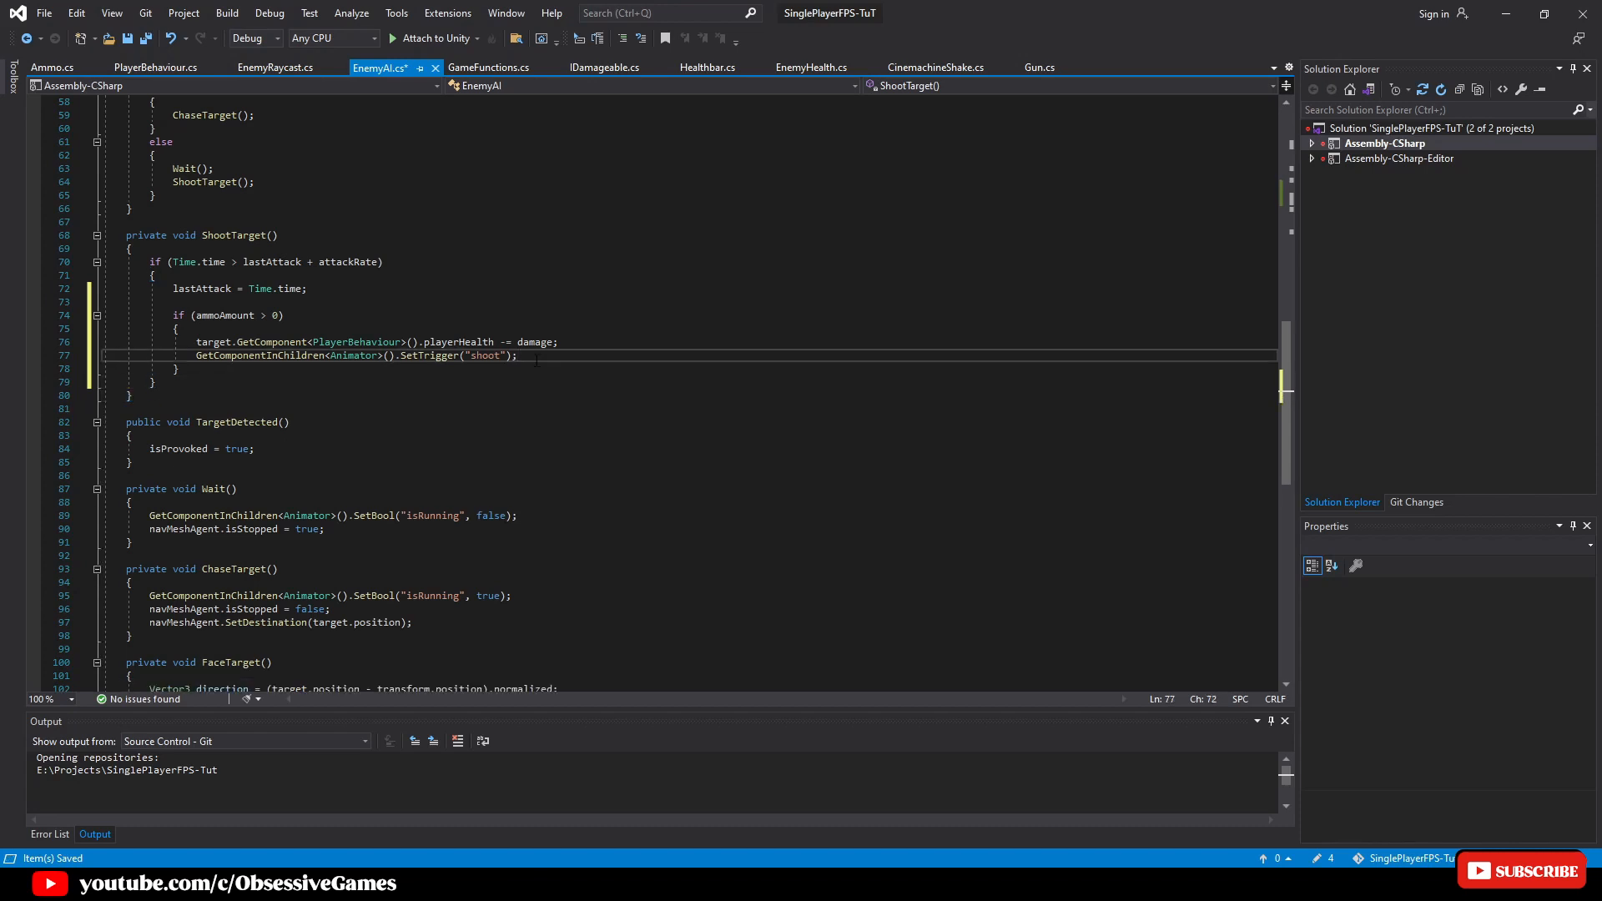
pyautogui.write('ammoAmount--;')
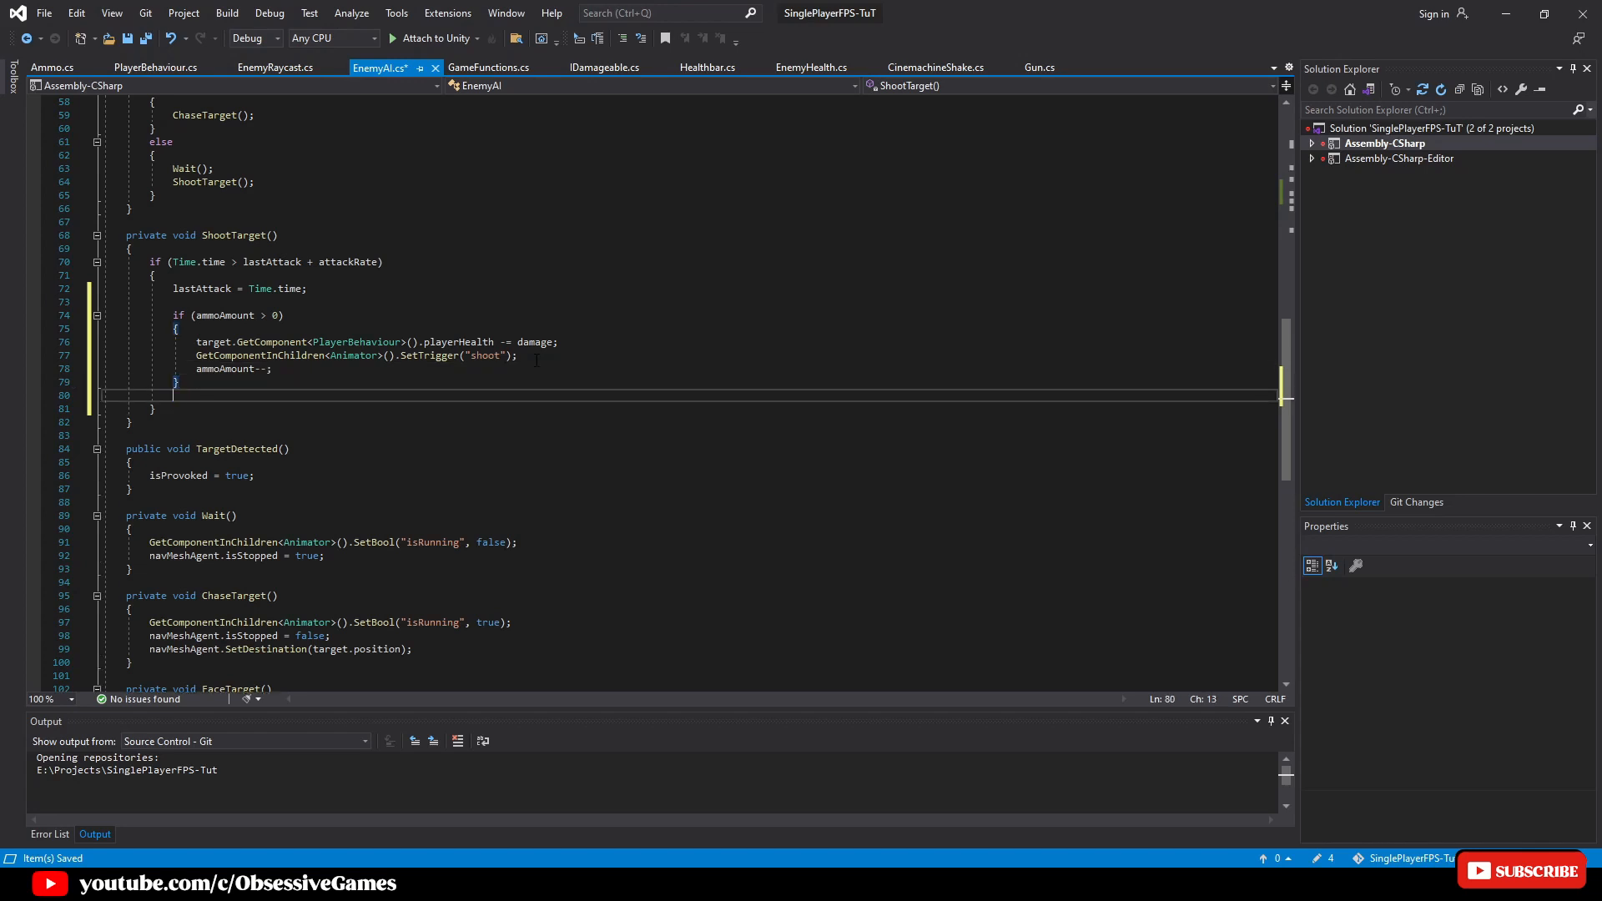
# Add else if (ammoAmount <= 0) { Wait(); Reload(); } else { ChaseTarget(); } and generate Reload
pyautogui.write('else')
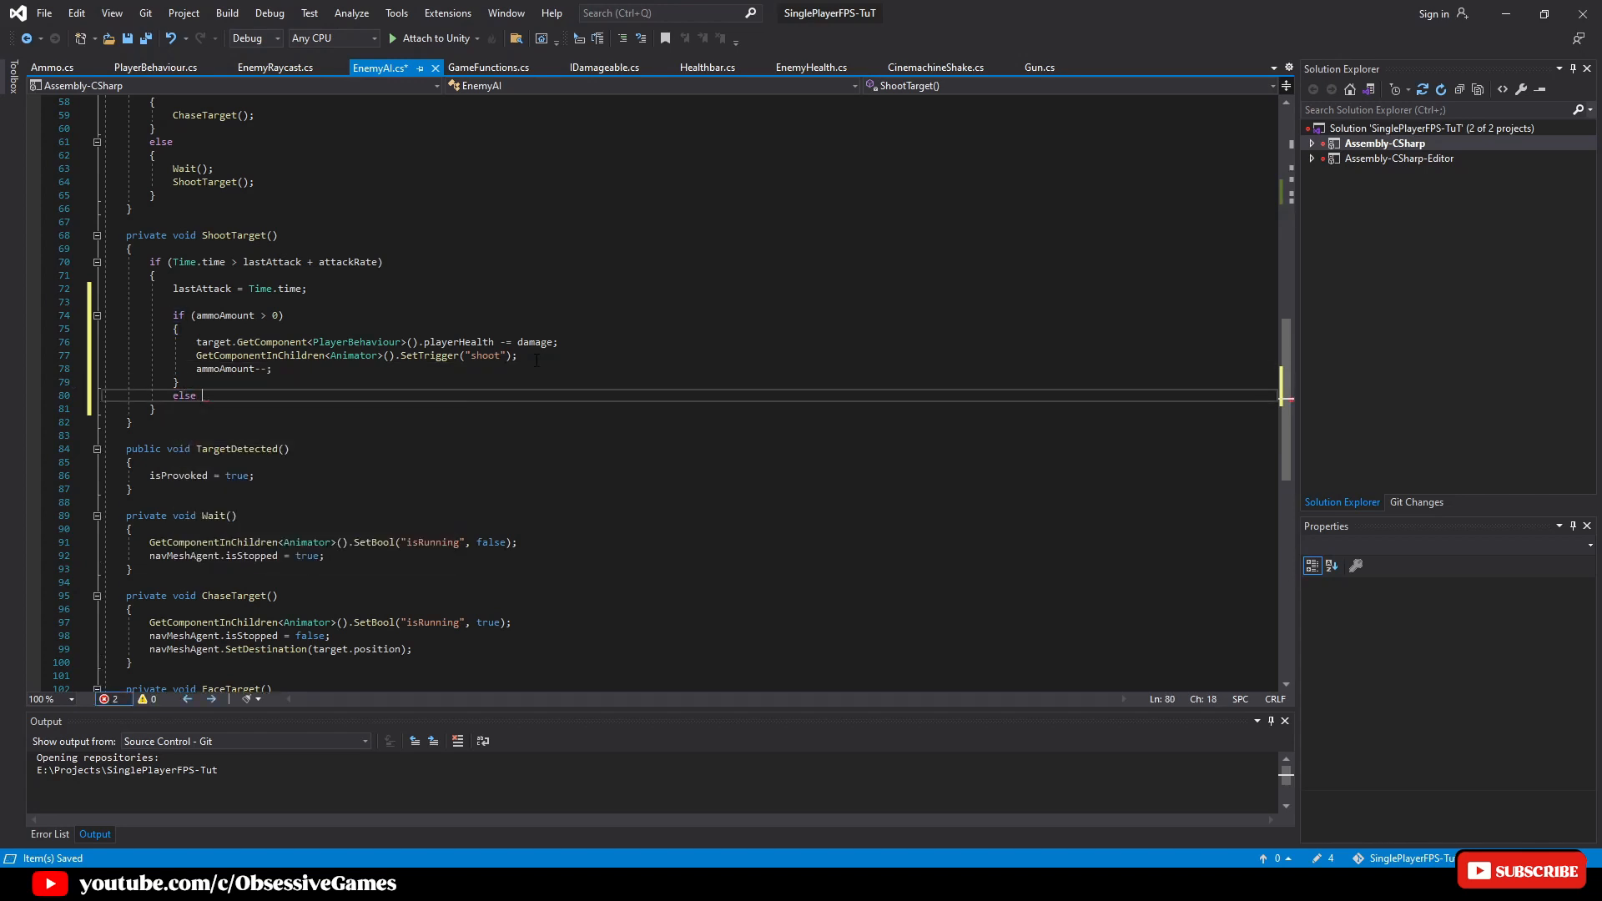
pyautogui.write('if (ammoAmount <= 0')
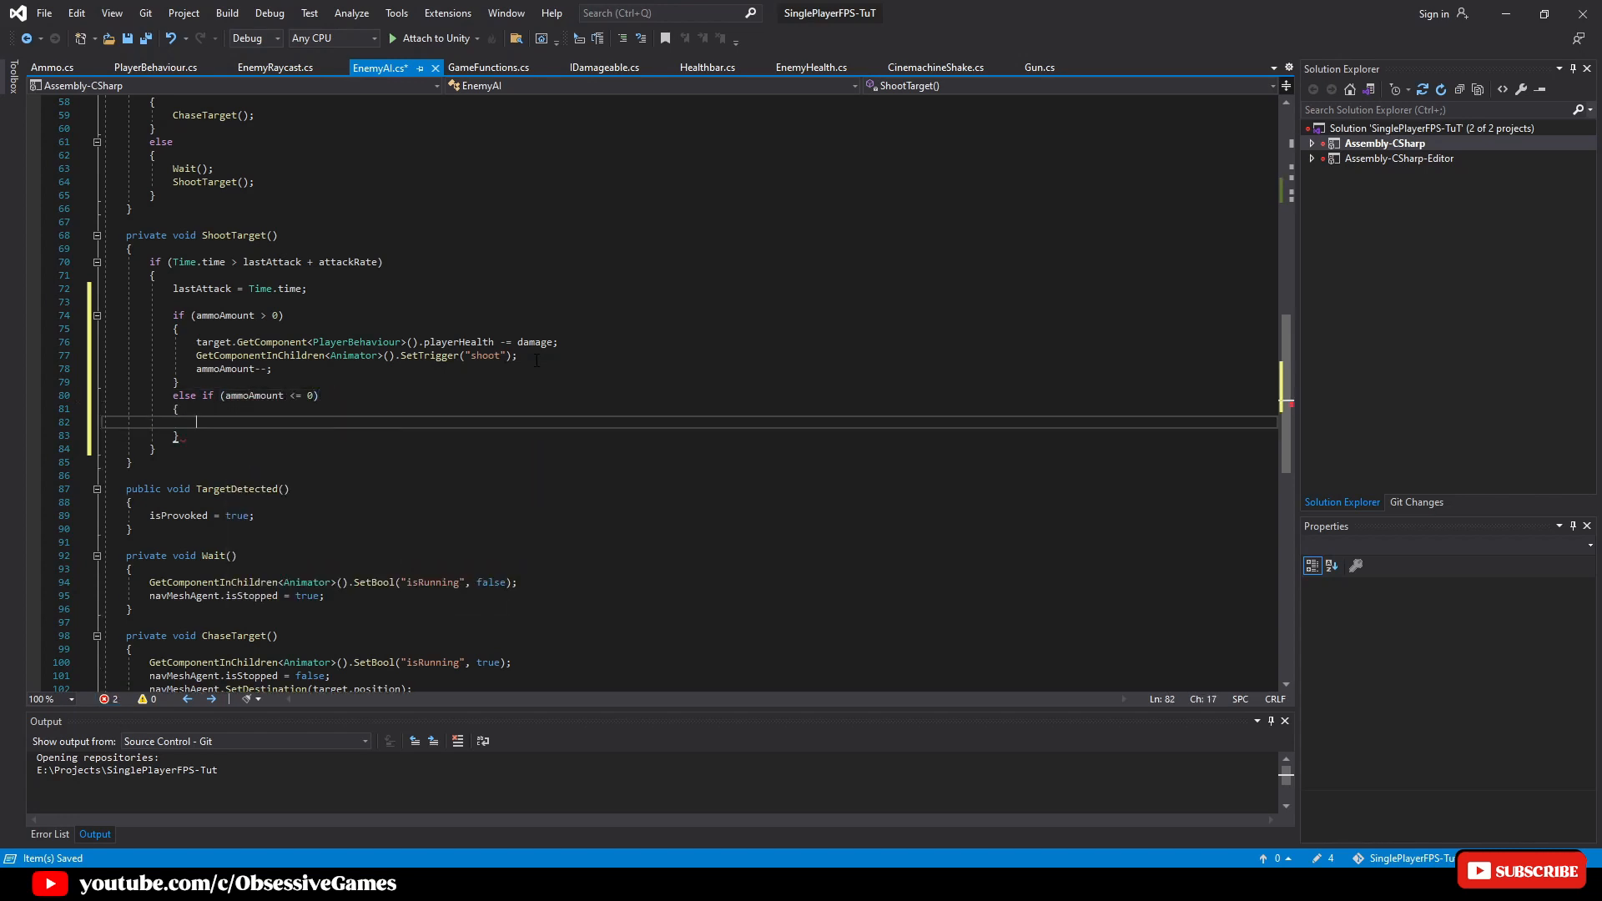
pyautogui.write('W')
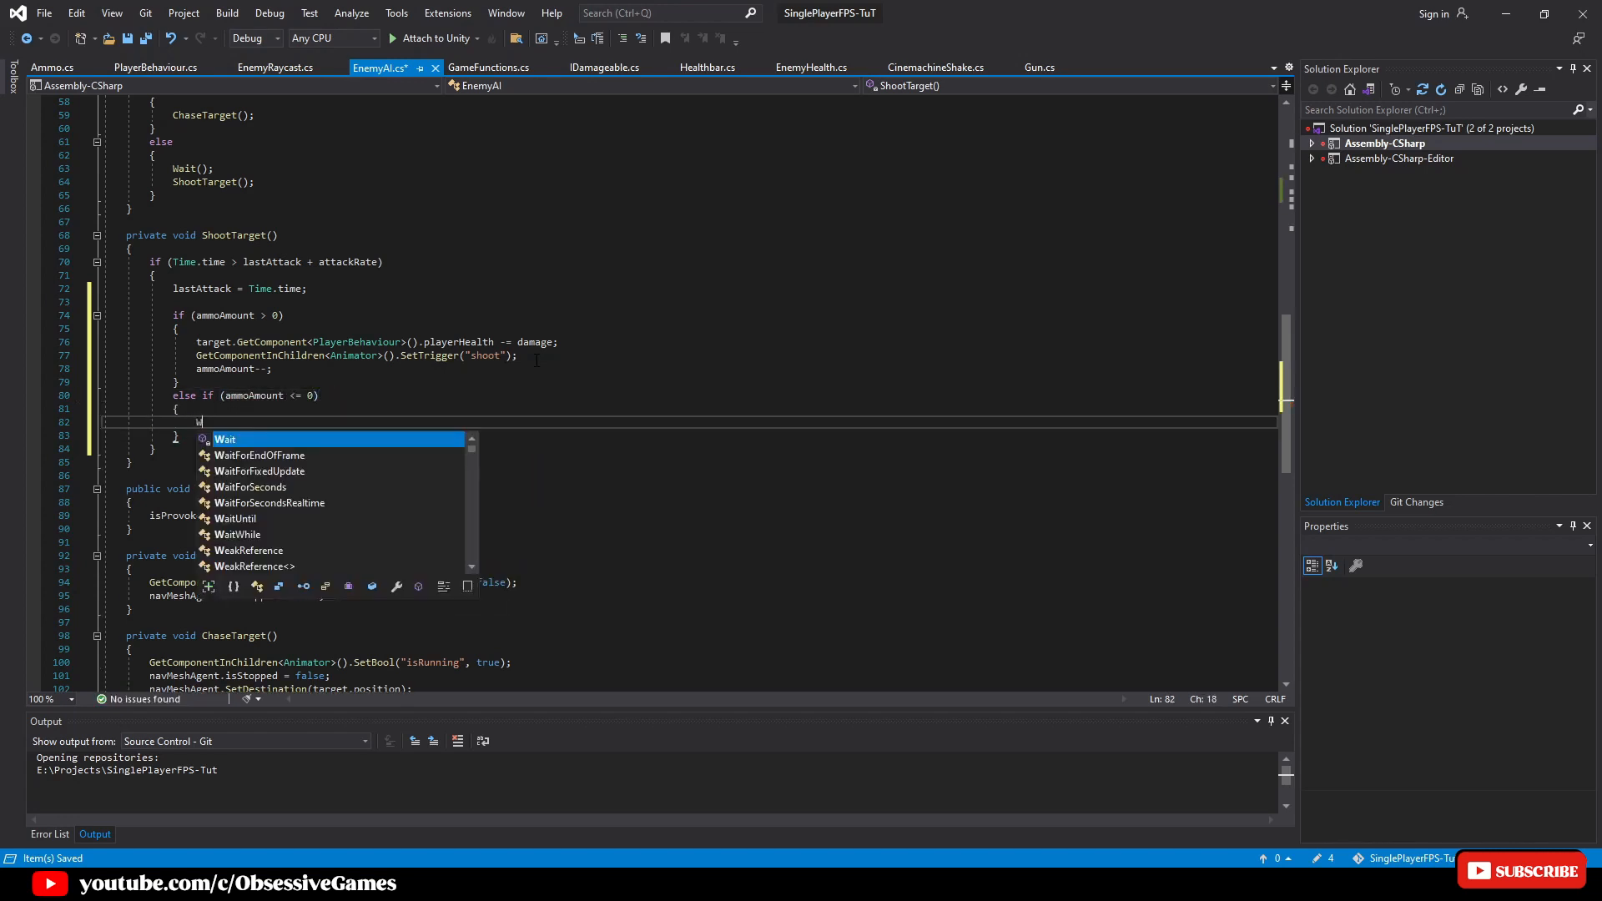
pyautogui.write('ait();')
pyautogui.write('R')
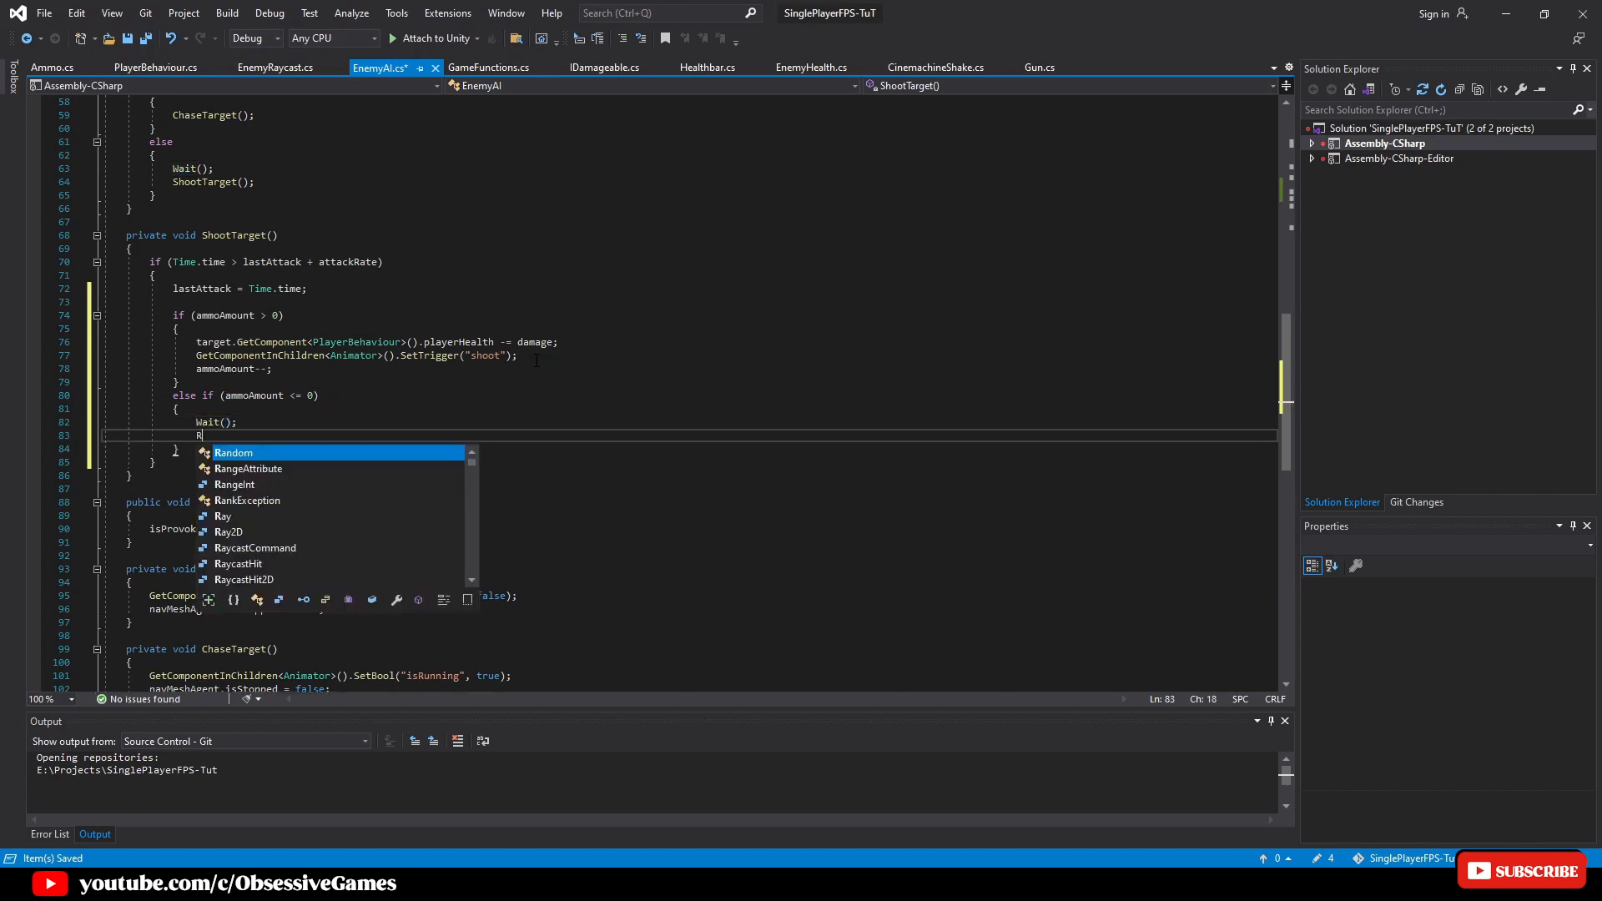
pyautogui.write('eload();')
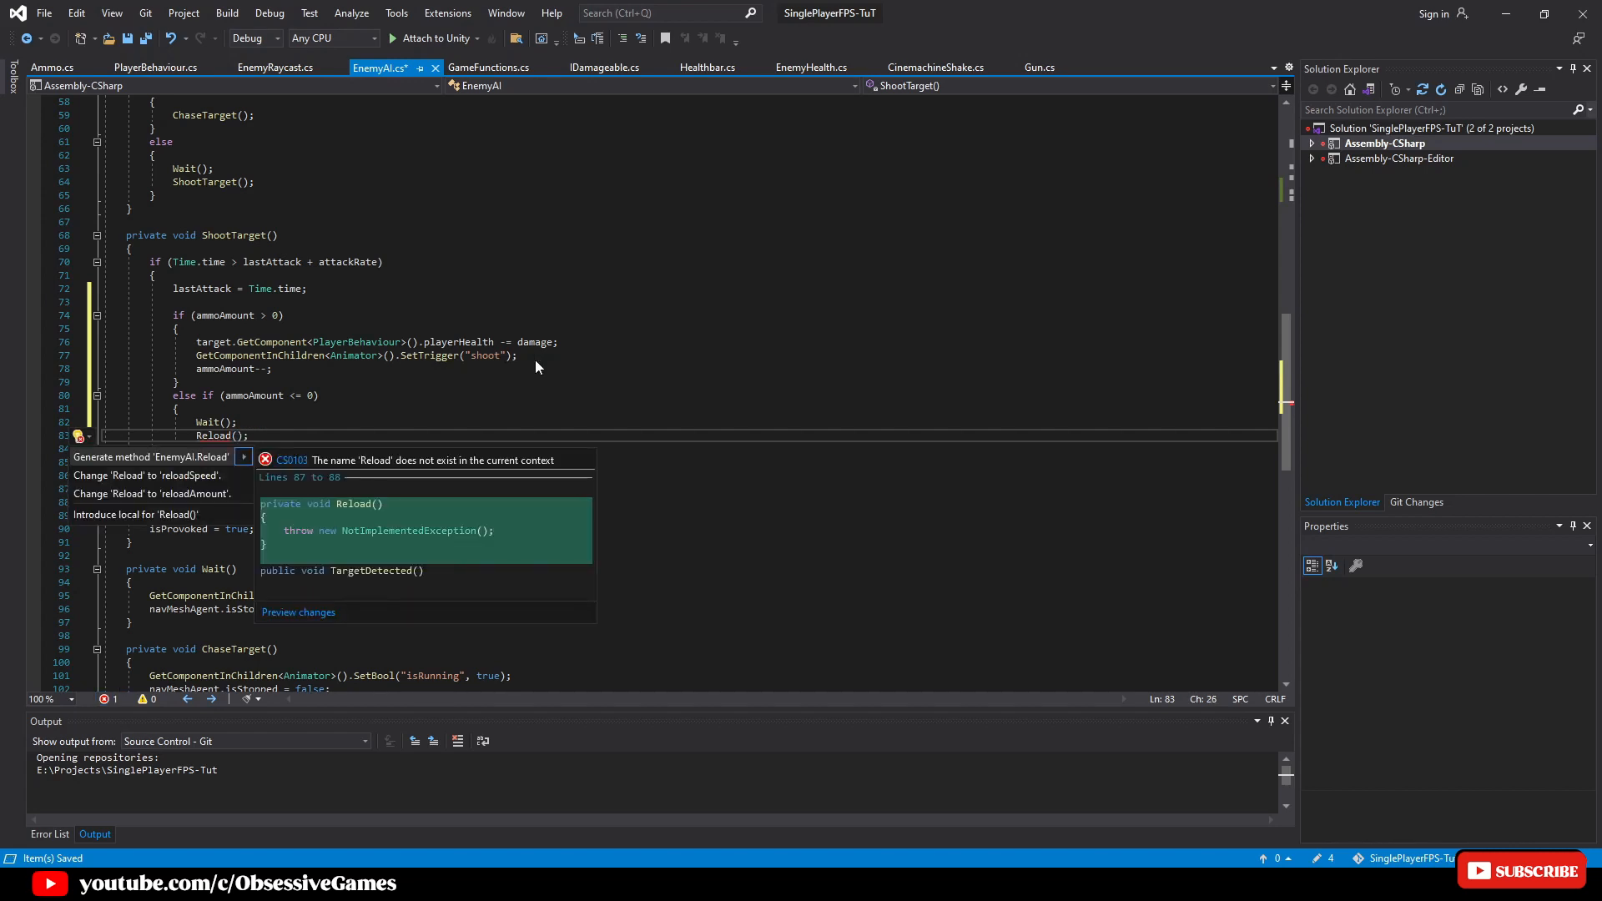
pyautogui.click(148, 457)
pyautogui.write('else')
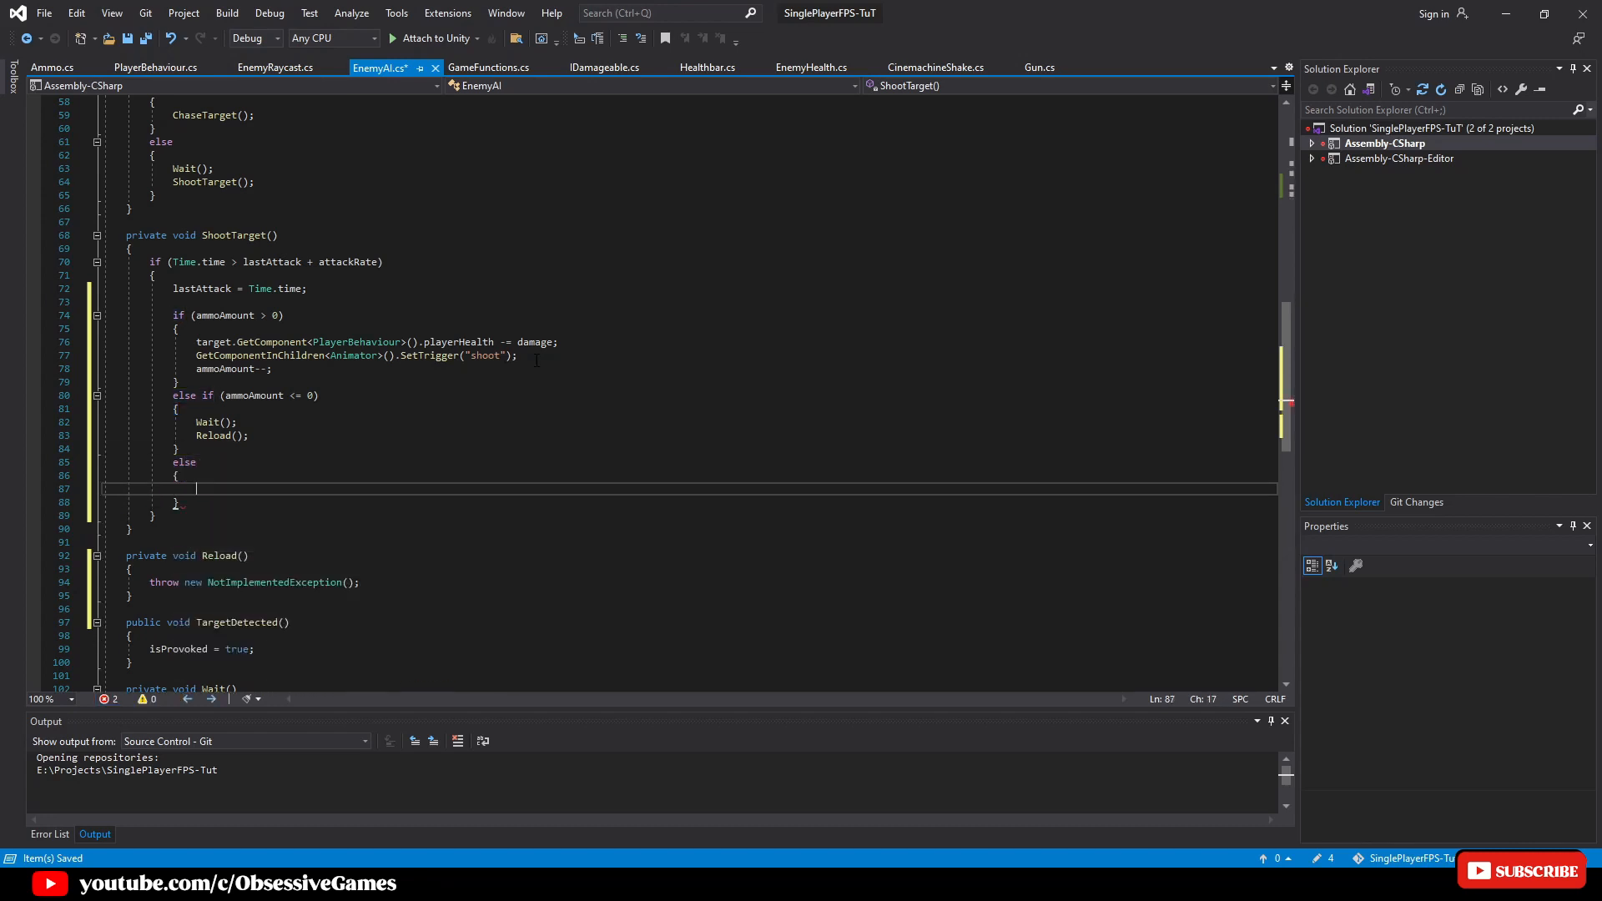
pyautogui.write('ChaseTarget')
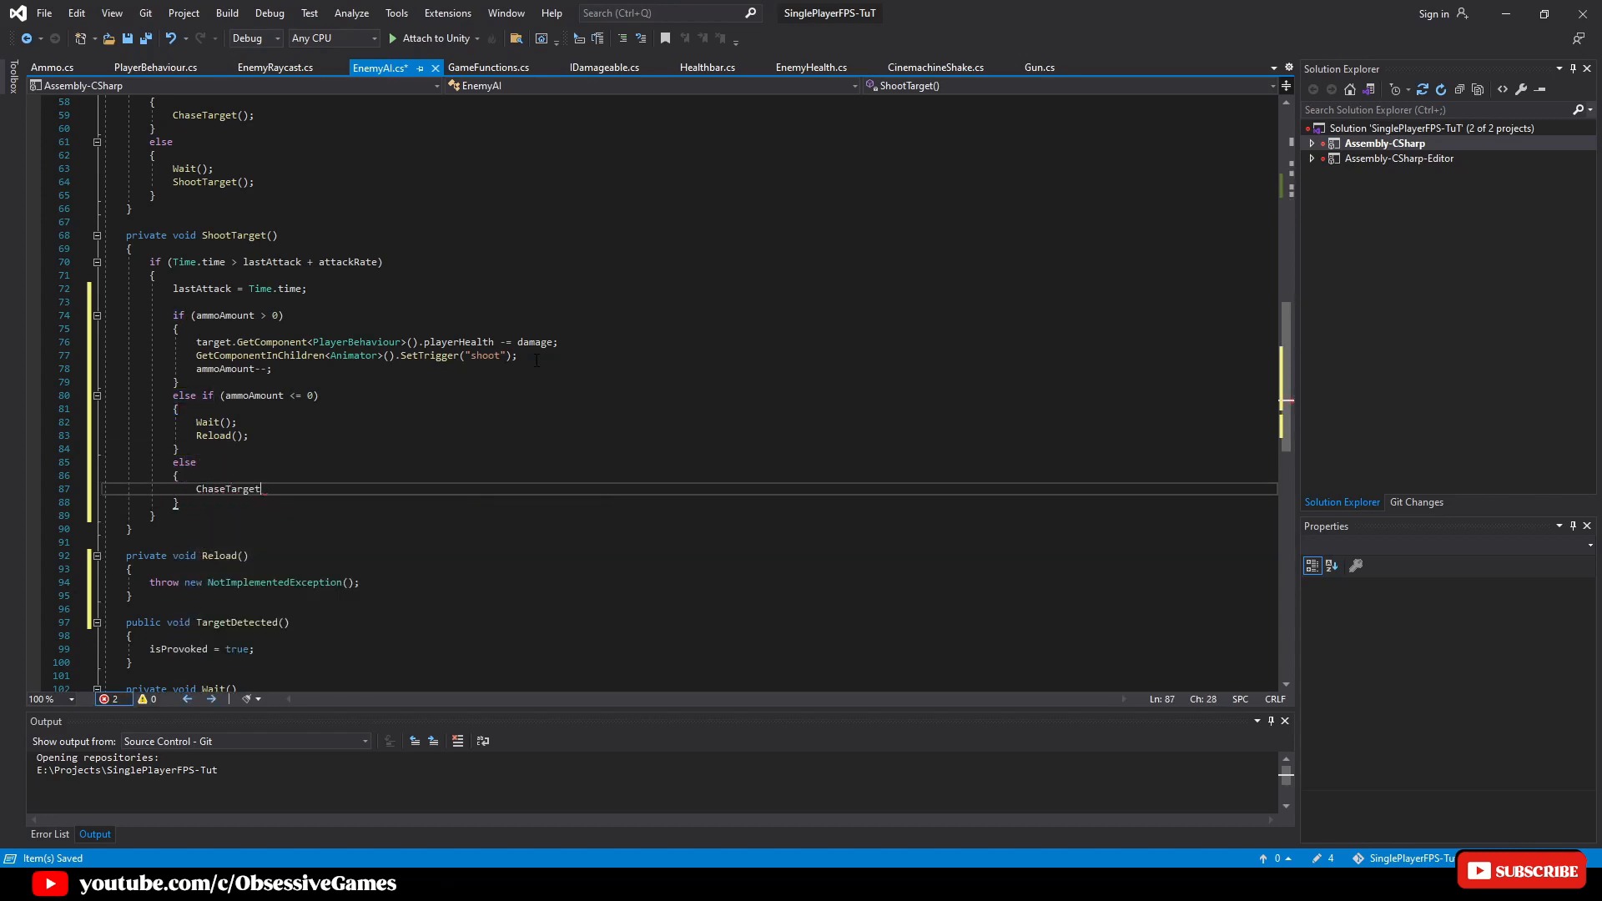
pyautogui.write('();')
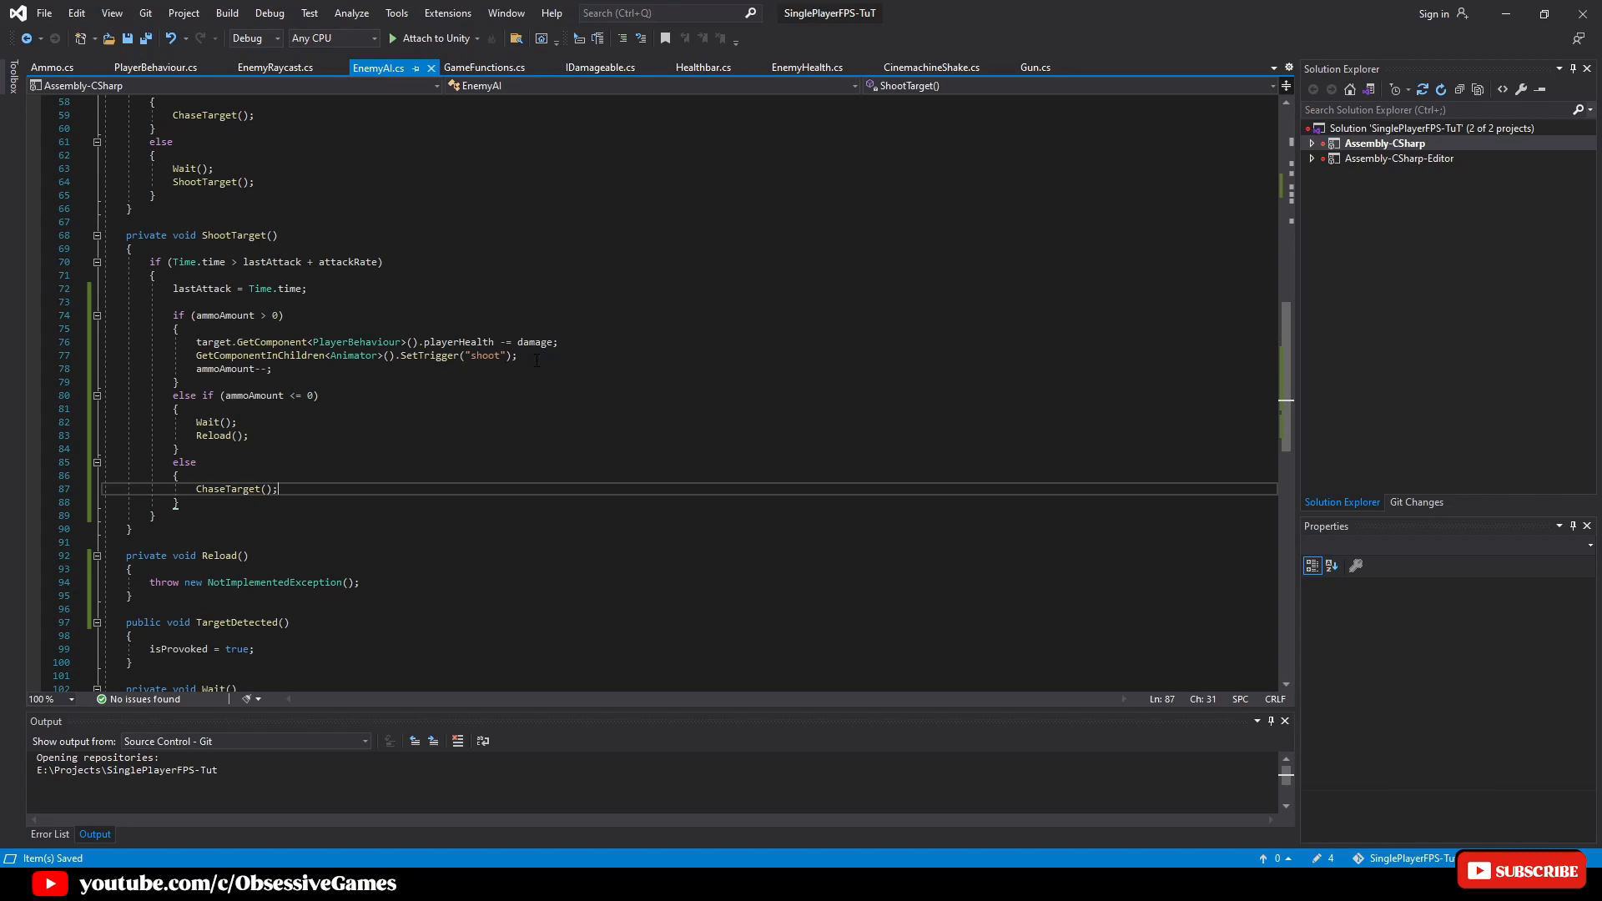
# Make Reload set the animator's "reload" trigger and save the EnemyAI script
pyautogui.scroll(-3)
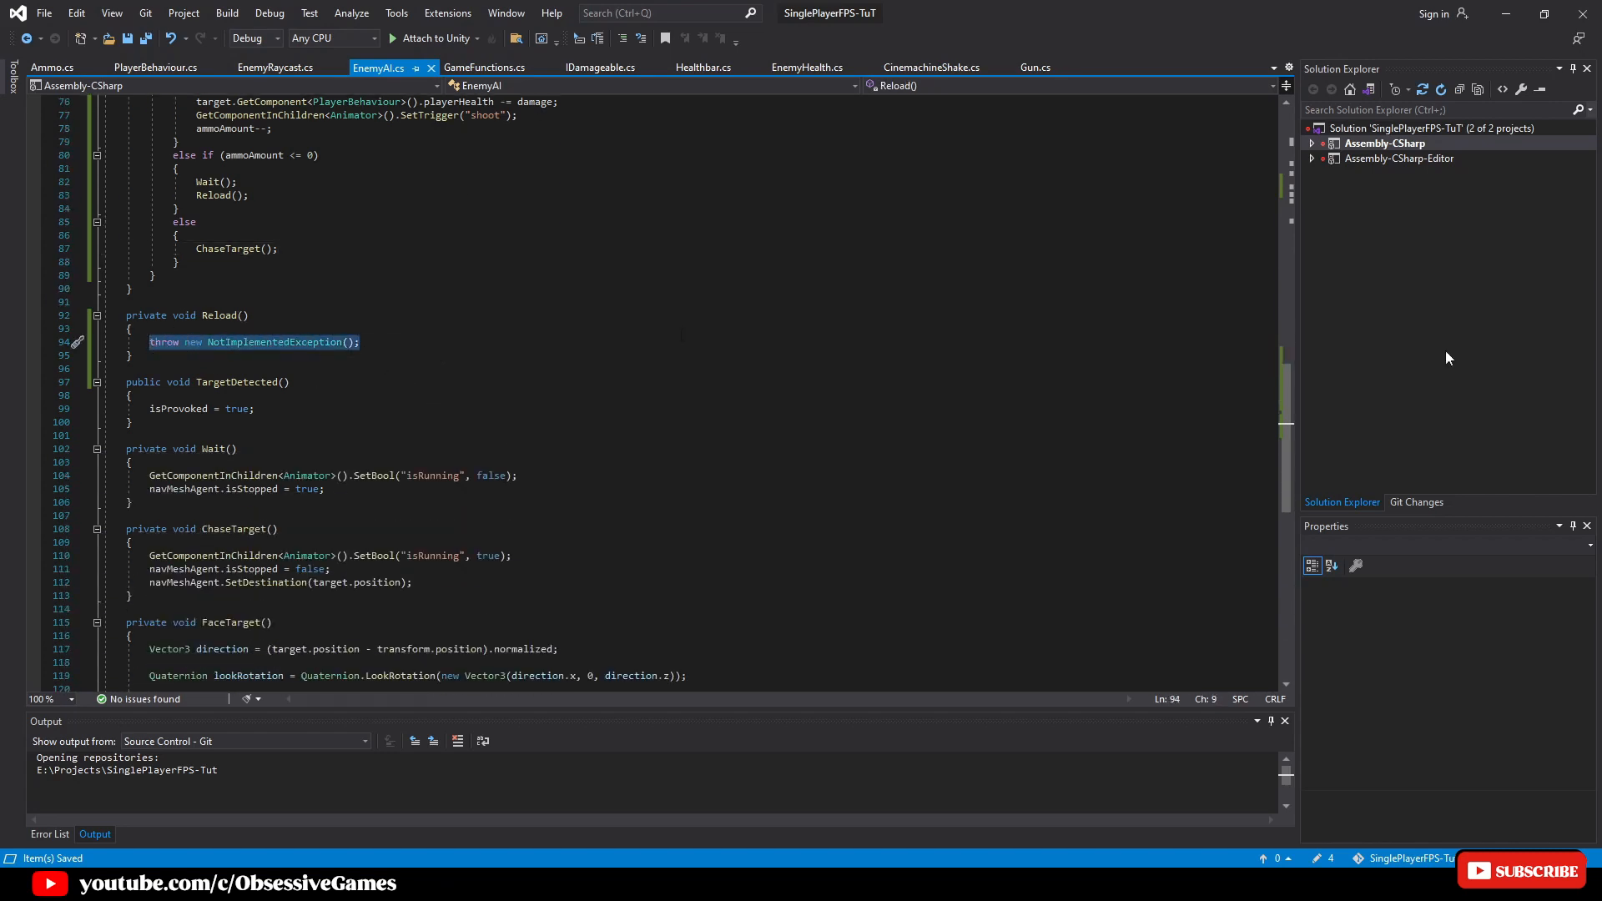
pyautogui.write('Get')
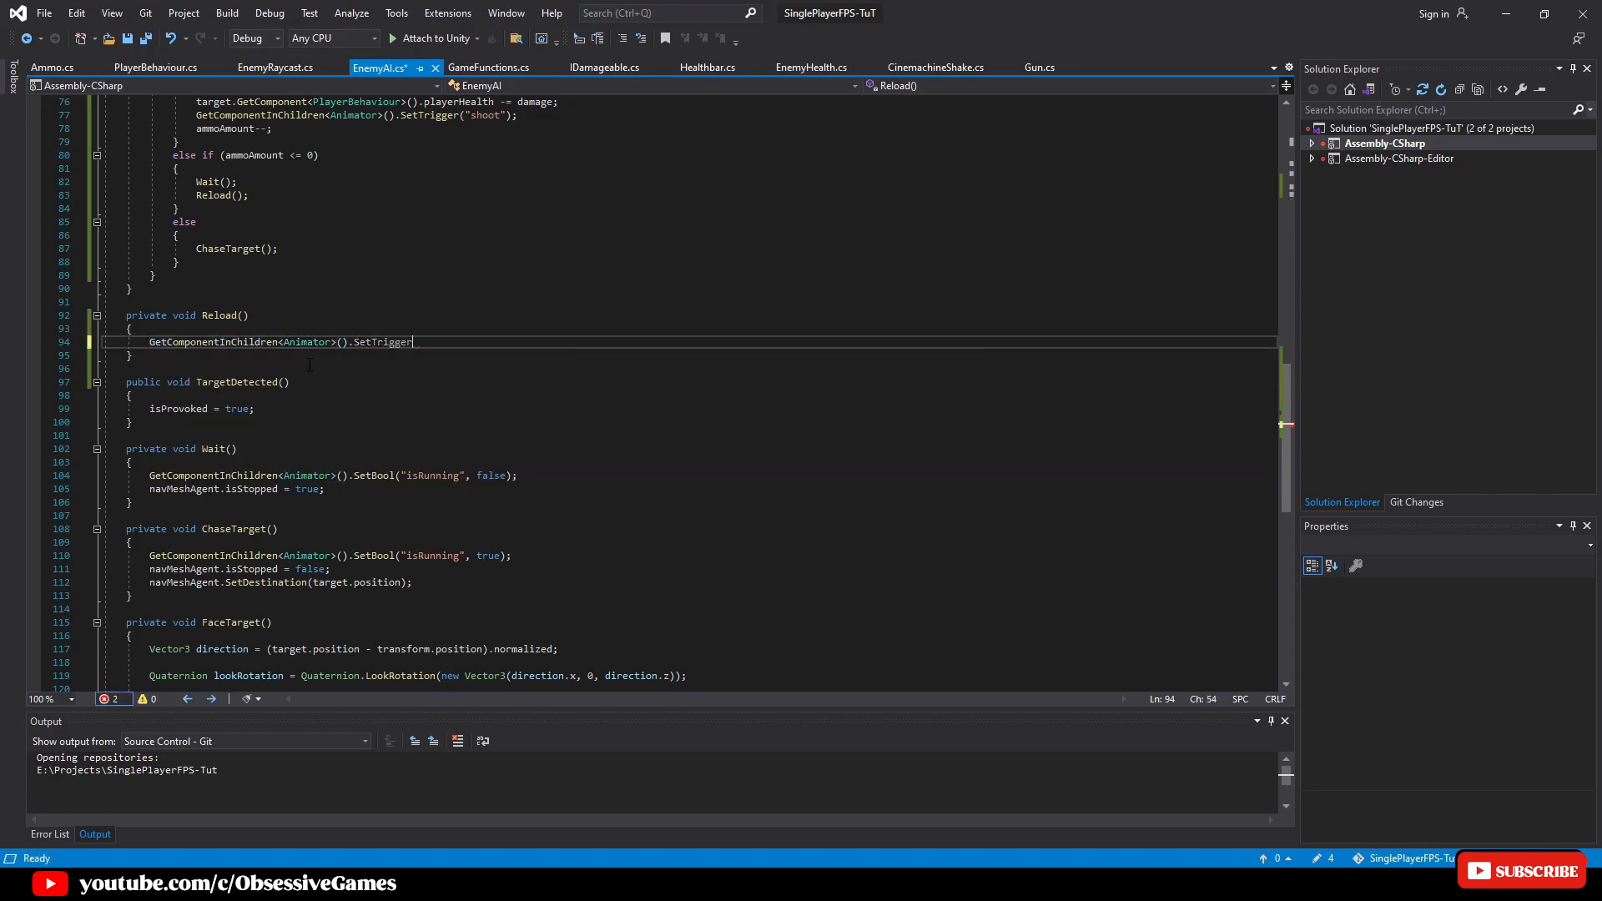
pyautogui.write('("reload");')
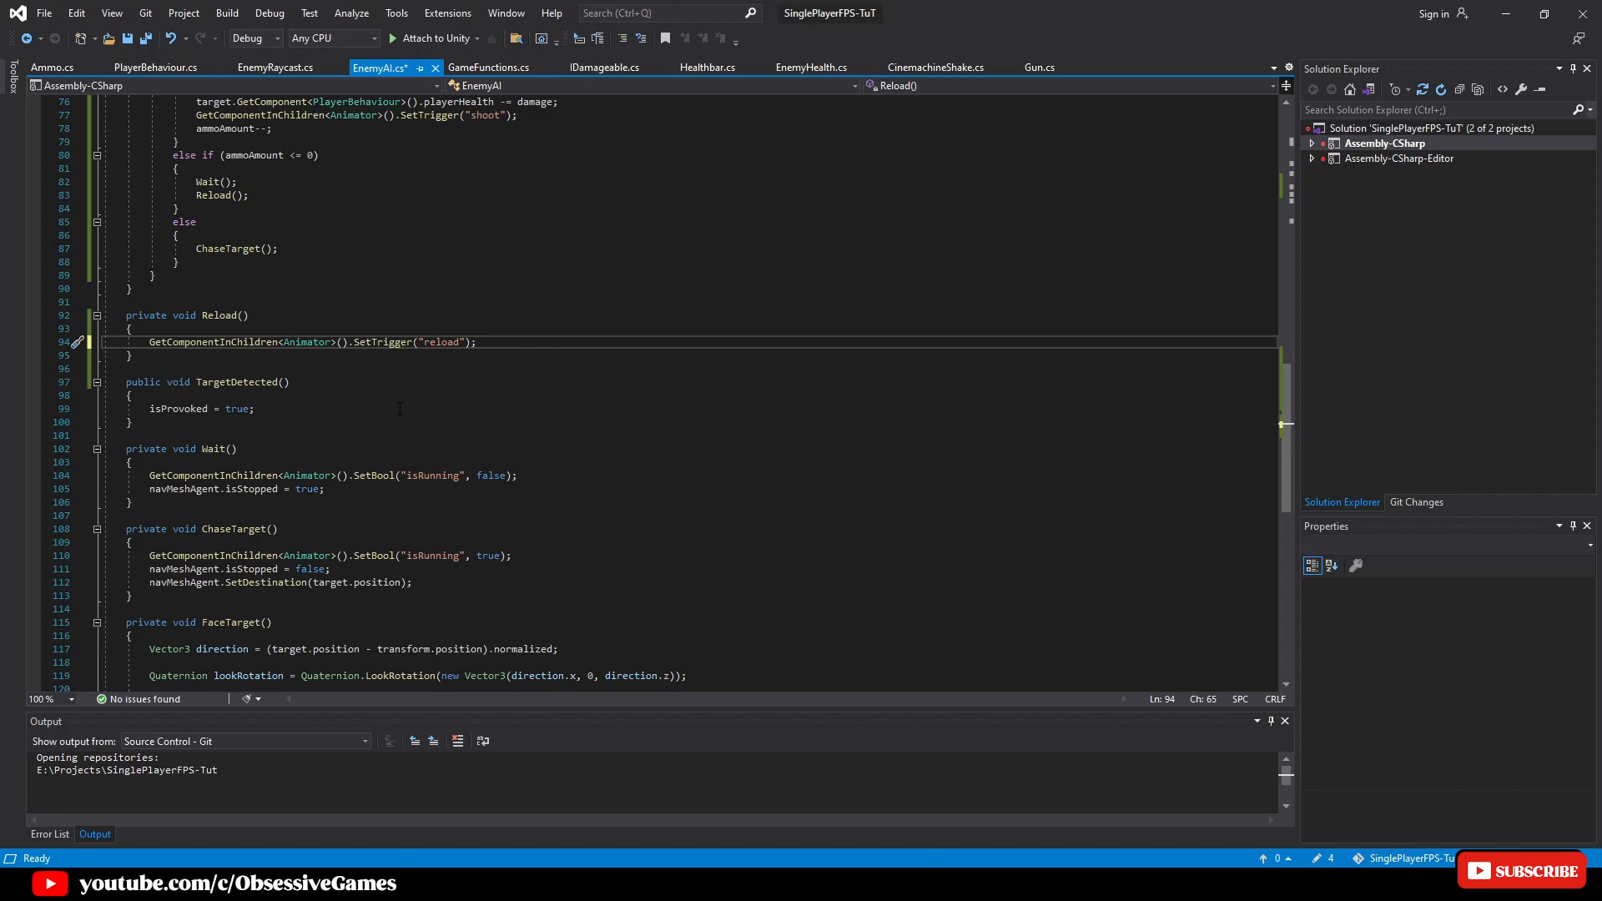
pyautogui.press('ctrl+s')
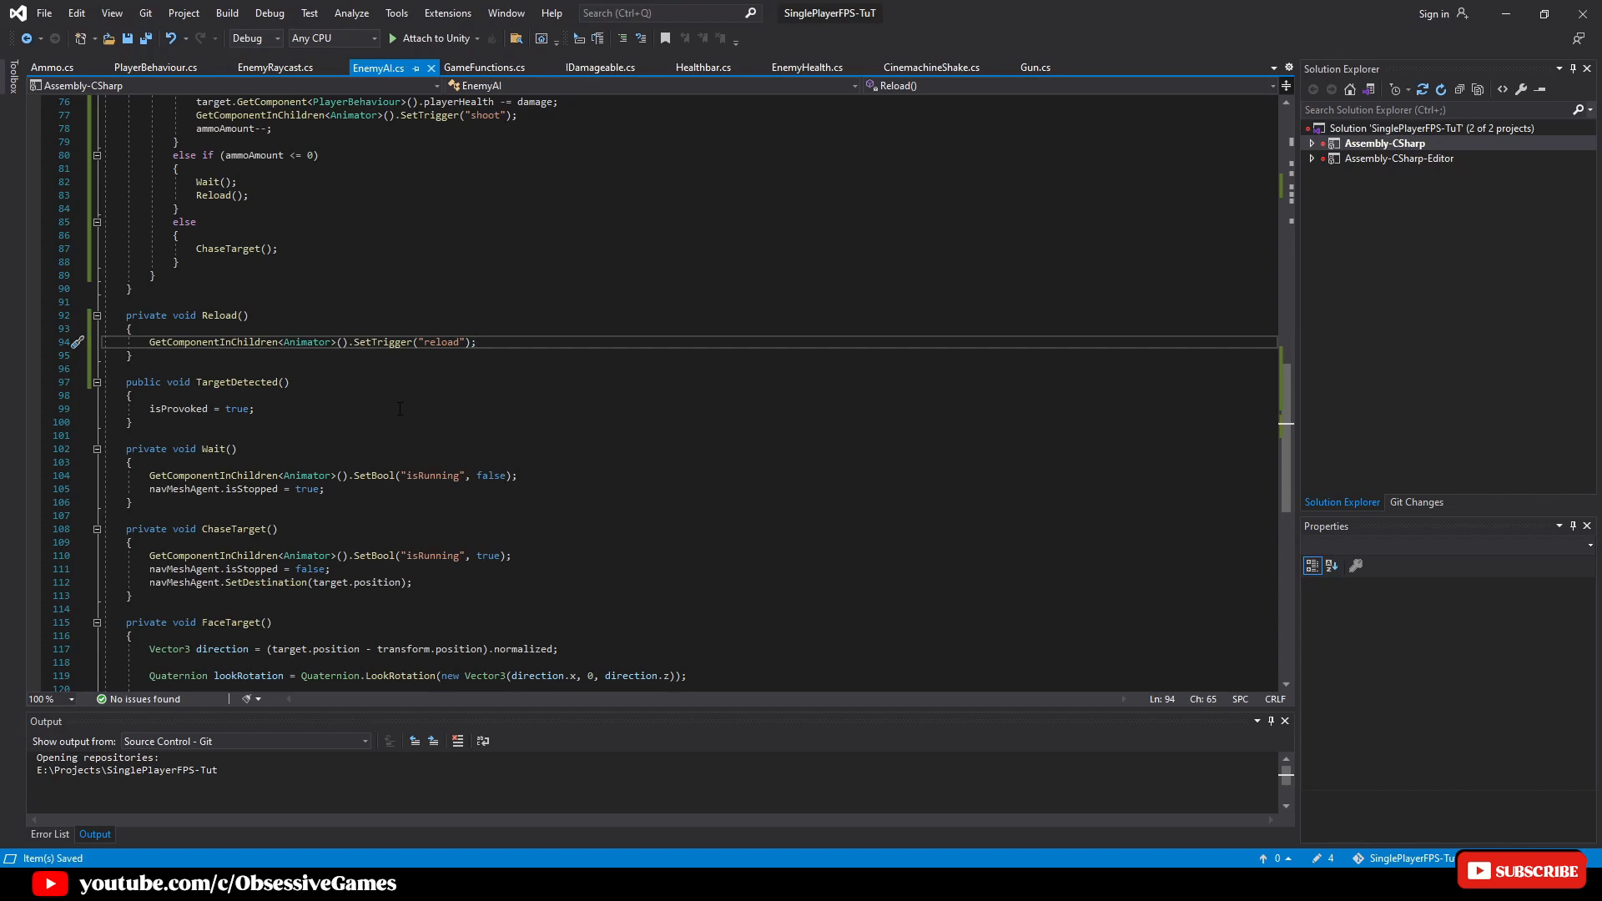
# Write the ReloadAnimation coroutine waiting reloadSpeed seconds then setting ammoAmount = reloadAmount
pyautogui.write('priv')
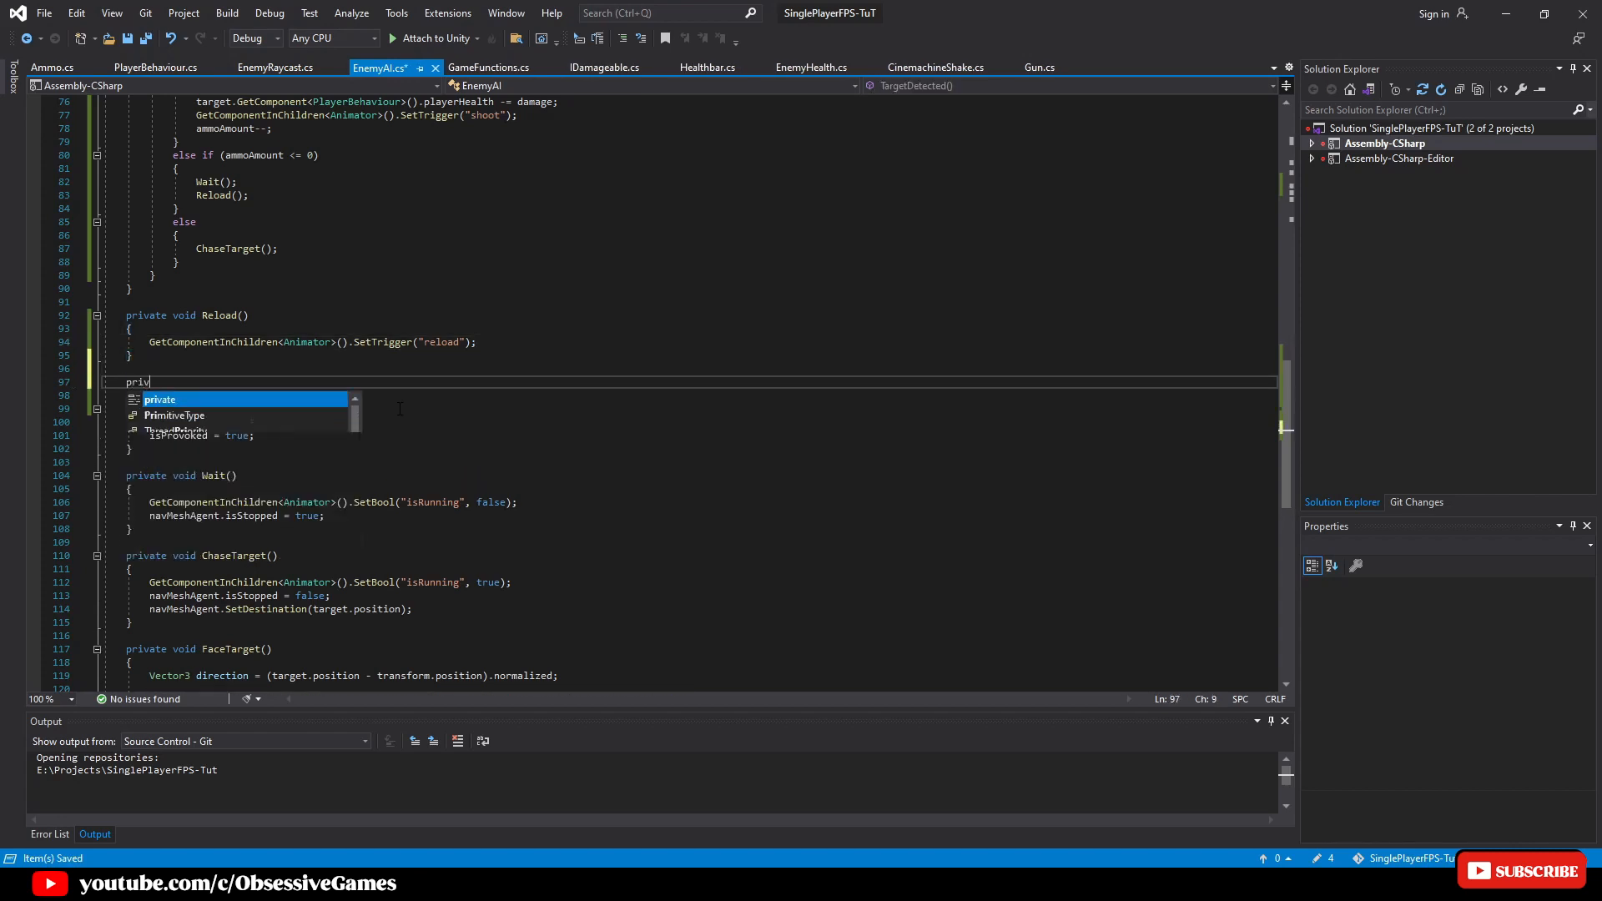
pyautogui.write('IEnumerator')
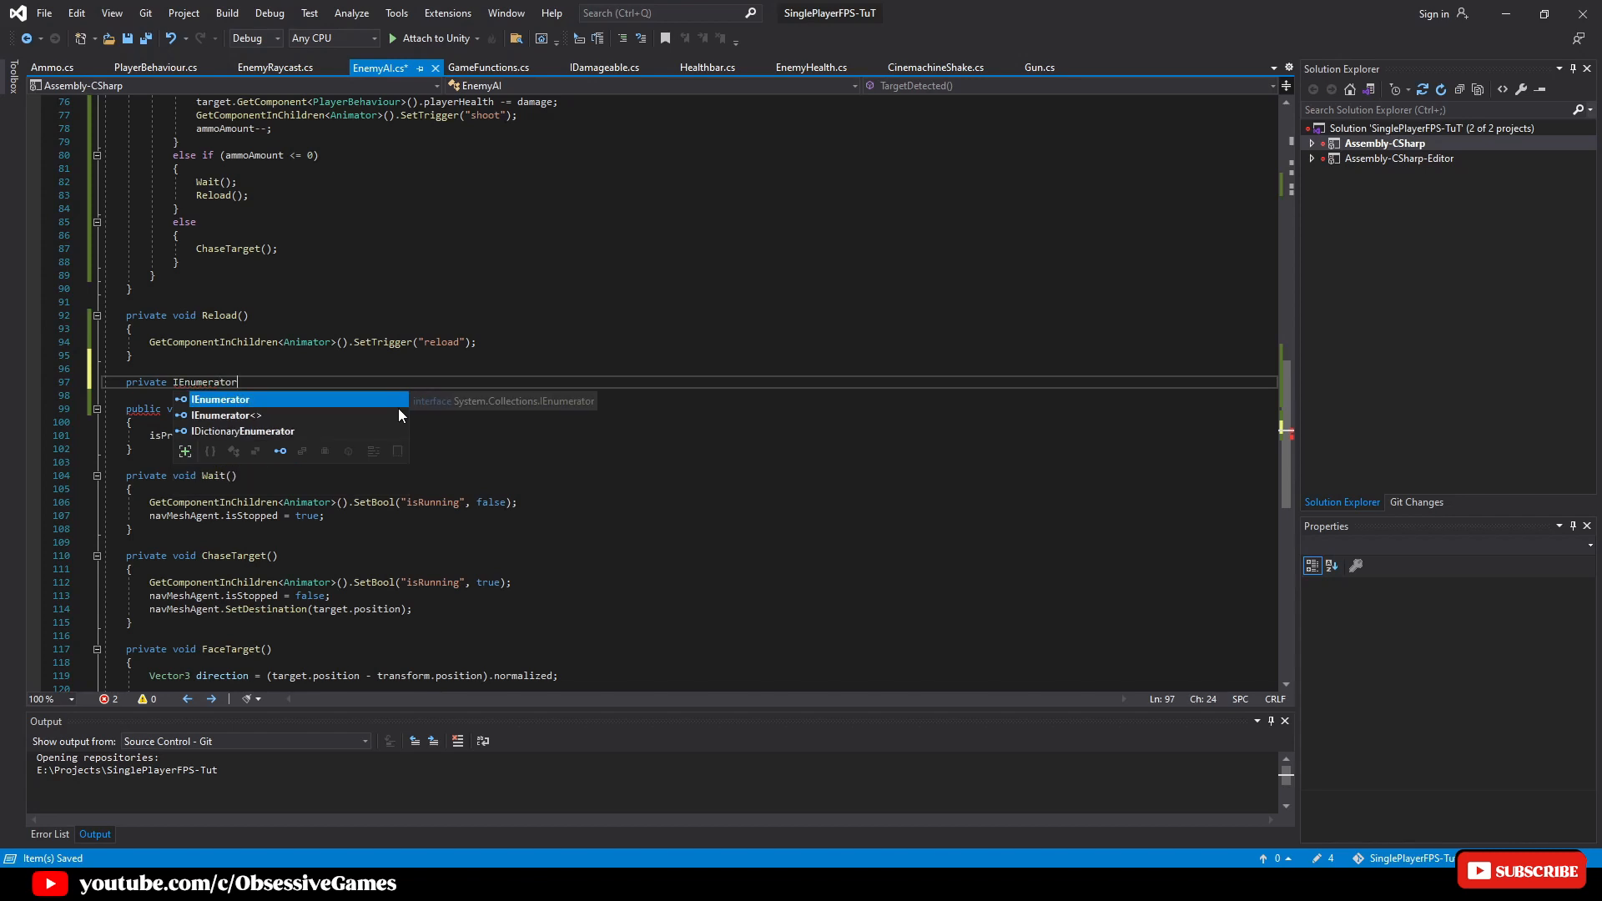
pyautogui.write('ReloadAnimation()')
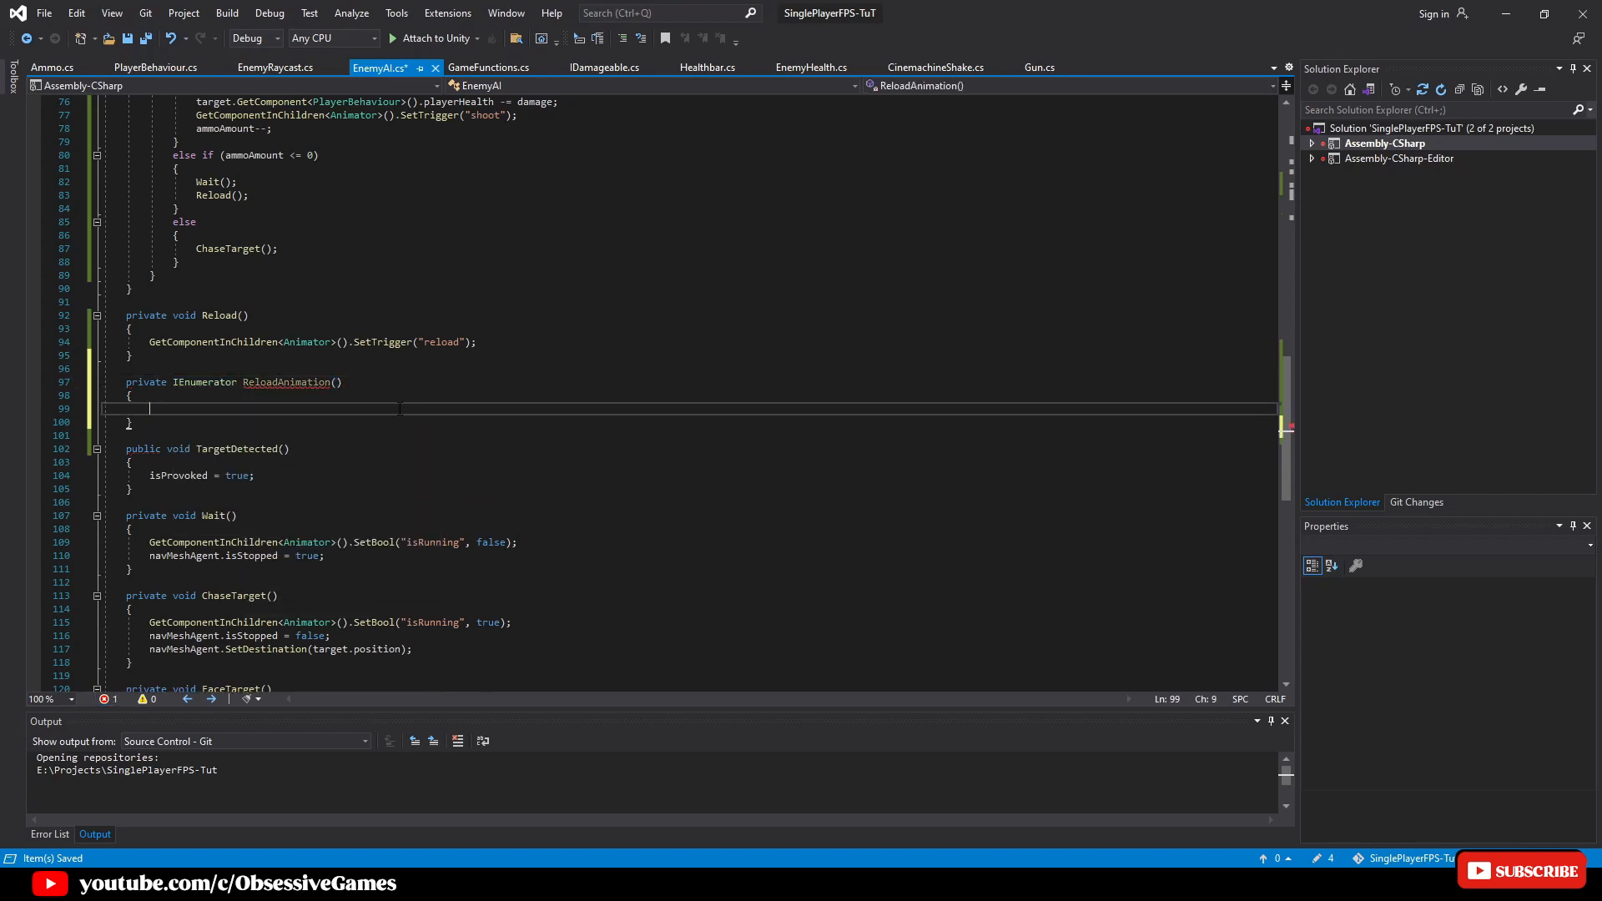
pyautogui.write('yield return new WaitForSeconds')
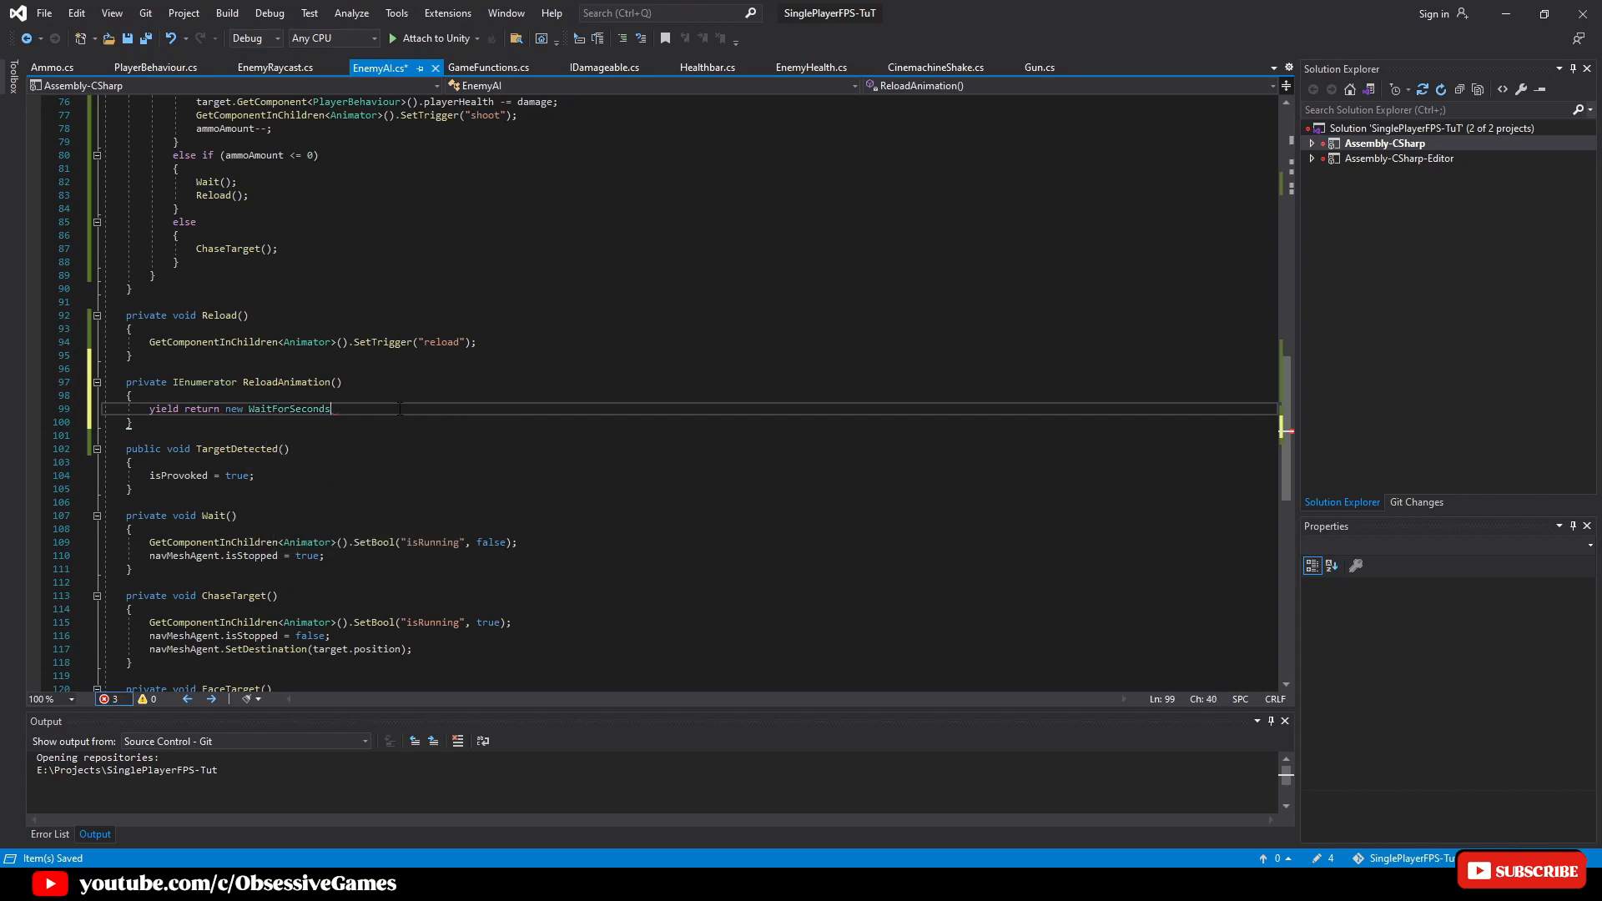
pyautogui.write('(reloadSpeed);')
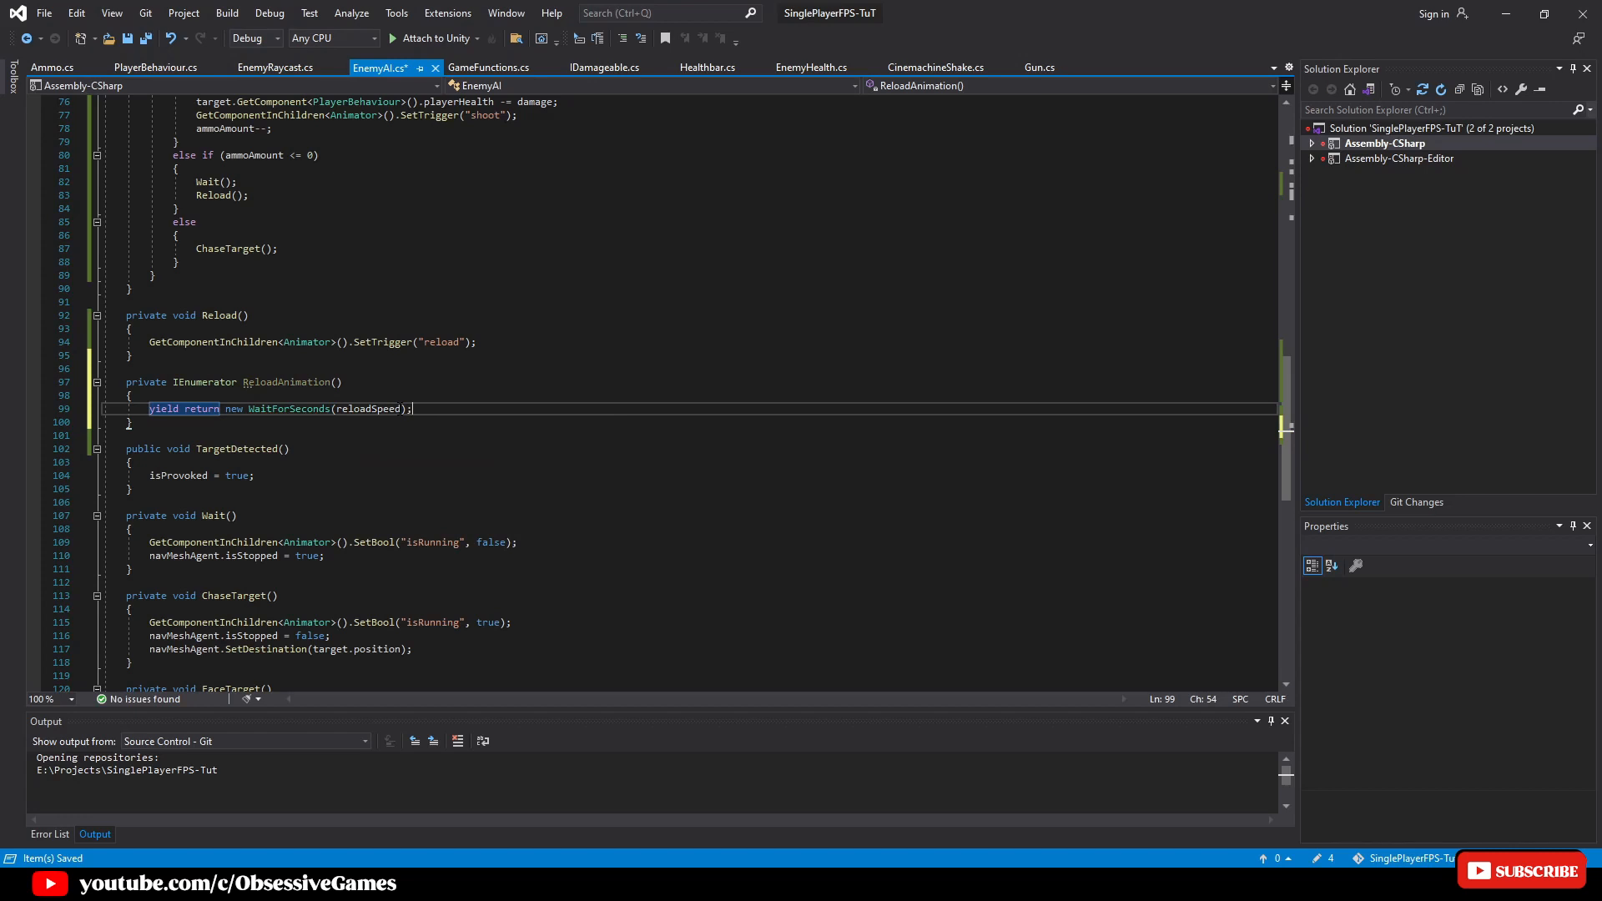
pyautogui.write('ammoAmount =')
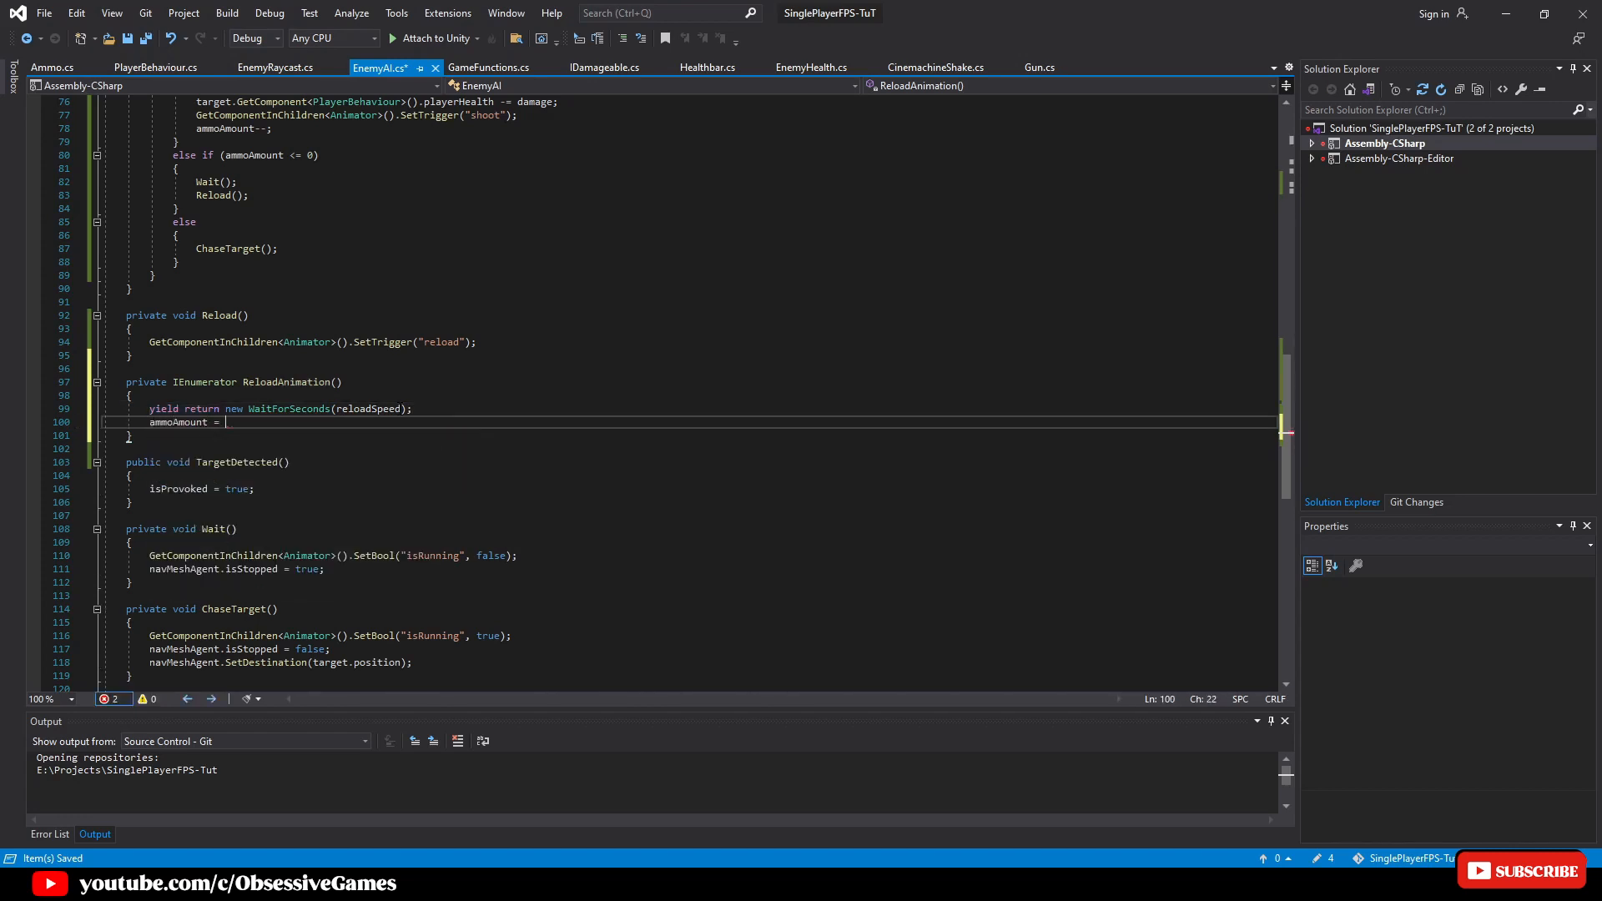
pyautogui.write('reloadAmount;')
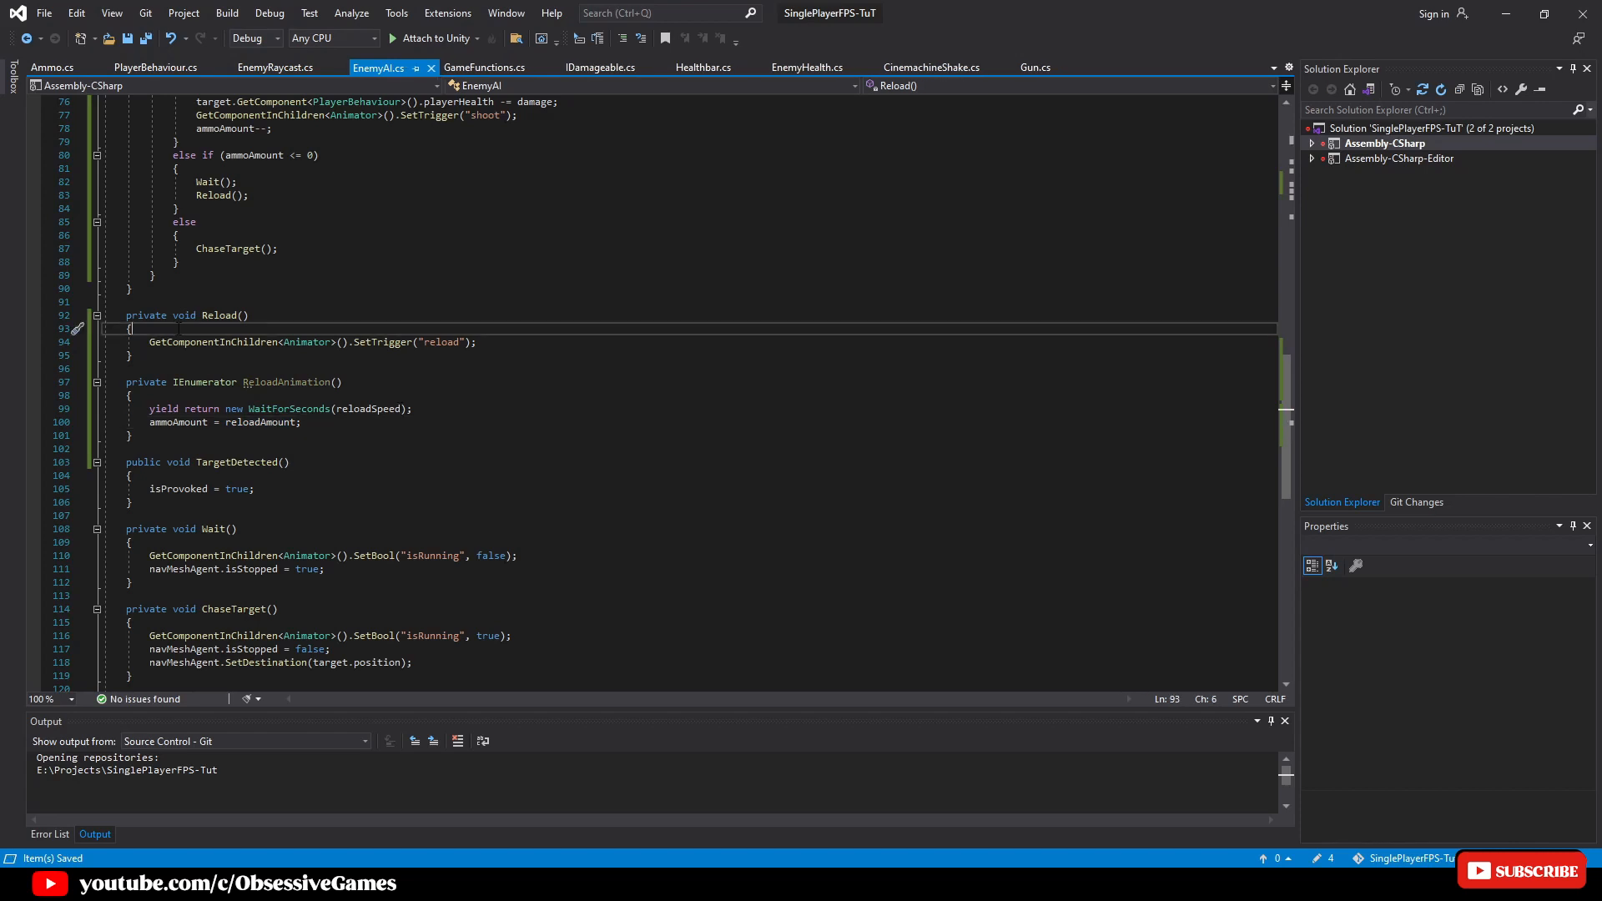
# Guard Reload with IsName("Reload") check around SetTrigger("reload") and StartCoroutine(ReloadAnimation())
pyautogui.press('enter')
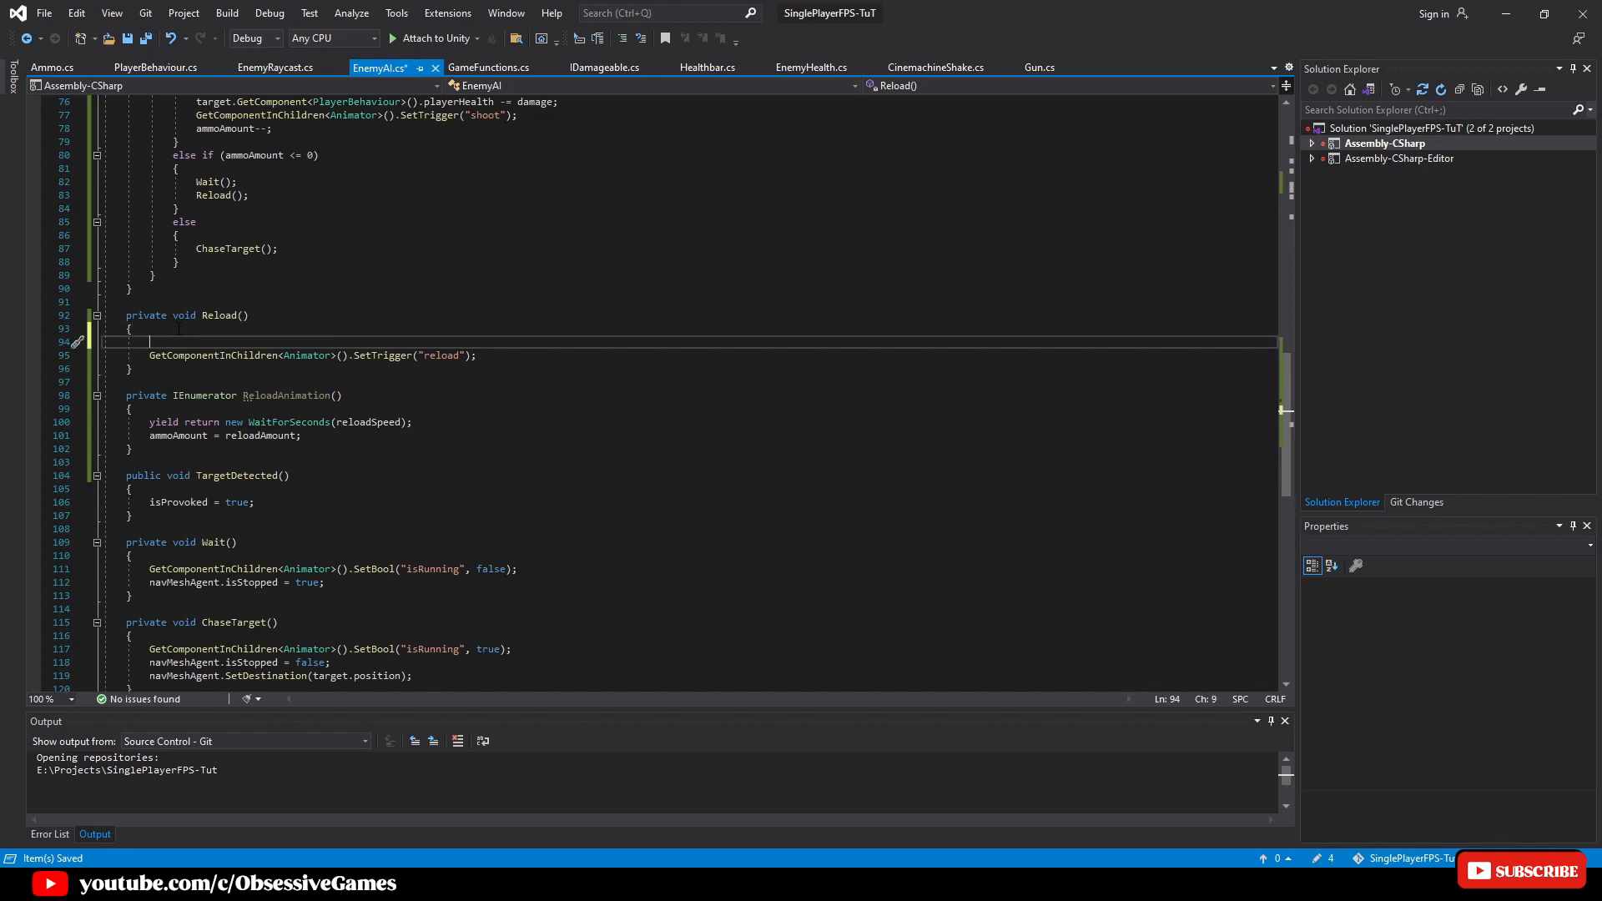
pyautogui.write('if (!GetComponentInChildren<Animator>().GetCurrentAnimatorStateInfo(0')
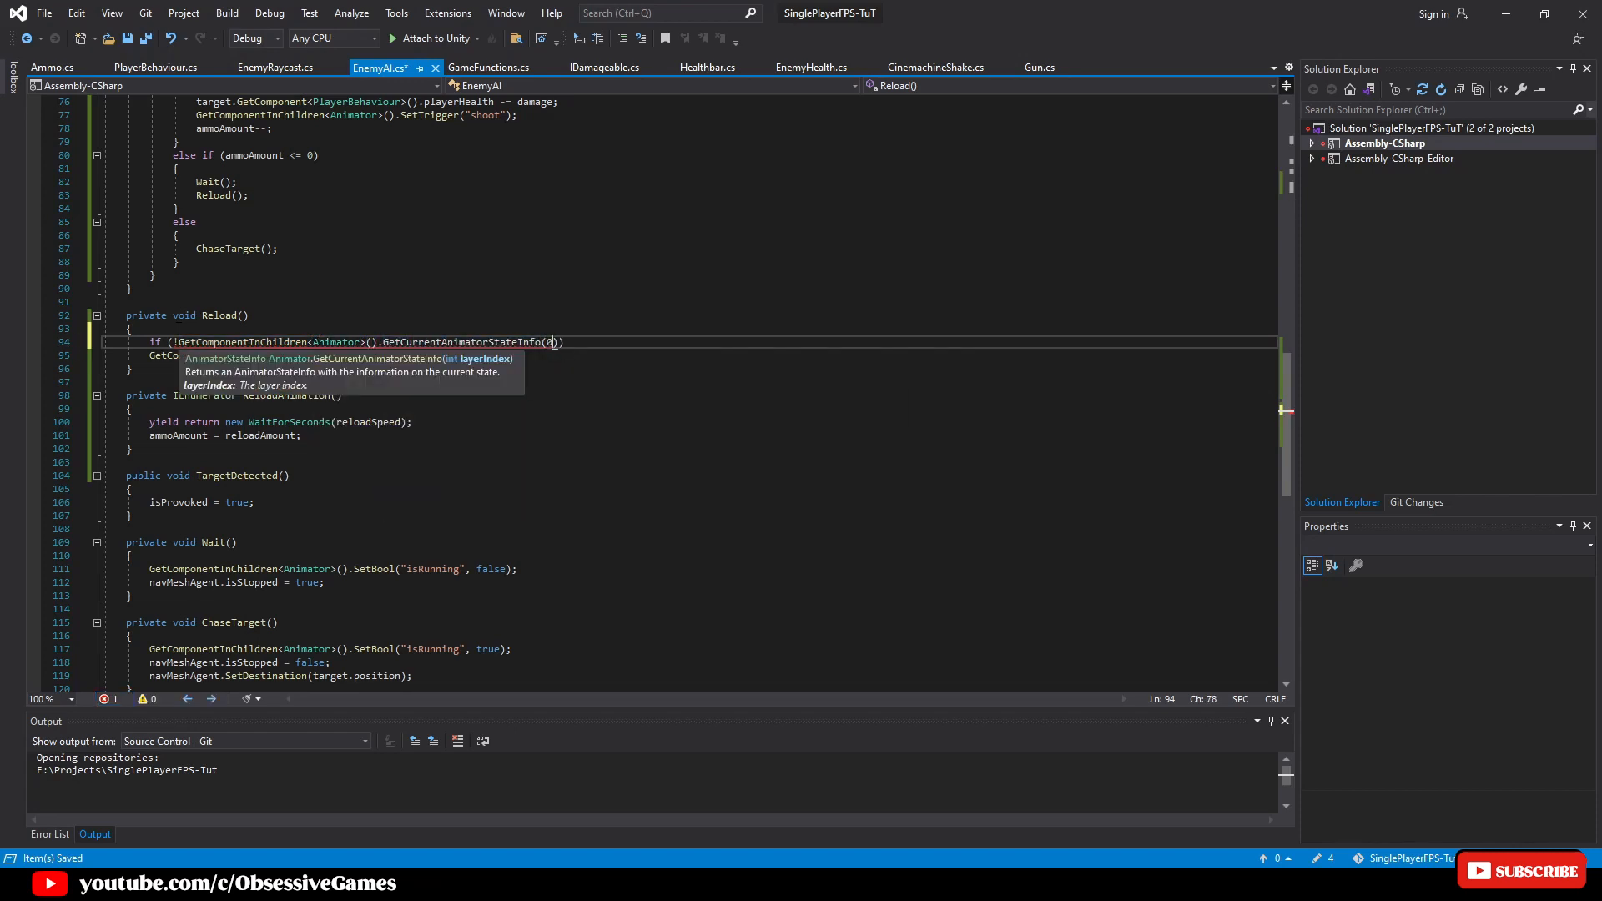
pyautogui.write('.IsName("Reload"')
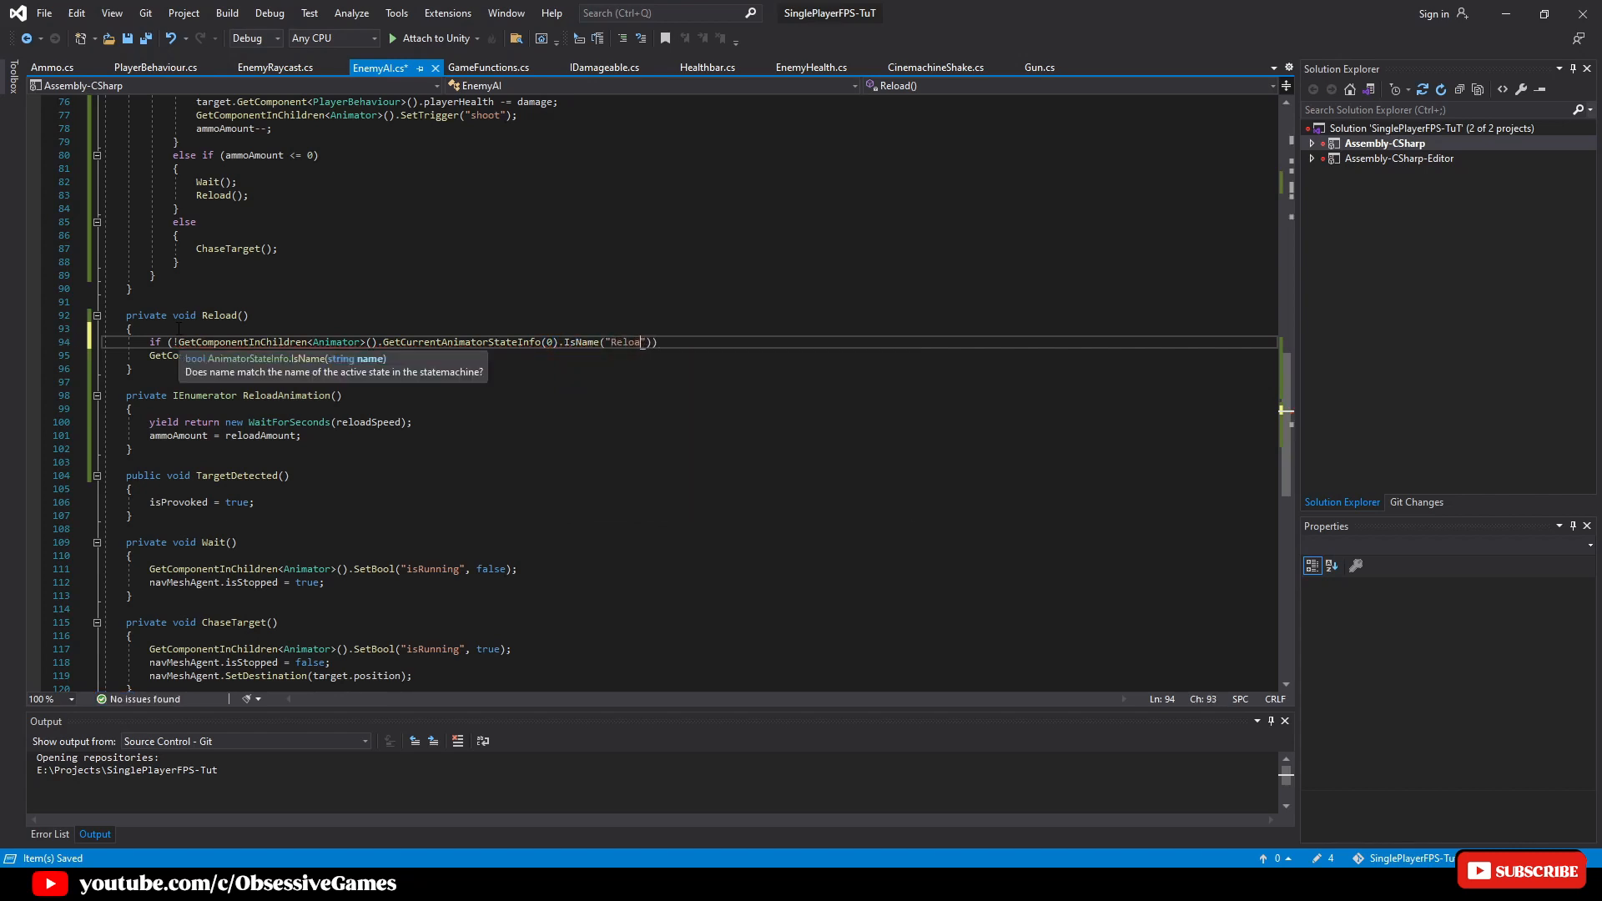
pyautogui.press('enter')
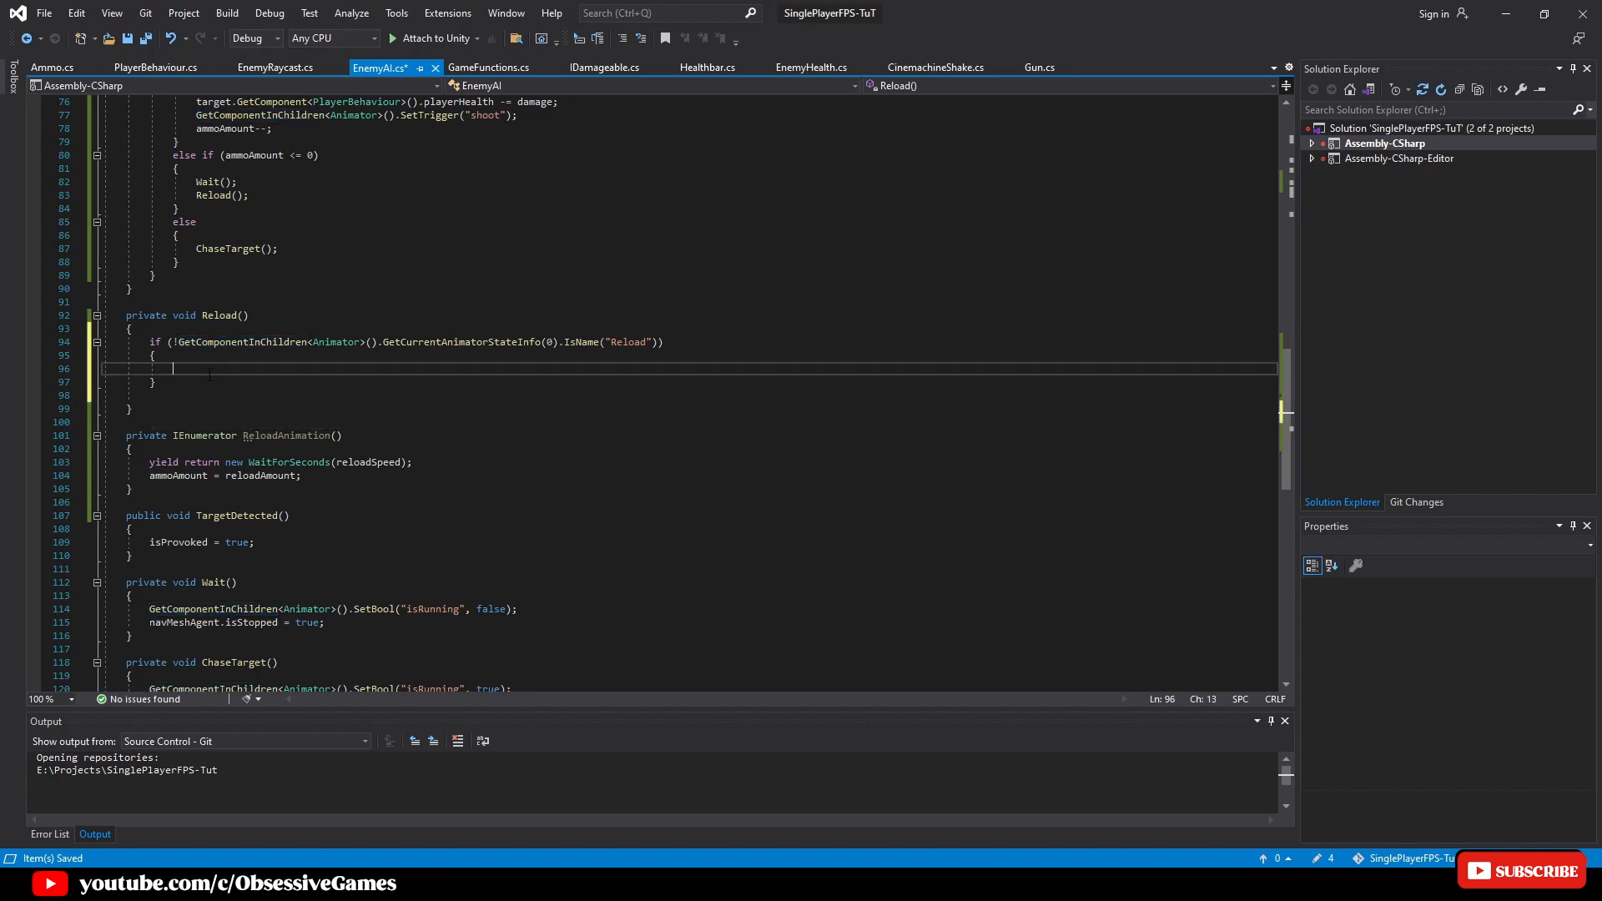
pyautogui.write('GetComponentInChildren<Animator>().SetTrigger("reload");')
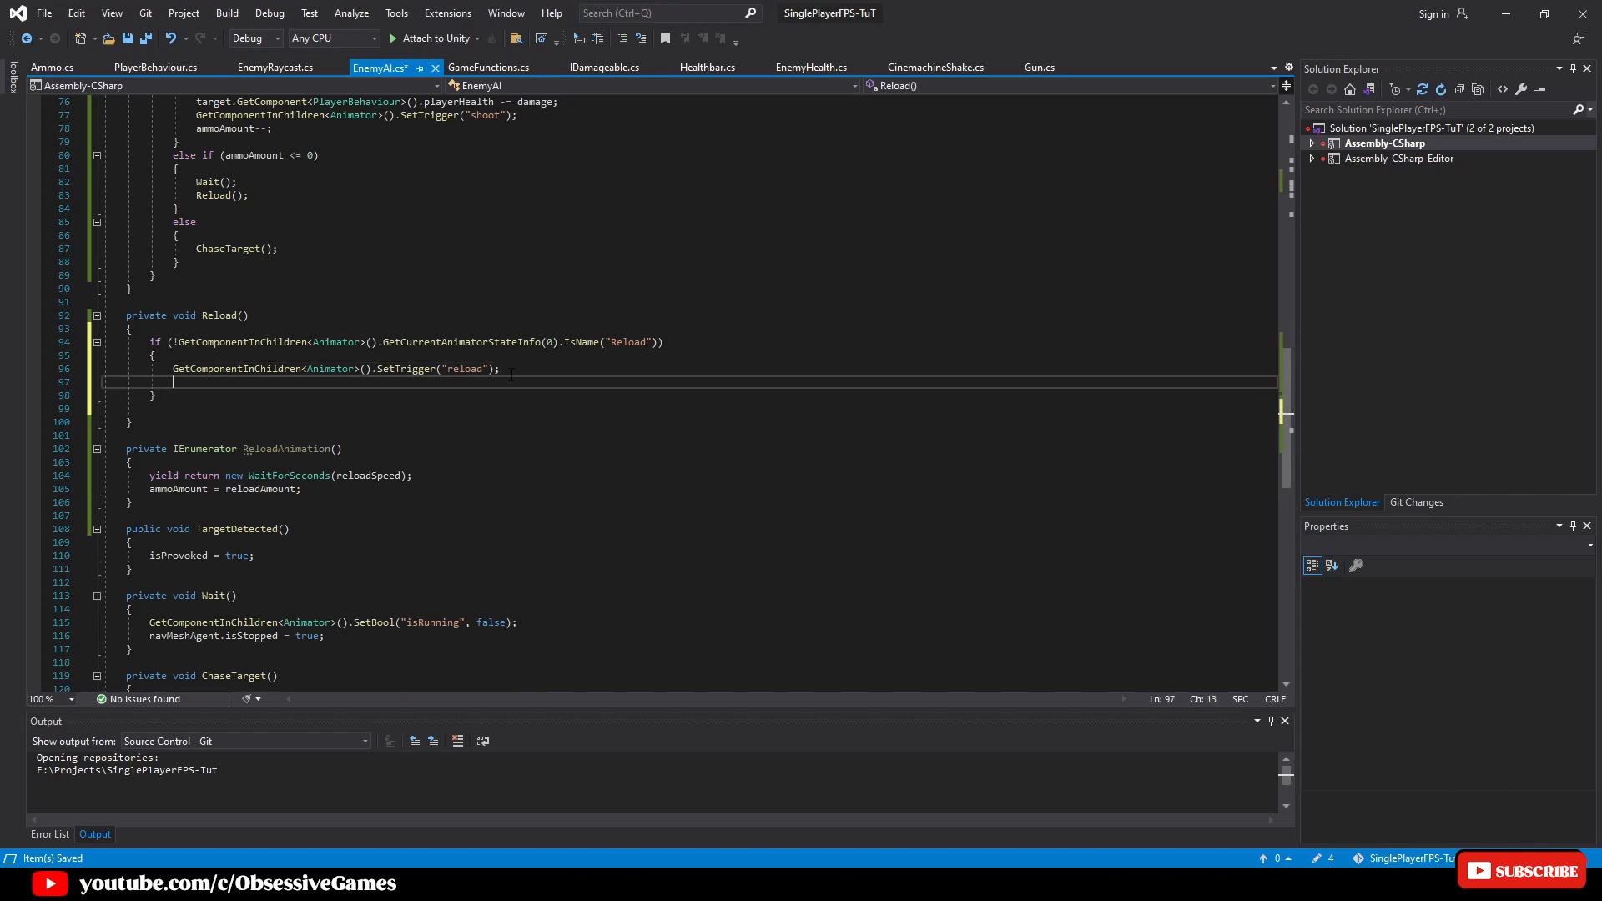
pyautogui.write('StartCoroutine(R')
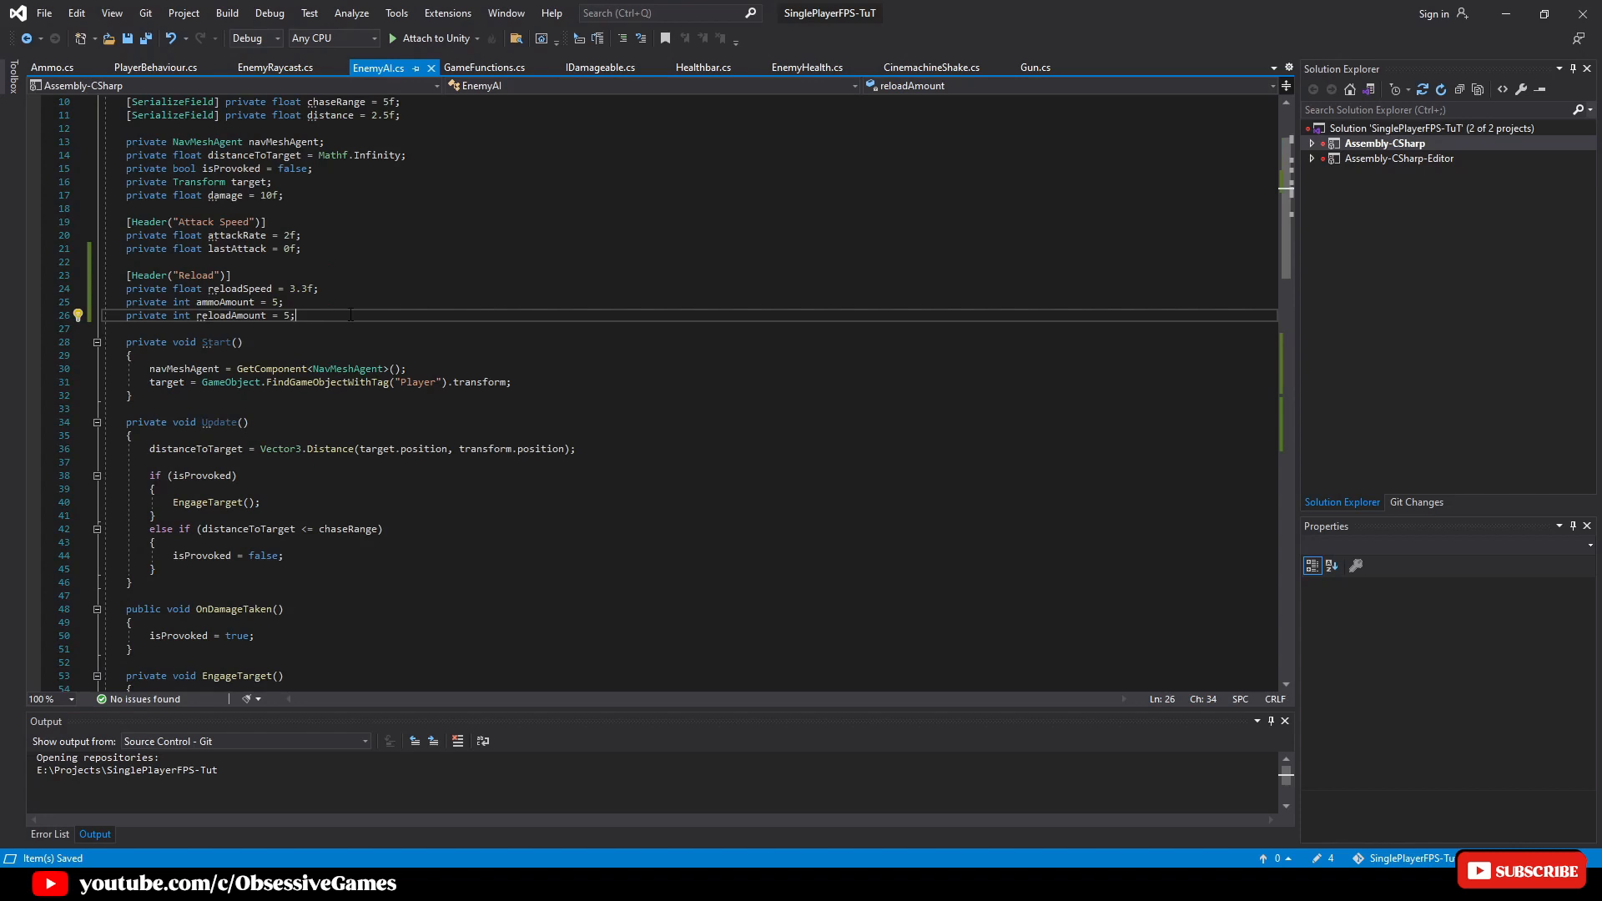
# Declare private bool isReloading = false under the reload fields
pyautogui.write('pri')
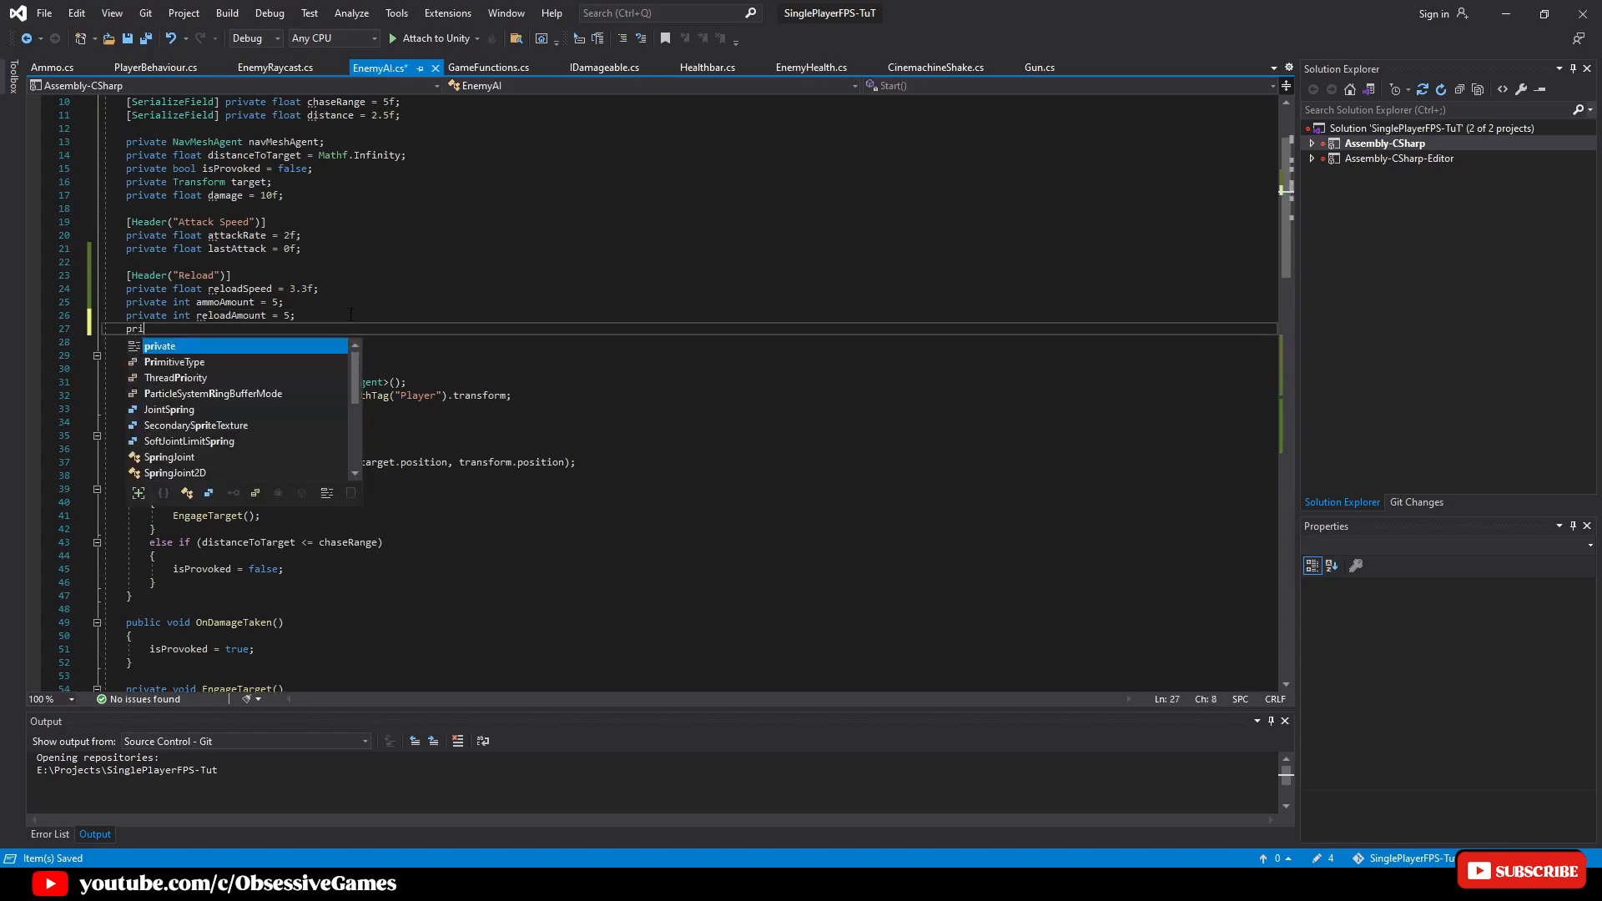
pyautogui.write('vate bool i')
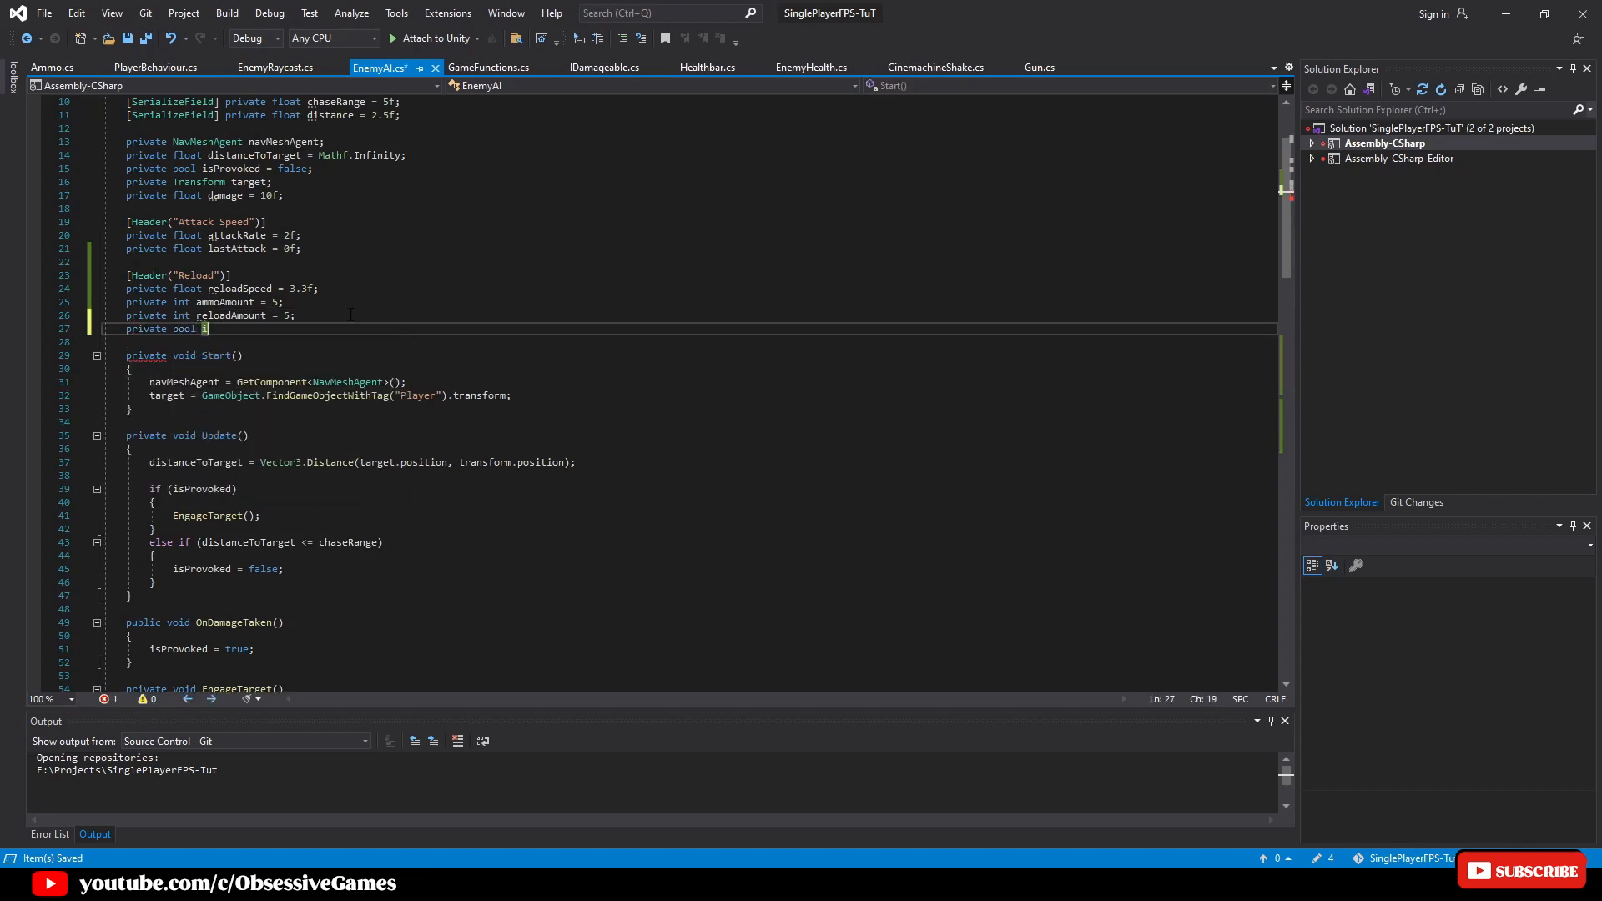
pyautogui.write('sReloading')
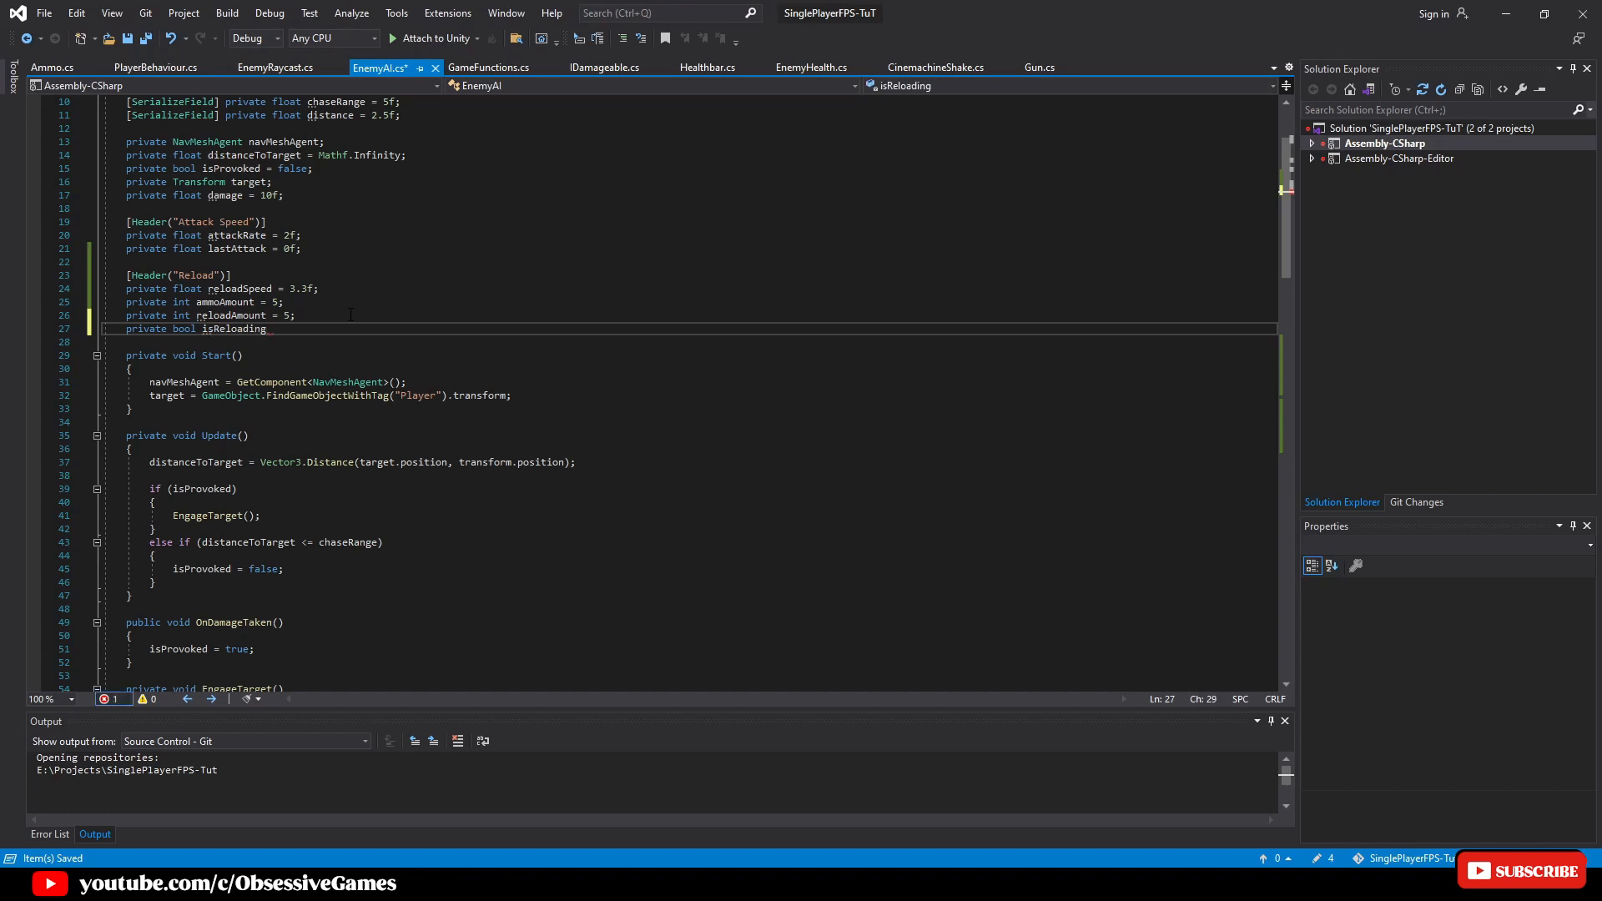
pyautogui.write('= false;')
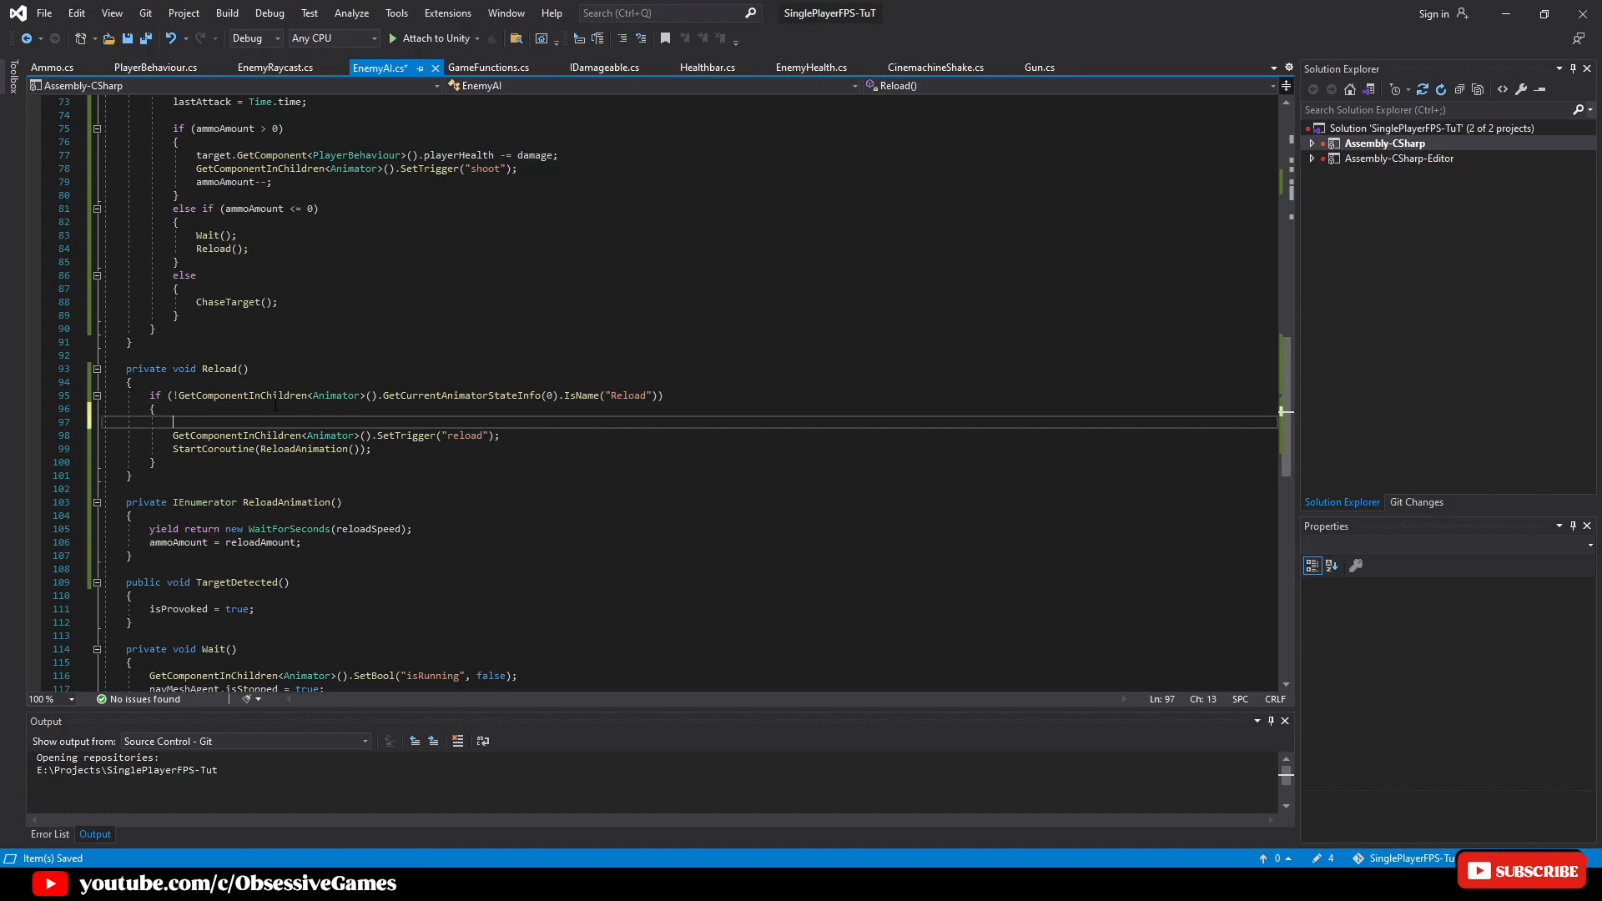
# Set isReloading = true when Reload starts and isReloading = false at the end of ReloadAnimation
pyautogui.write('isReloading = t')
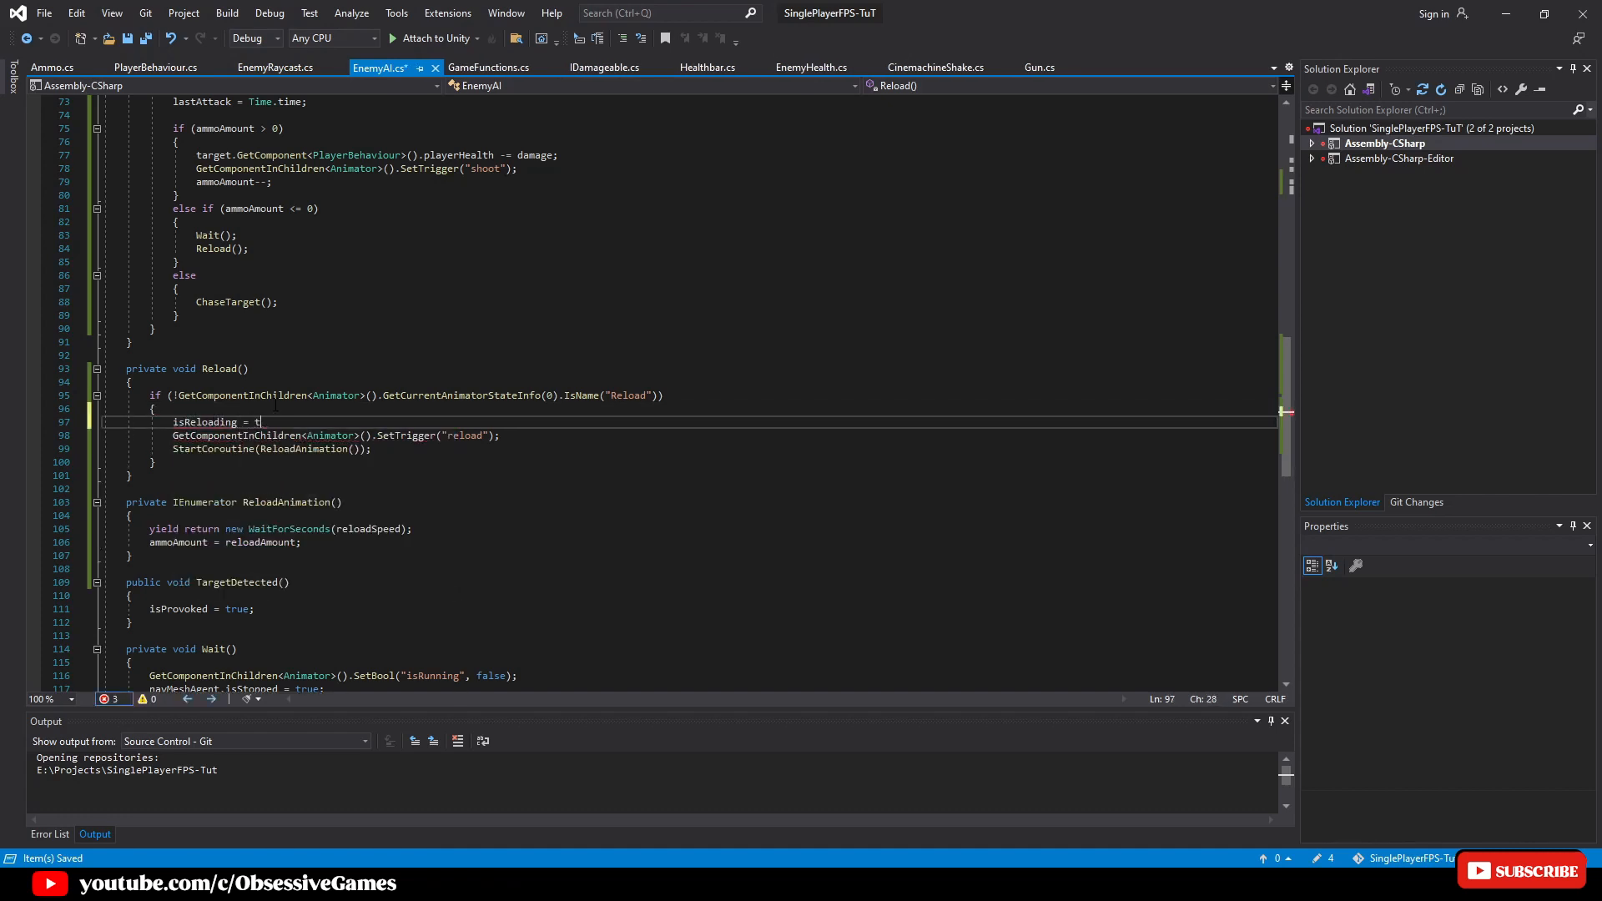
pyautogui.write('rue;')
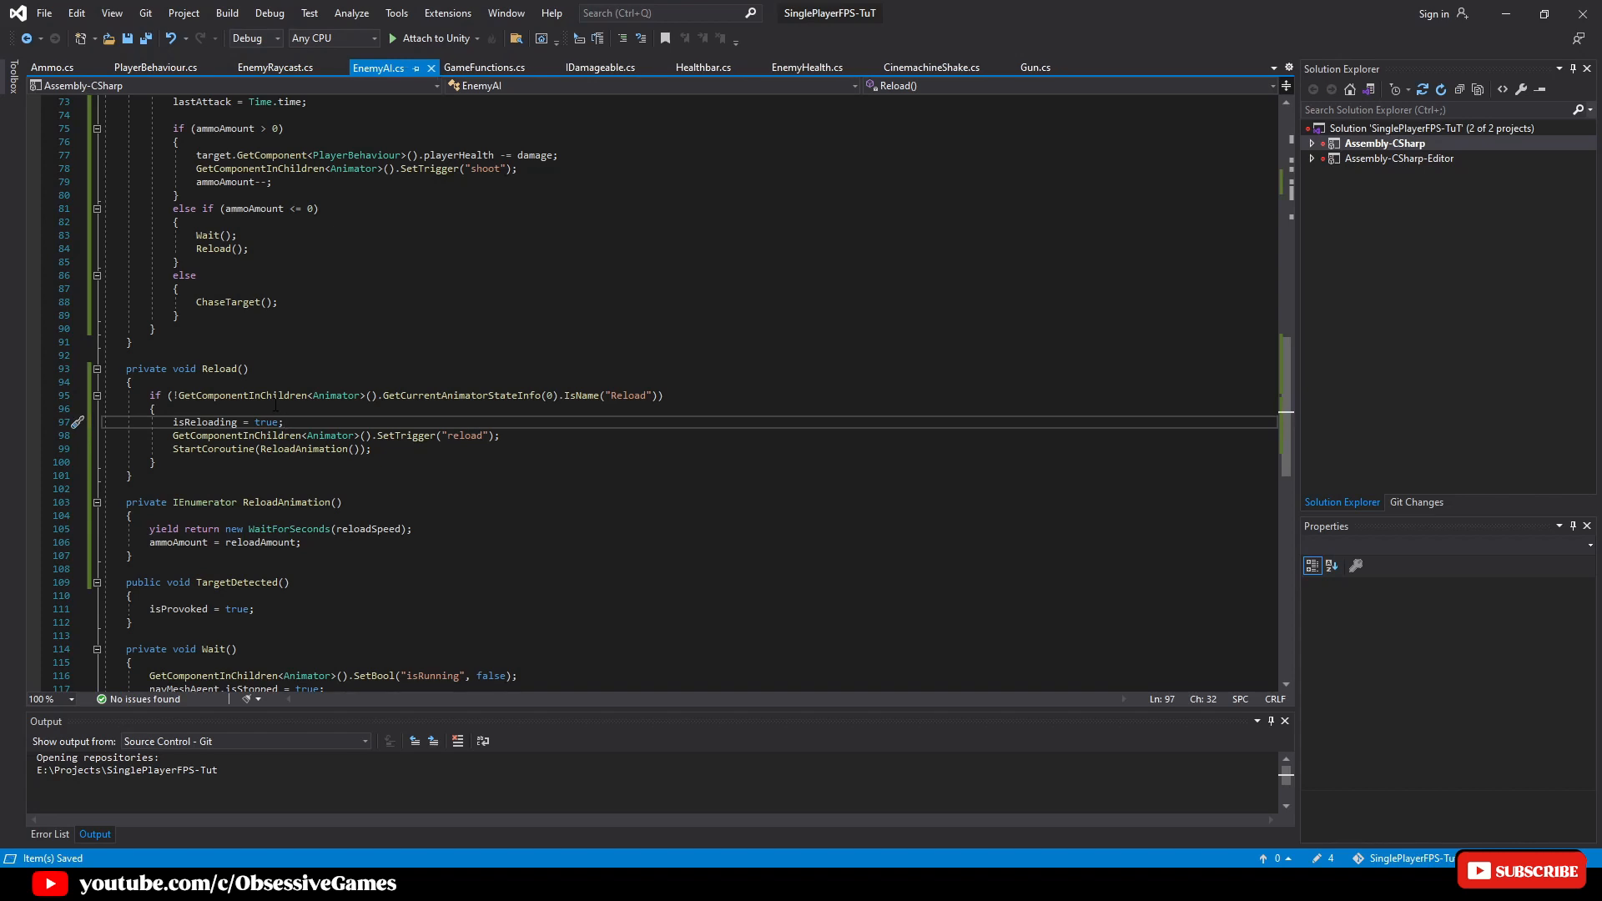
pyautogui.moveTo(268, 422)
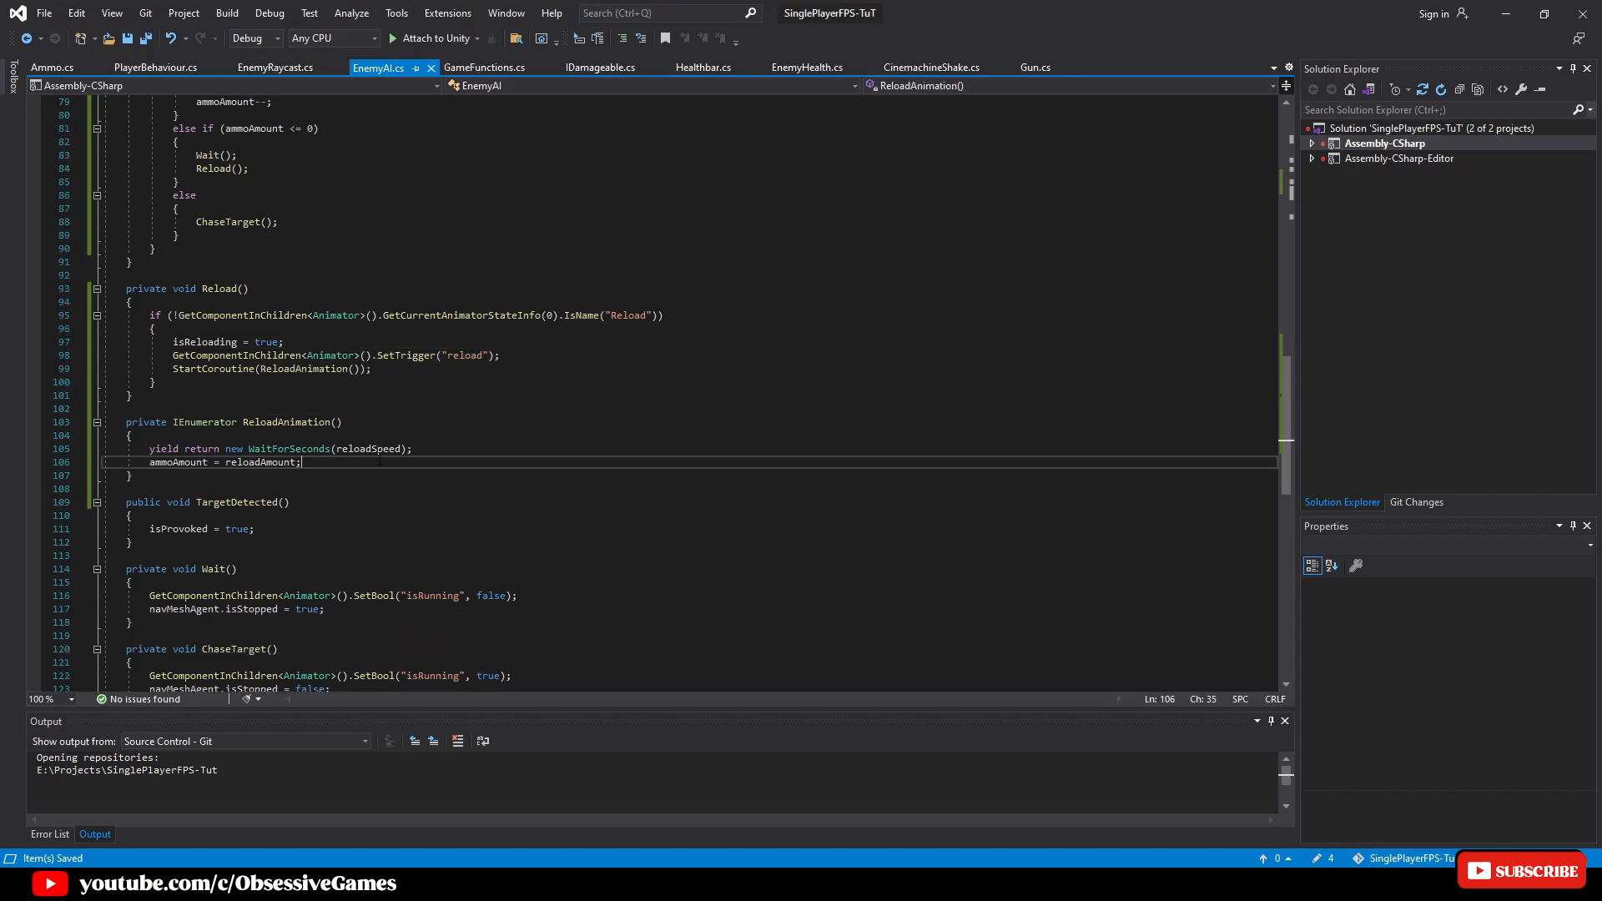
pyautogui.write('isReloading = false;')
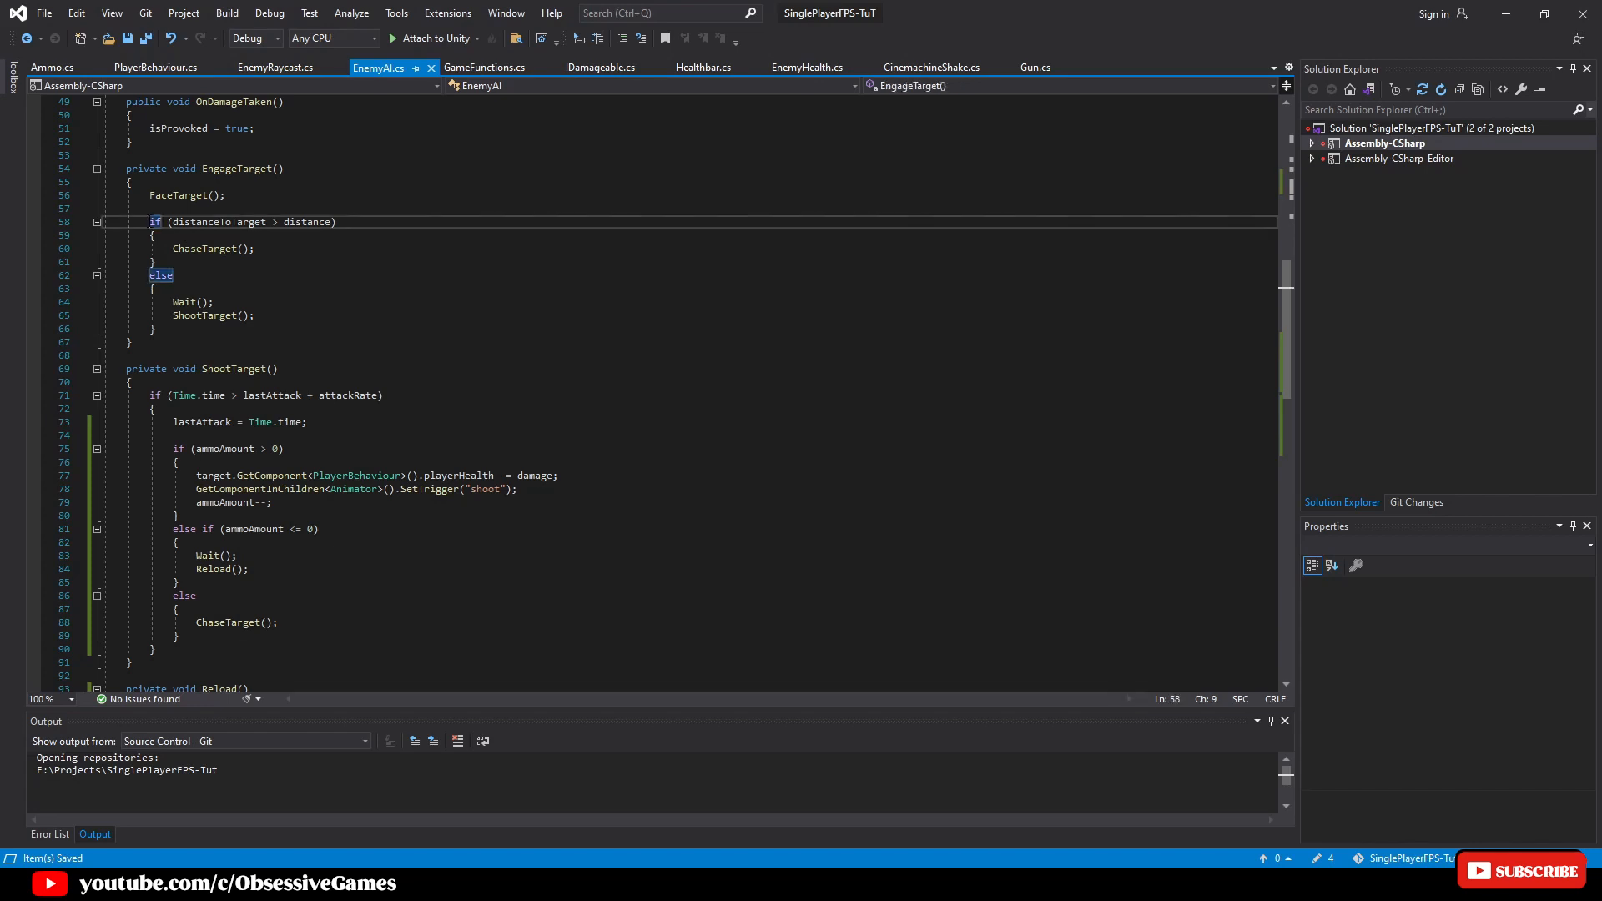
# Wrap EngageTarget's chase-or-shoot block in if (!isReloading)
pyautogui.moveTo(154, 222); pyautogui.dragTo(153, 328)
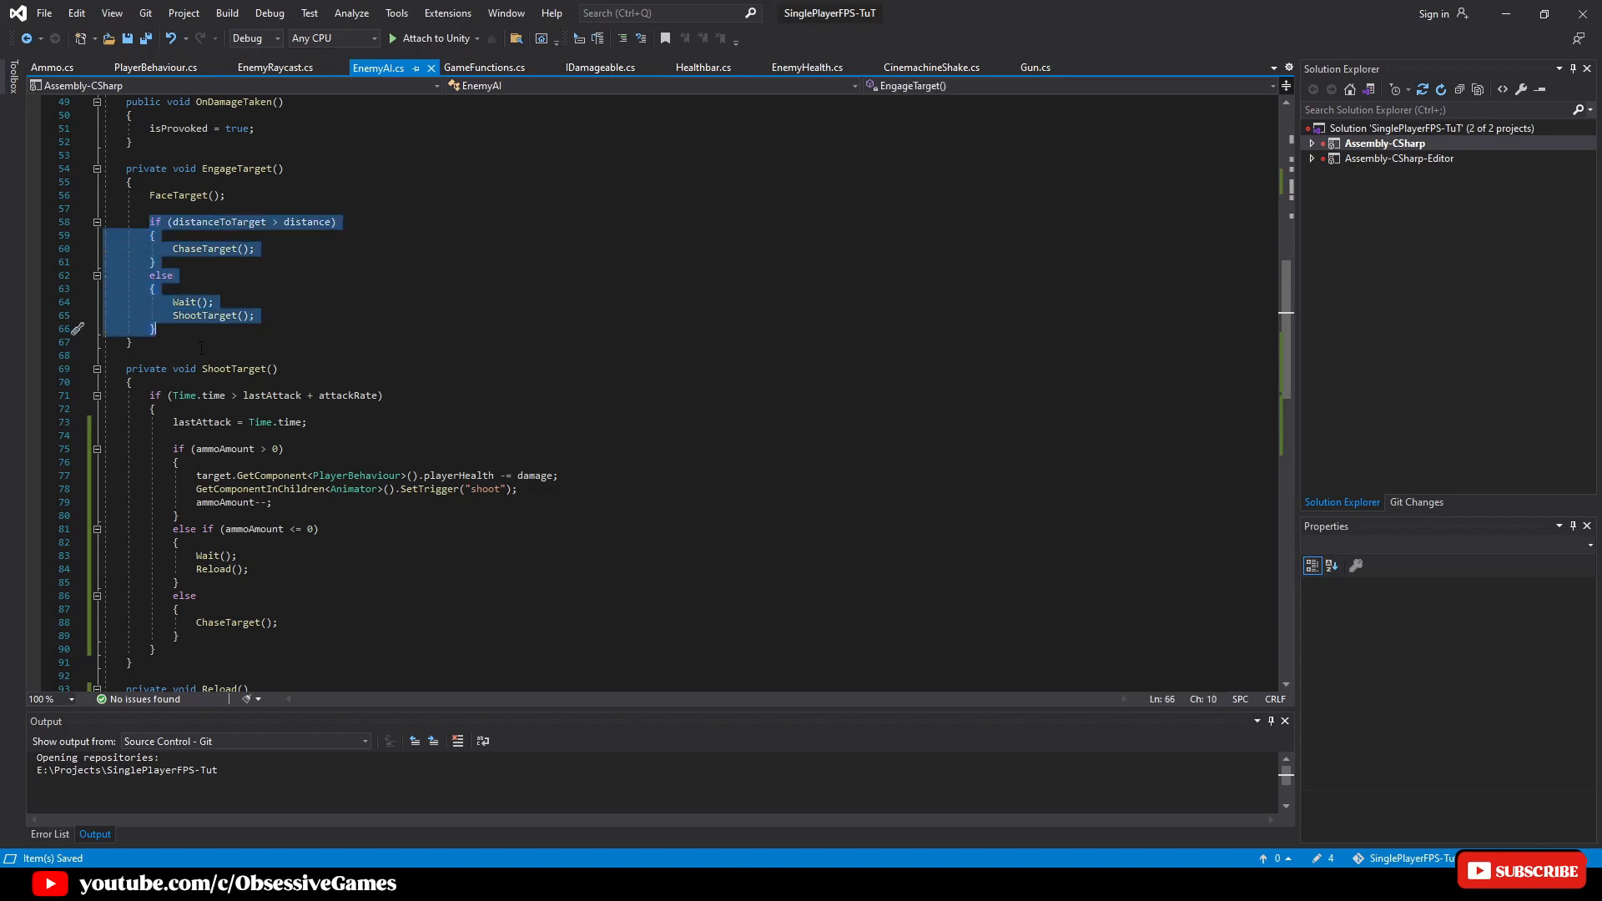
pyautogui.write('if (!isRel')
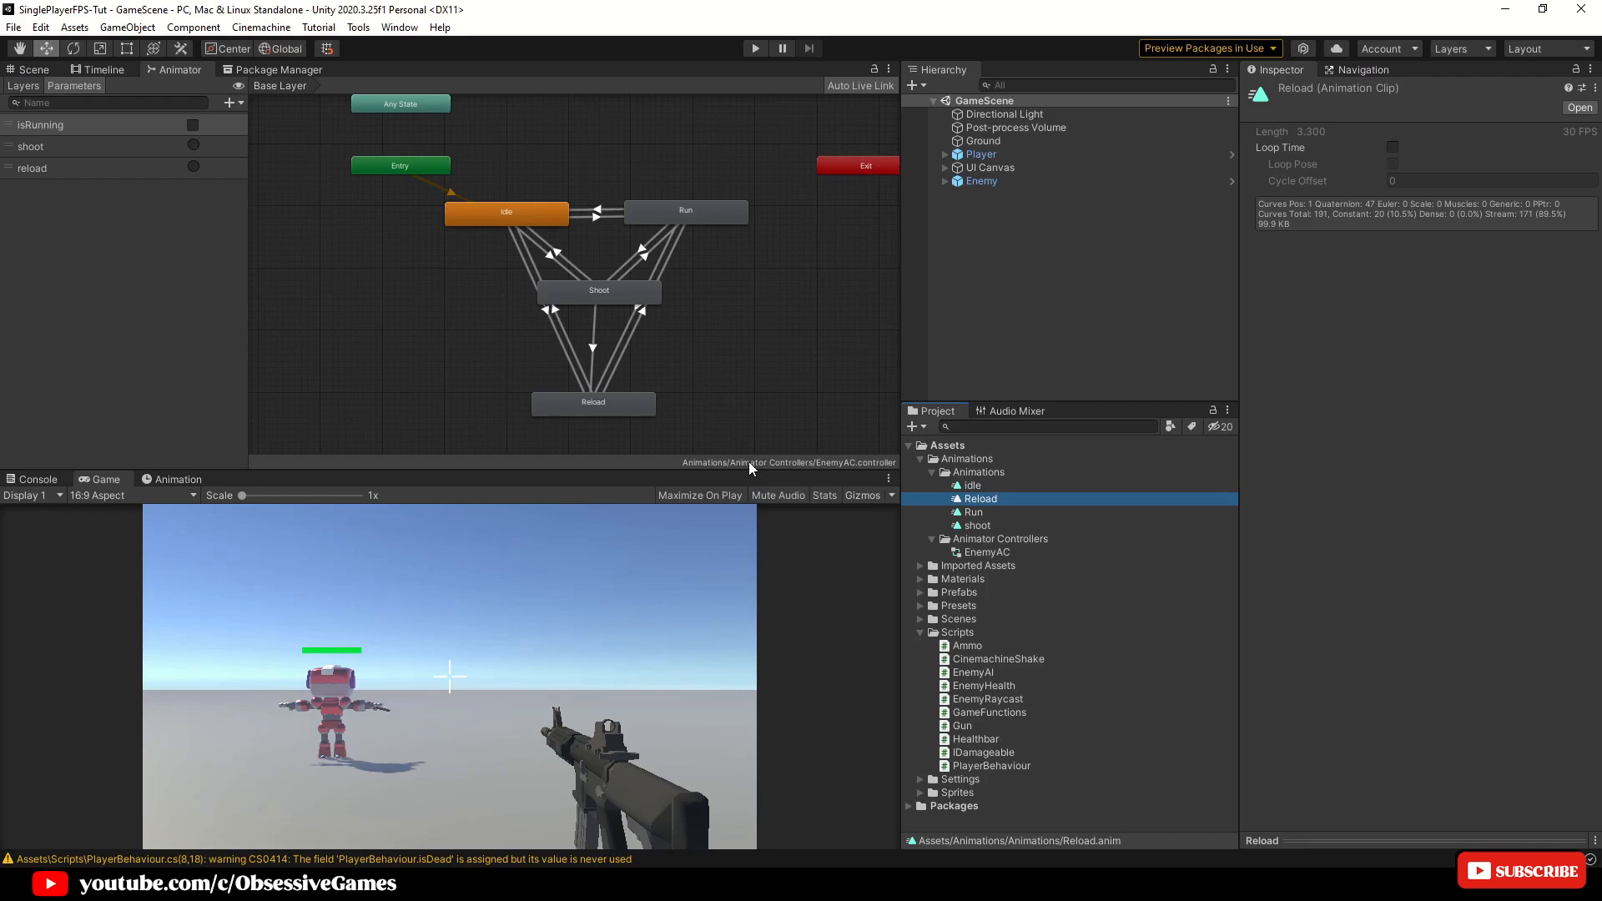
# Switch to the Scene view and run the game in Play mode to test the reload
pyautogui.click(33, 70)
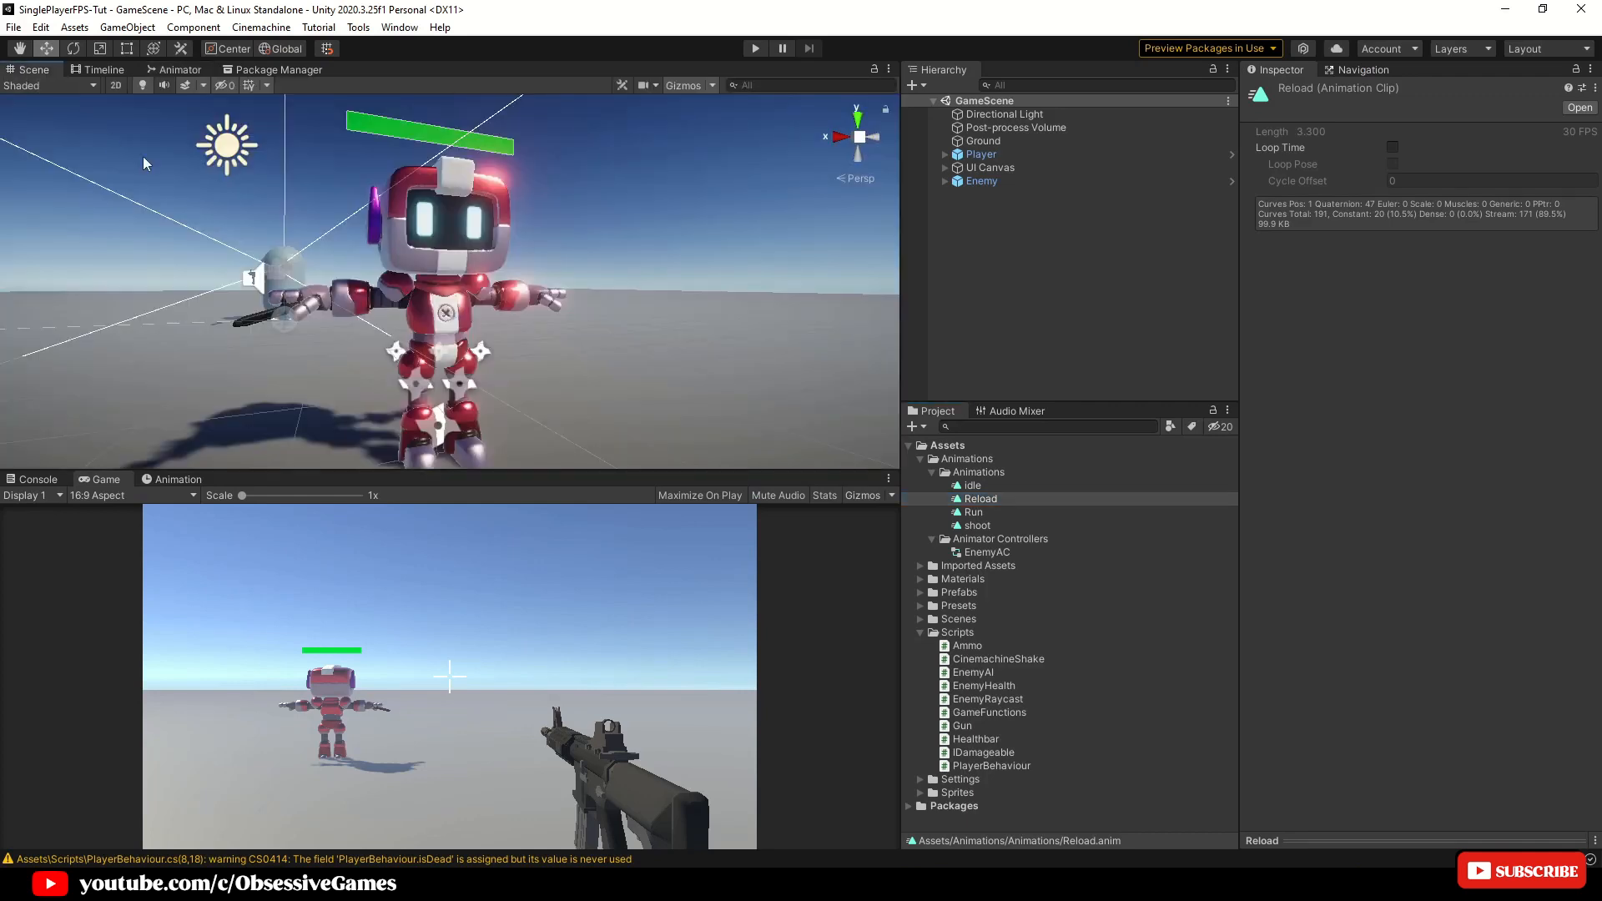
pyautogui.click(754, 49)
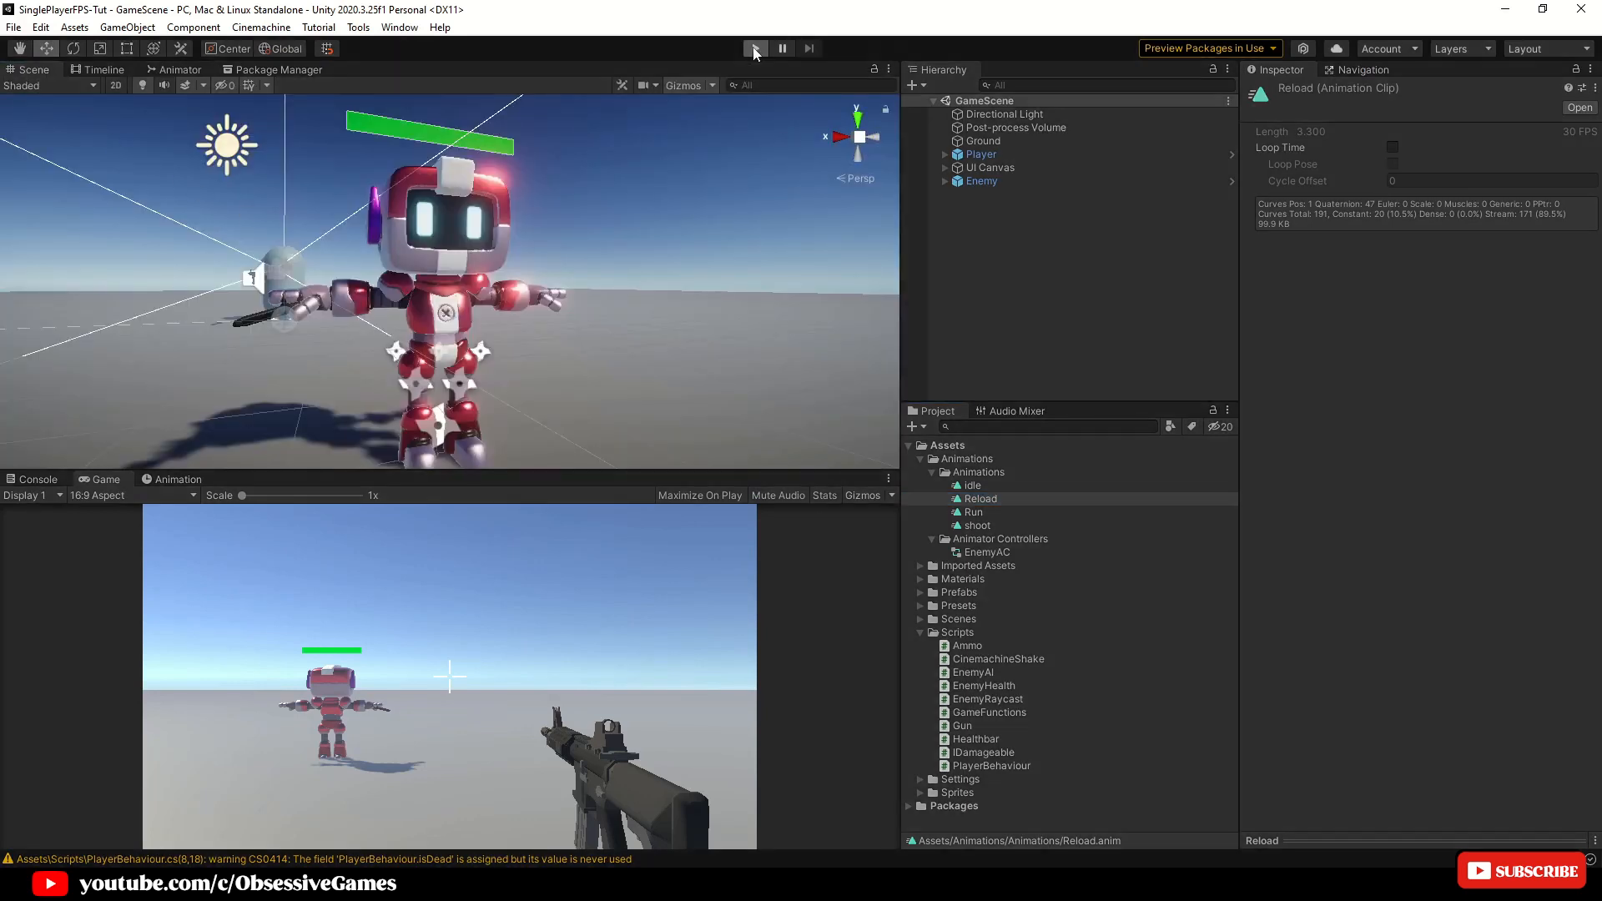
pyautogui.click(755, 48)
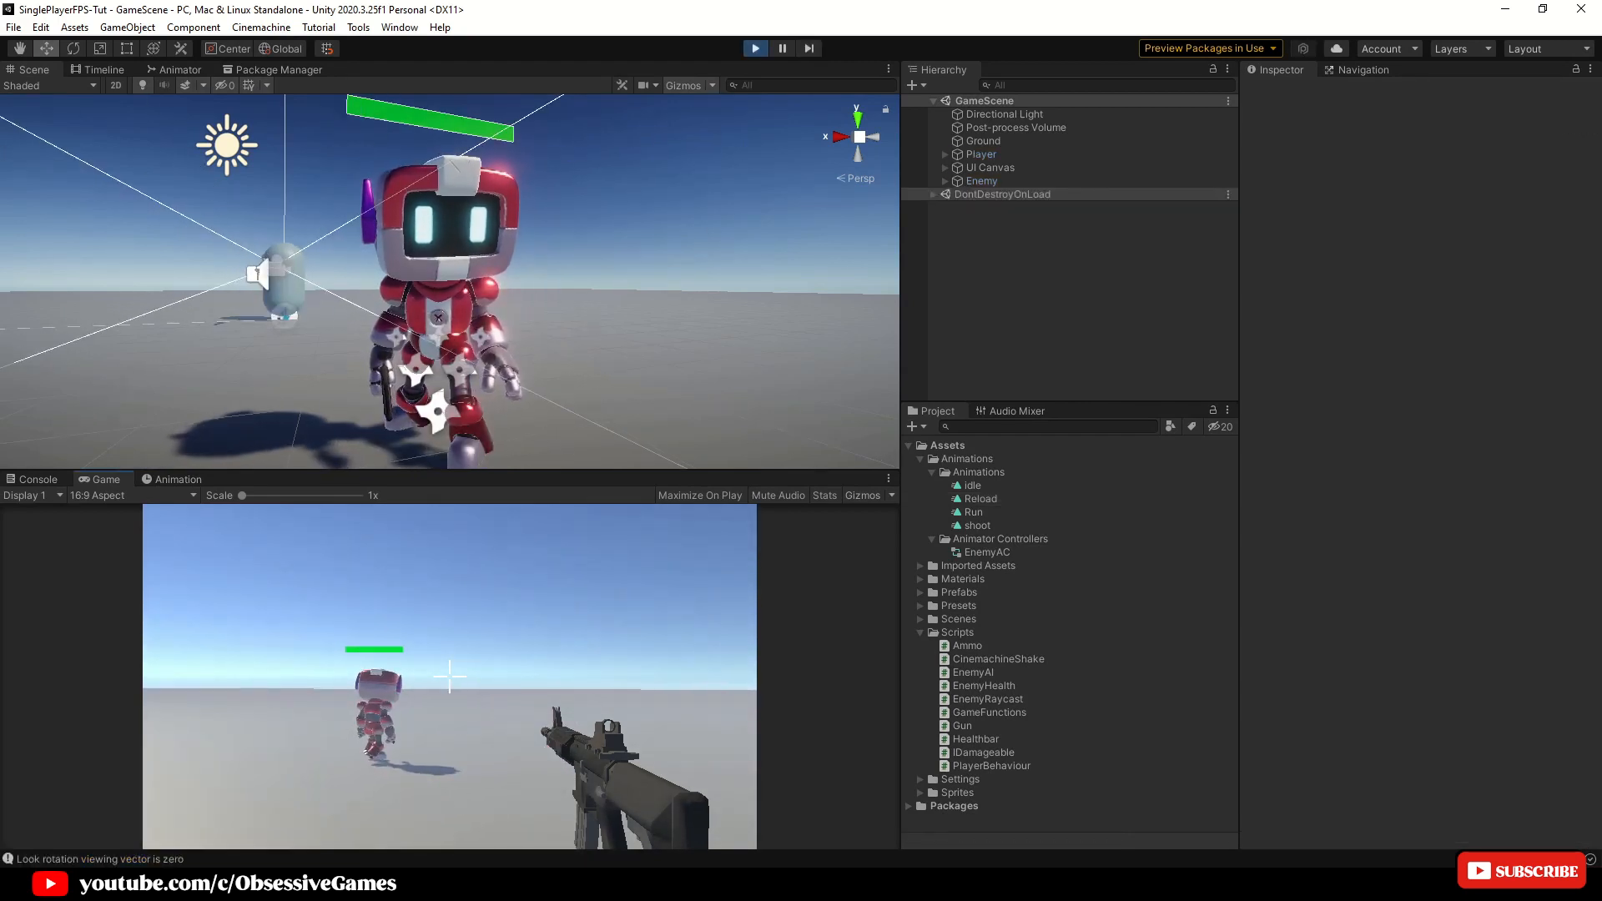